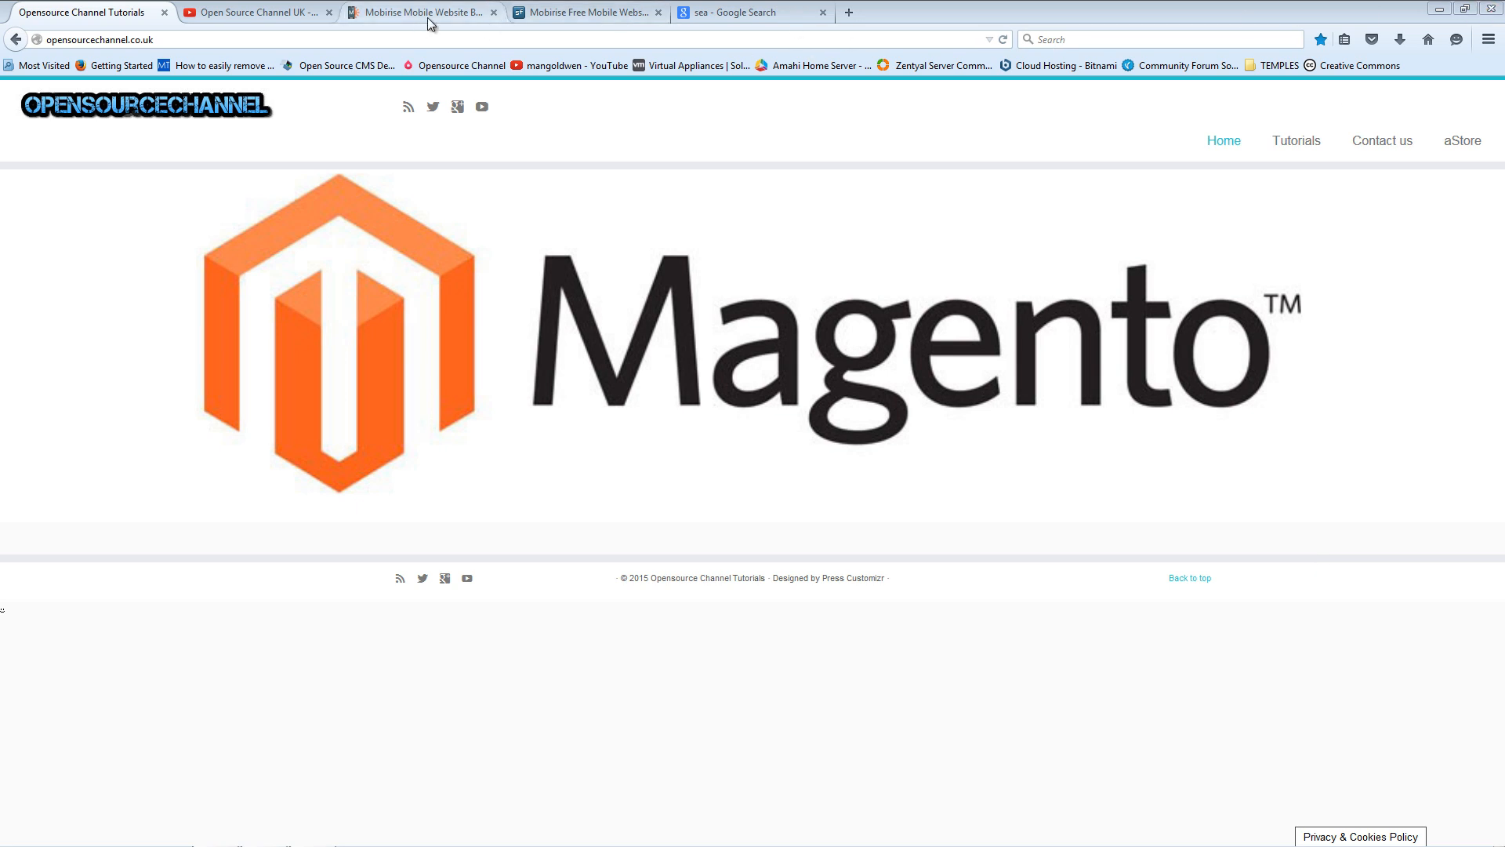
mouse_move(421, 12)
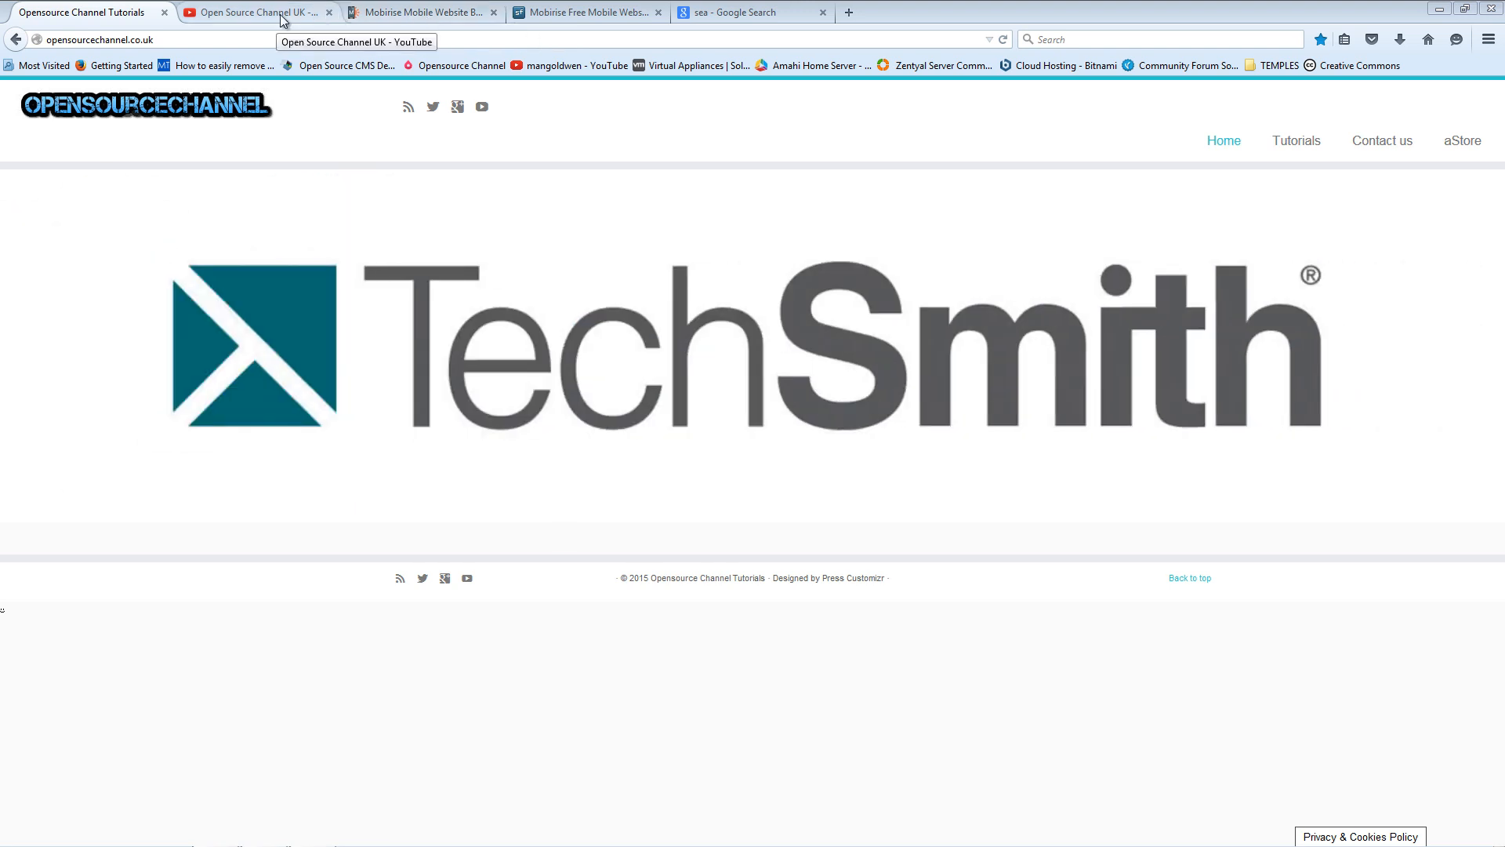
View the Open Source Channel UK YouTube page, then return to the Opensource Channel Tutorials site
left_click(254, 12)
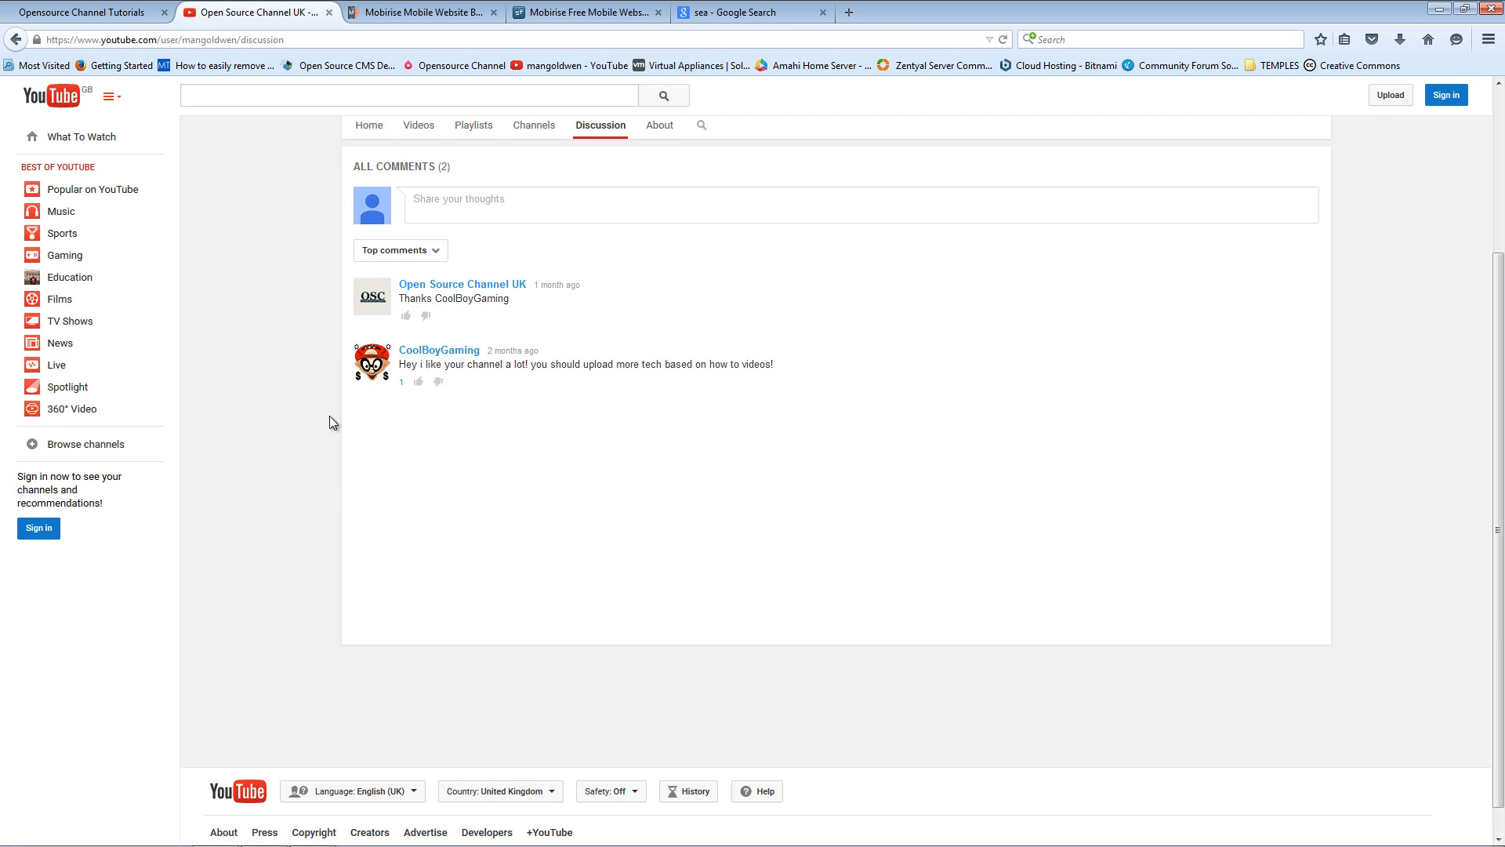
scroll("up", 3)
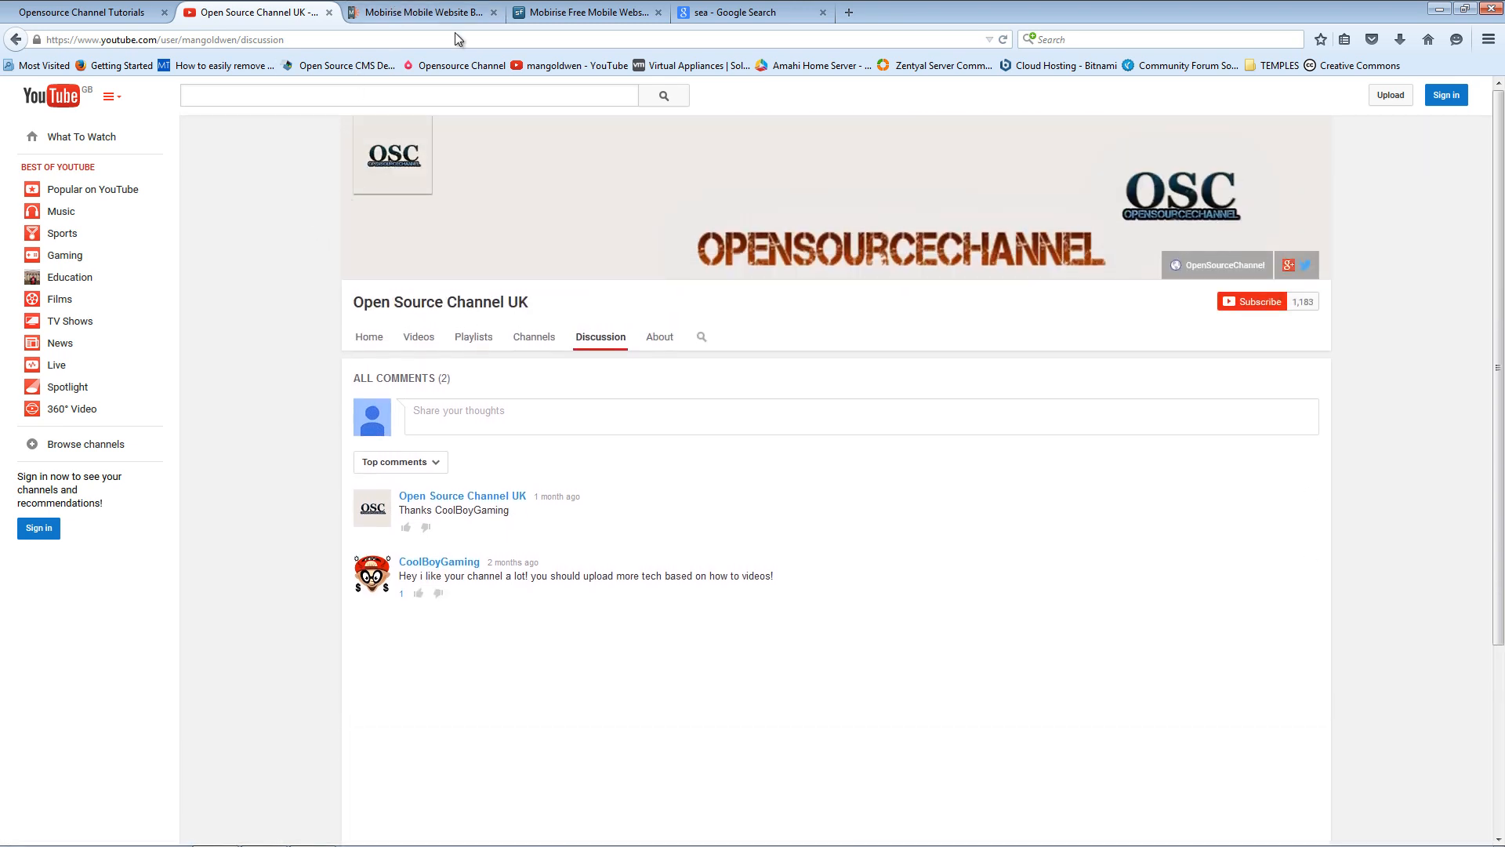
mouse_move(422, 13)
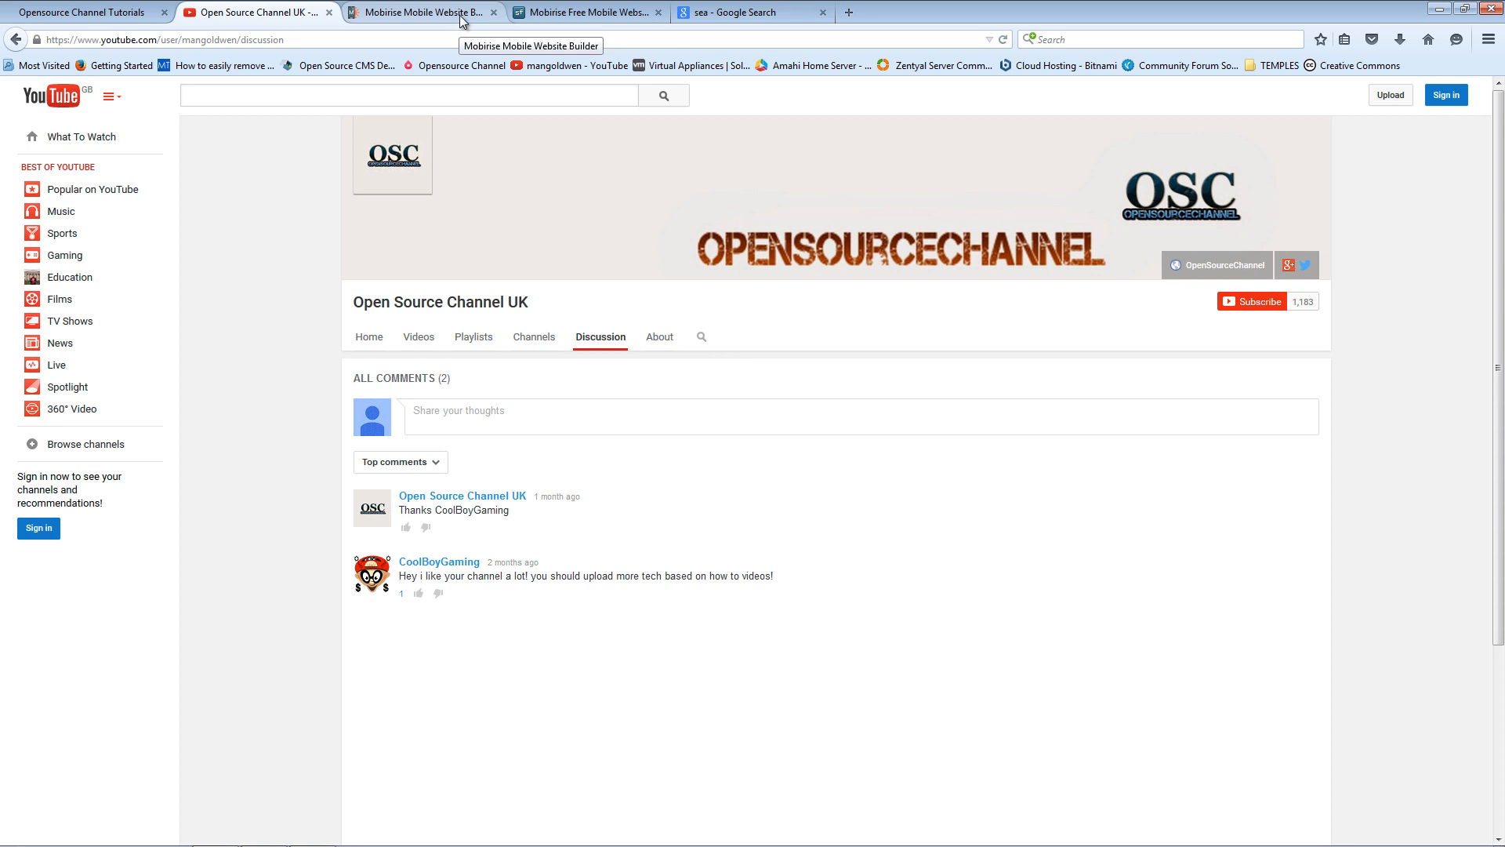
mouse_move(85, 11)
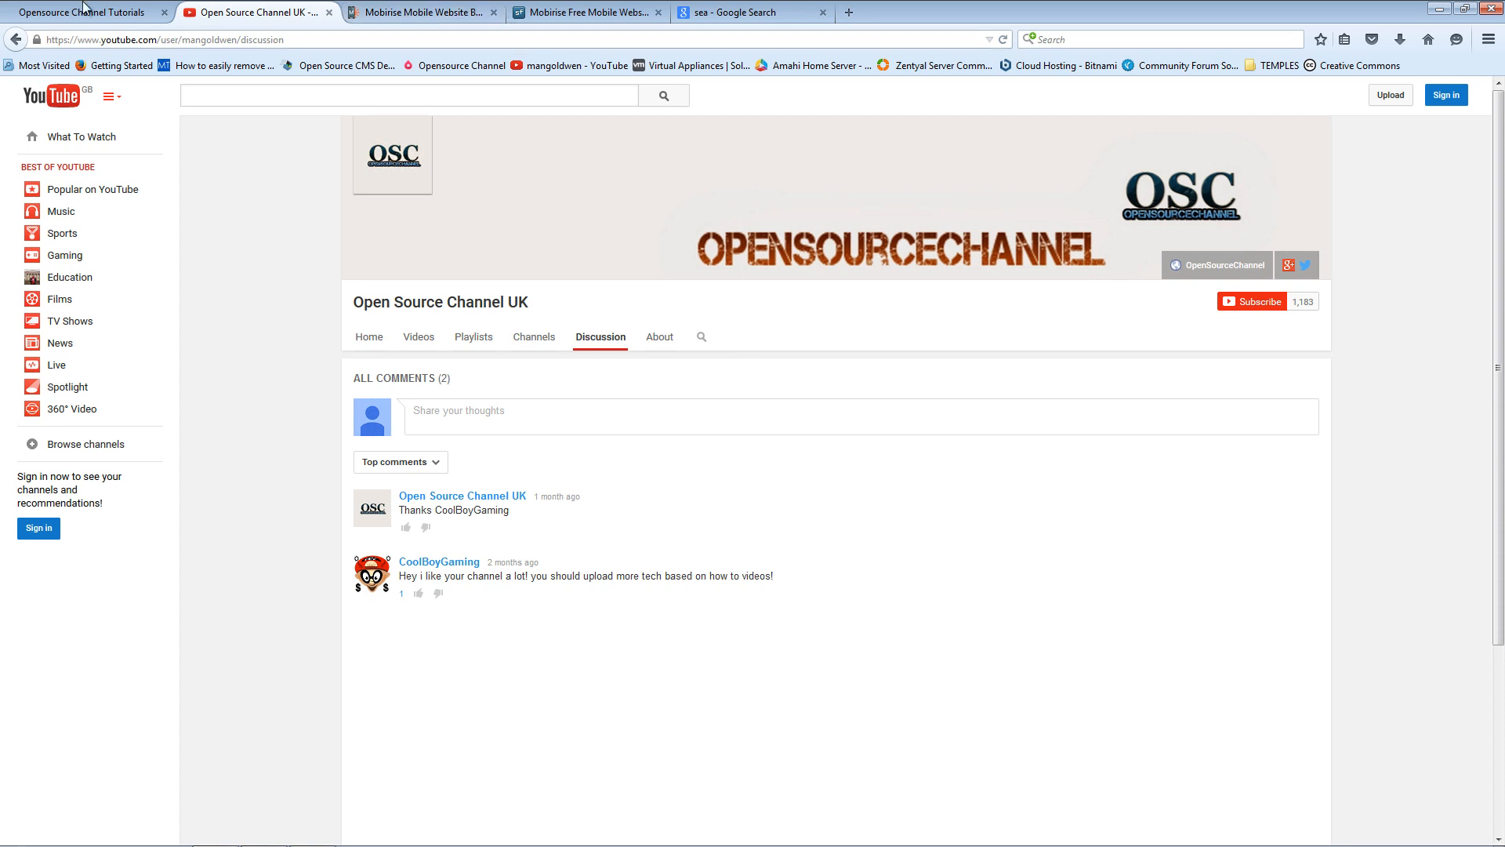
left_click(86, 12)
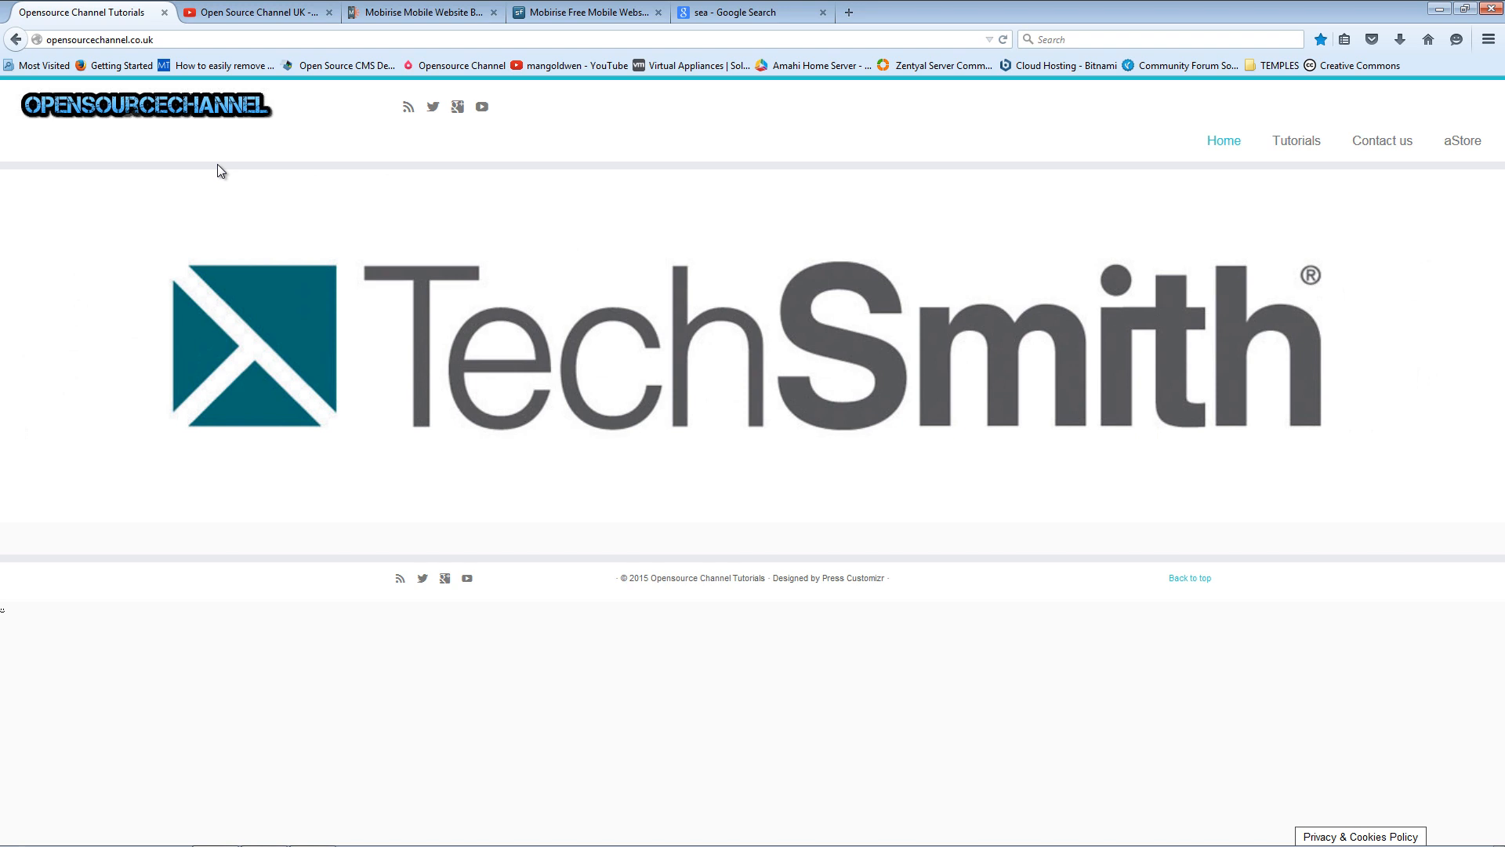
mouse_move(604, 17)
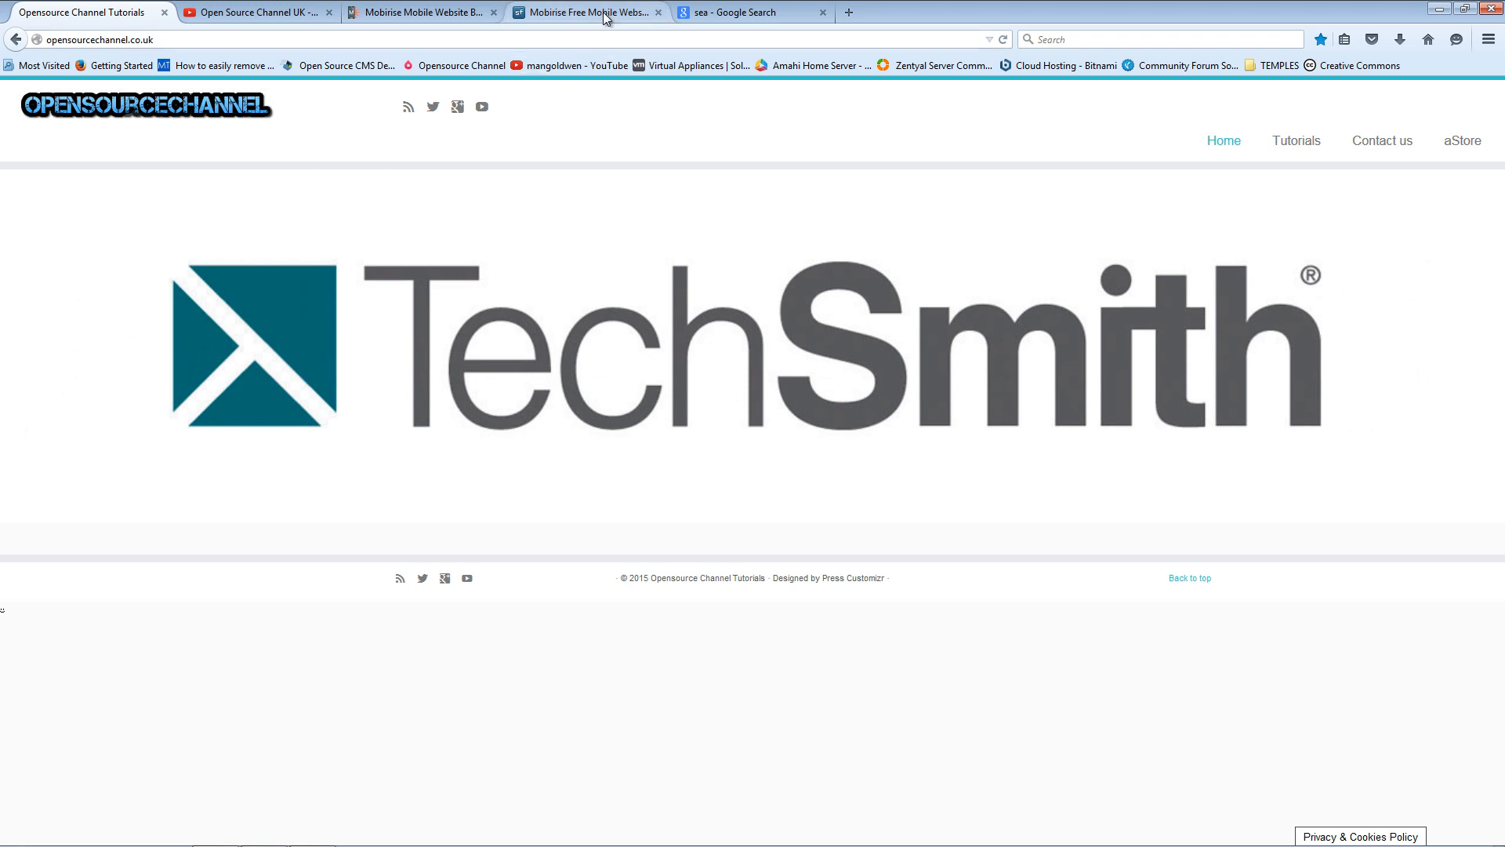
mouse_move(589, 12)
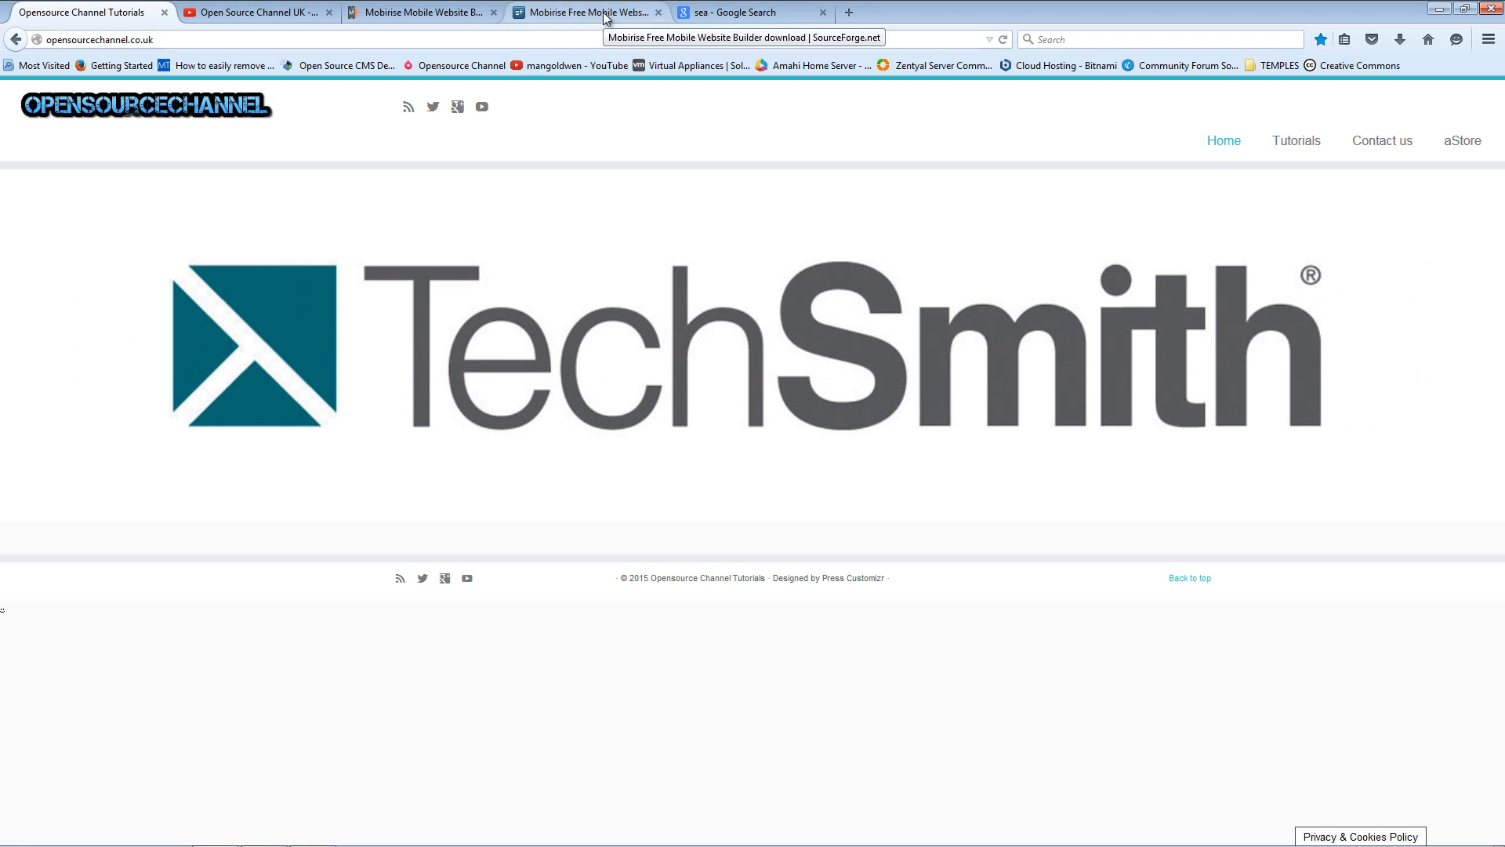
Browse the Mobirise SourceForge project page, scrolling down and back to the top
left_click(585, 12)
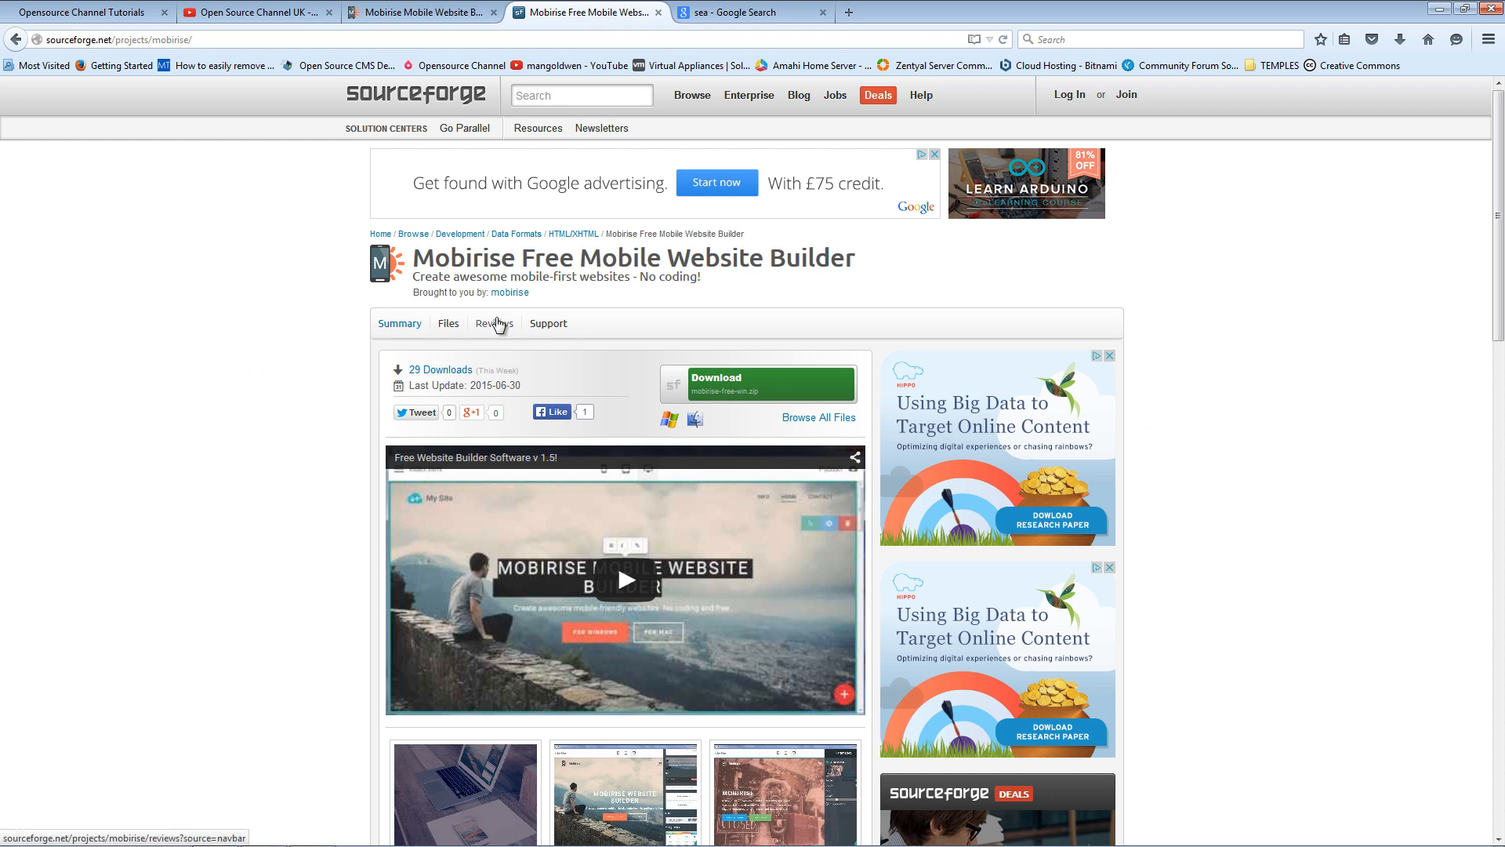
mouse_move(507, 247)
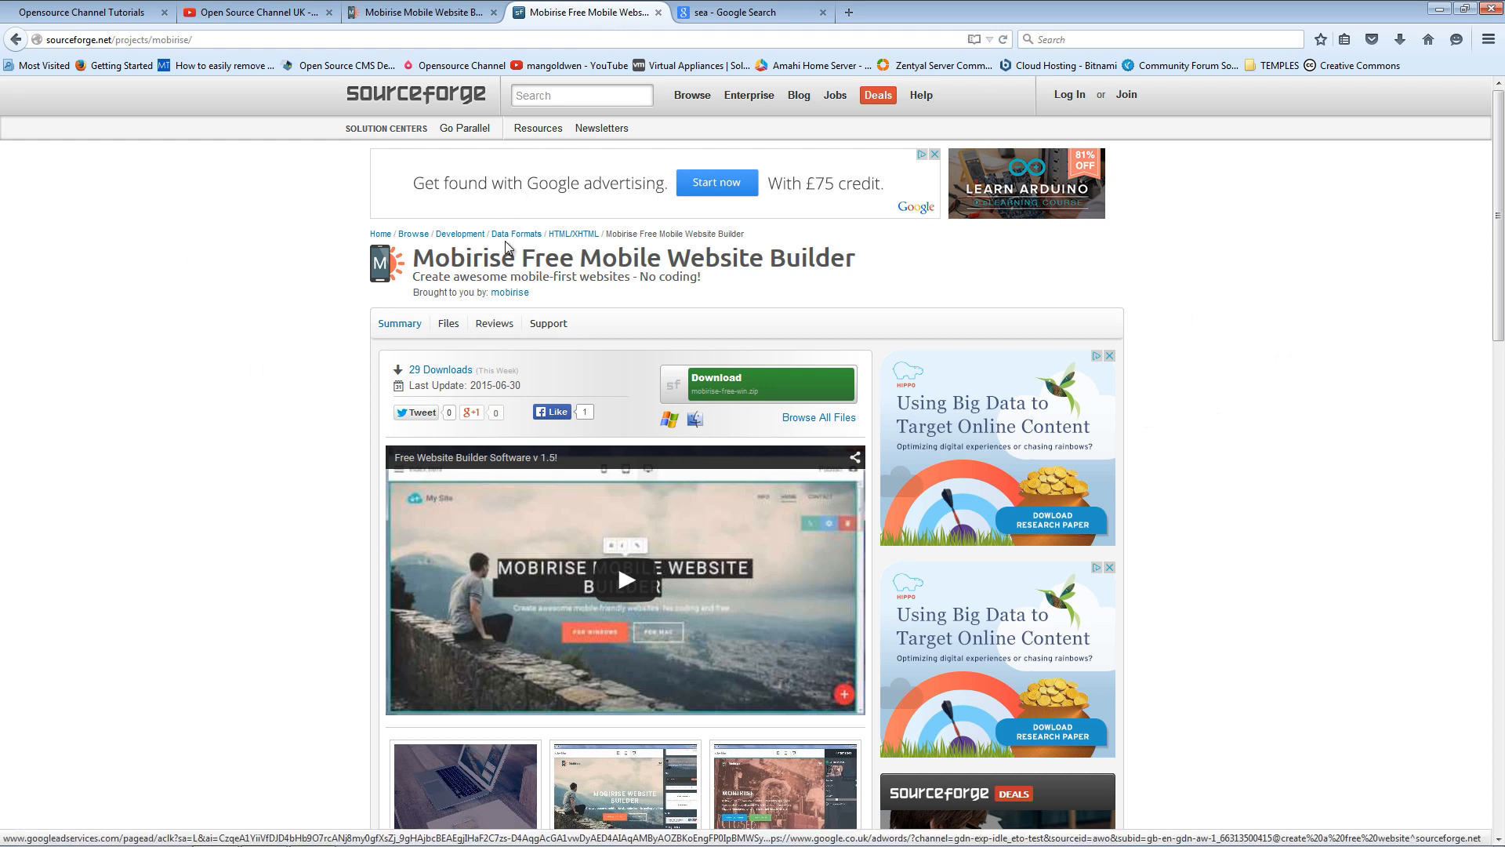
scroll("down", 3)
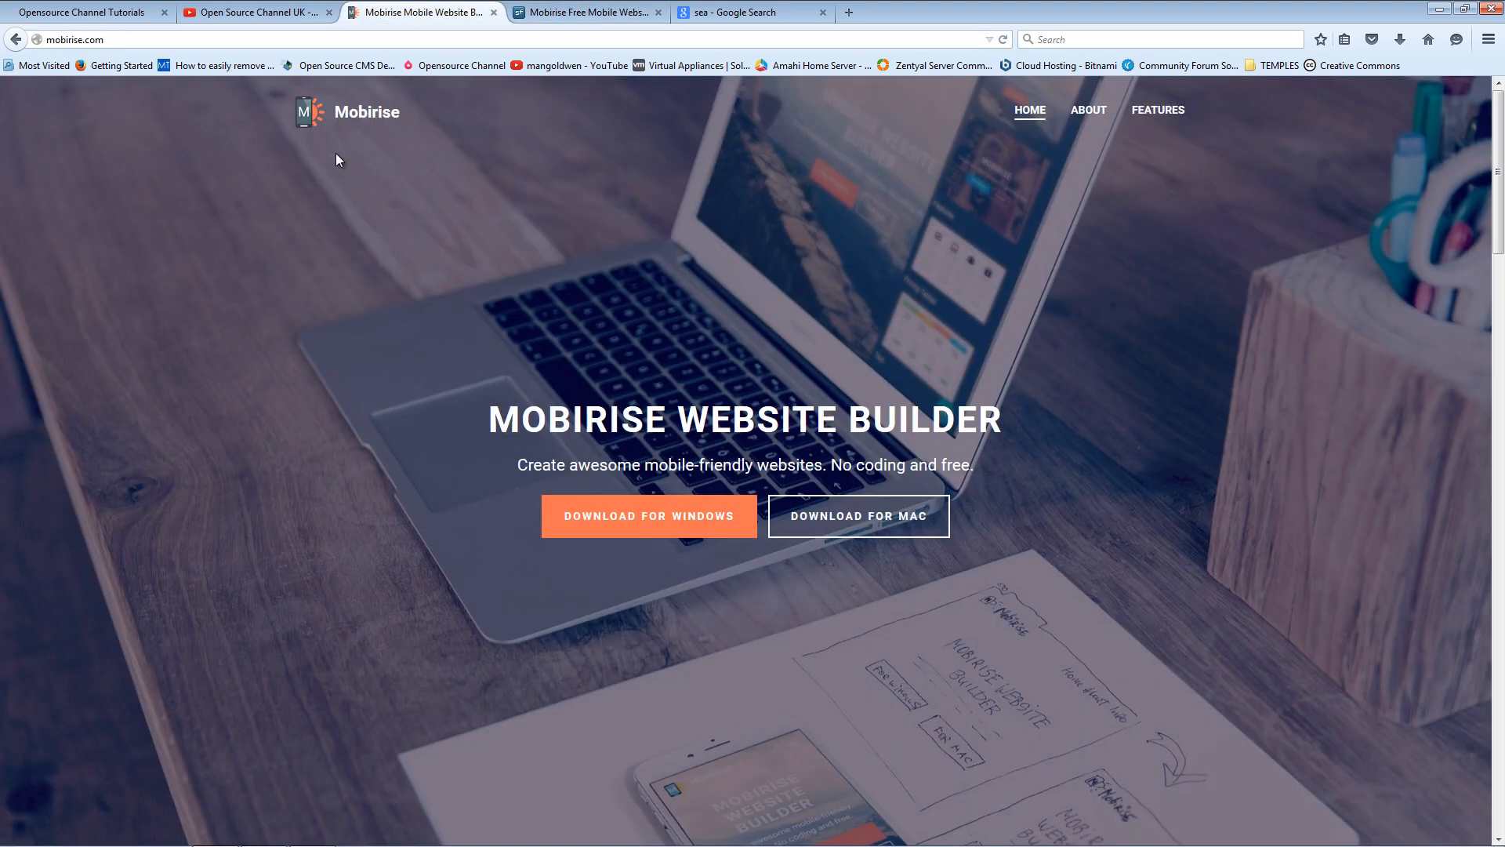
mouse_move(482, 504)
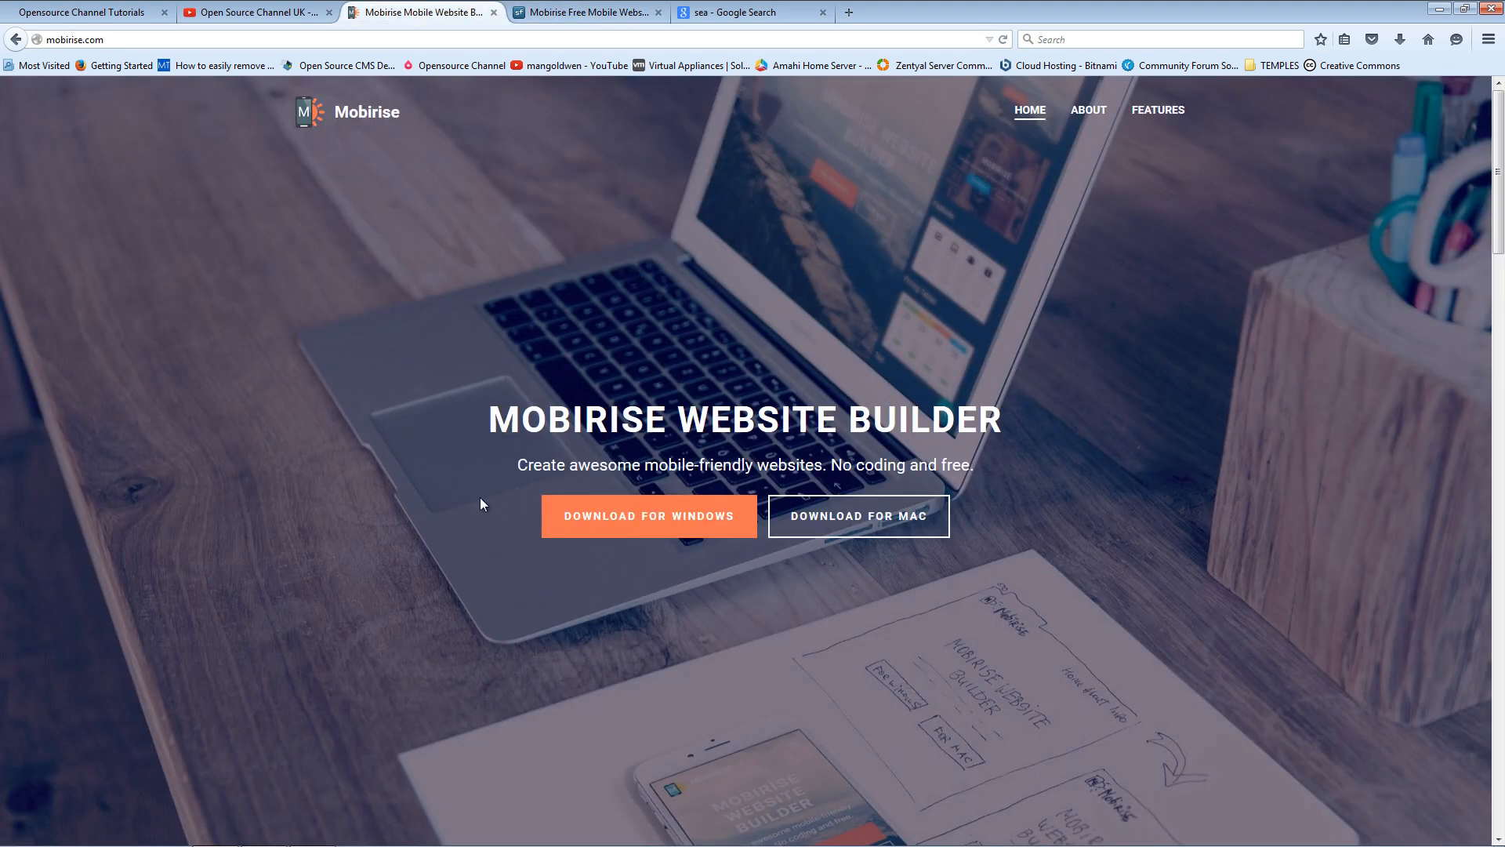
mouse_move(935, 529)
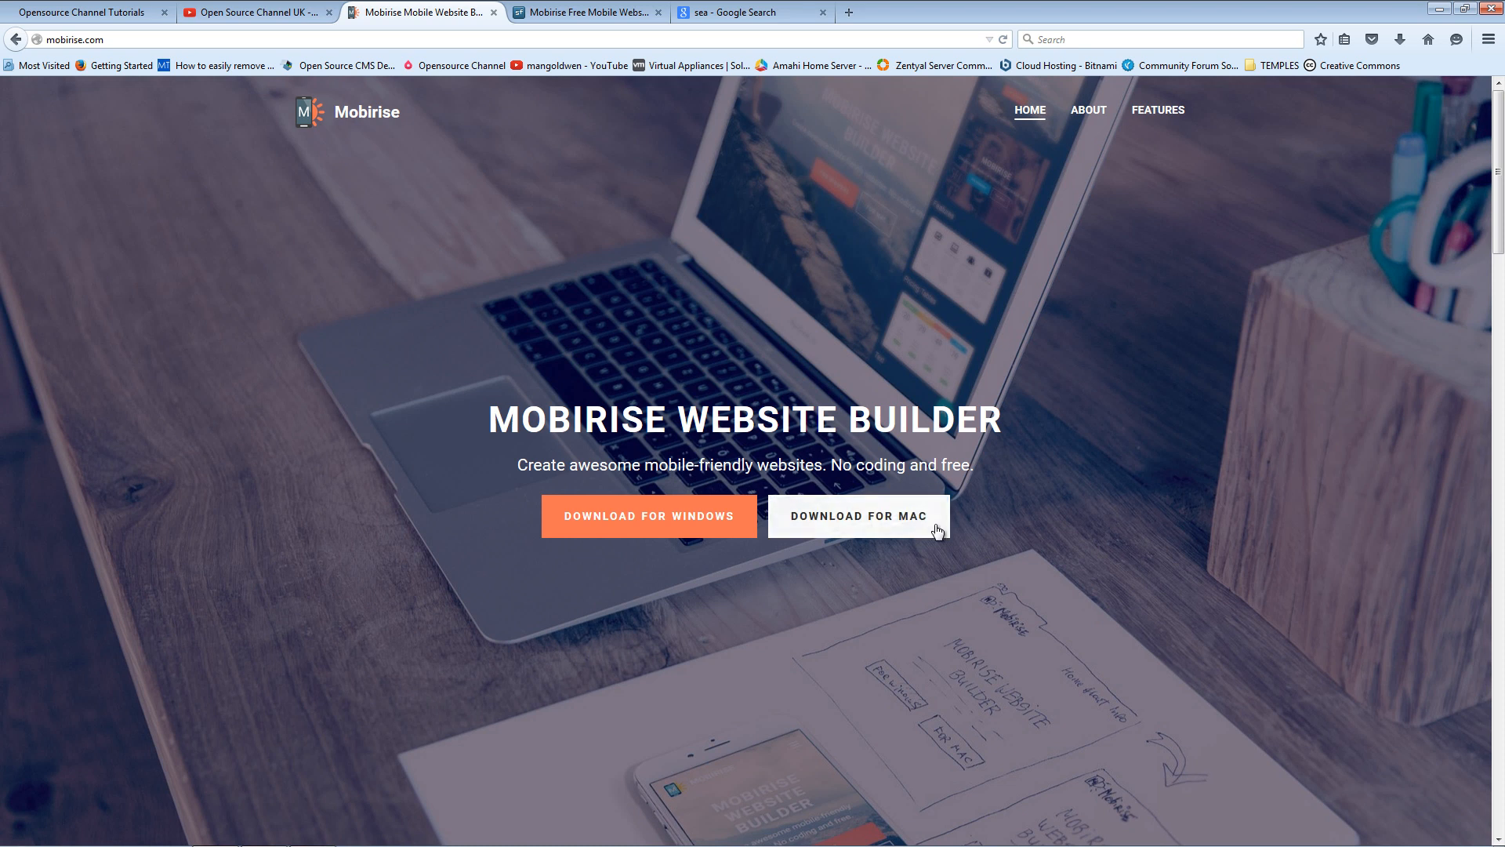
scroll("down", 3)
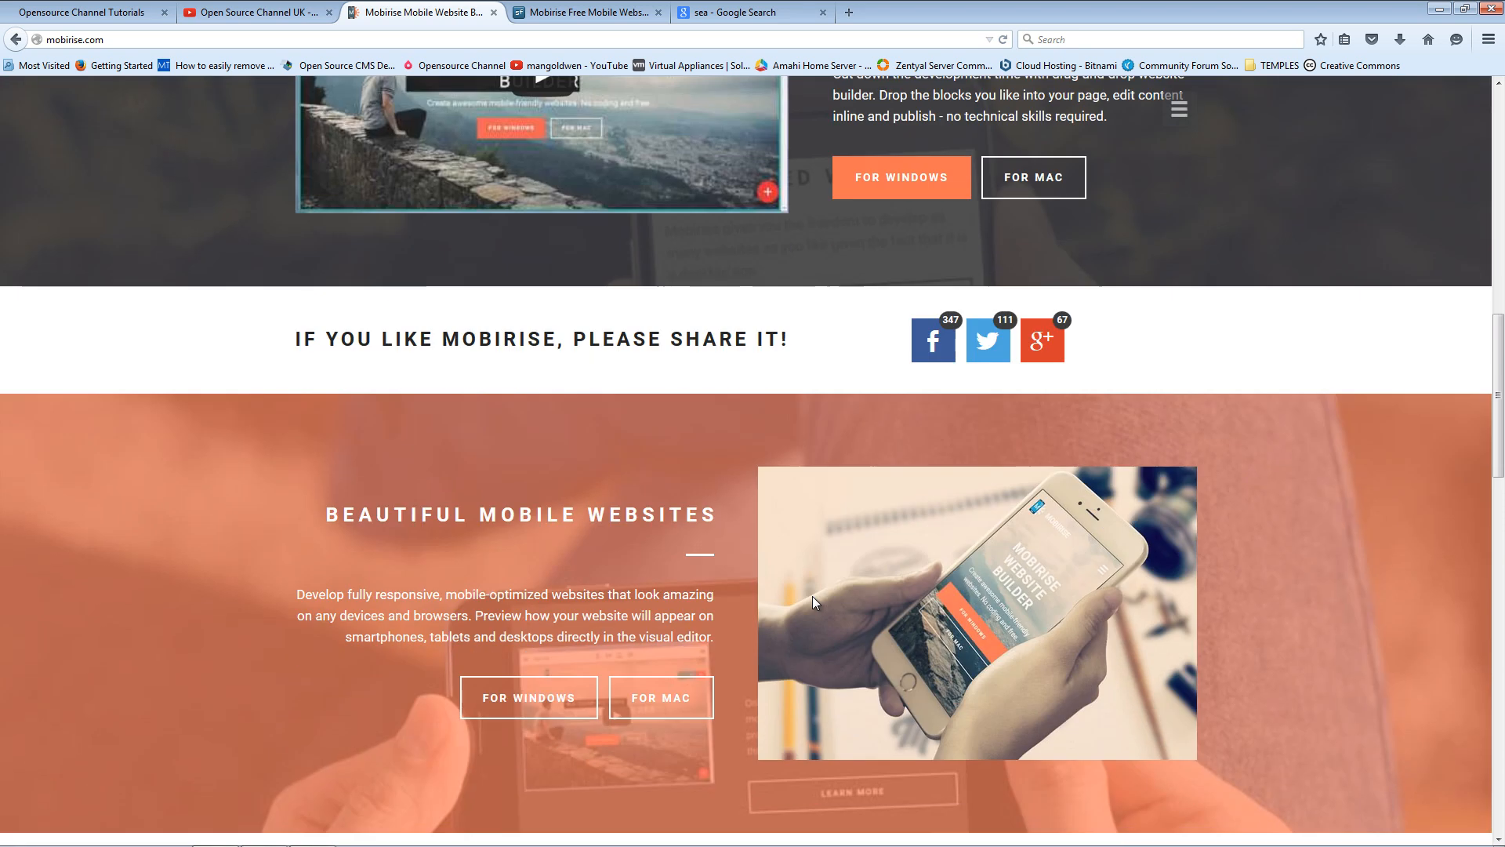
scroll("down", 3)
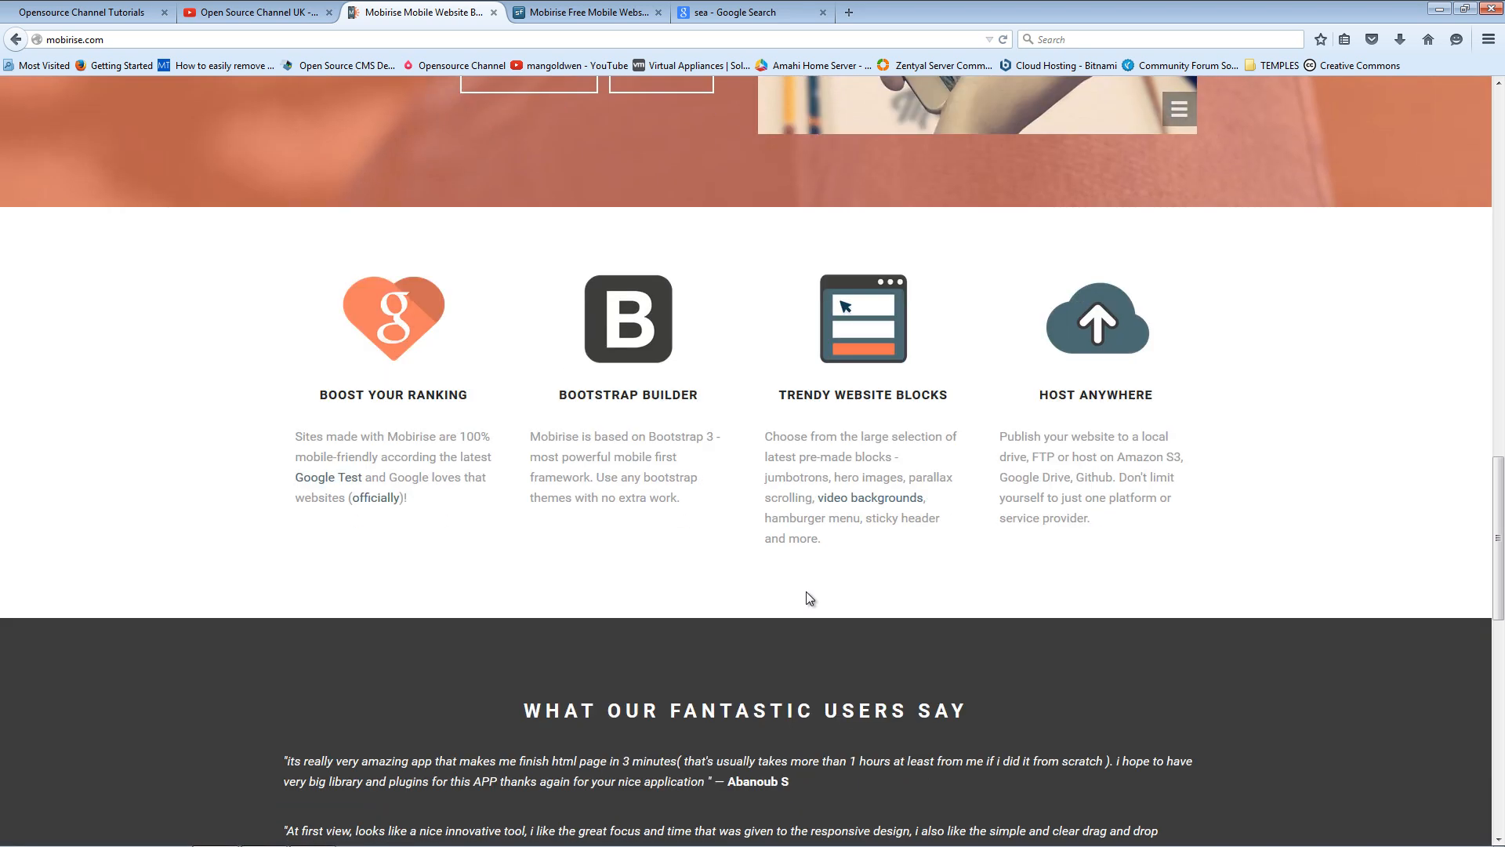
scroll("down", 3)
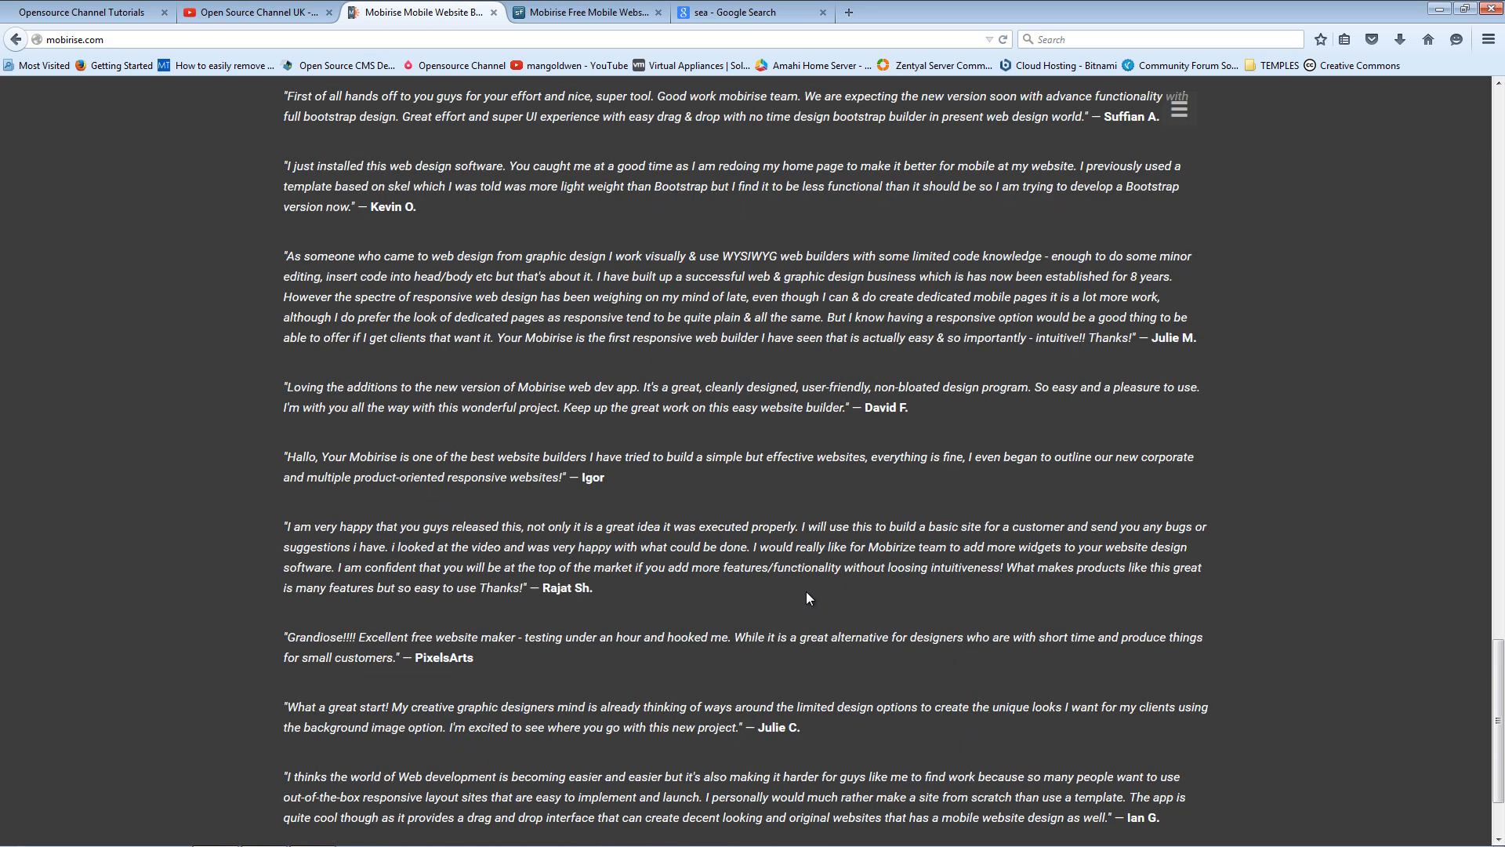
scroll("up", 3)
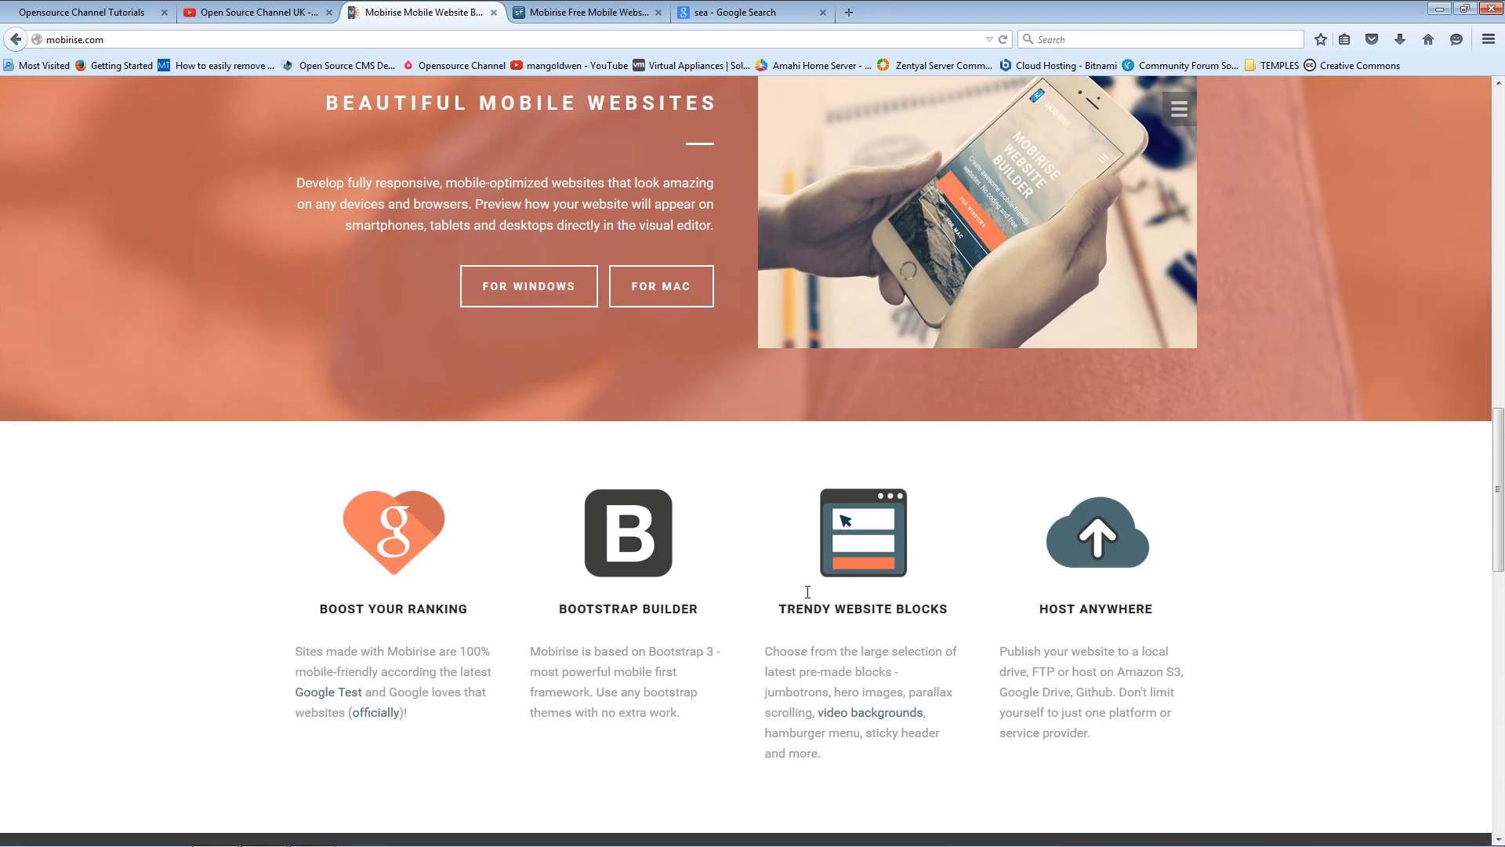
scroll("up", 3)
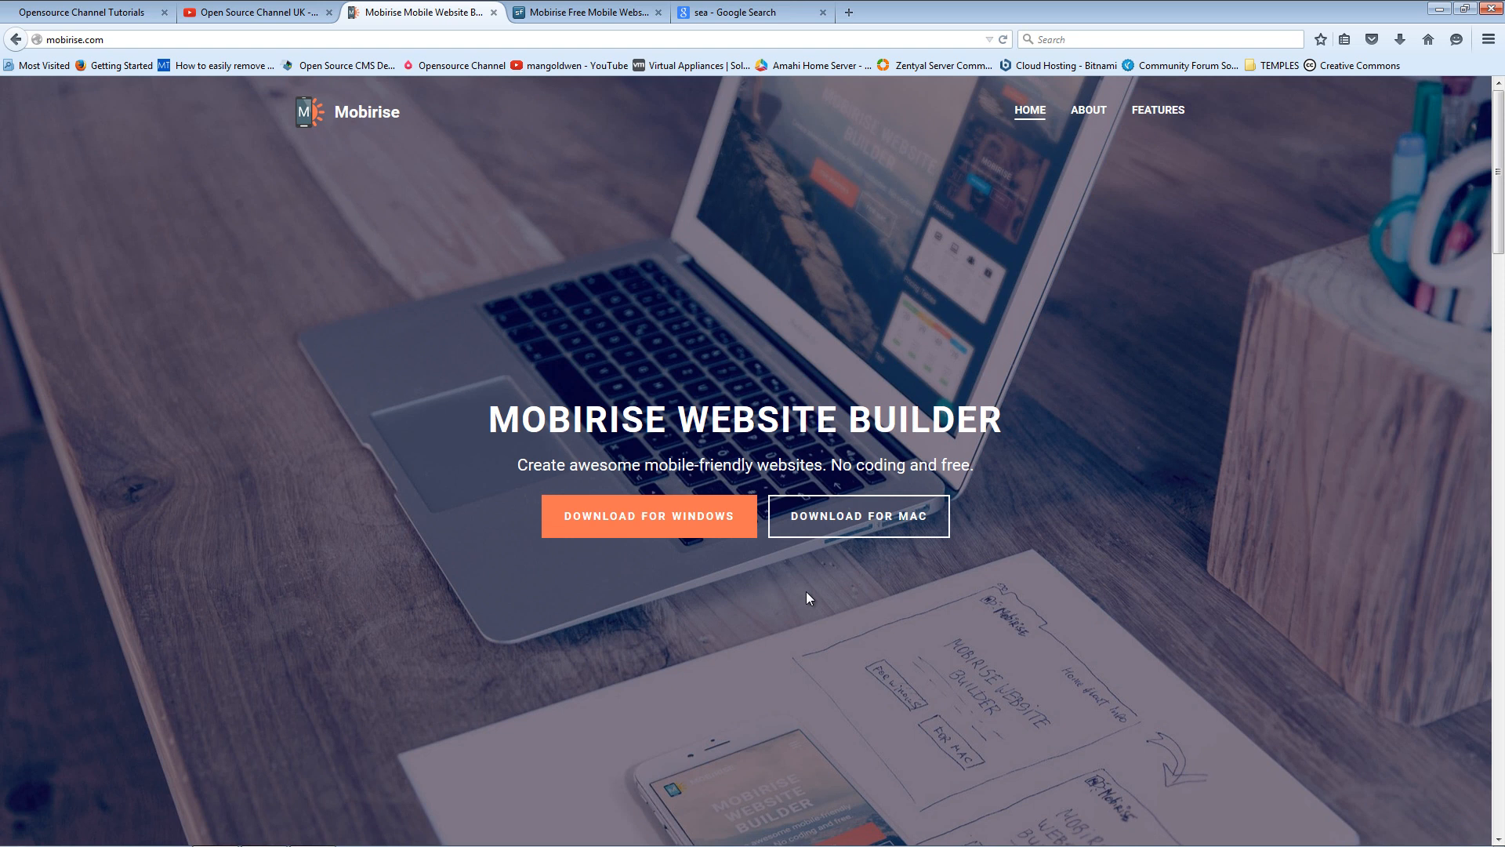
mouse_move(685, 530)
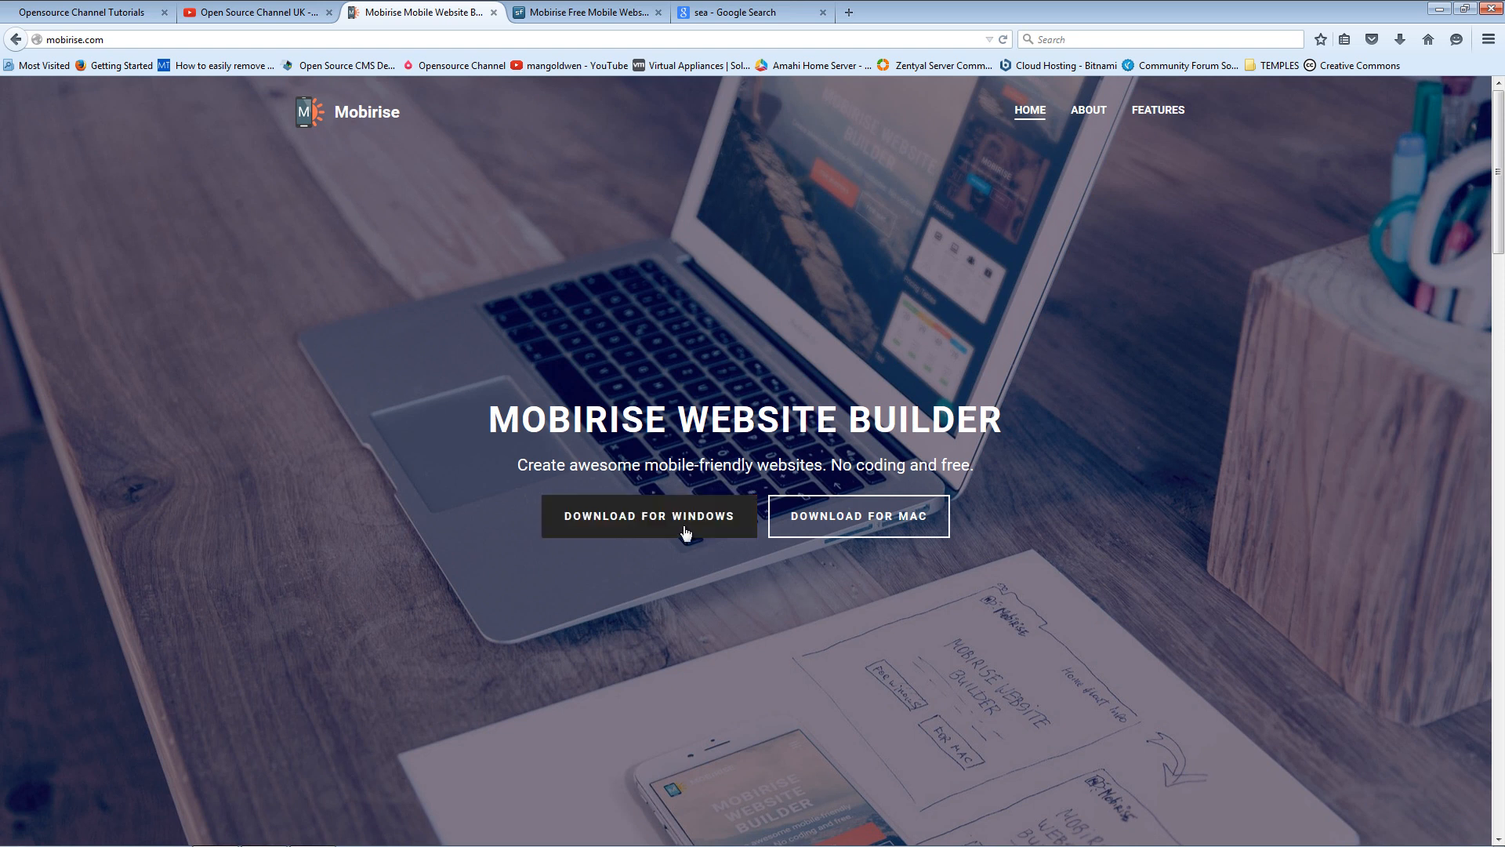
Save mobirise-free-win.zip to disk and show all Firefox downloads
left_click(649, 516)
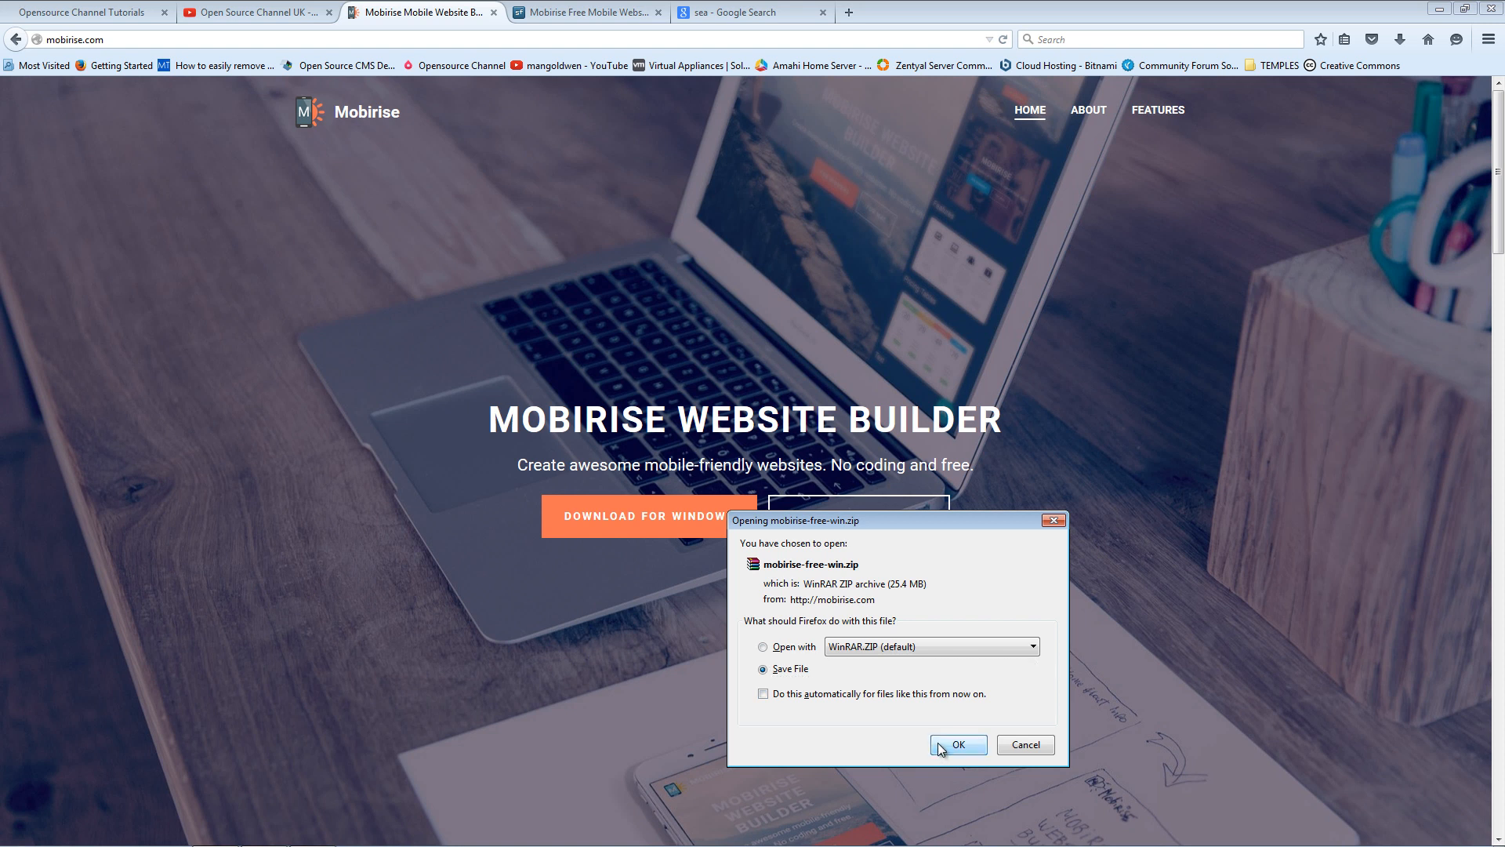
left_click(957, 744)
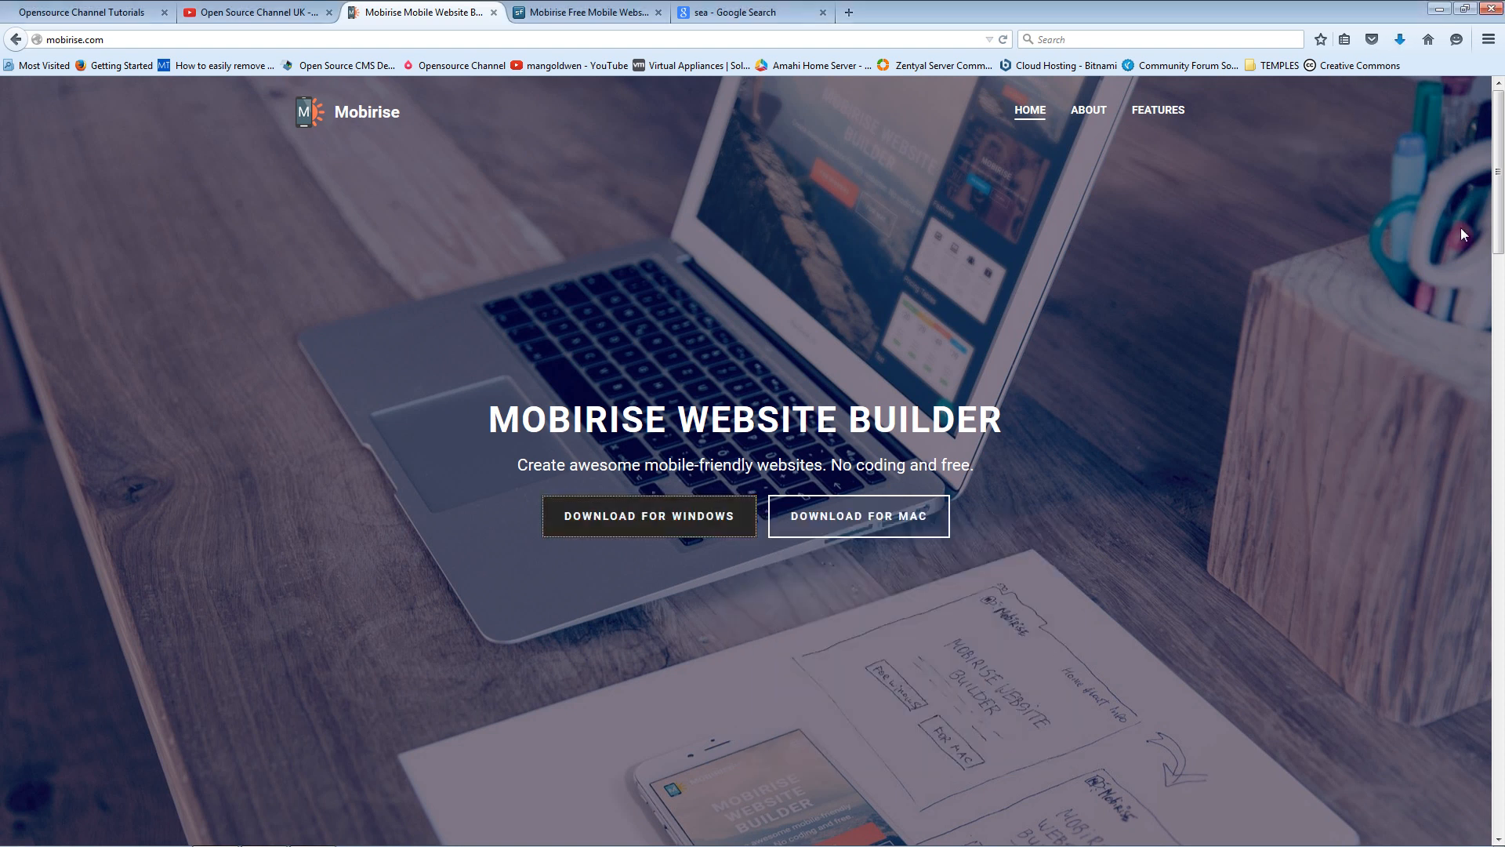
mouse_move(1399, 39)
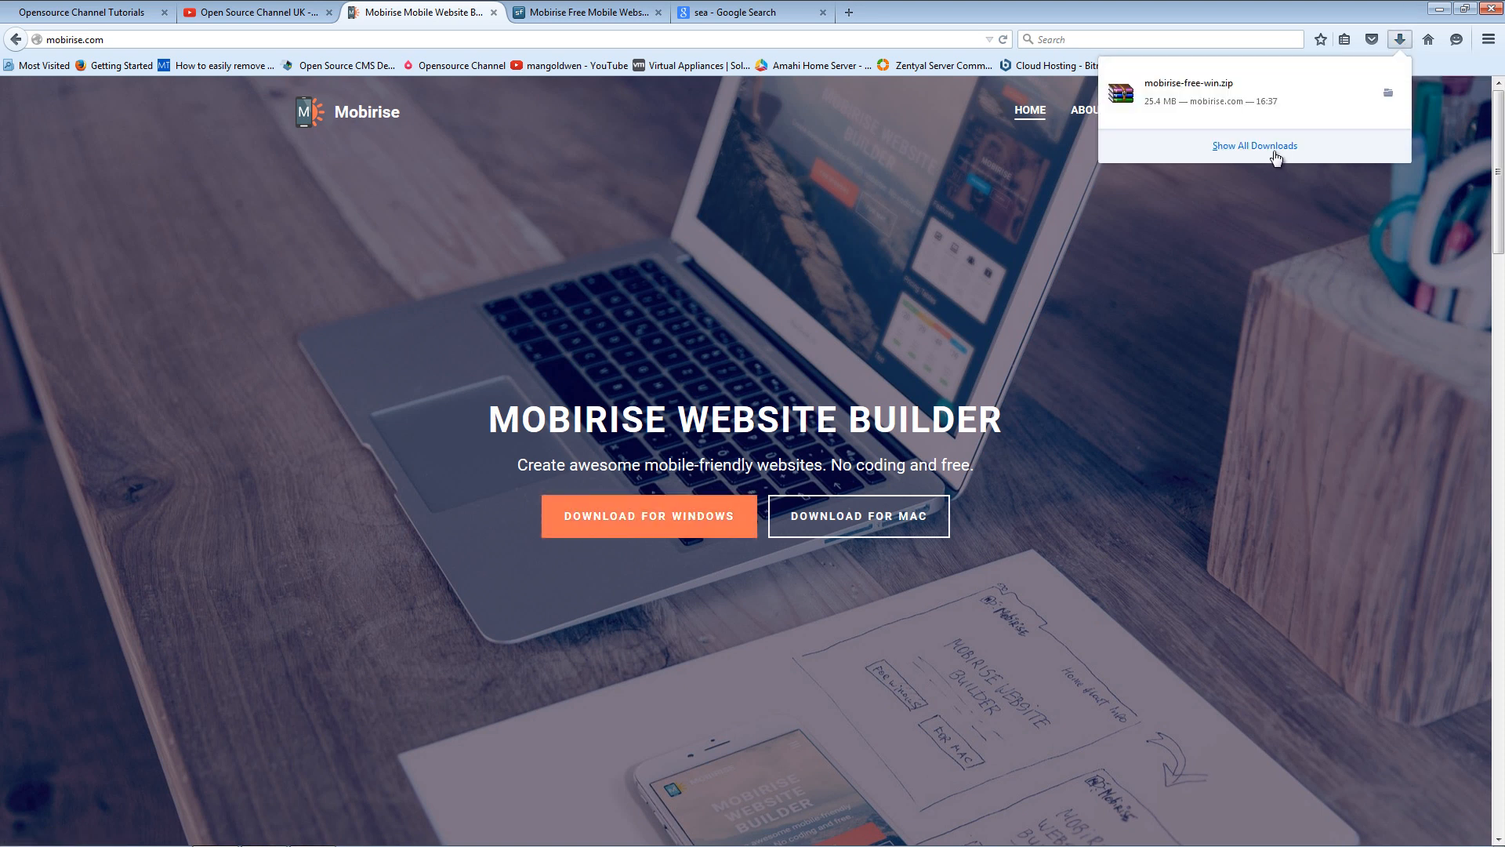
left_click(1253, 145)
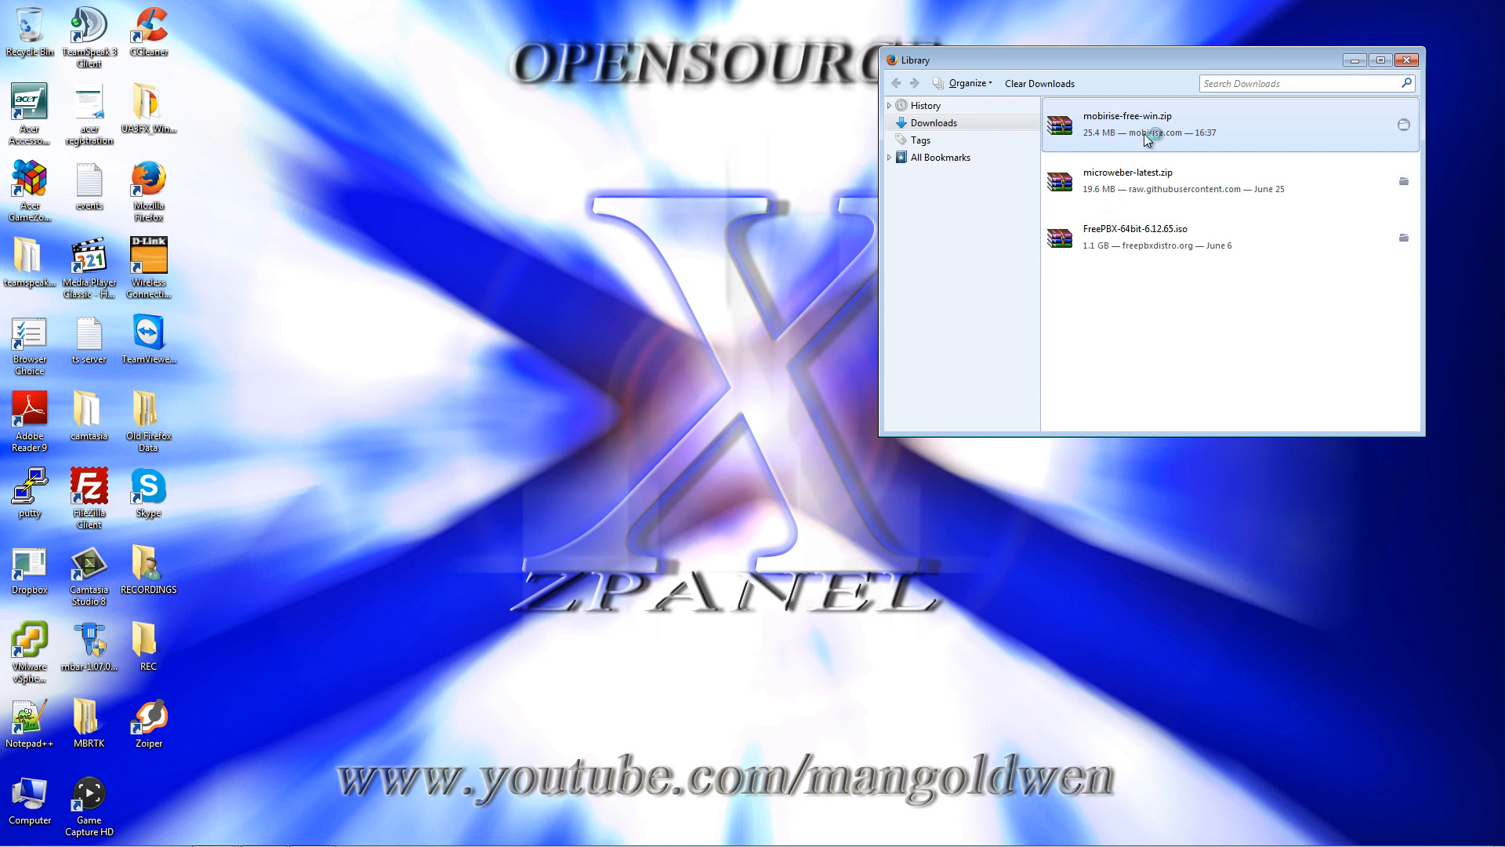
Open mobirise-free-win.zip in WinRAR, dismiss the license reminder, and close the archive
double_click(1129, 125)
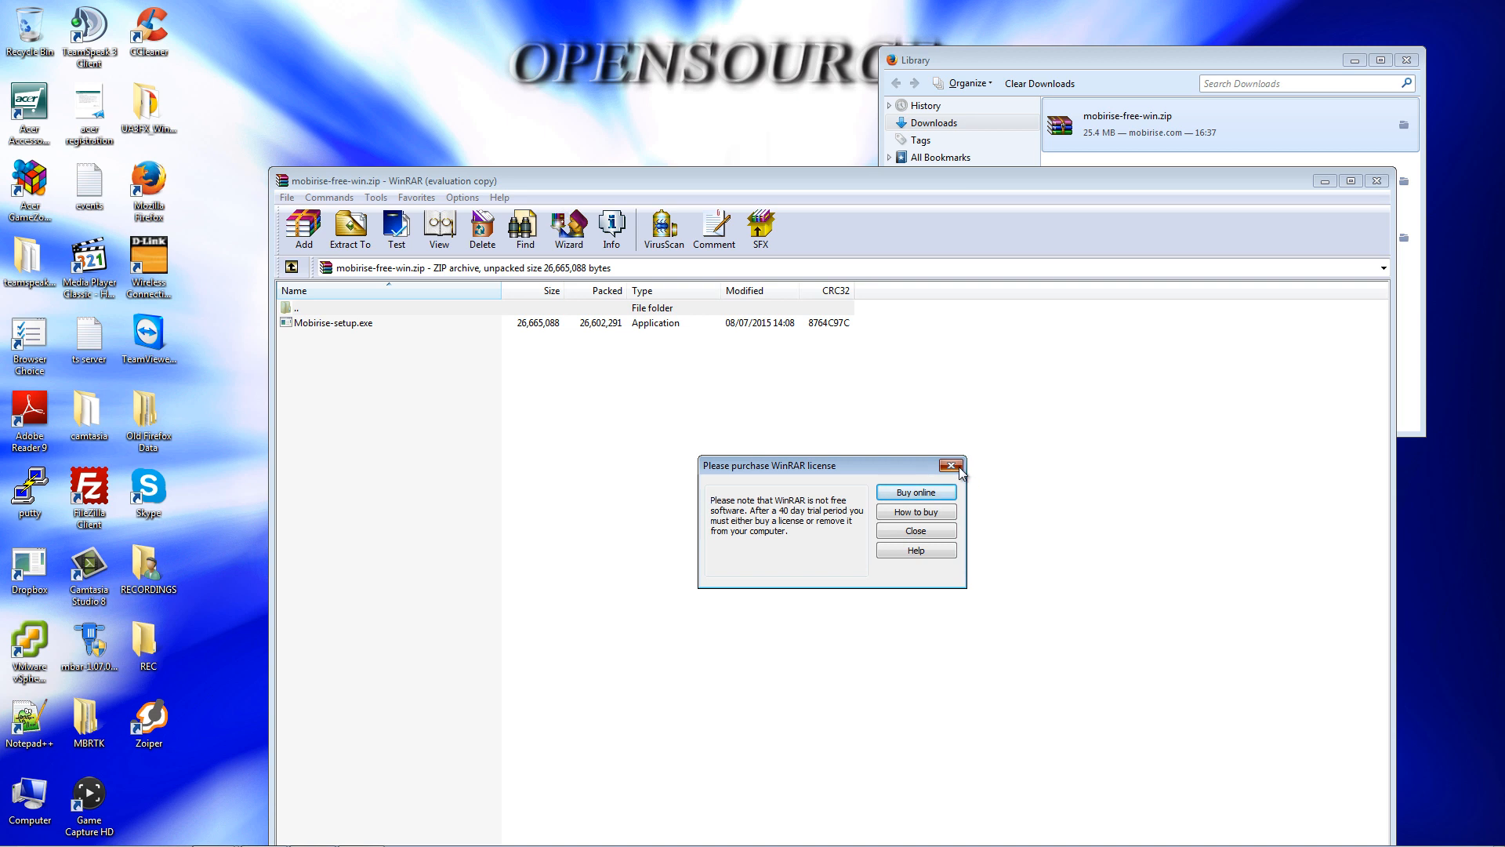
left_click(954, 466)
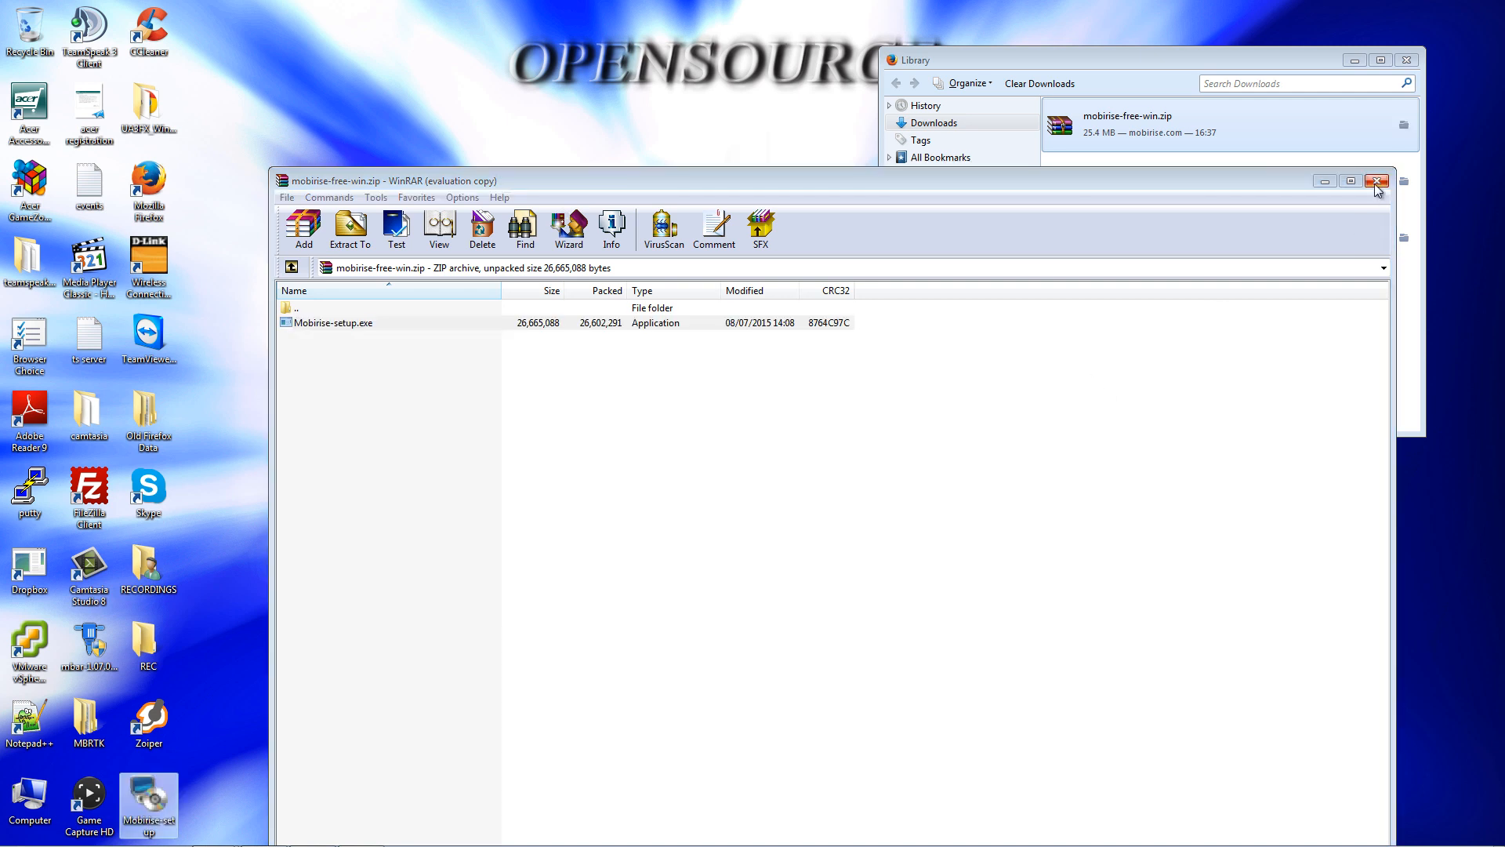
left_click(1376, 181)
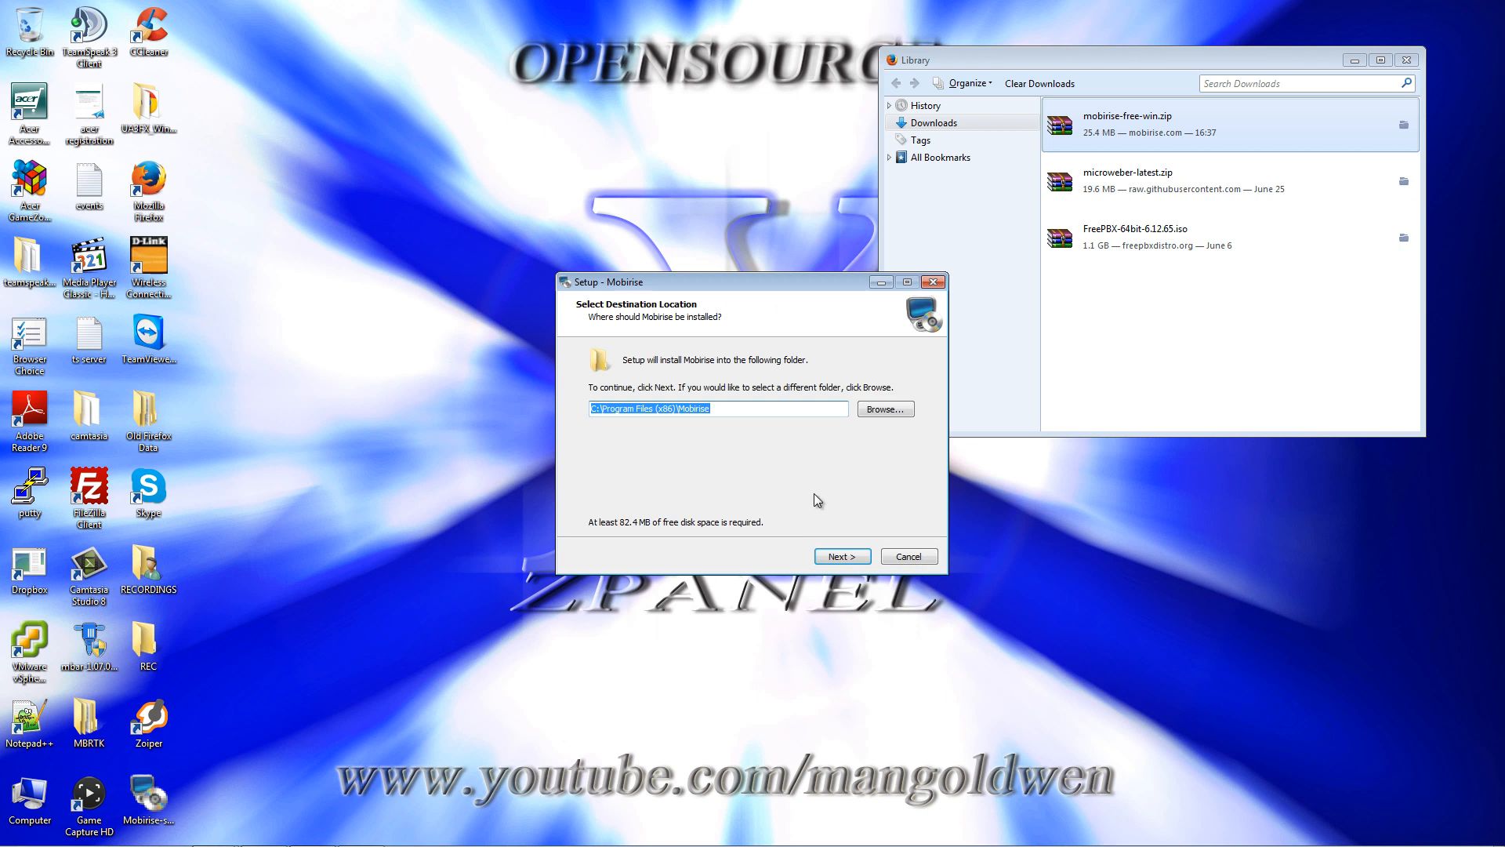
Accept the default Program Files (x86) Mobirise install folder and close the Firefox Library
left_click(840, 556)
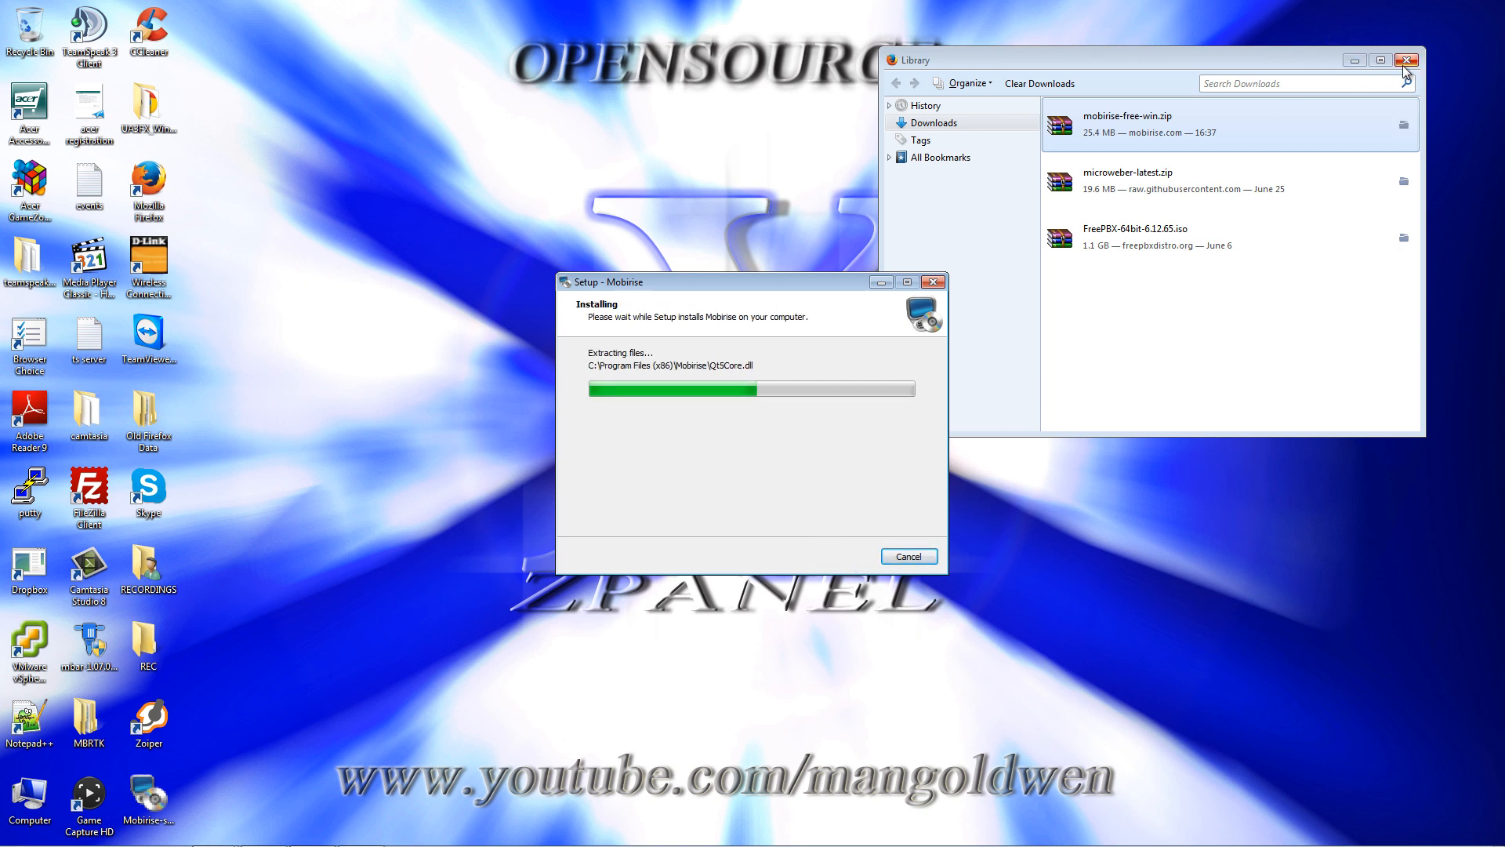
left_click(1407, 60)
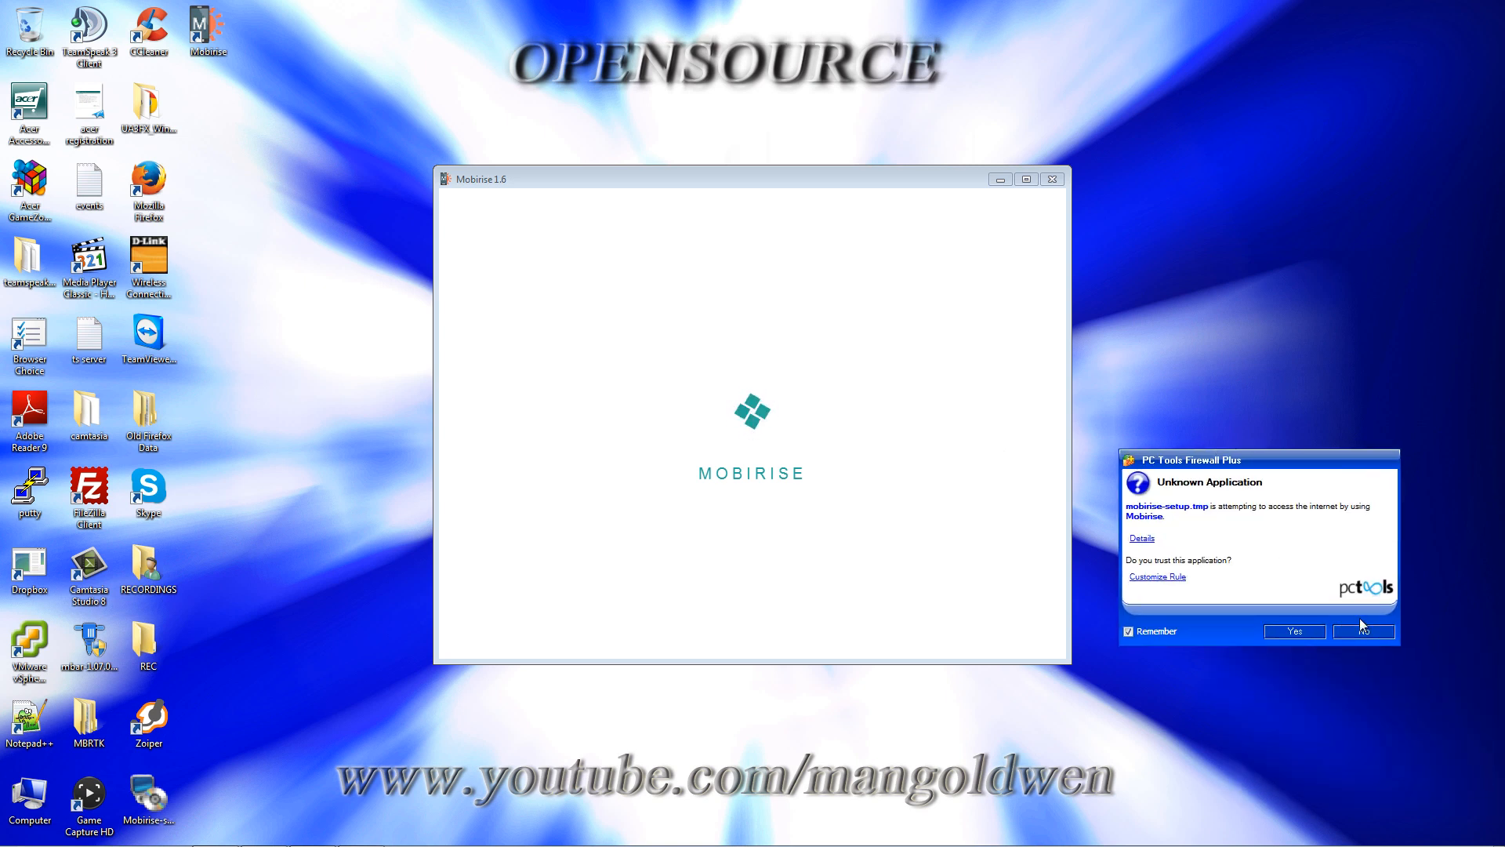
Allow Mobirise internet access in the PC Tools Firewall prompt
left_click(1362, 630)
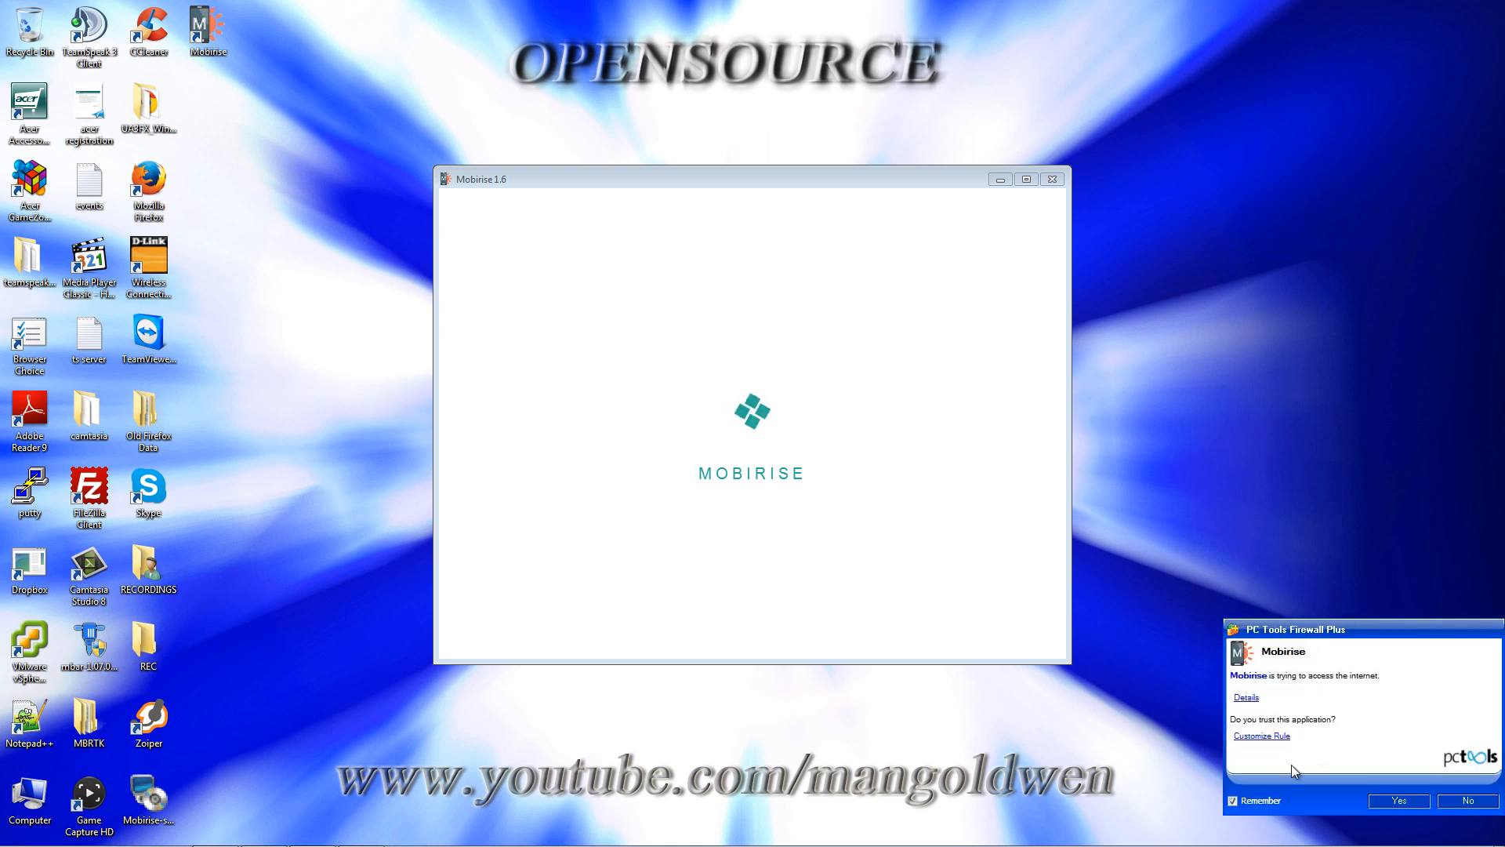
left_click(1397, 800)
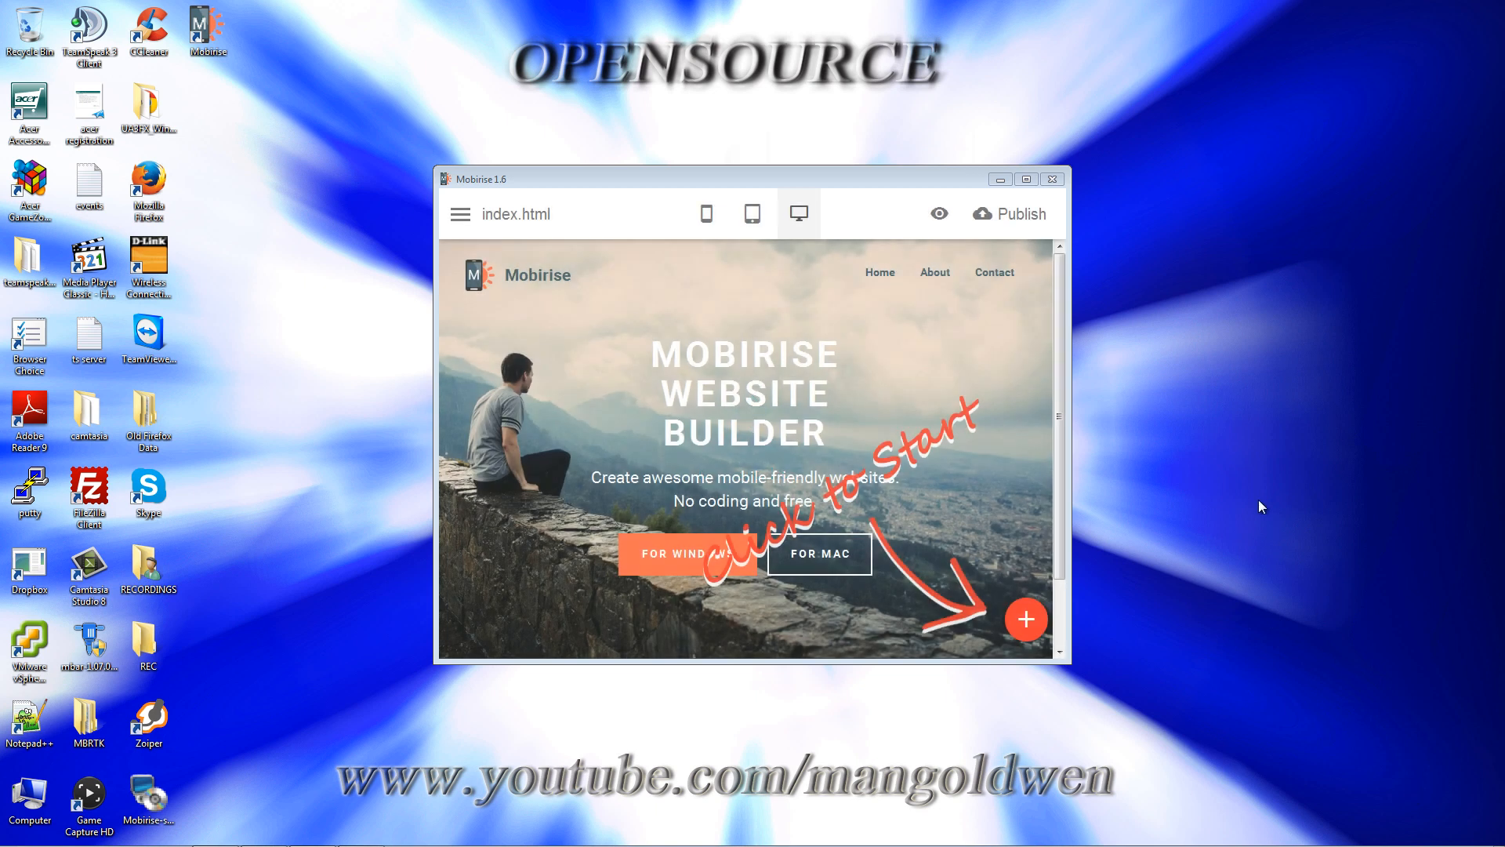
mouse_move(1188, 415)
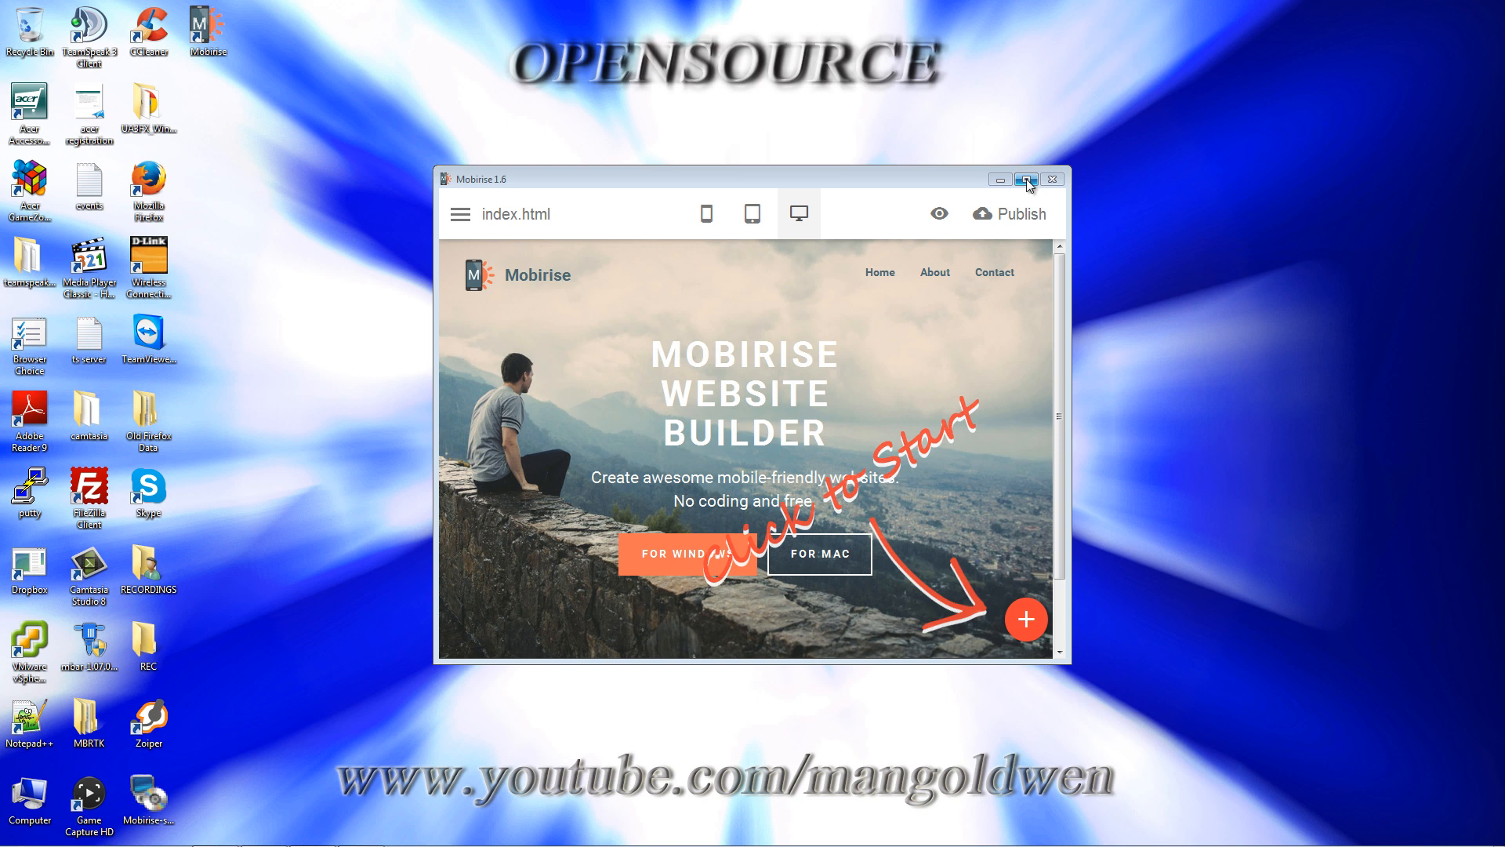
Maximize the Mobirise window and open the Pages sidebar
left_click(1027, 178)
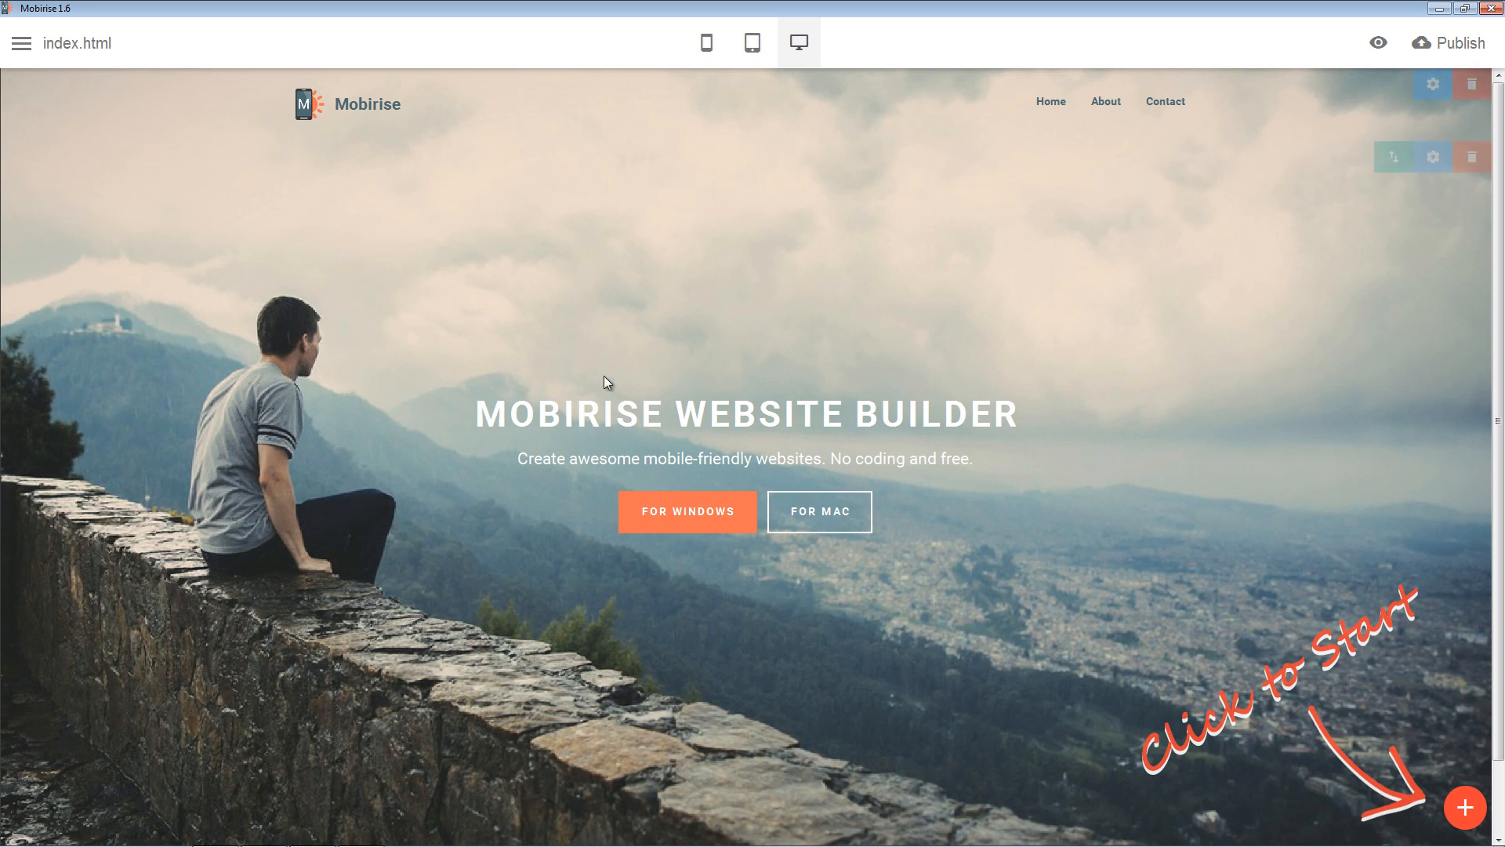
left_click(19, 43)
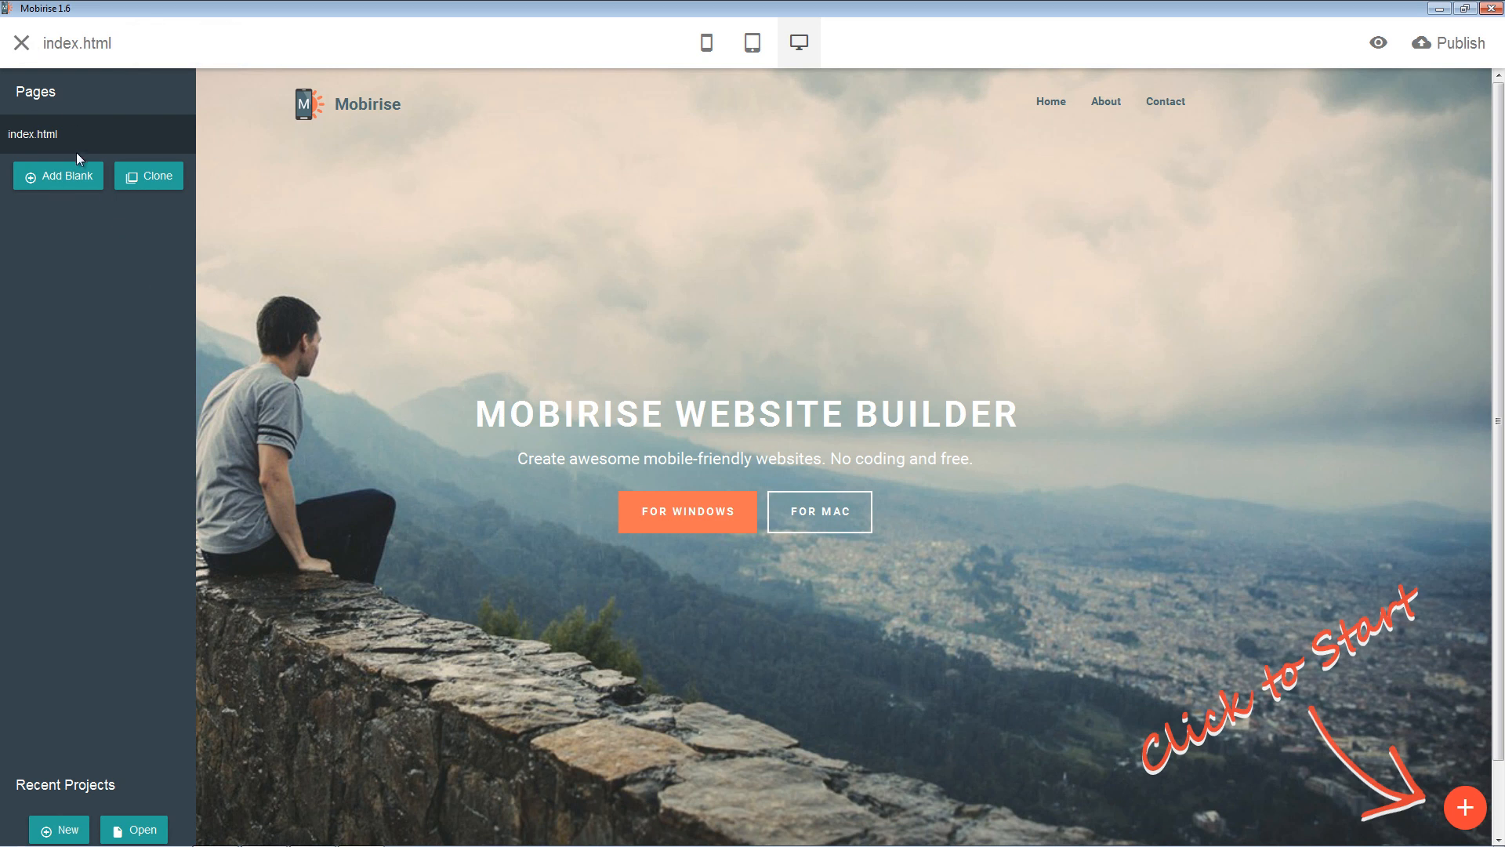
mouse_move(57, 176)
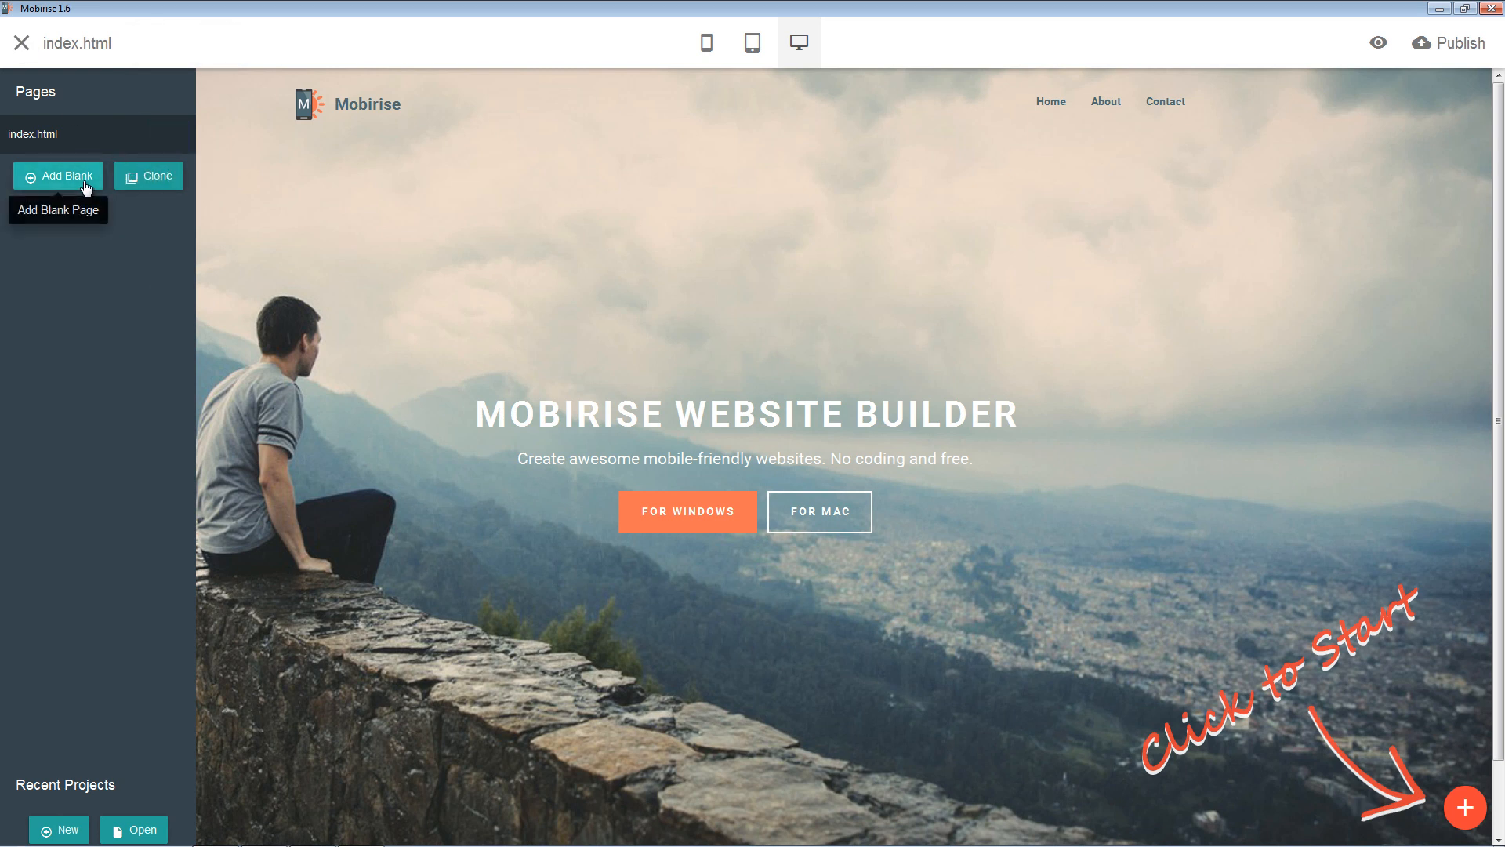
mouse_move(132, 183)
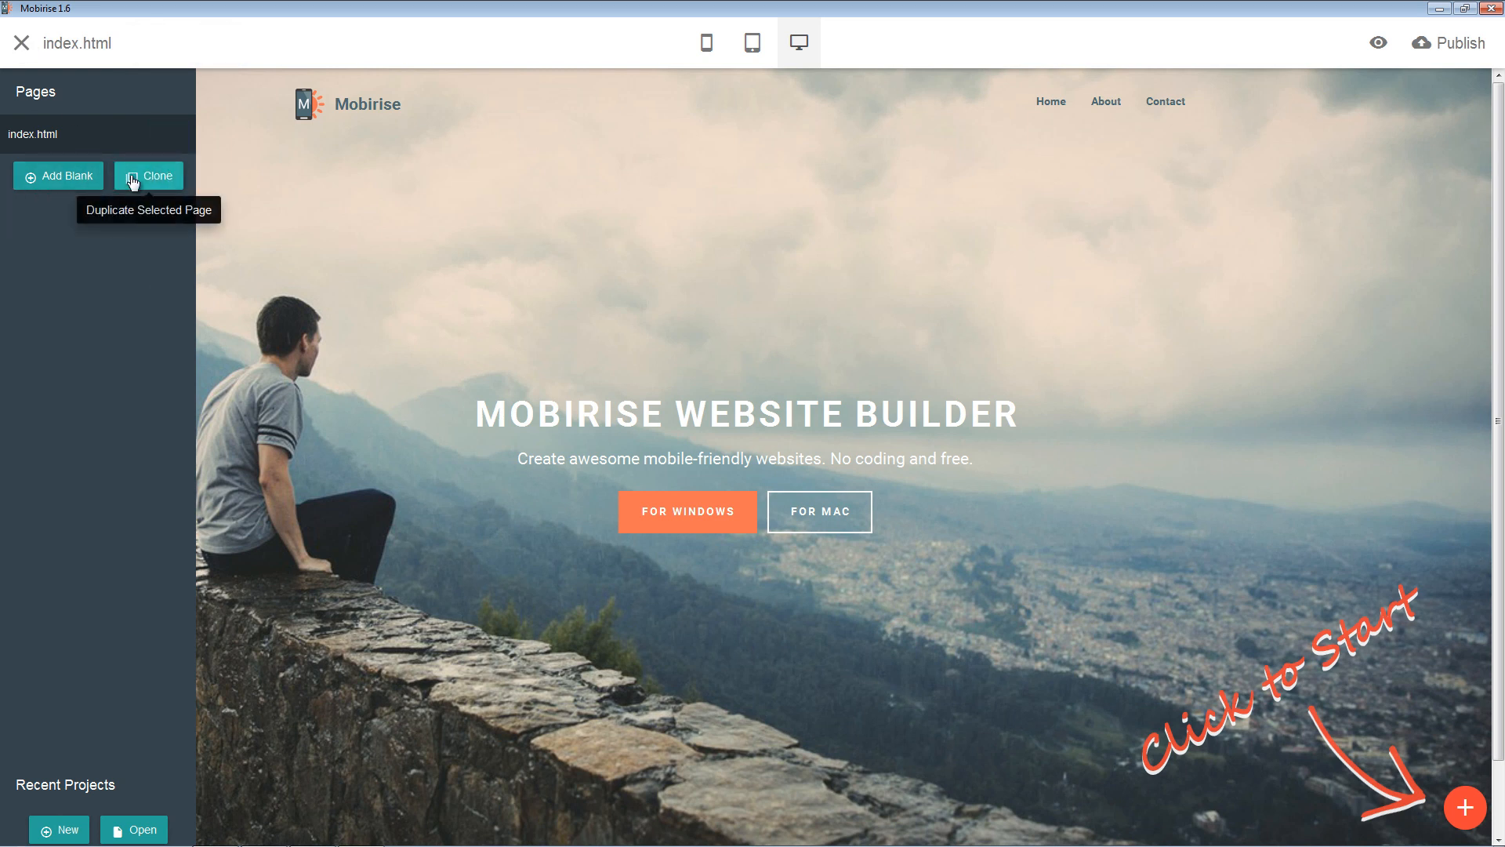
mouse_move(86, 192)
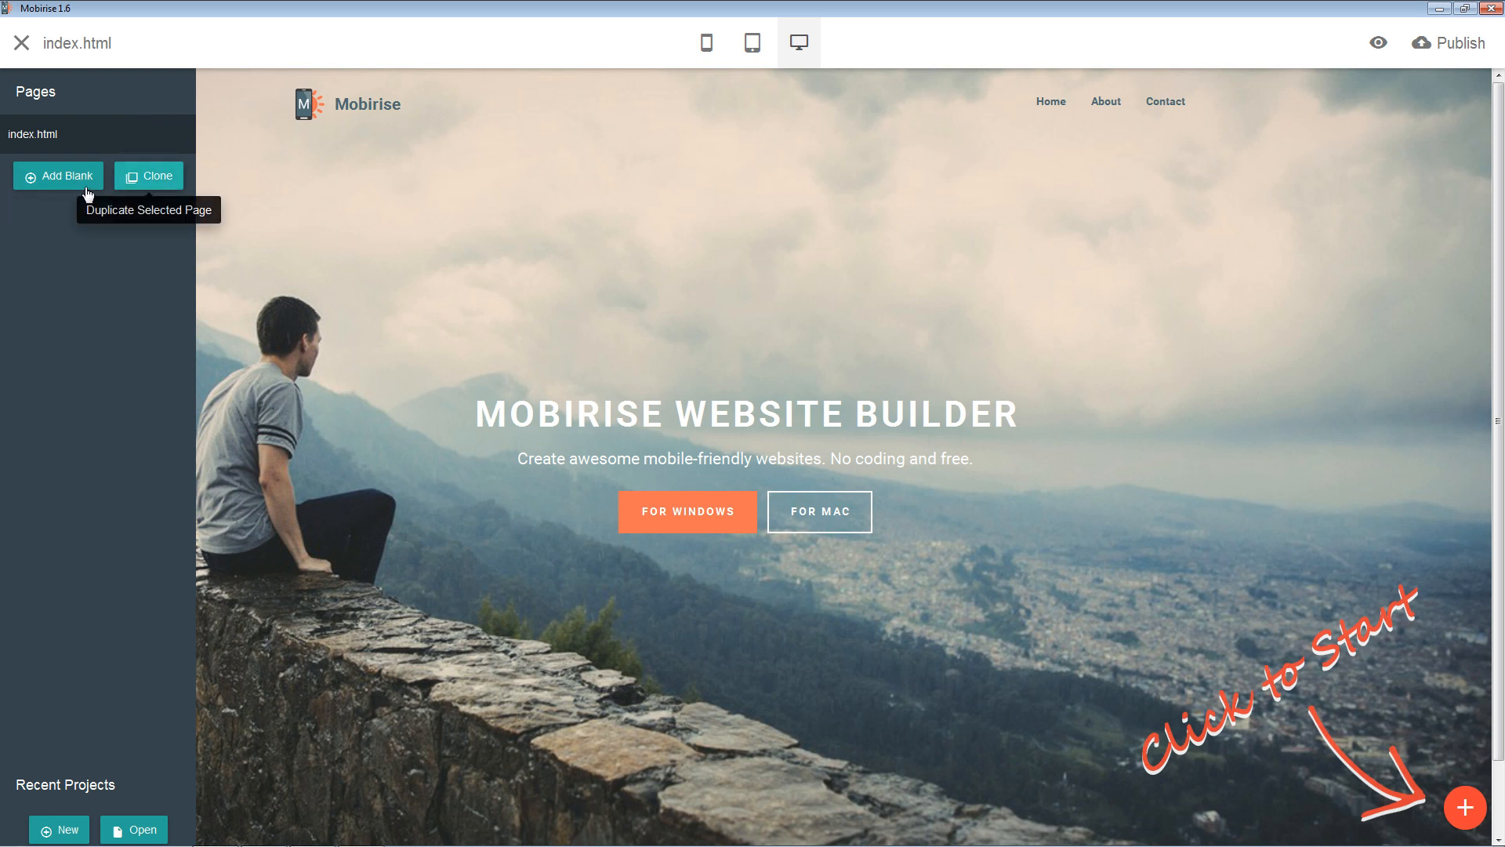
Add a blank page1.html and open its page settings
left_click(57, 176)
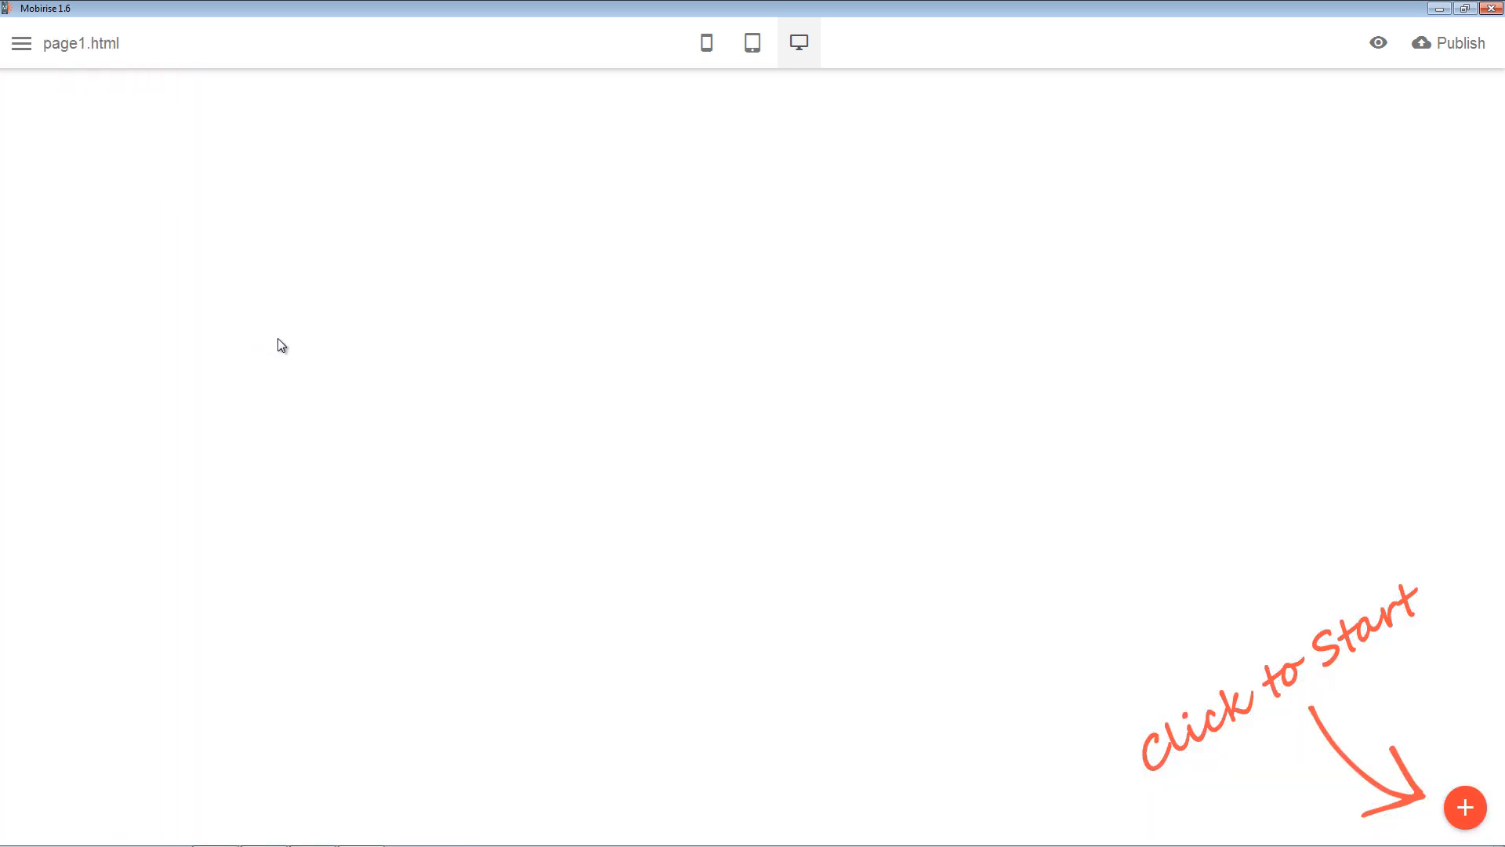
left_click(21, 43)
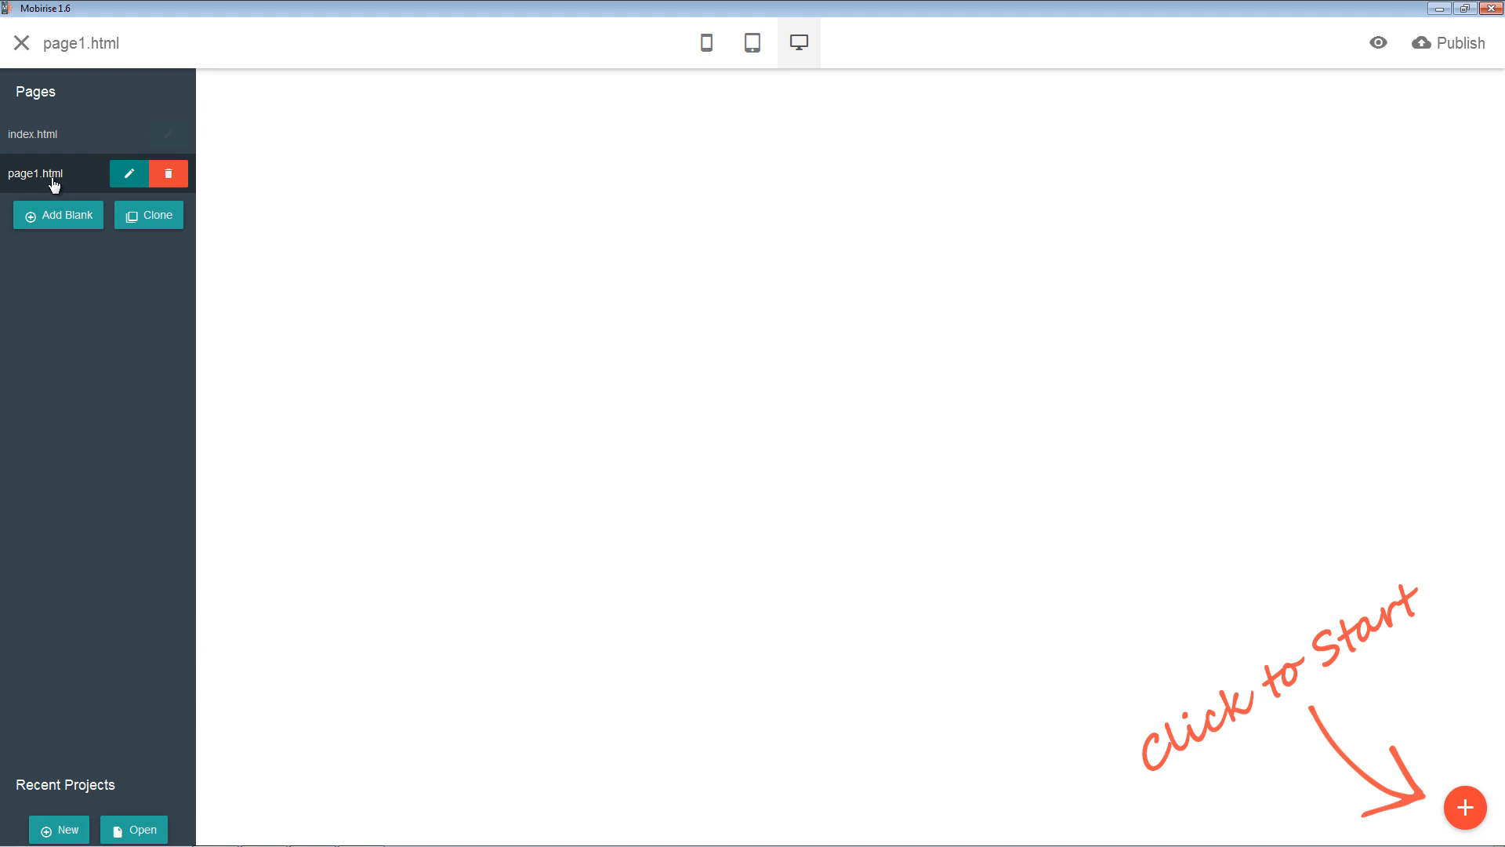
left_click(21, 42)
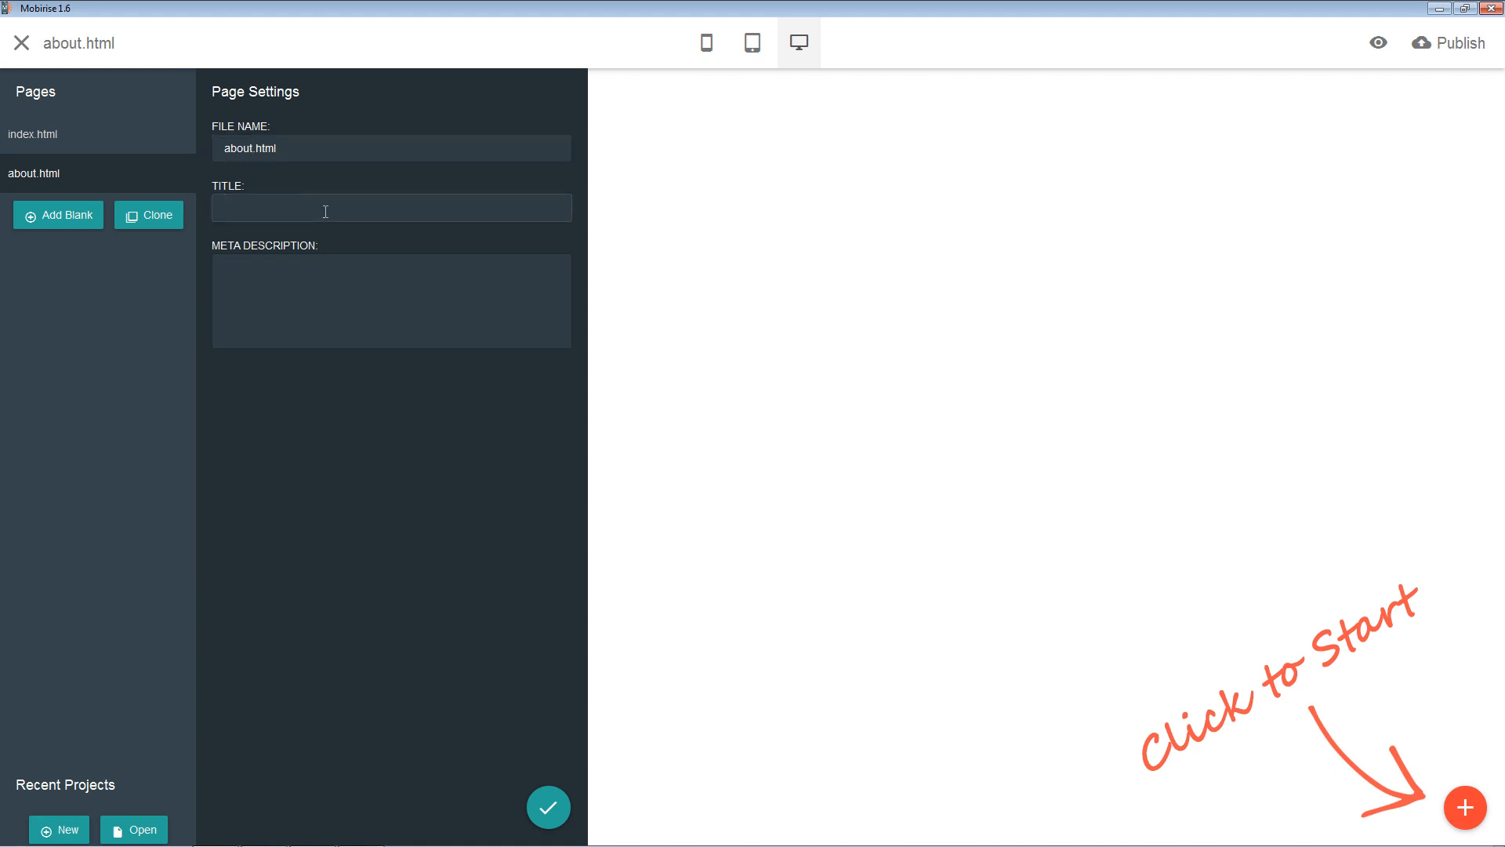
Set file name about.html, title 'About' and meta description 'Meta Description'
type("About")
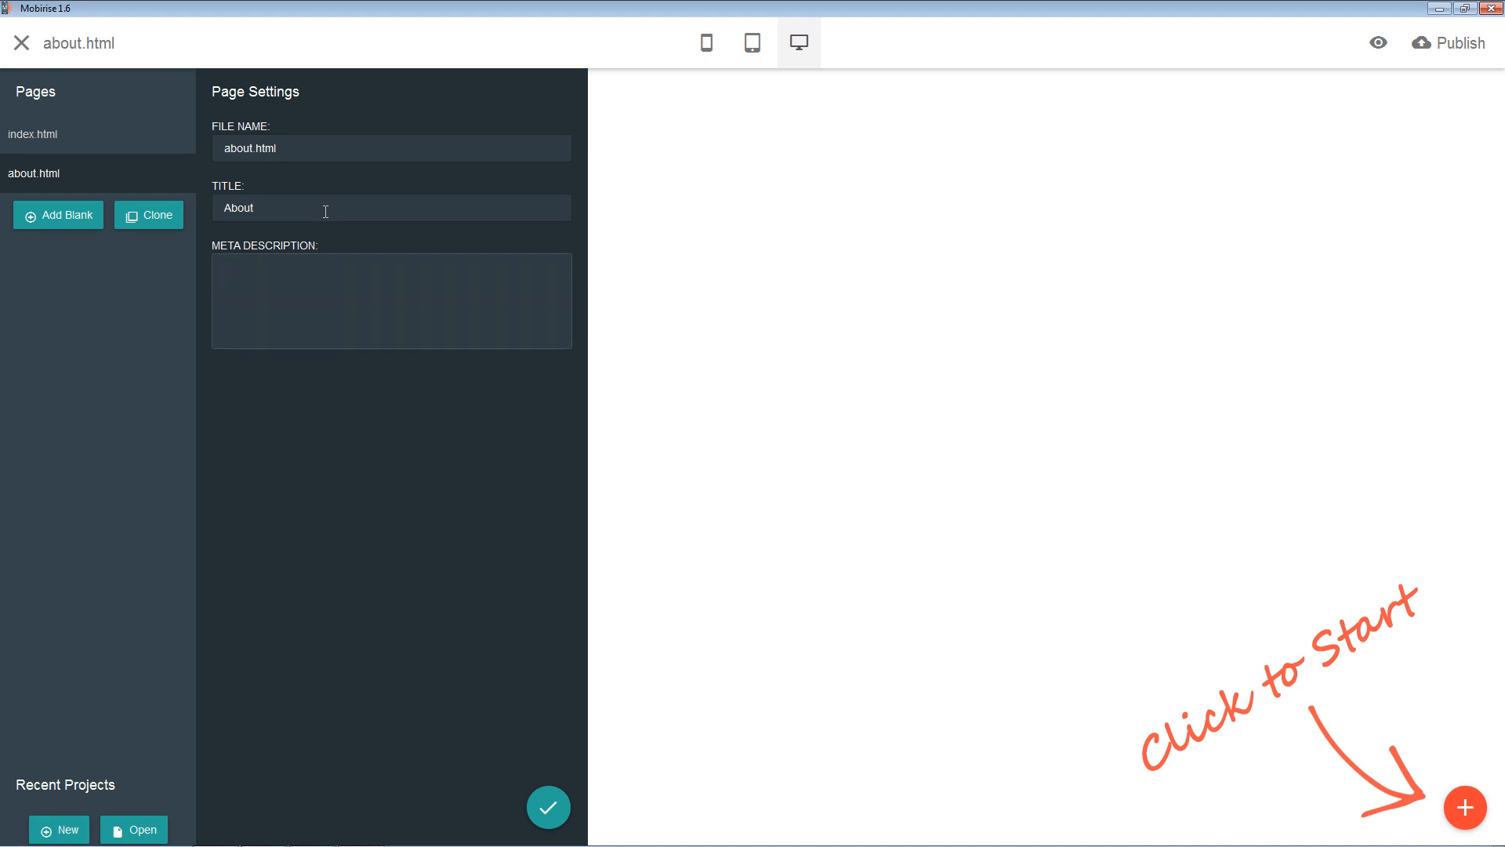
type("Meta D")
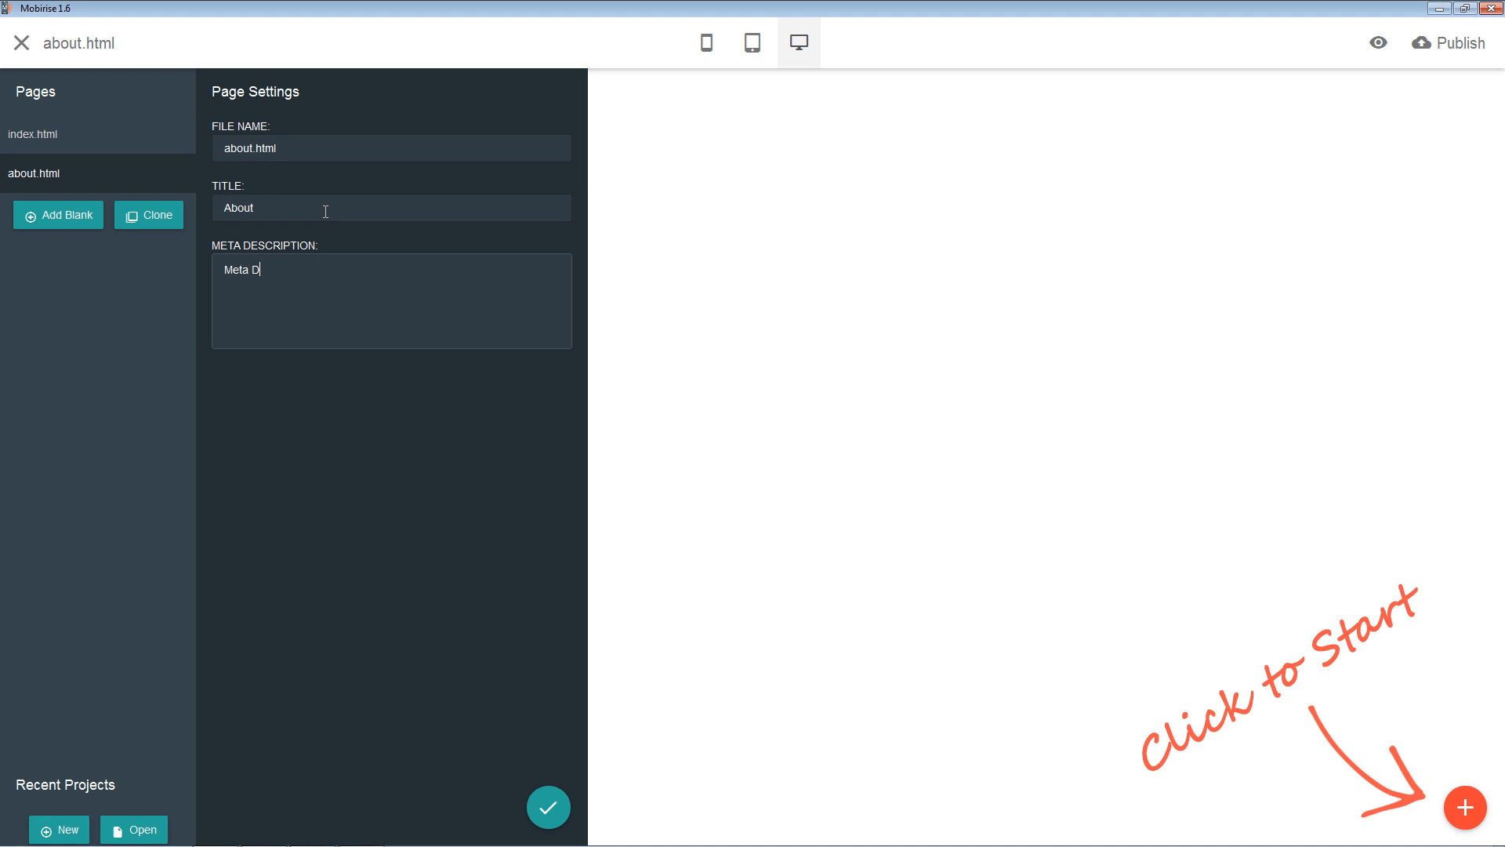
type("scription")
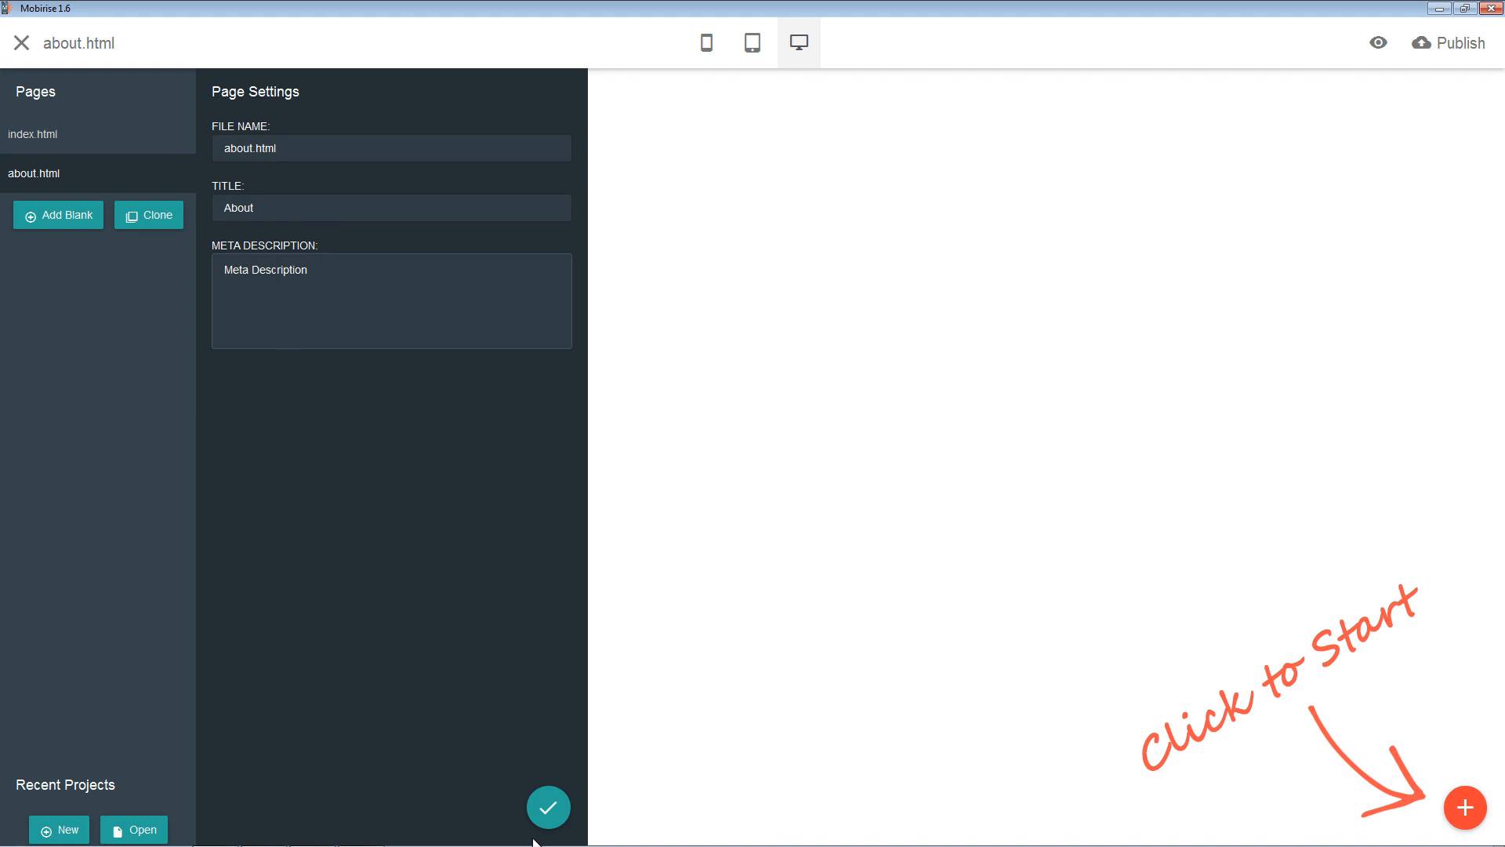
Save the about.html settings and switch back to editing index.html
left_click(548, 806)
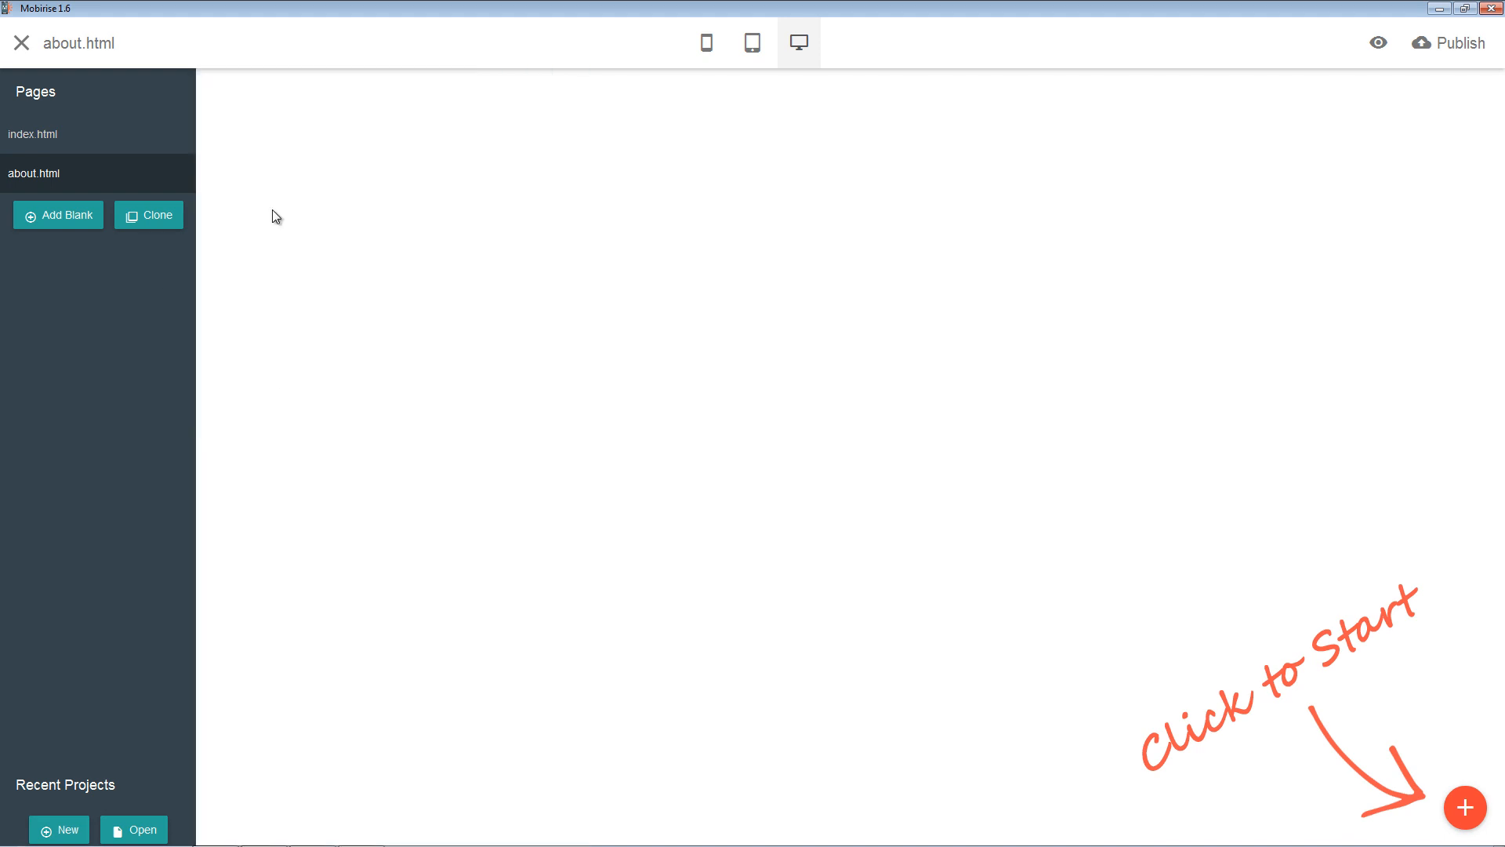
mouse_move(31, 134)
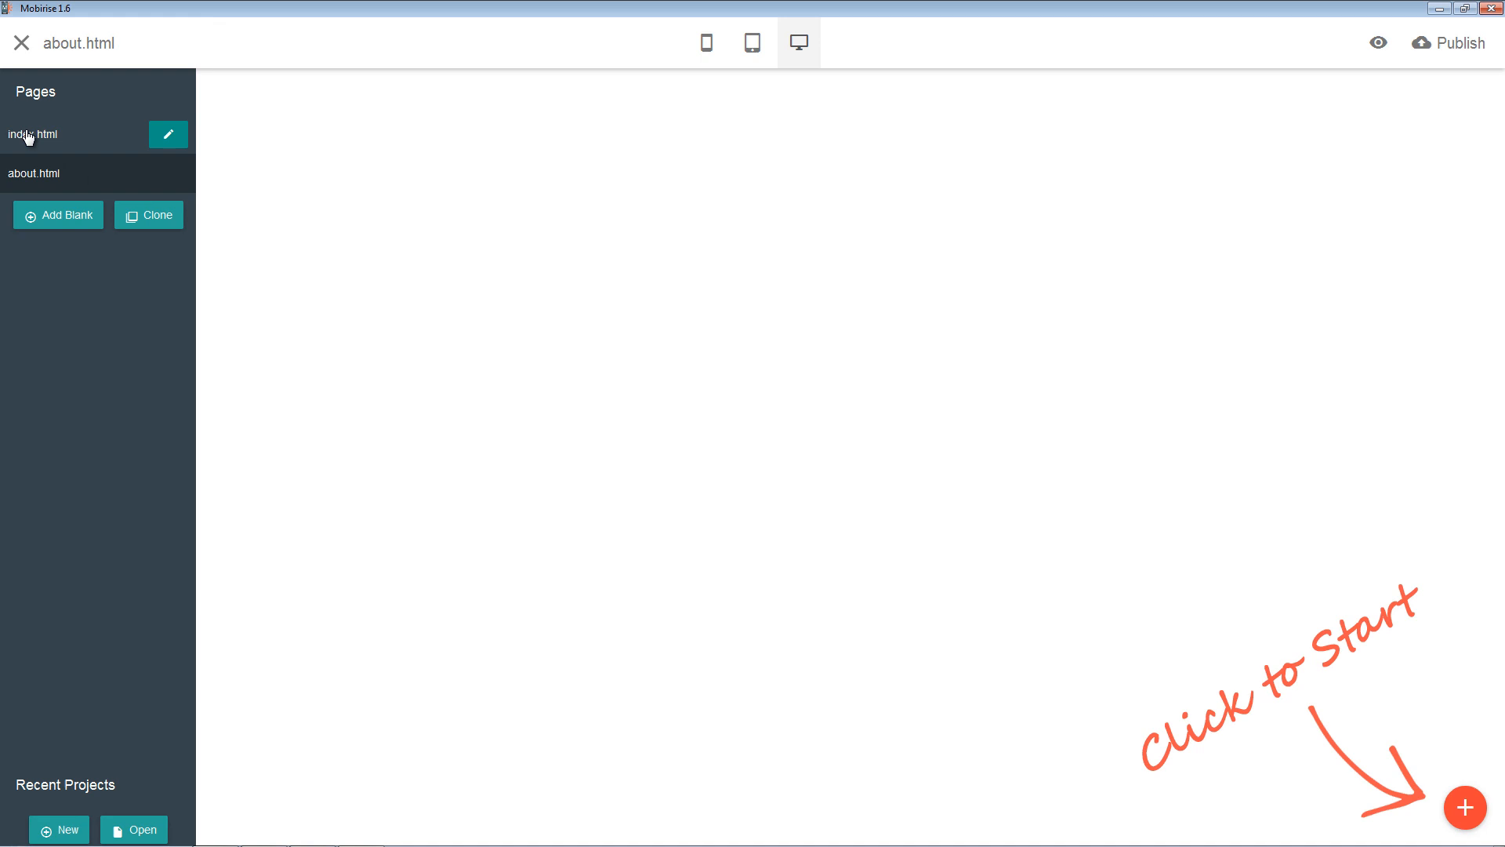
left_click(30, 134)
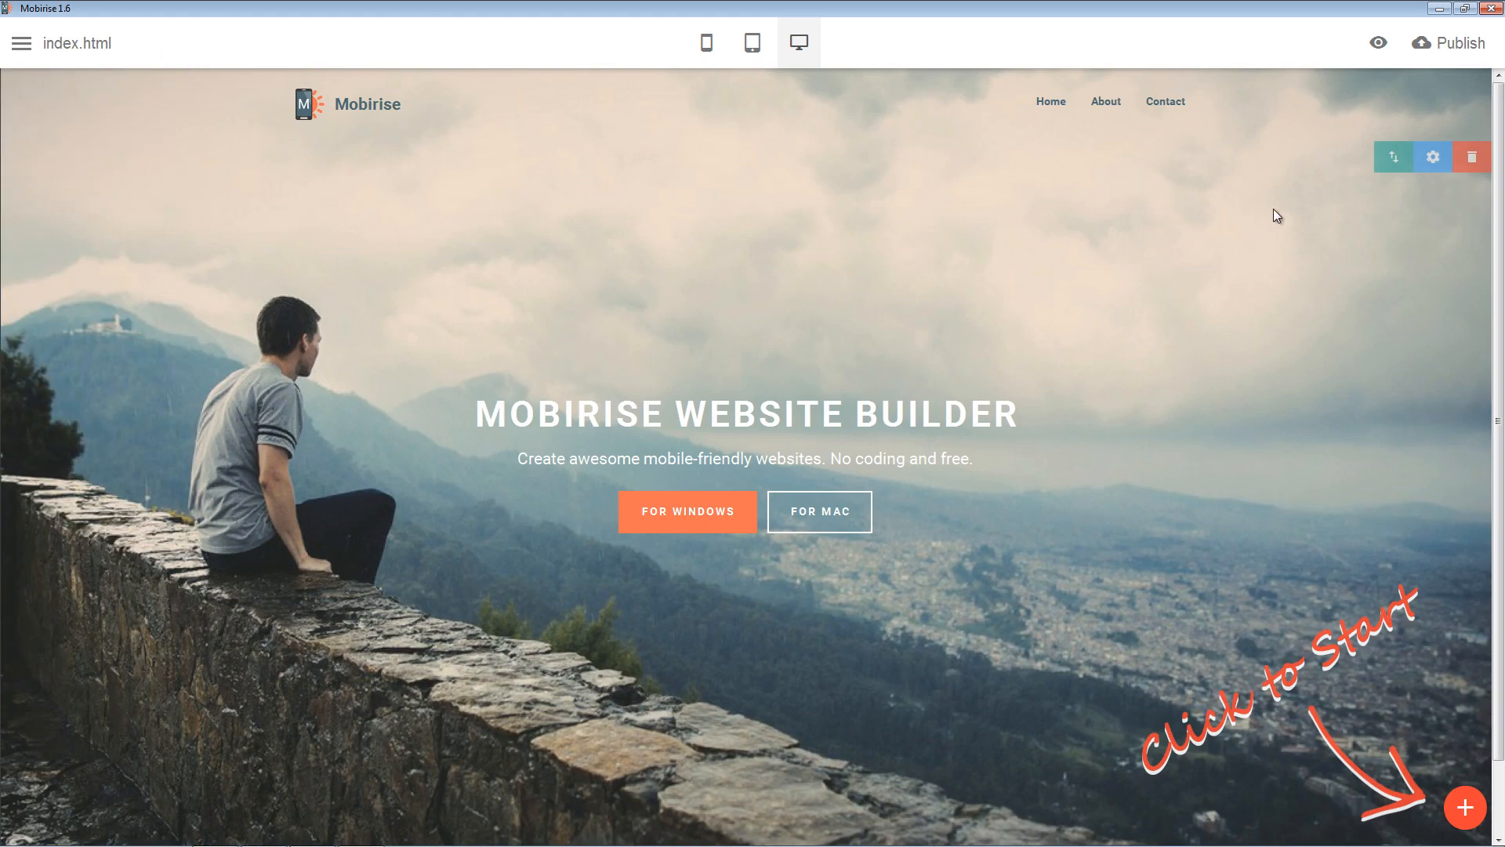
scroll("down", 3)
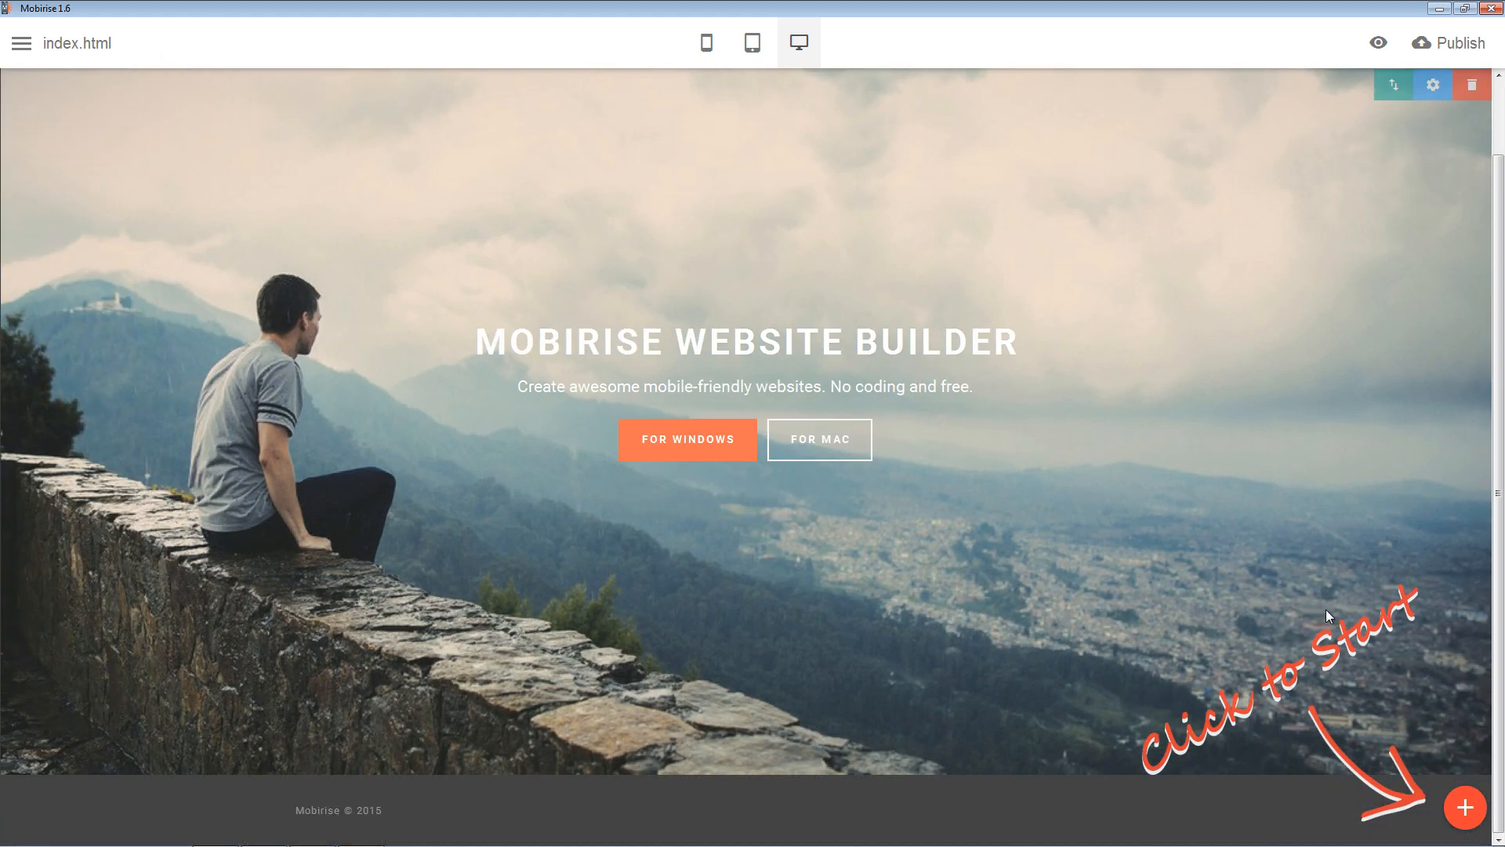
left_click(1463, 807)
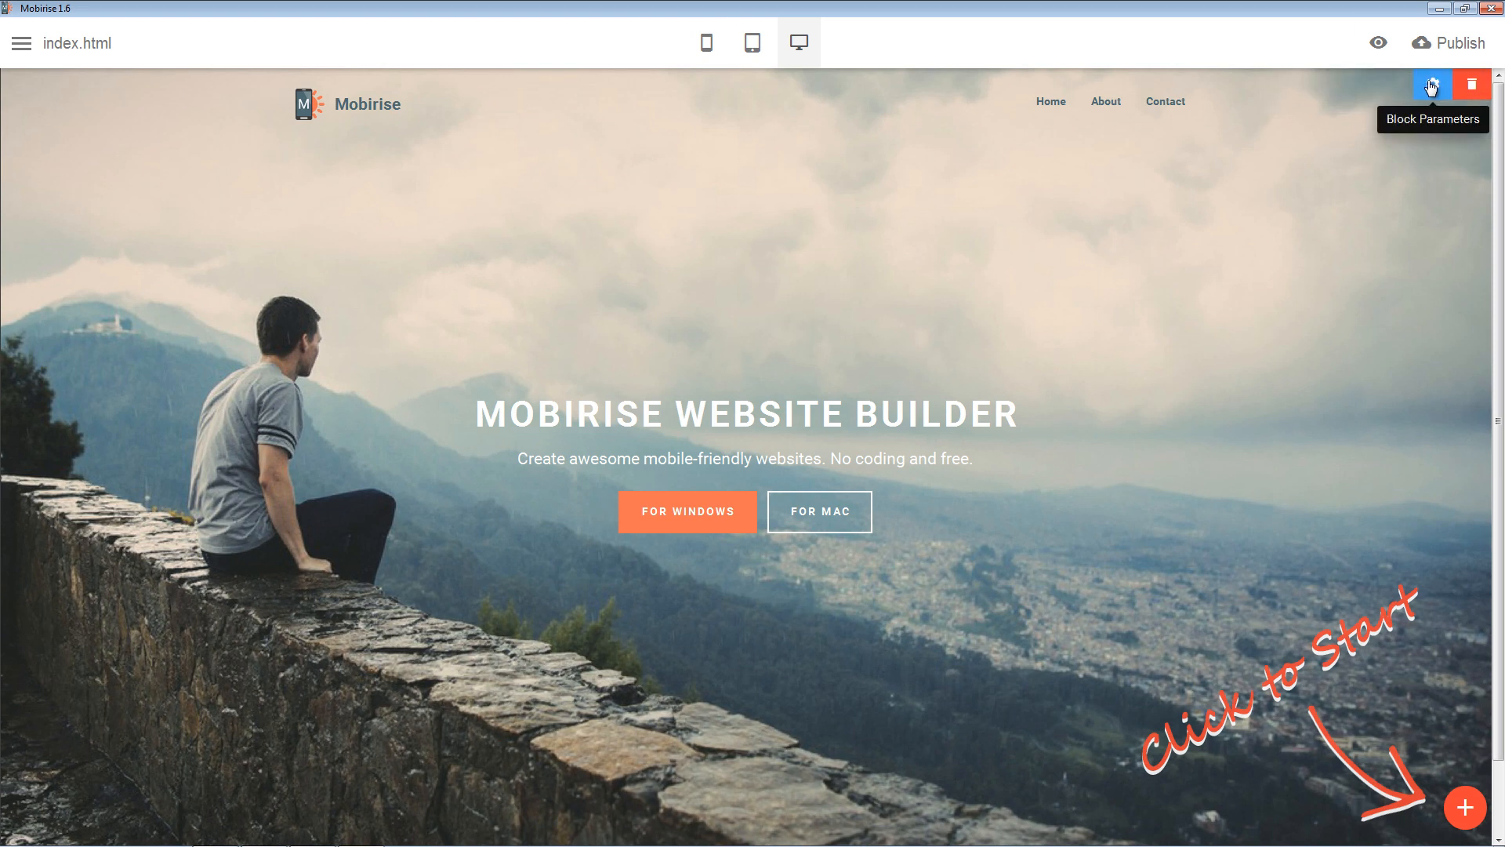
Change the header menu brand name from Mobirise to 'My Website'
left_click(1429, 85)
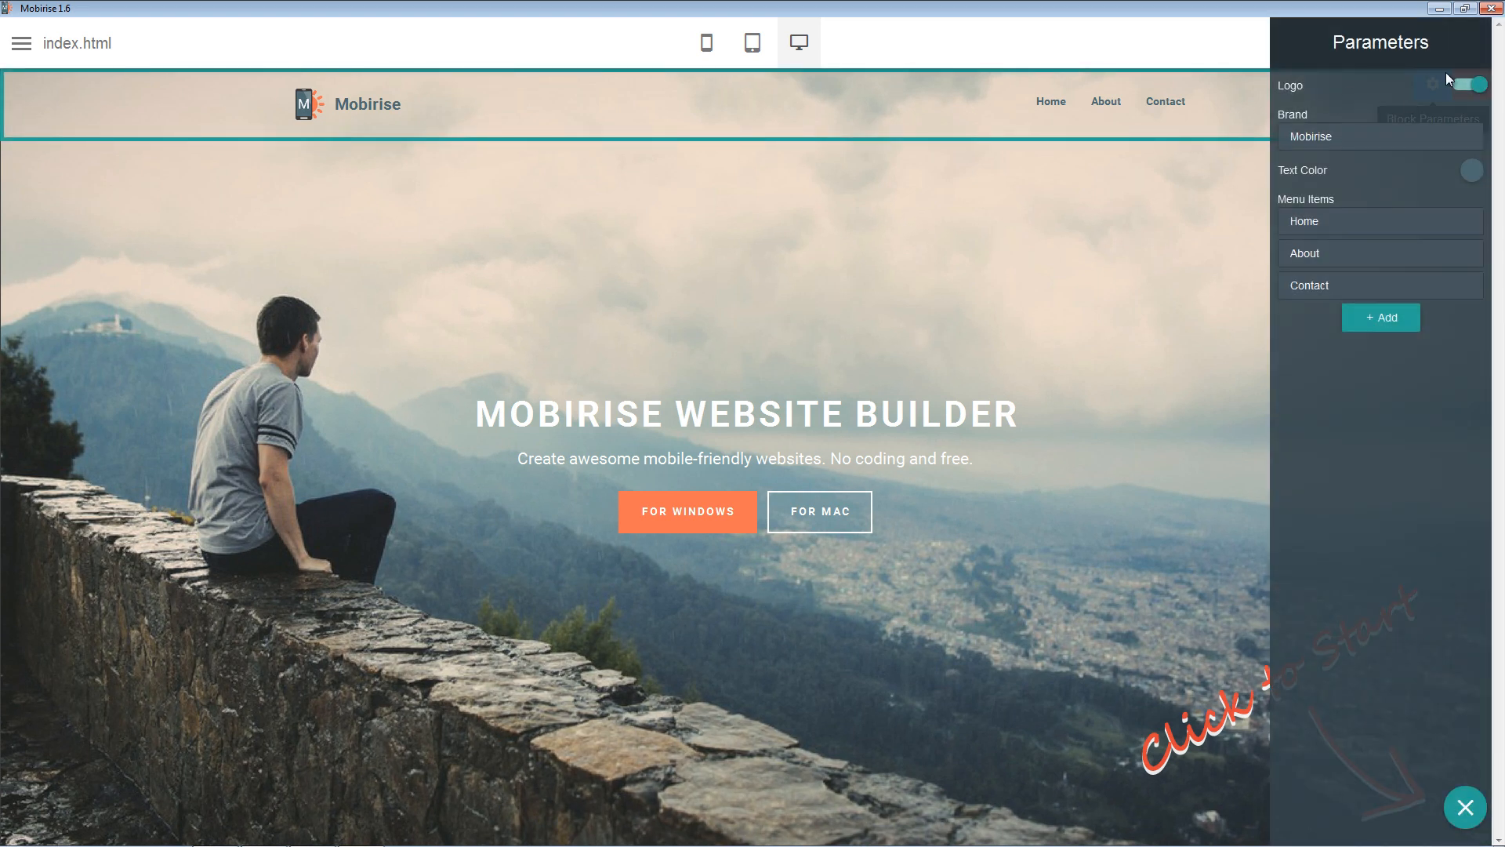
left_click(1471, 84)
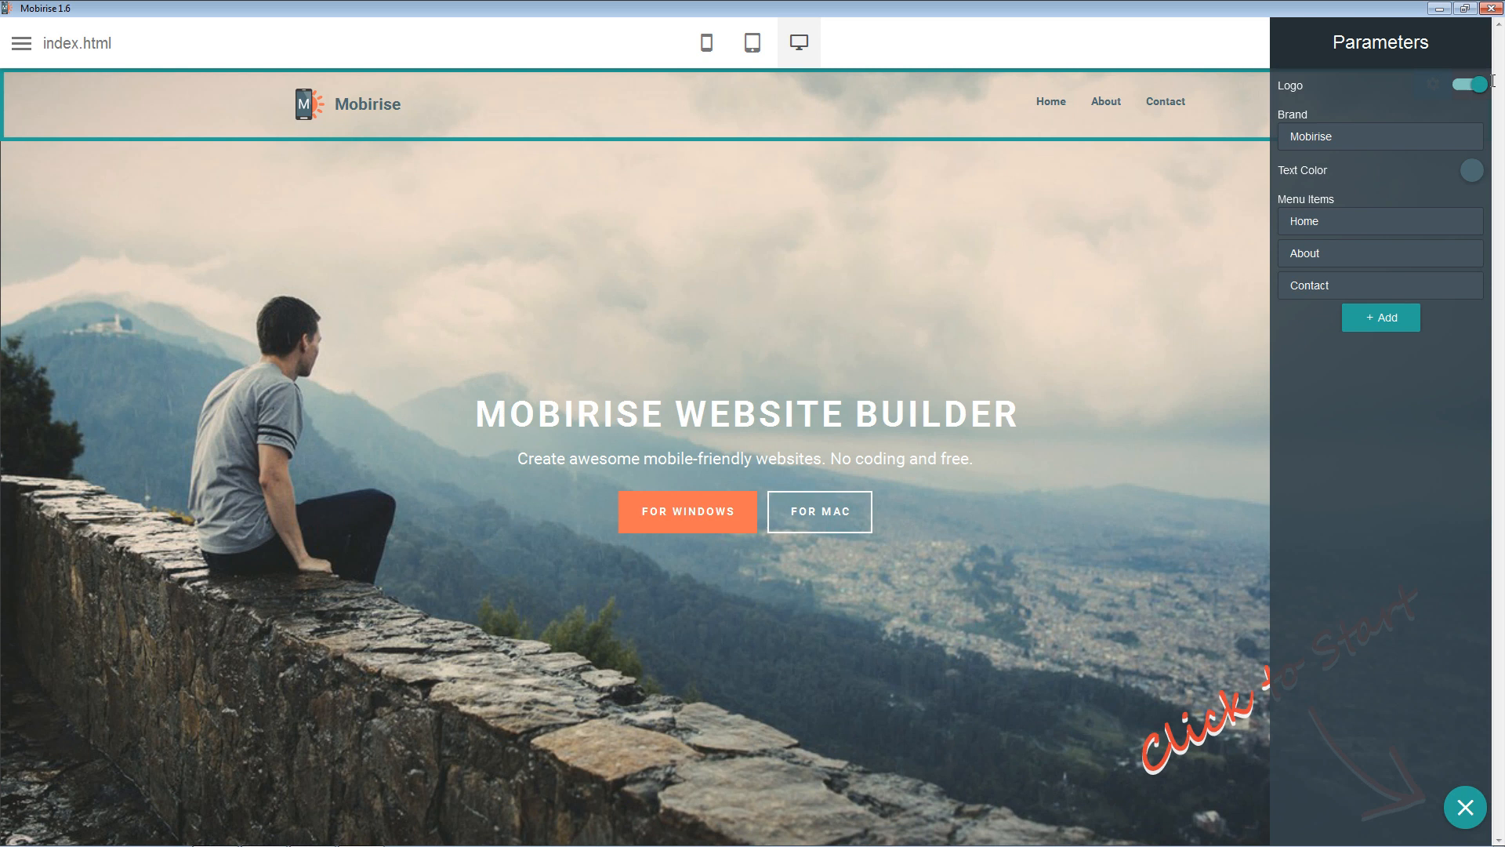
triple_click(1380, 136)
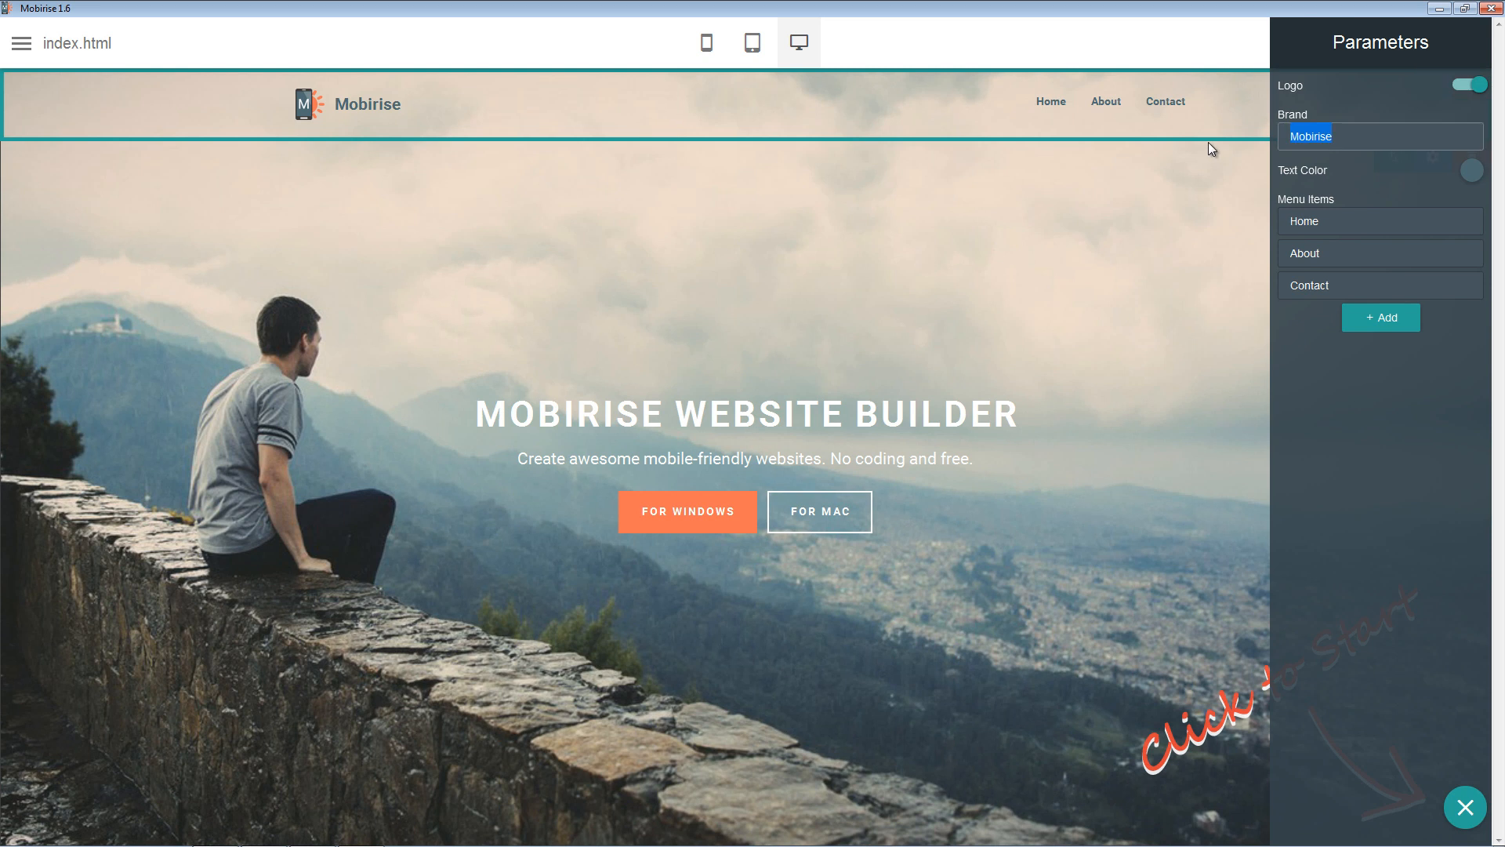
type("My")
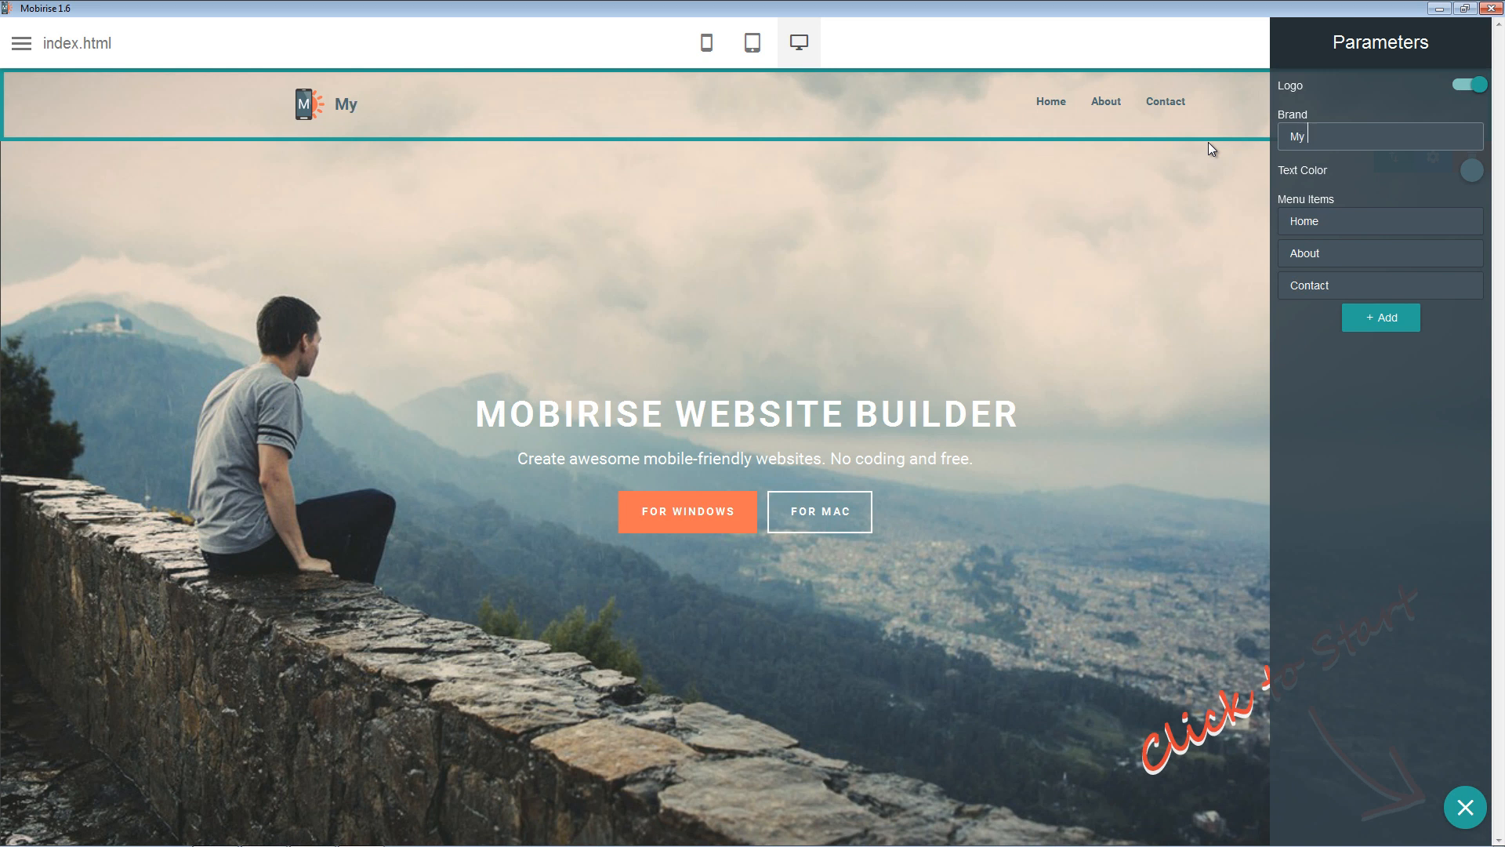
type("Website")
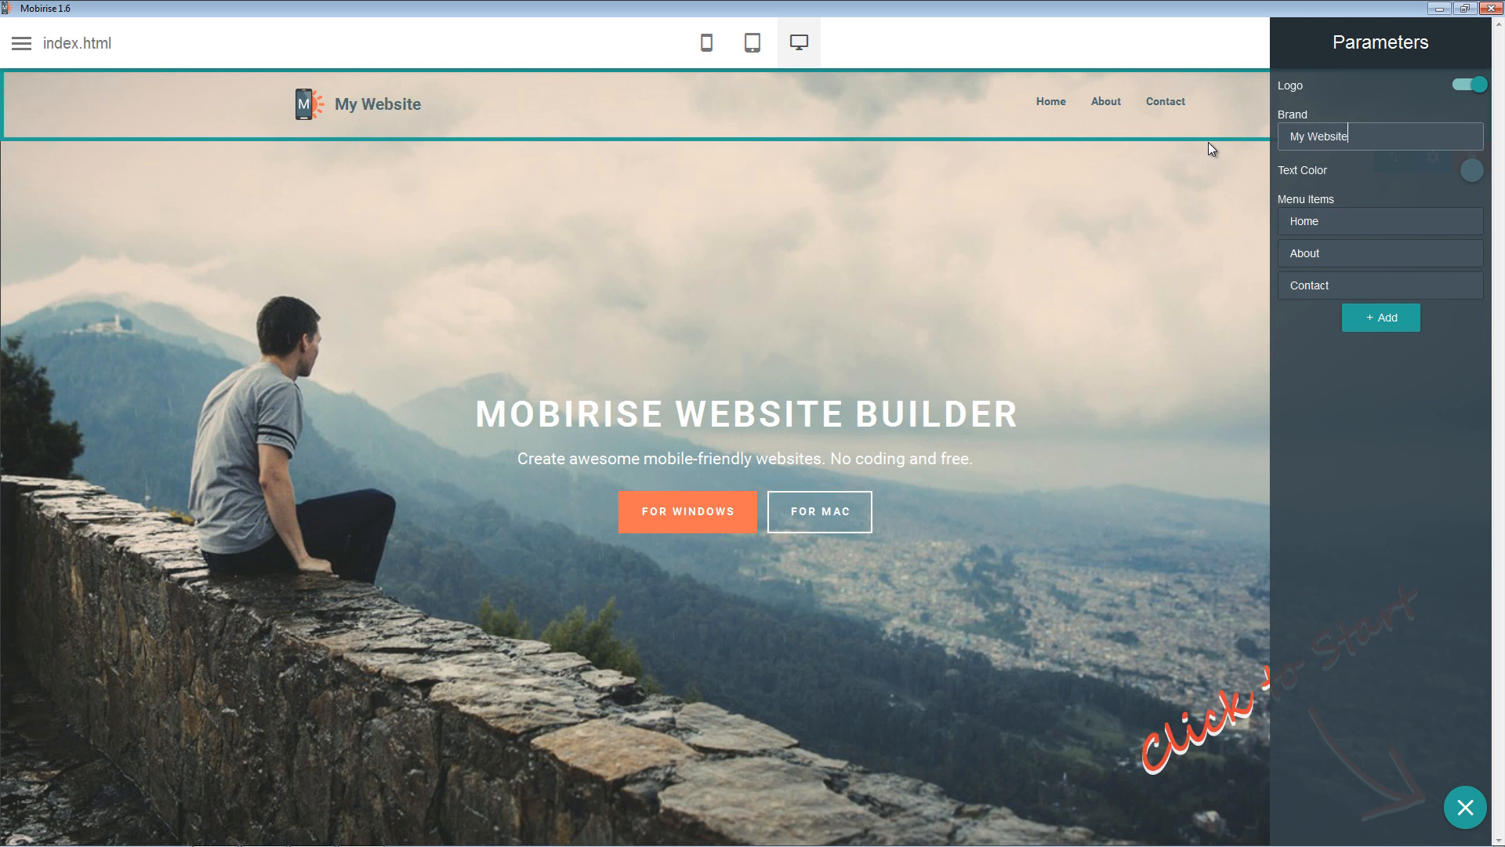
mouse_move(1465, 188)
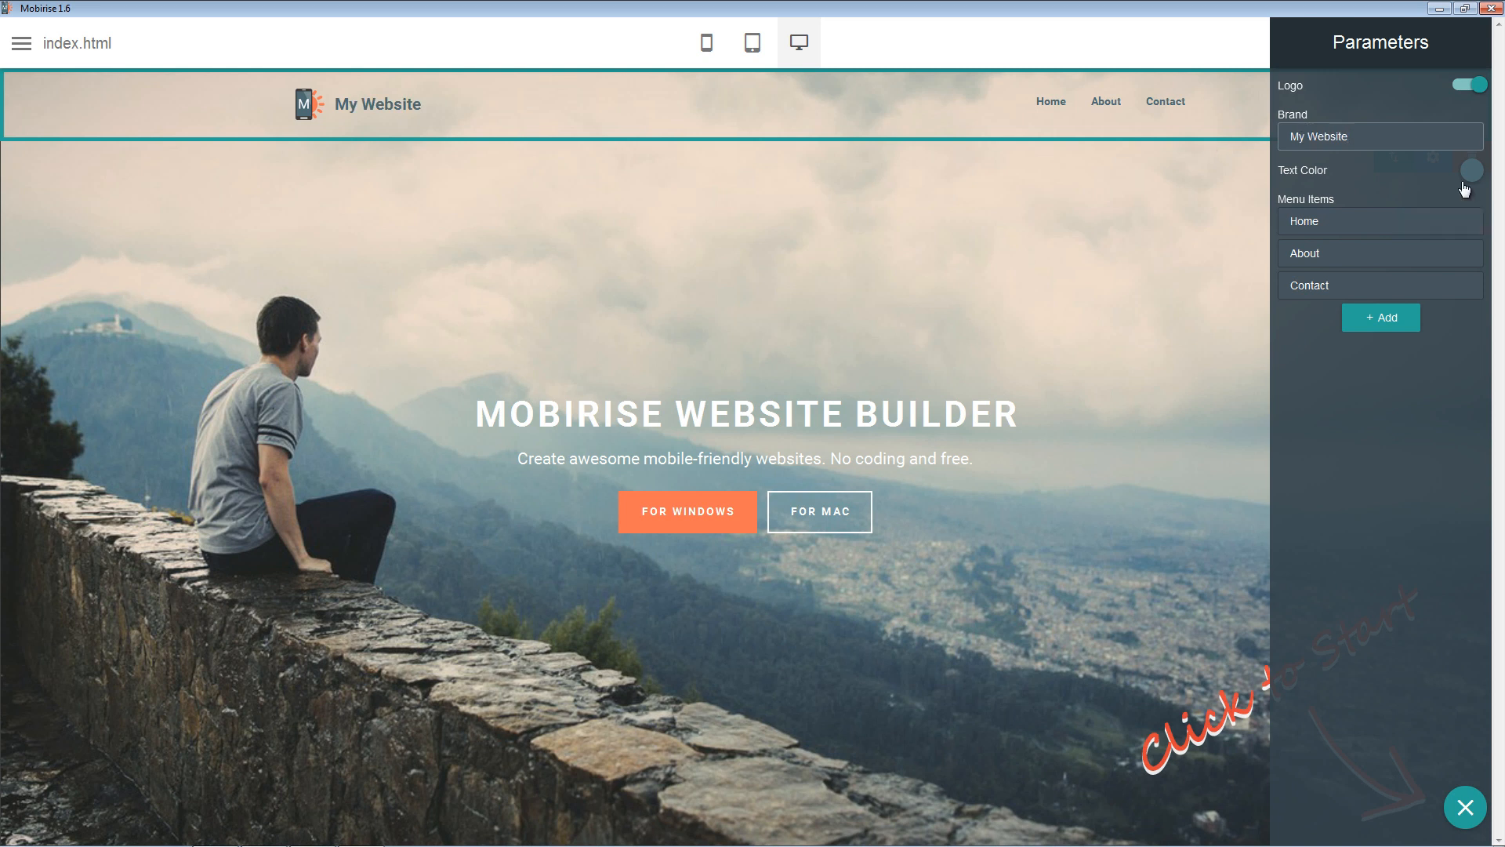
left_click(1379, 136)
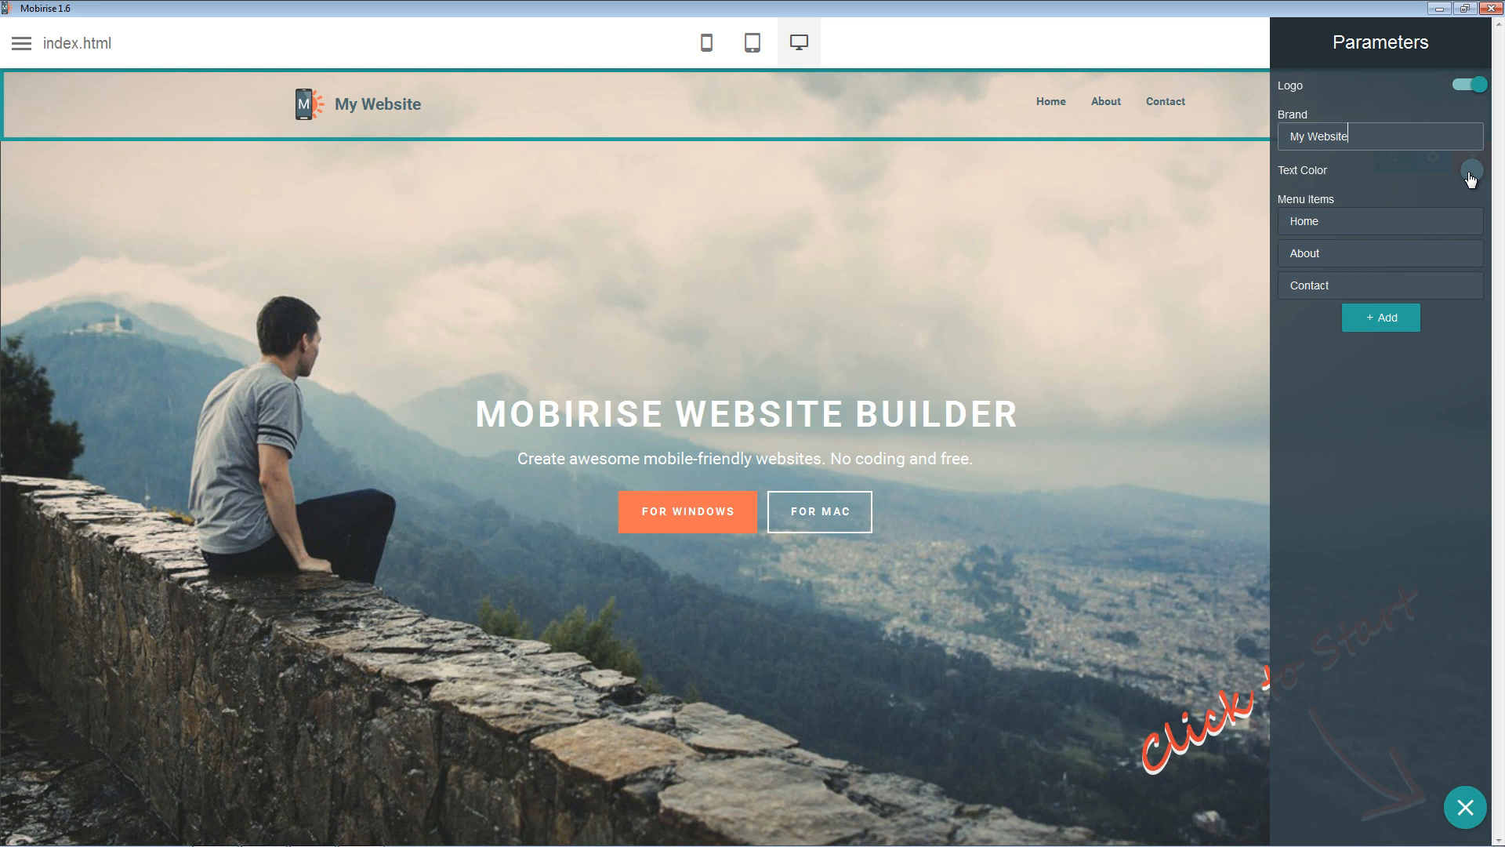
Make the brand and menu text dark orange
left_click(1467, 179)
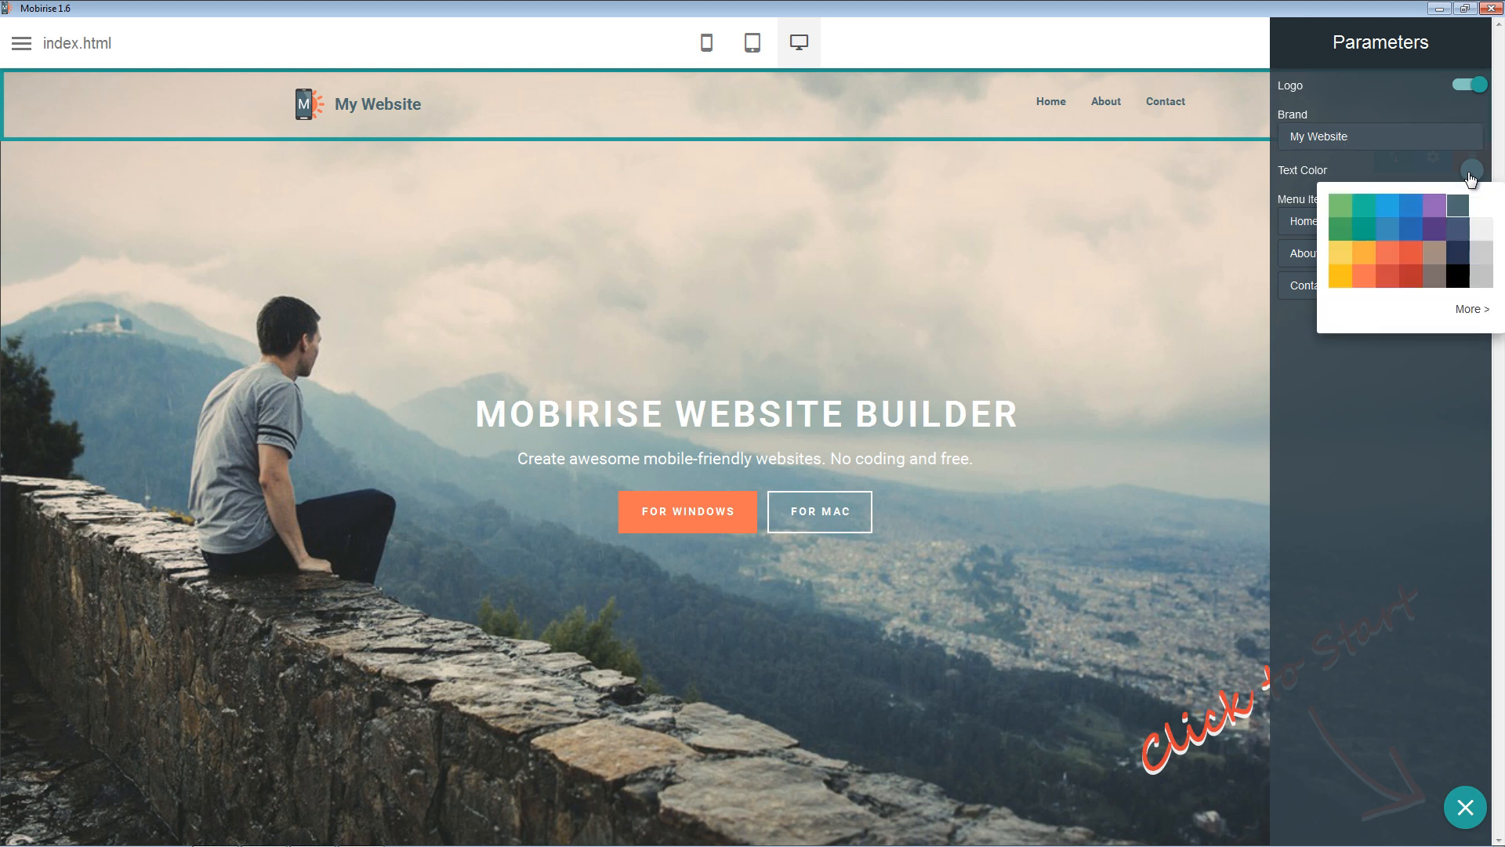
left_click(1363, 252)
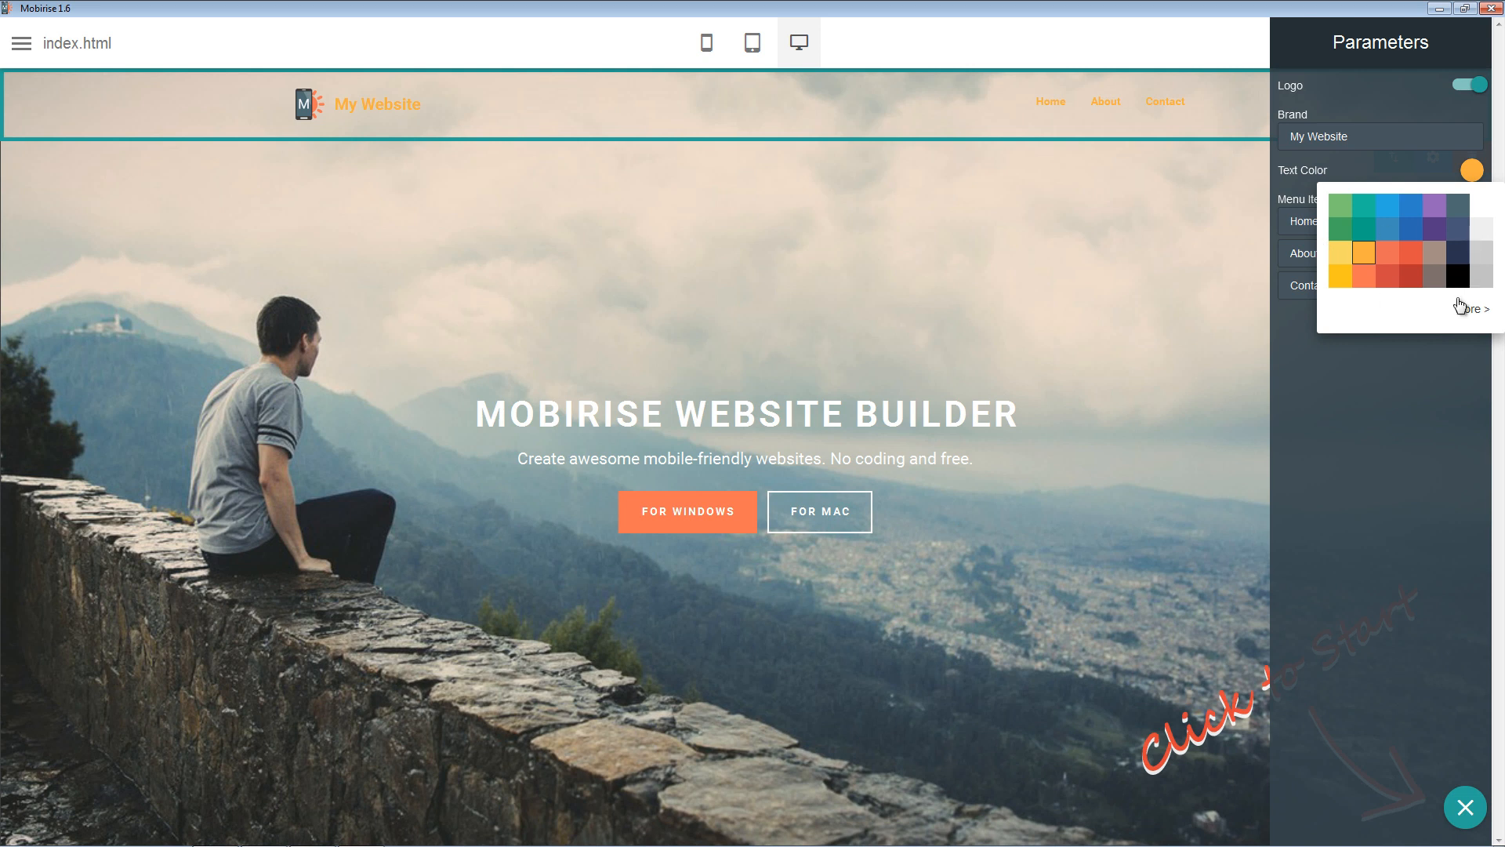
left_click(1476, 309)
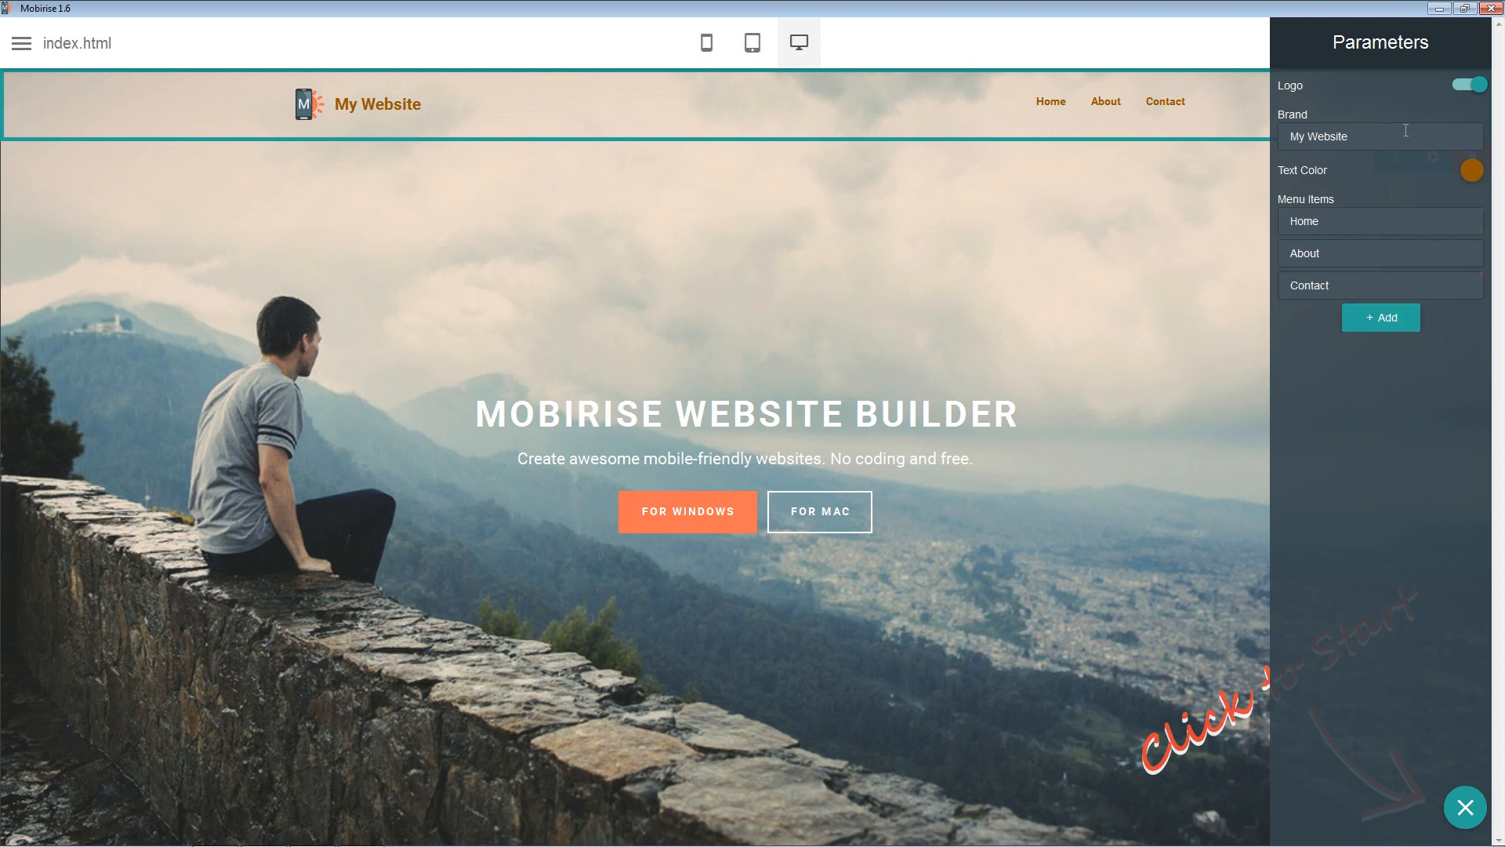
Turn on the menu bar logo and bring up its image picker
left_click(1463, 85)
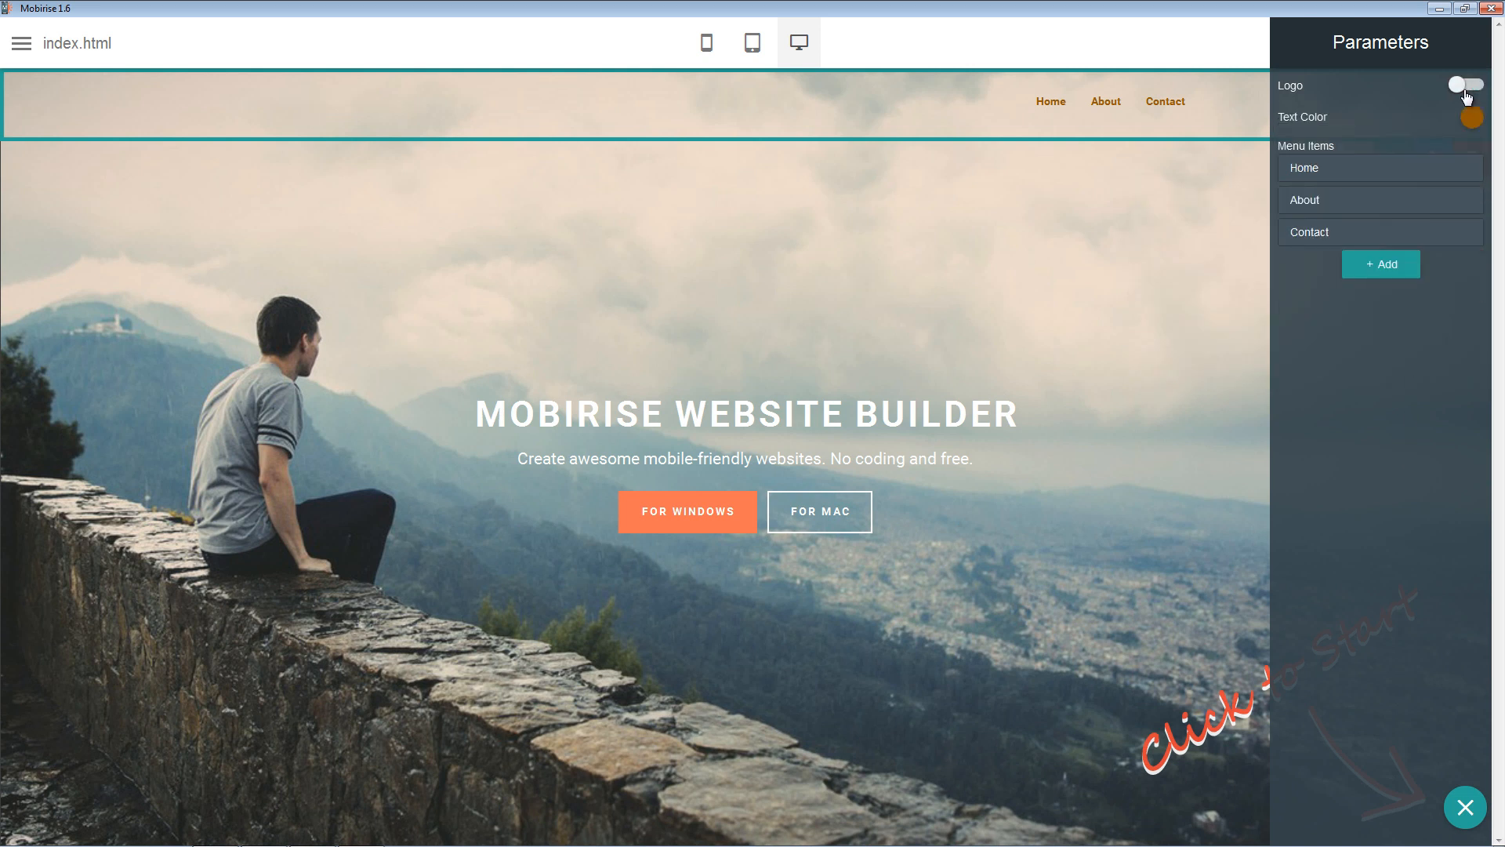
left_click(1463, 85)
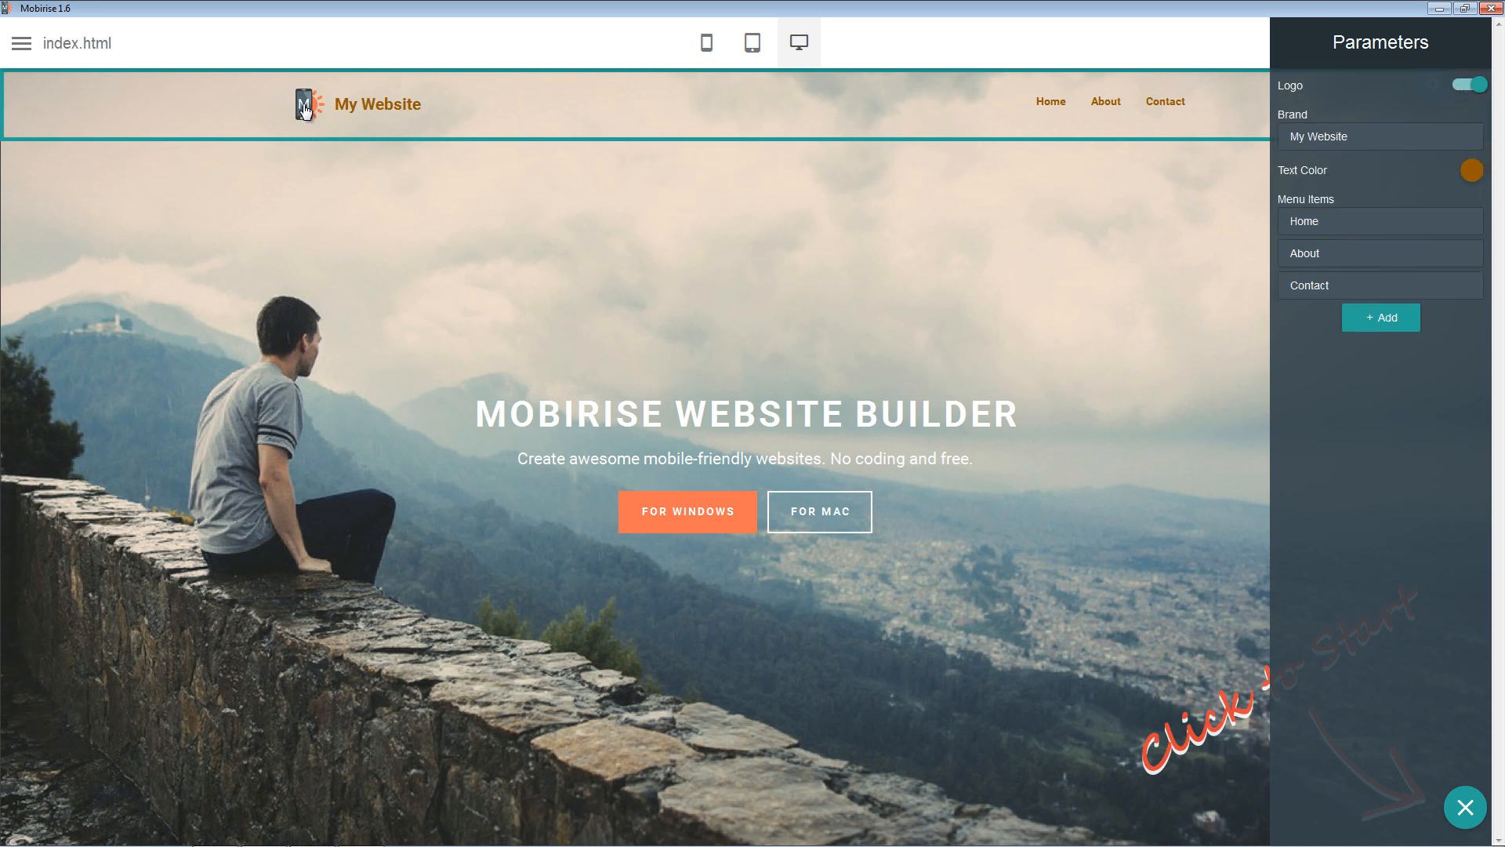
left_click(305, 103)
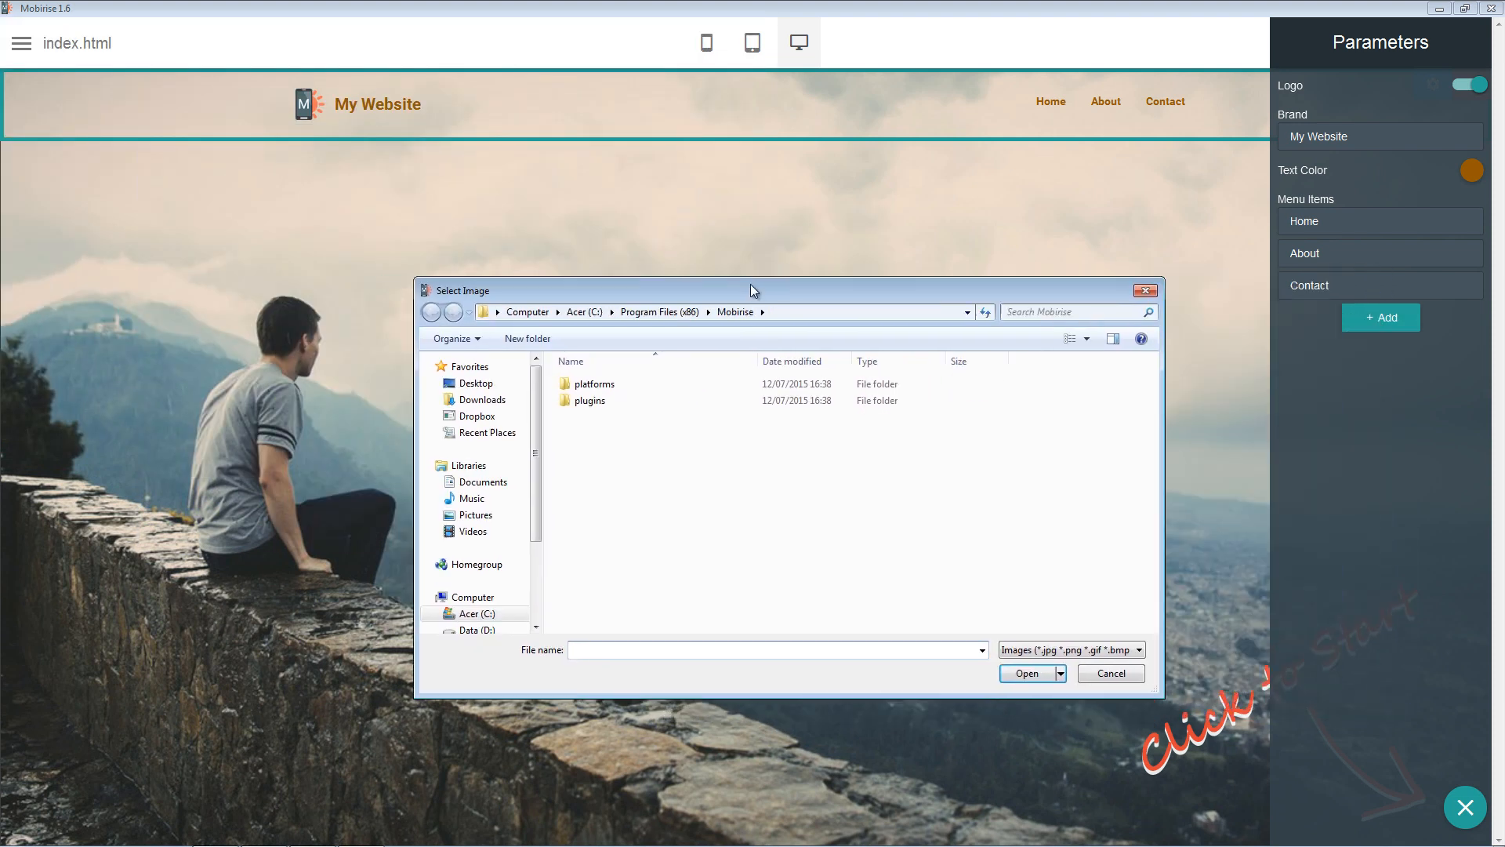
Drag the Select Image dialog aside to bring Firefox's Mobirise homepage into view
left_click_drag(754, 290, 603, 272)
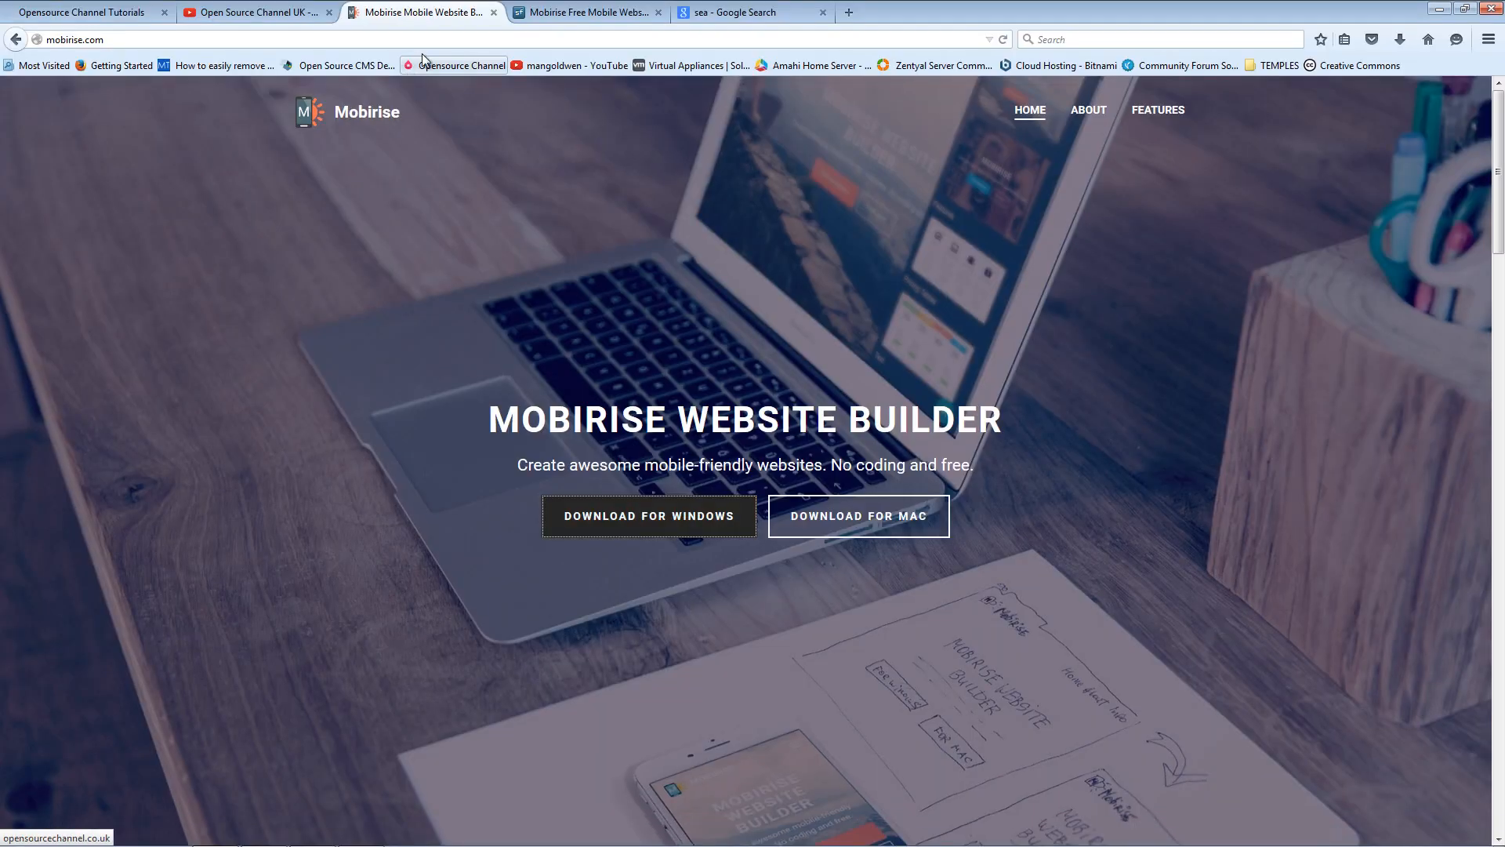
mouse_move(364, 111)
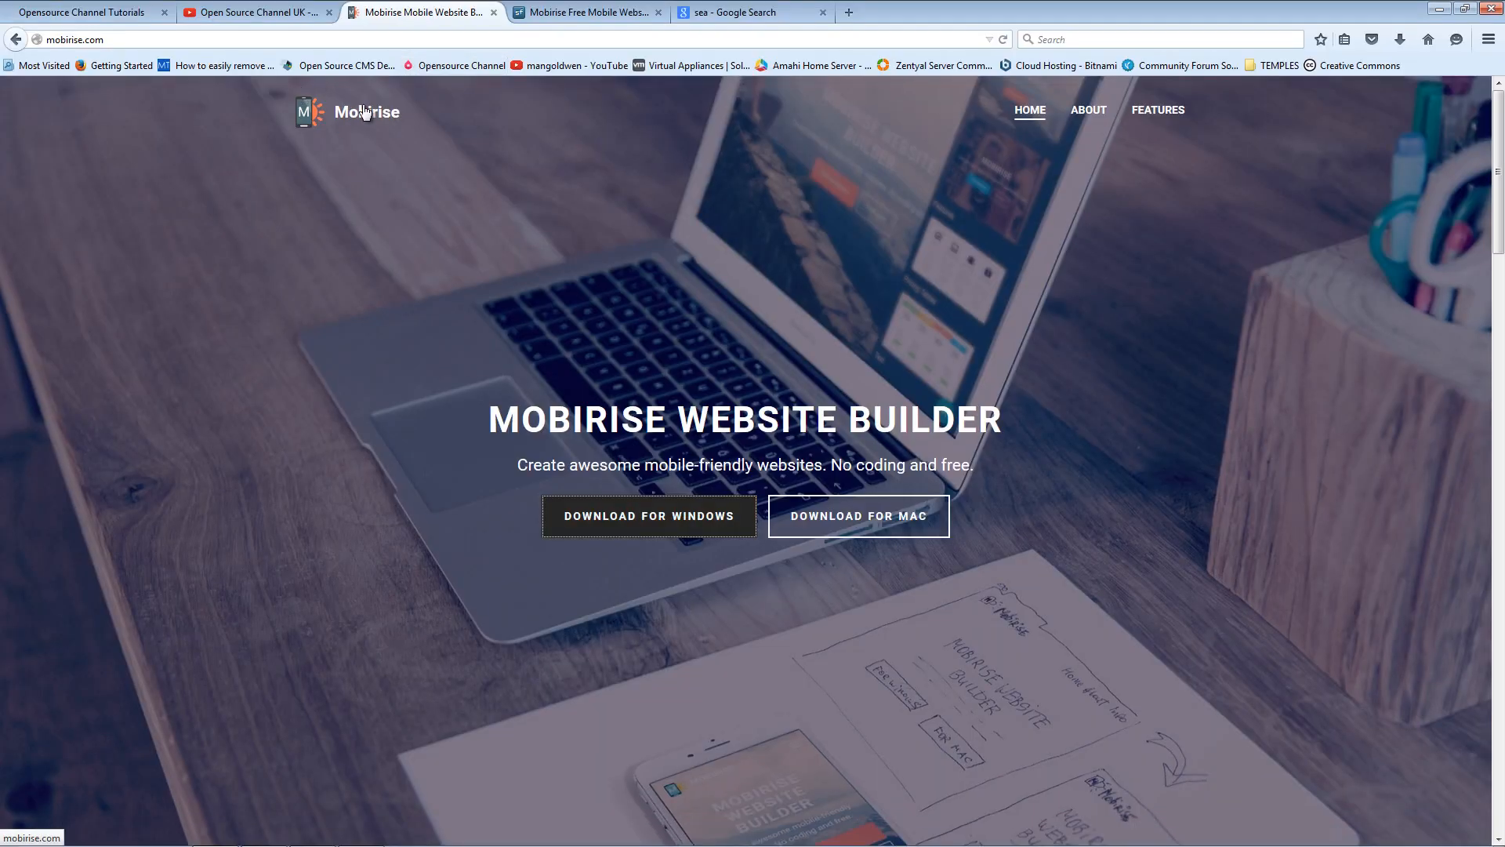
mouse_move(548, 142)
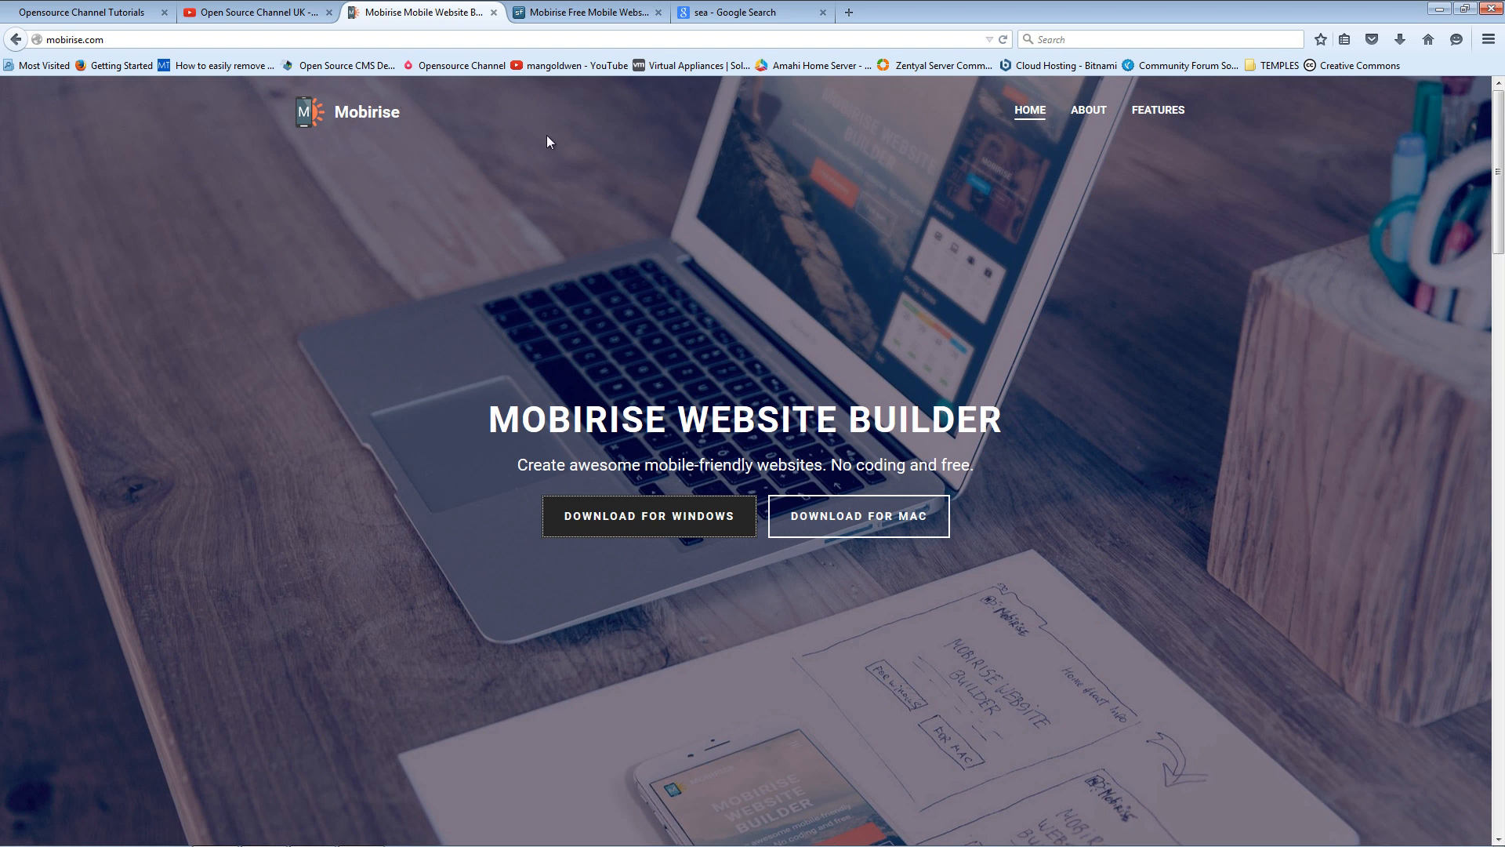
Return to the 1920×1080 'sea' Google Images results and show the Usage rights filter
left_click(586, 11)
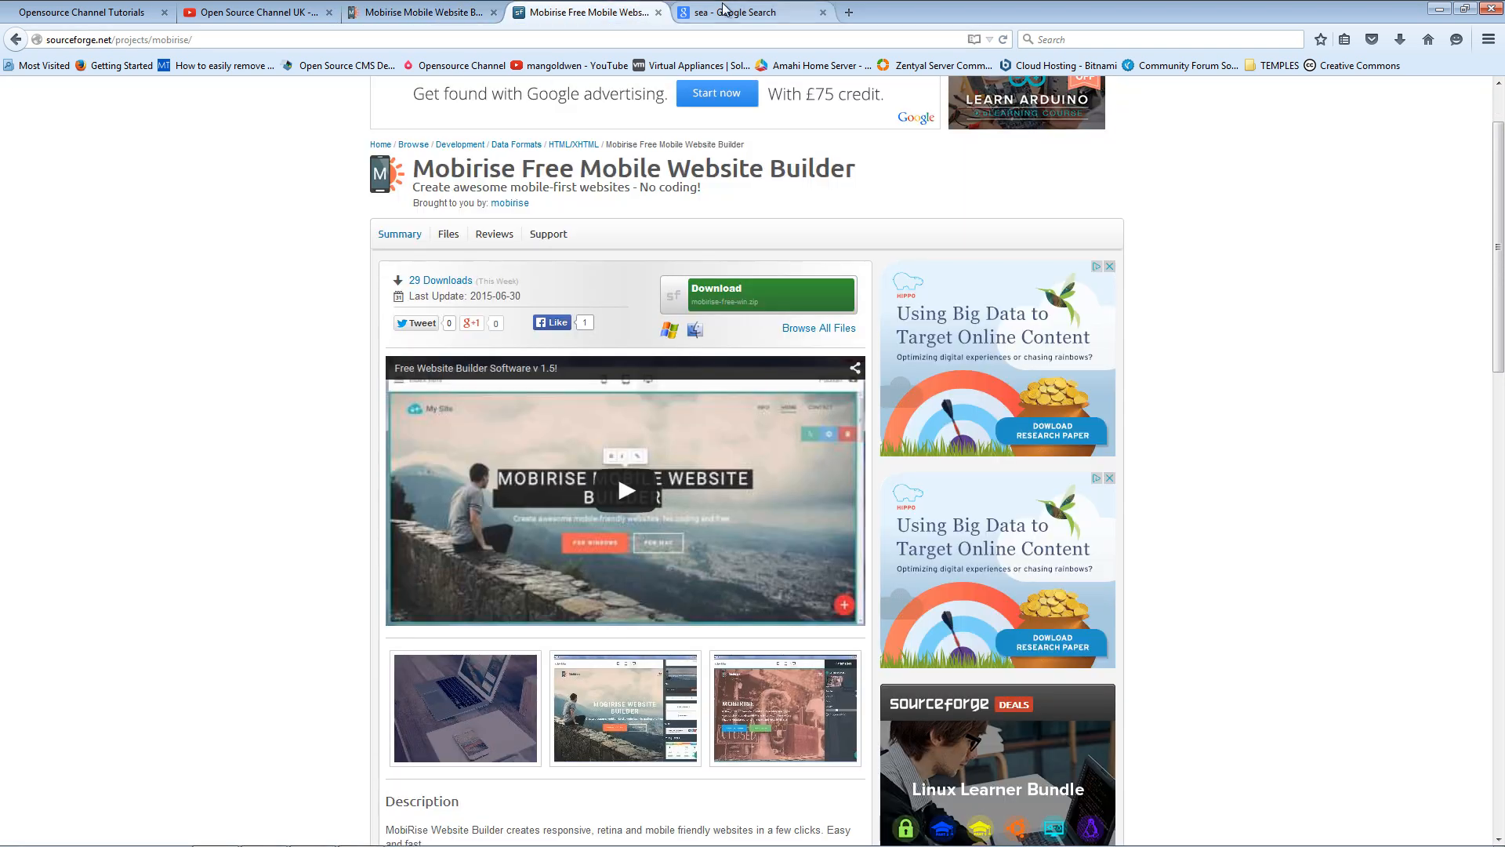
left_click(748, 12)
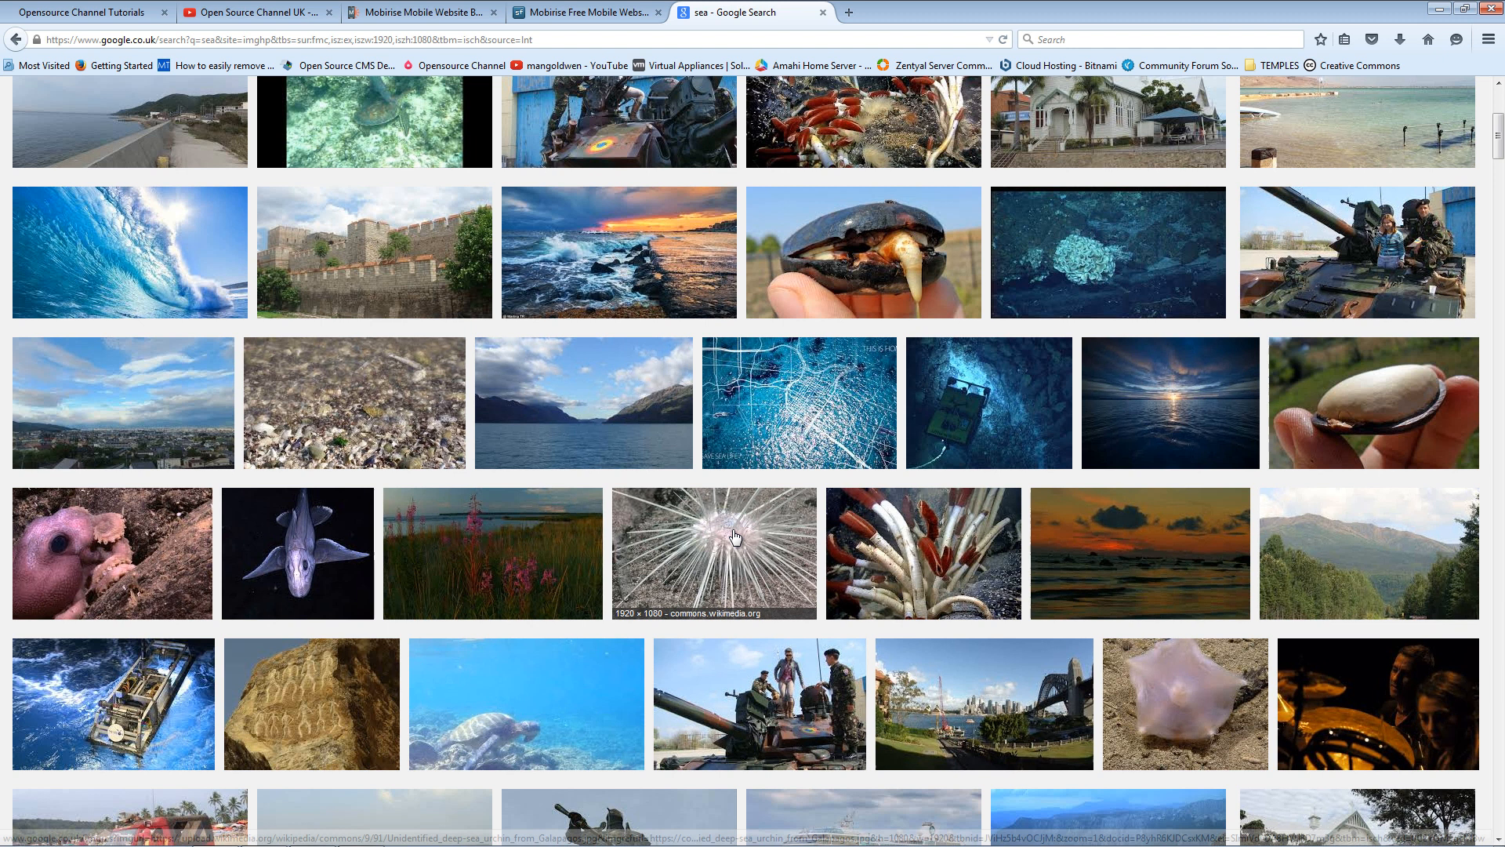
scroll("up", 3)
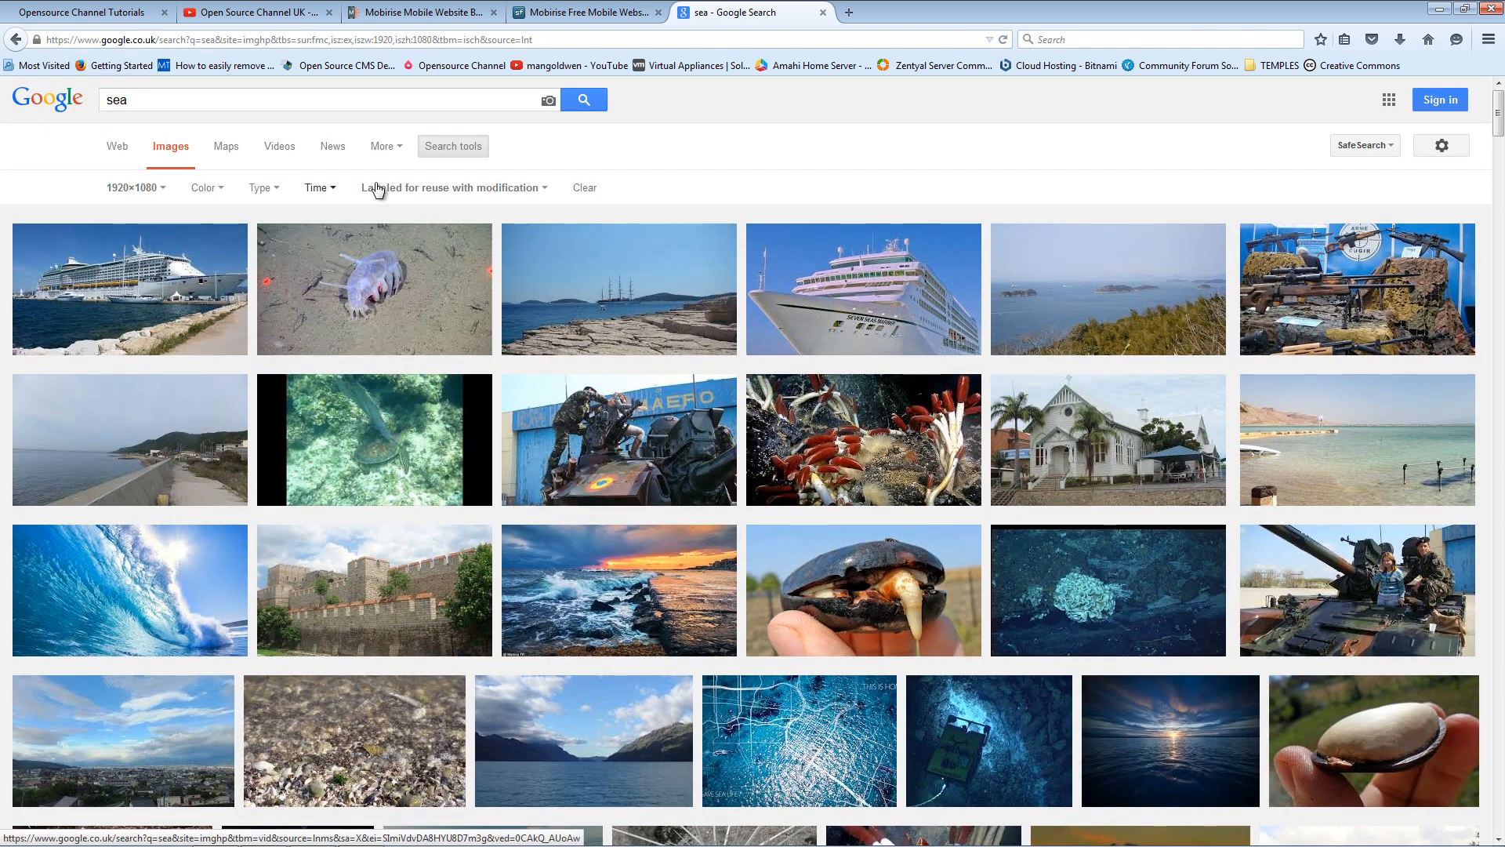
left_click(452, 187)
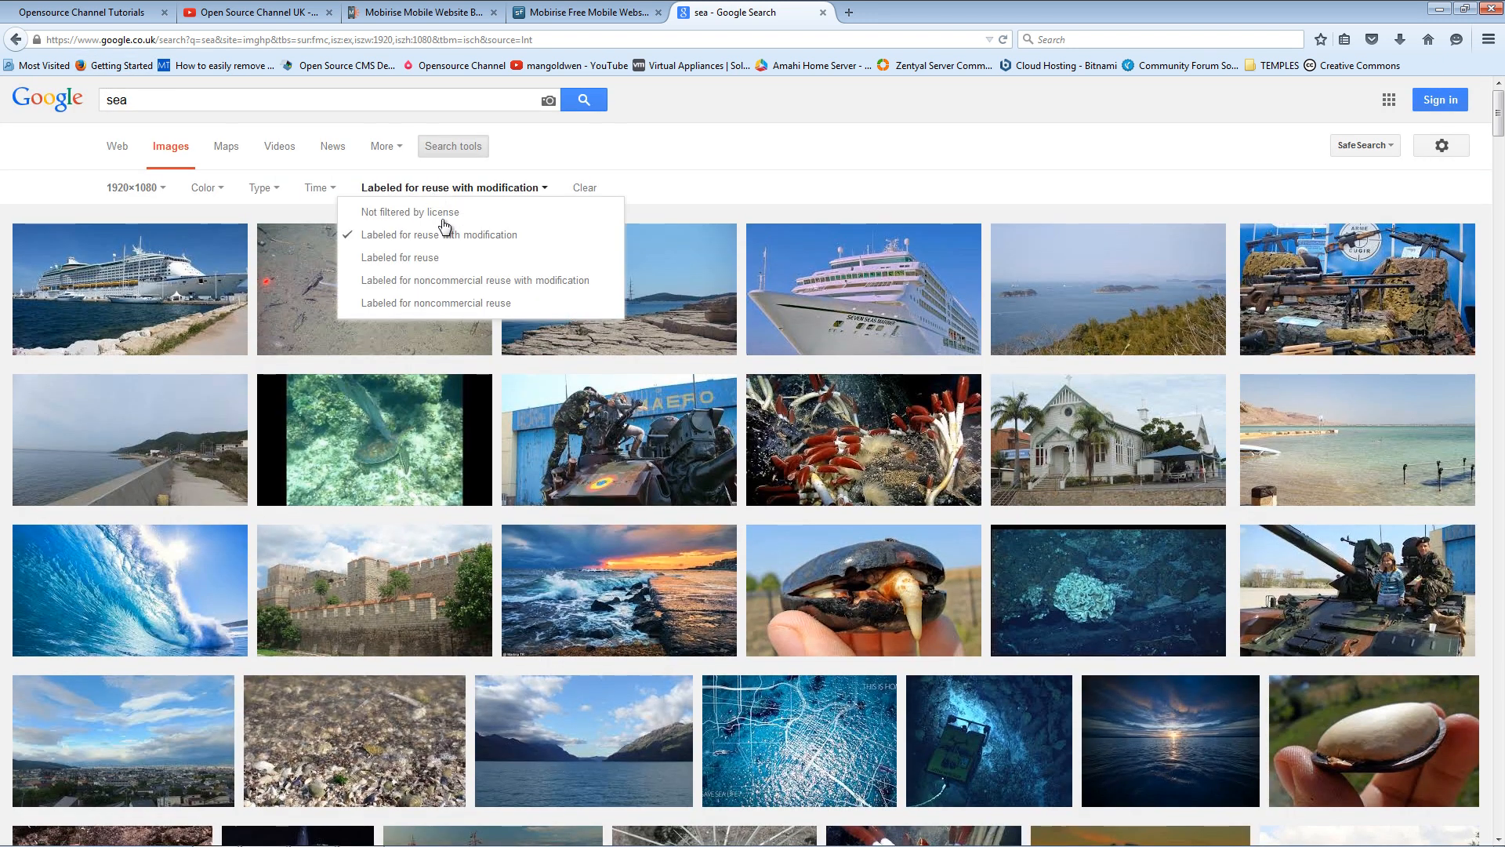
mouse_move(417, 240)
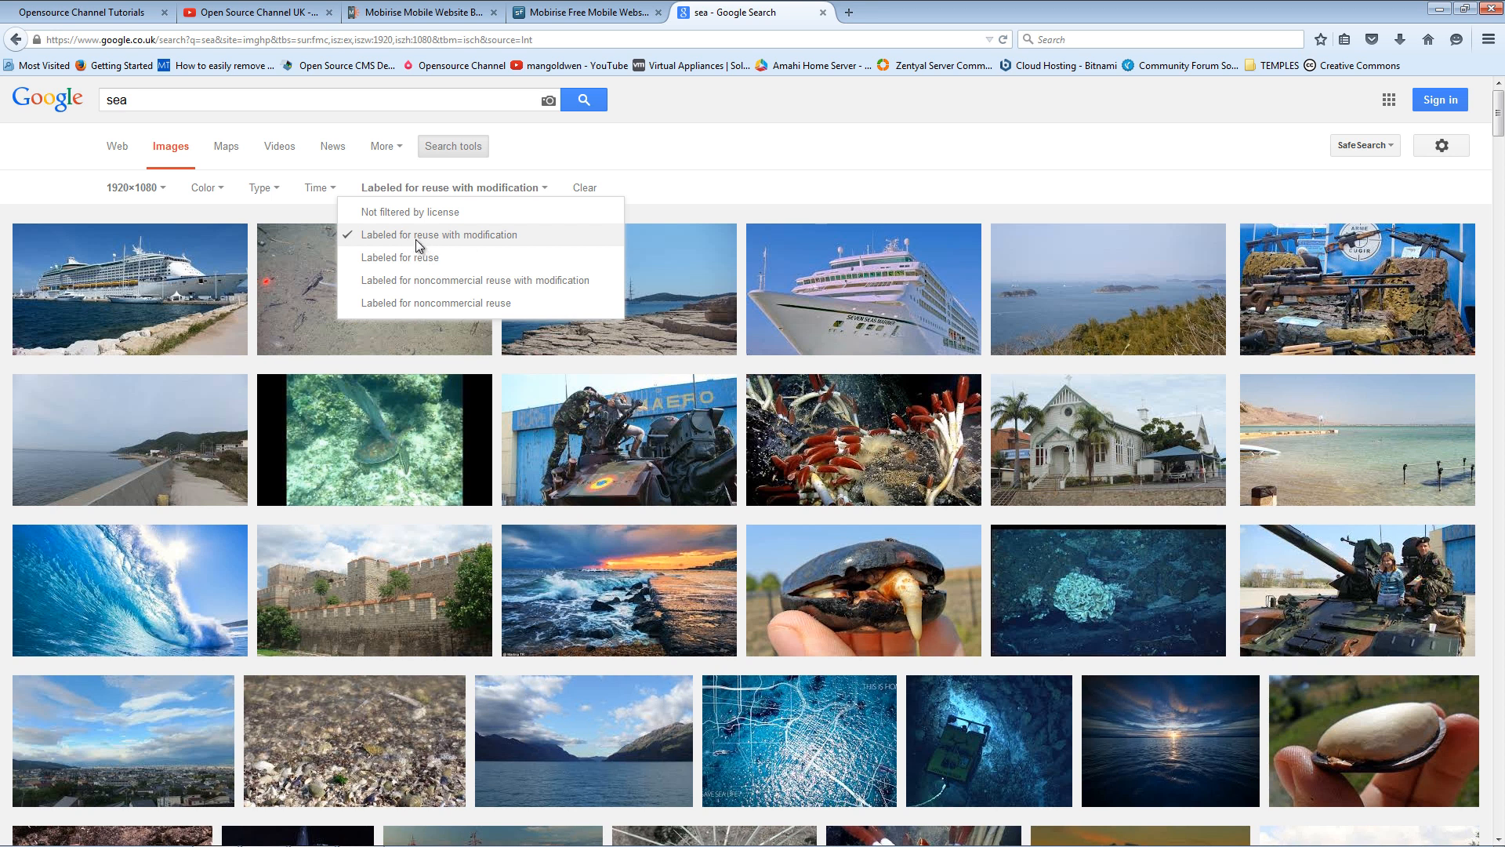
mouse_move(428, 245)
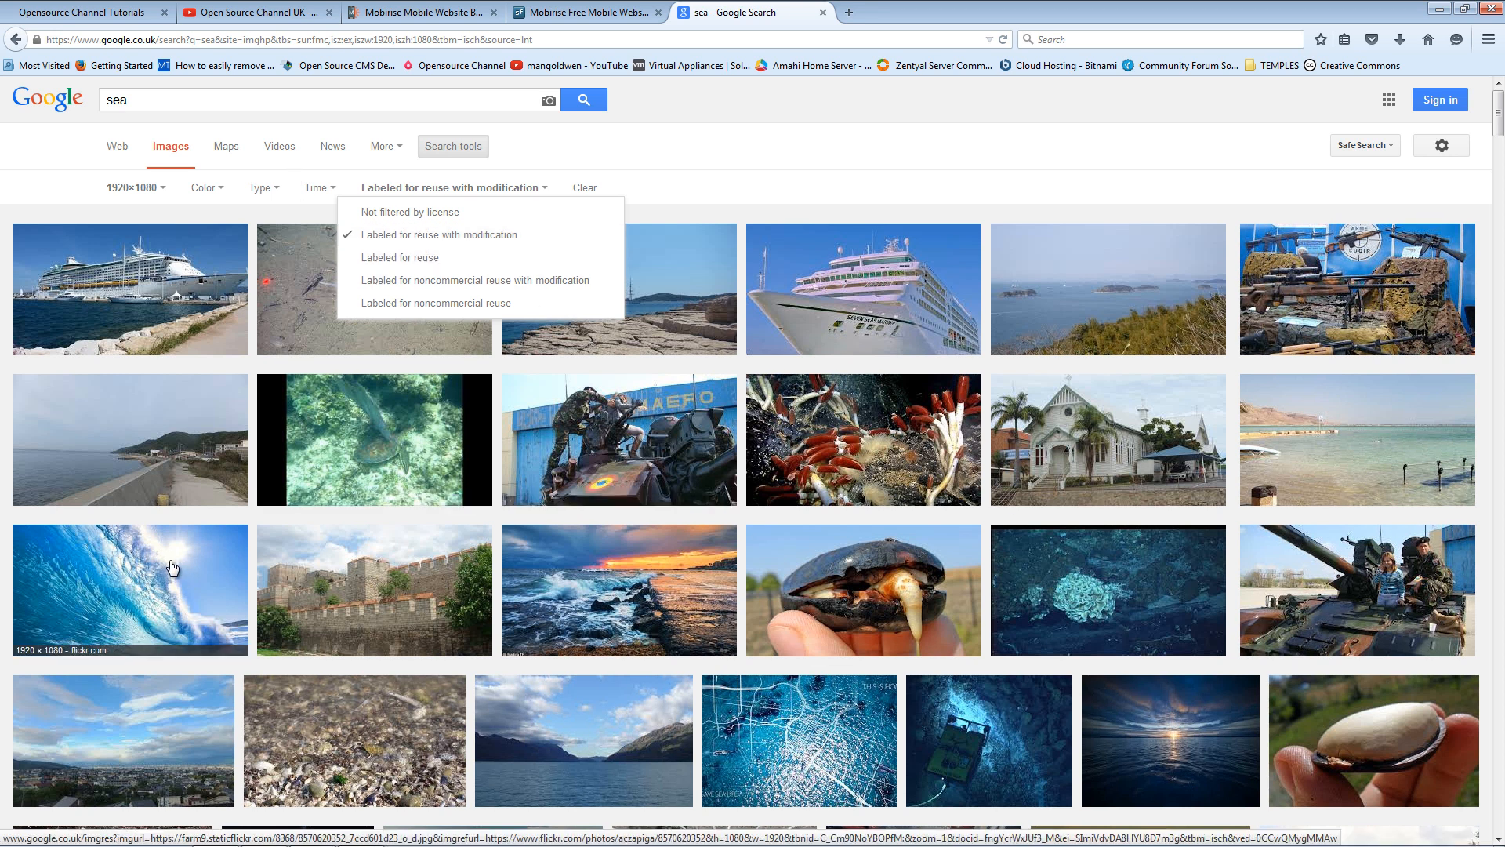
Download the 1920×1080 Crystal Blue Waves photo and preview it in Windows Photo Viewer
left_click(127, 590)
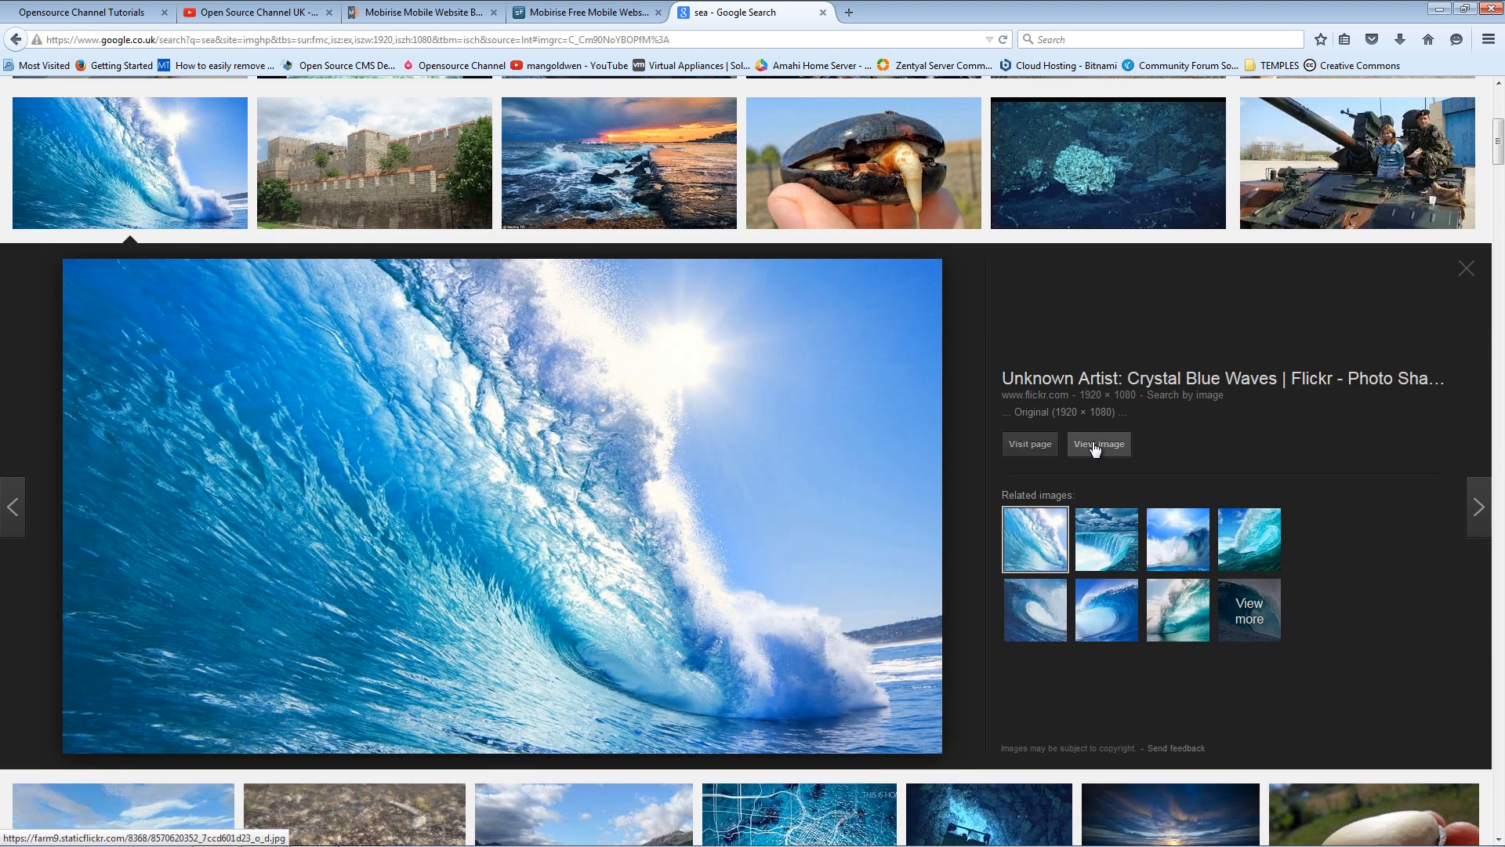
left_click(1097, 444)
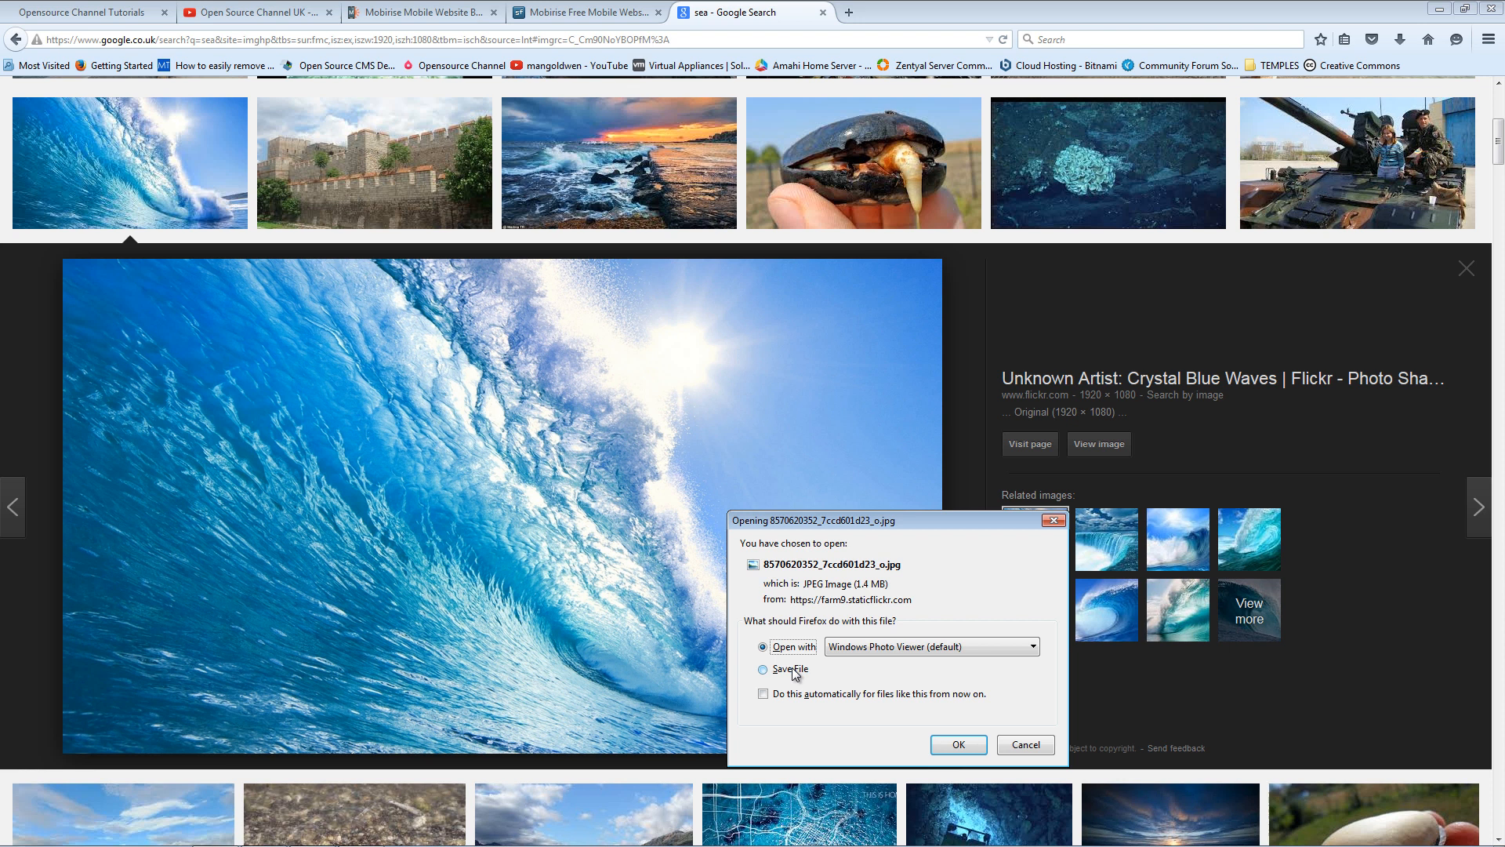
left_click(763, 669)
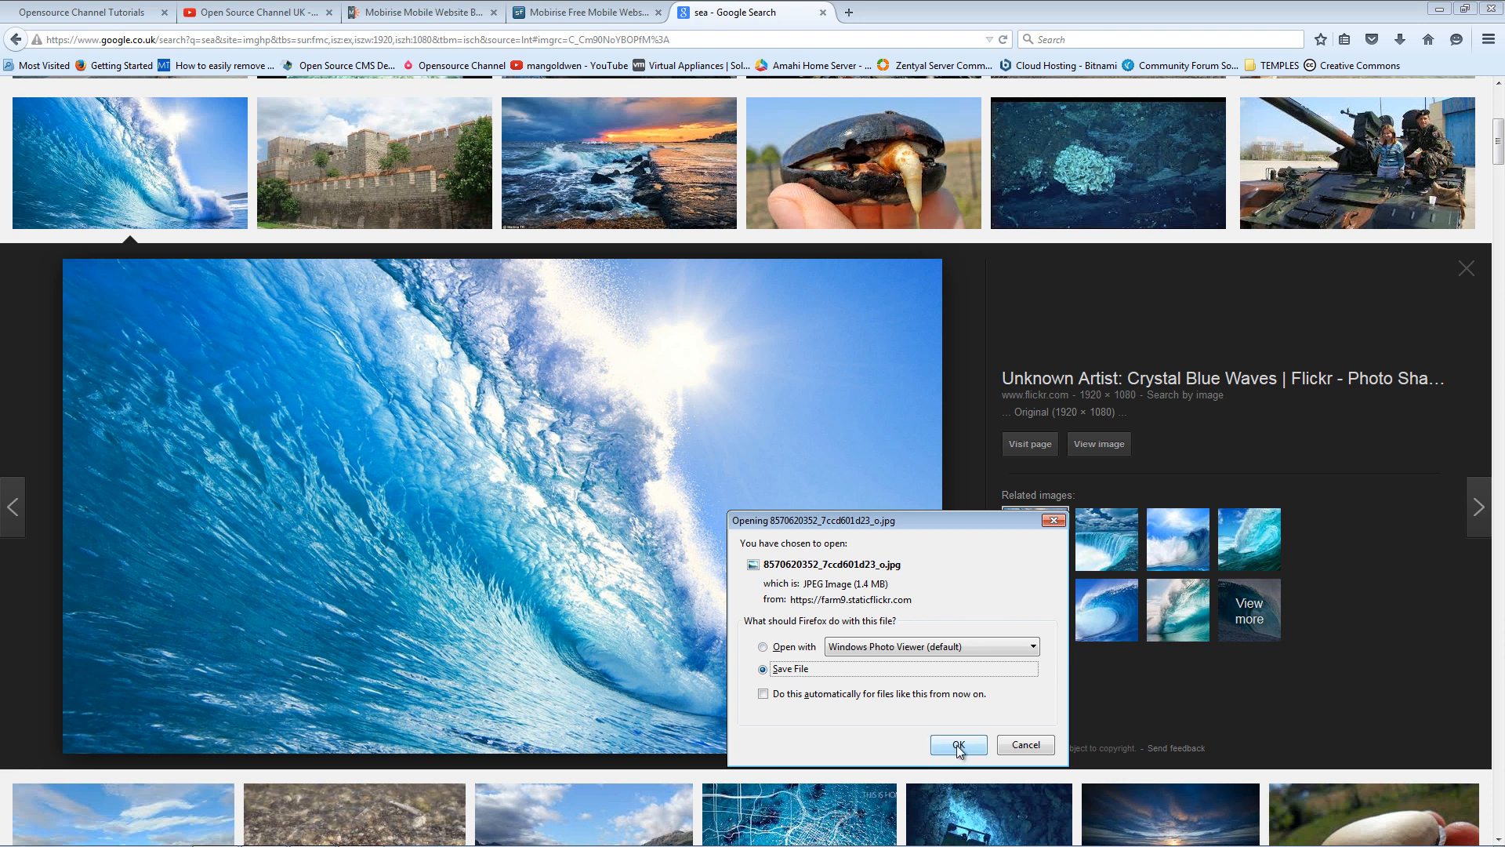
left_click(957, 744)
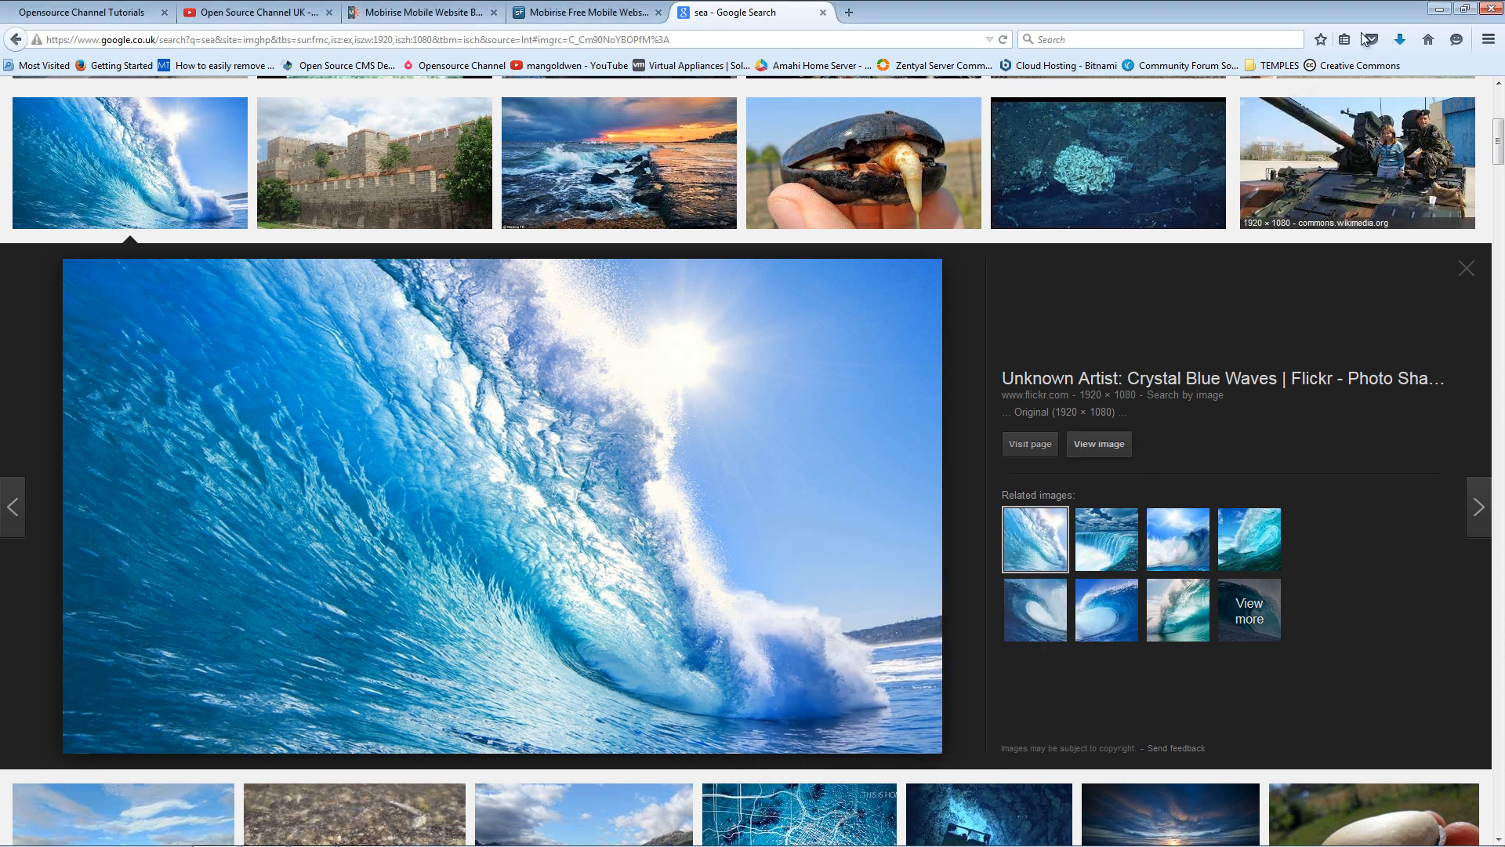
left_click(1399, 39)
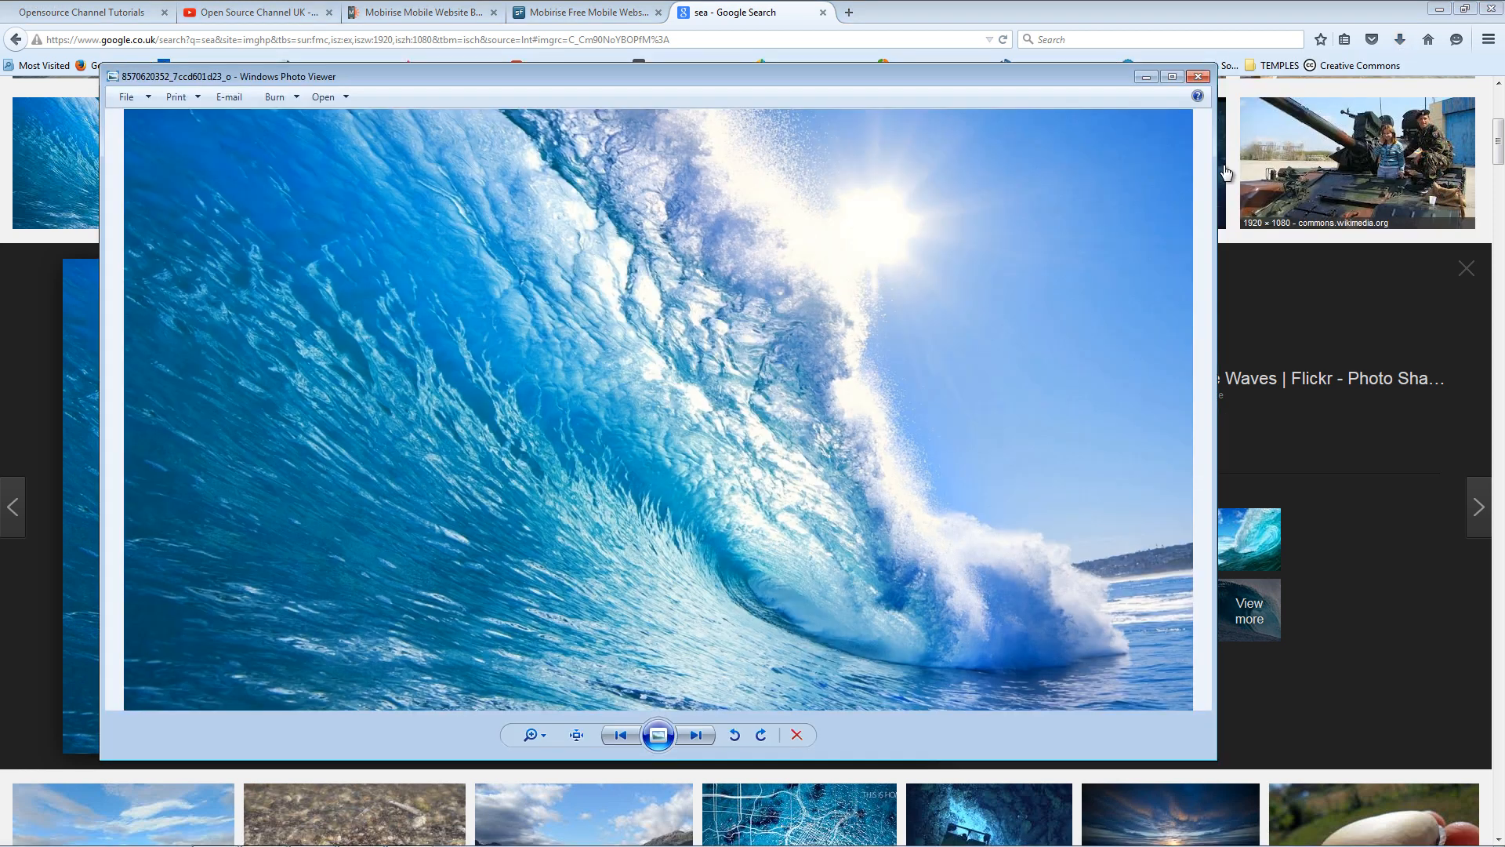
mouse_move(979, 60)
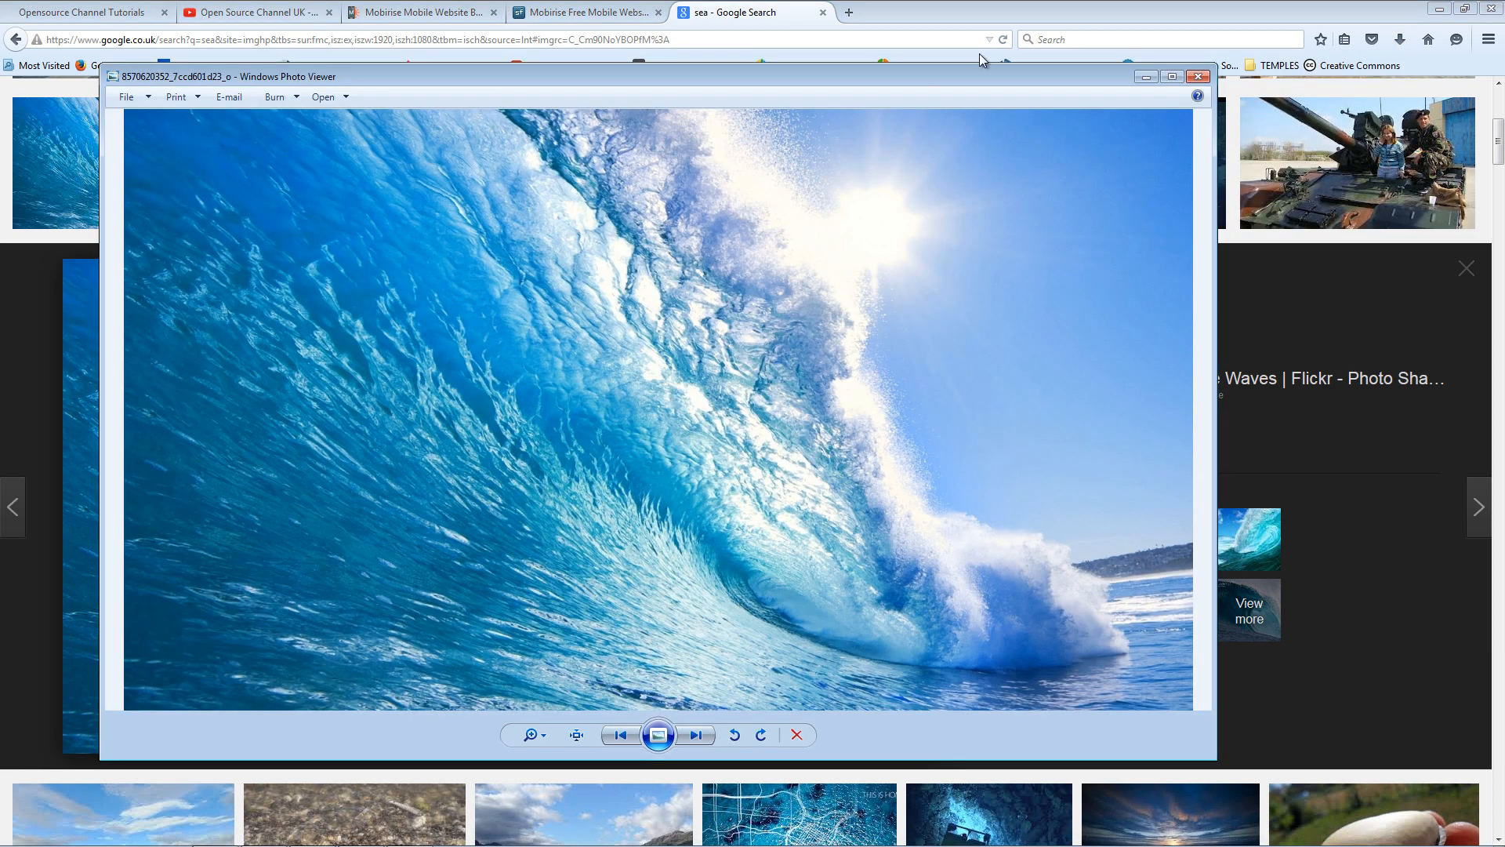
left_click(1197, 76)
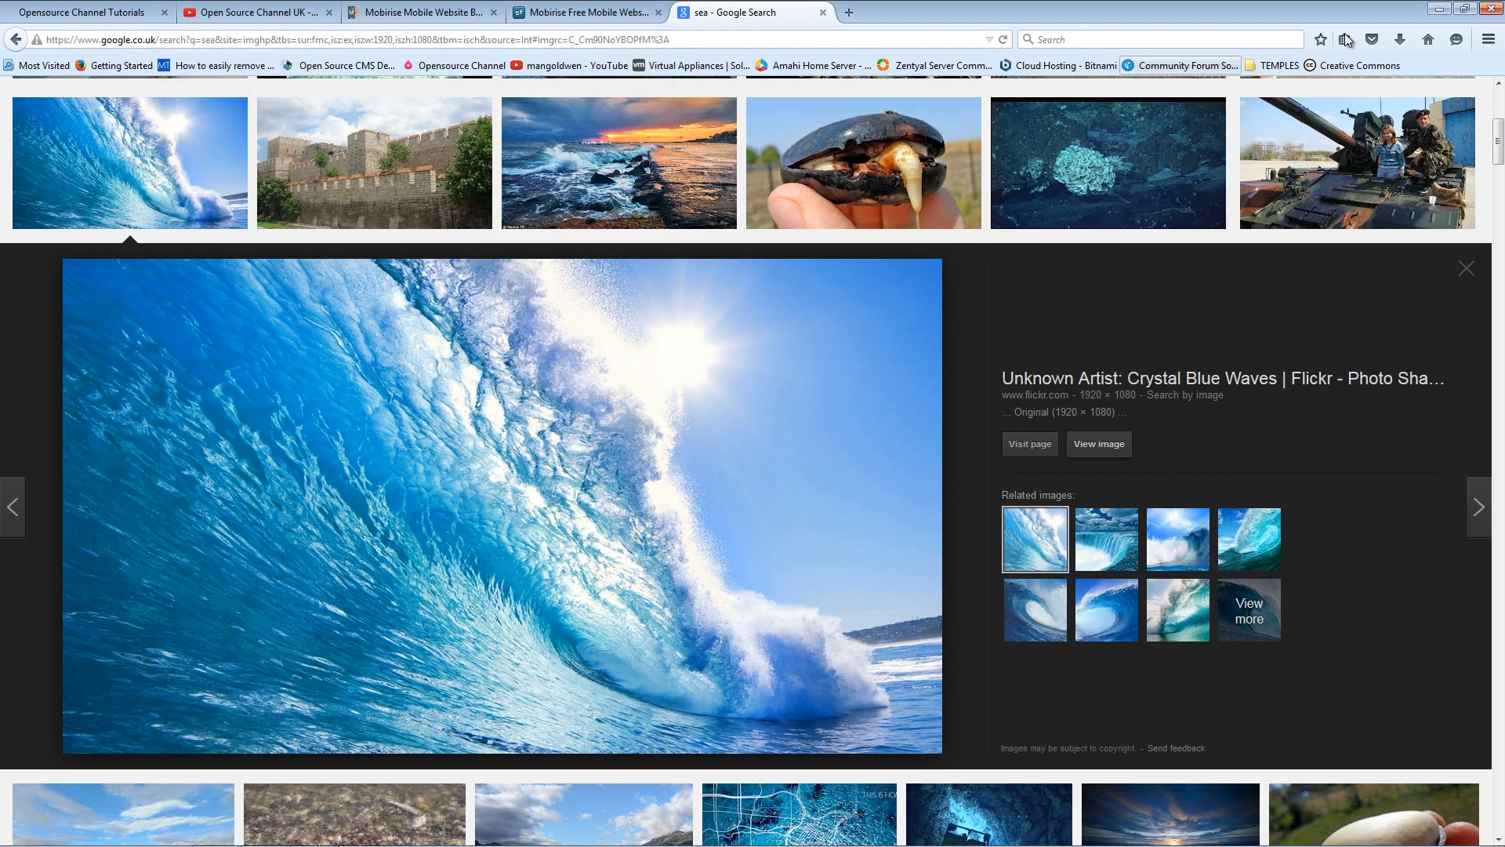
Confirm the wave JPEG (1920×1080, 1.42 MB) is in Downloads, then return to Mobirise
left_click(1399, 39)
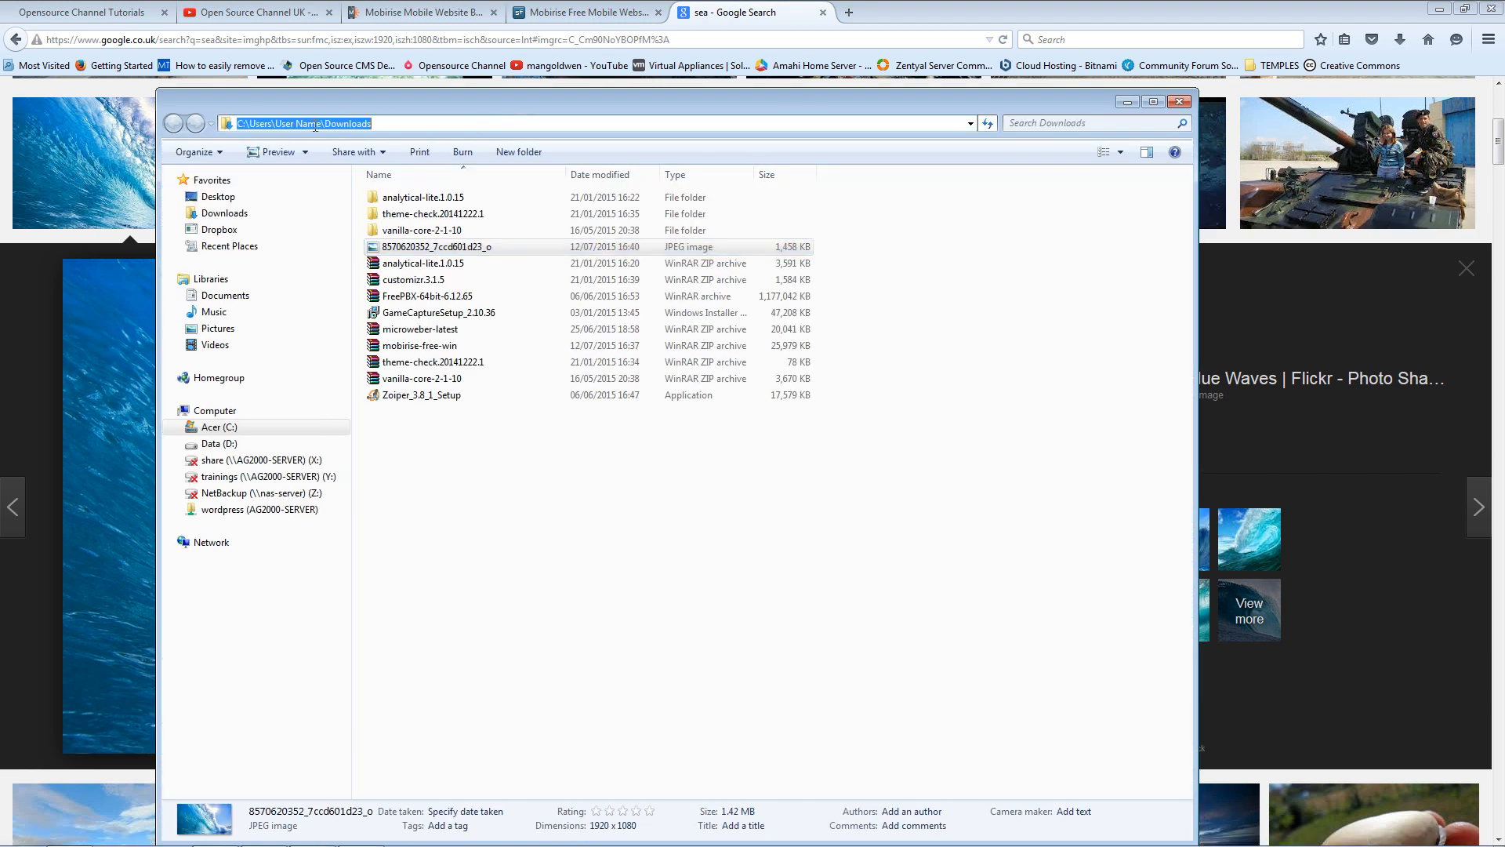
right_click(307, 123)
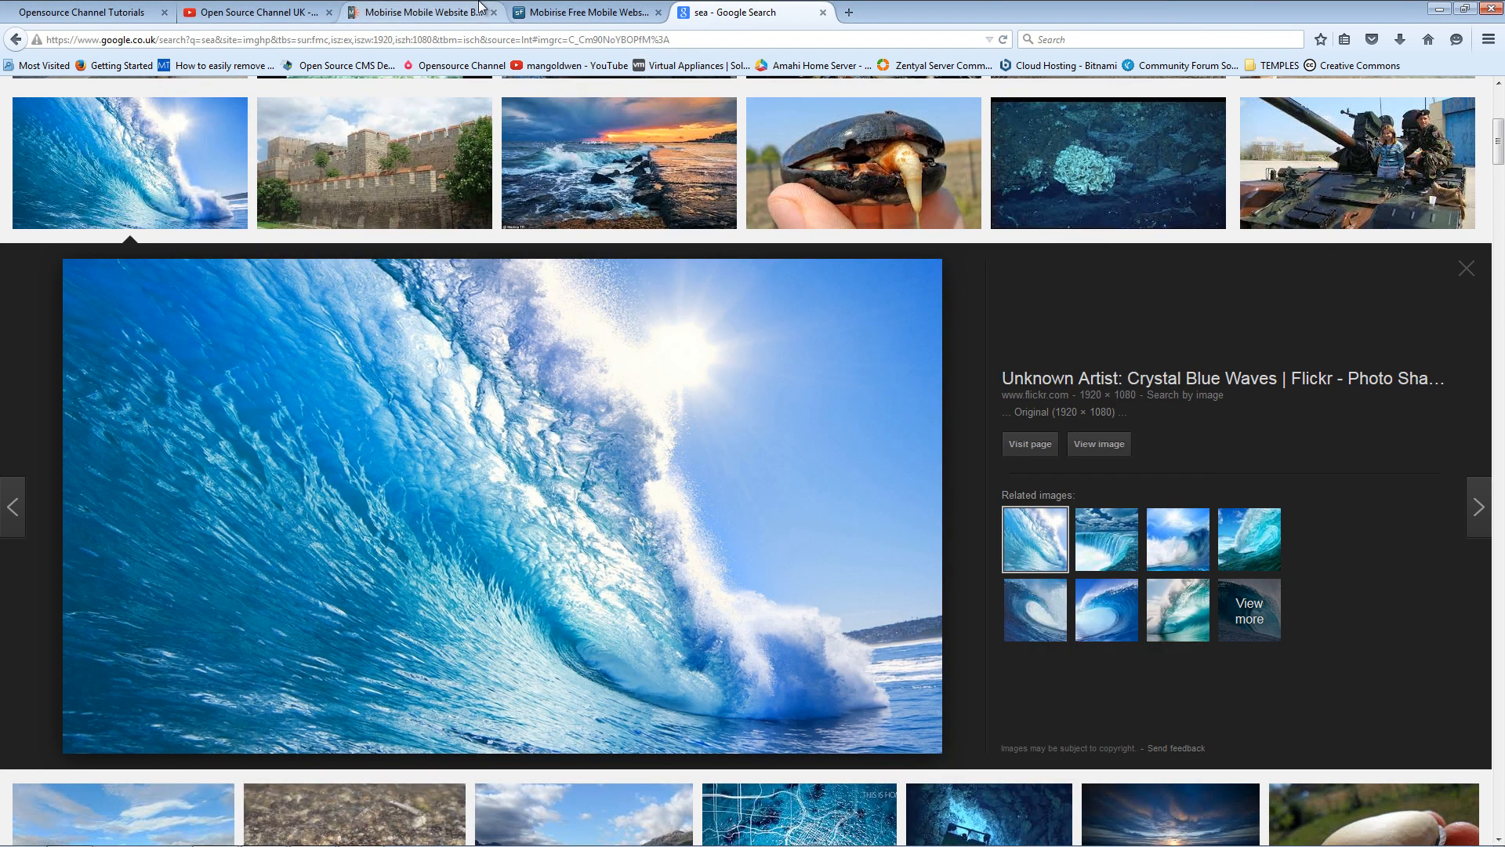
left_click(420, 12)
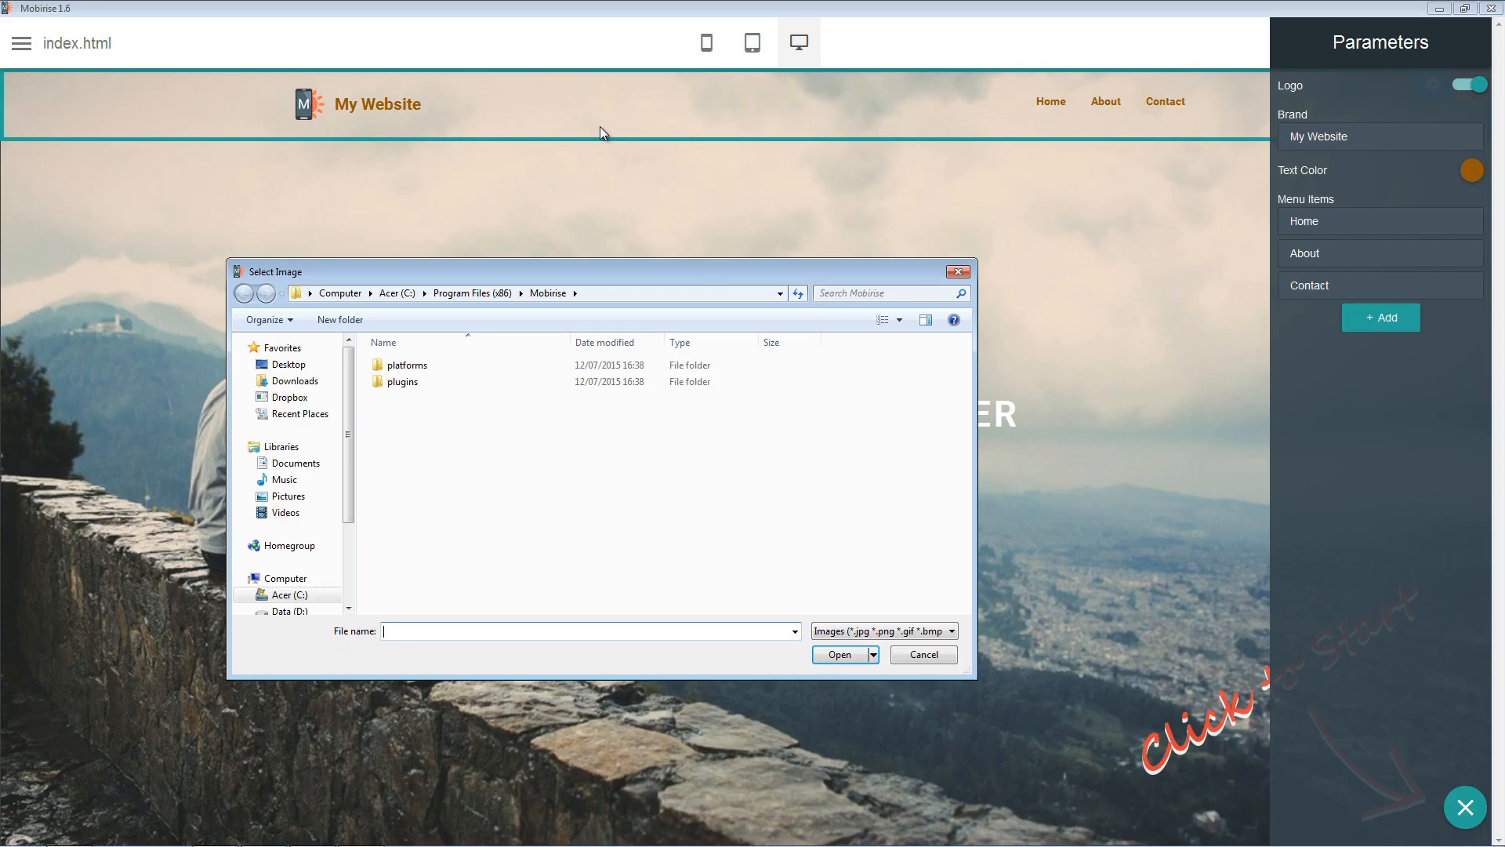
Set the header block's background image to the downloaded blue wave JPEG
left_click(921, 654)
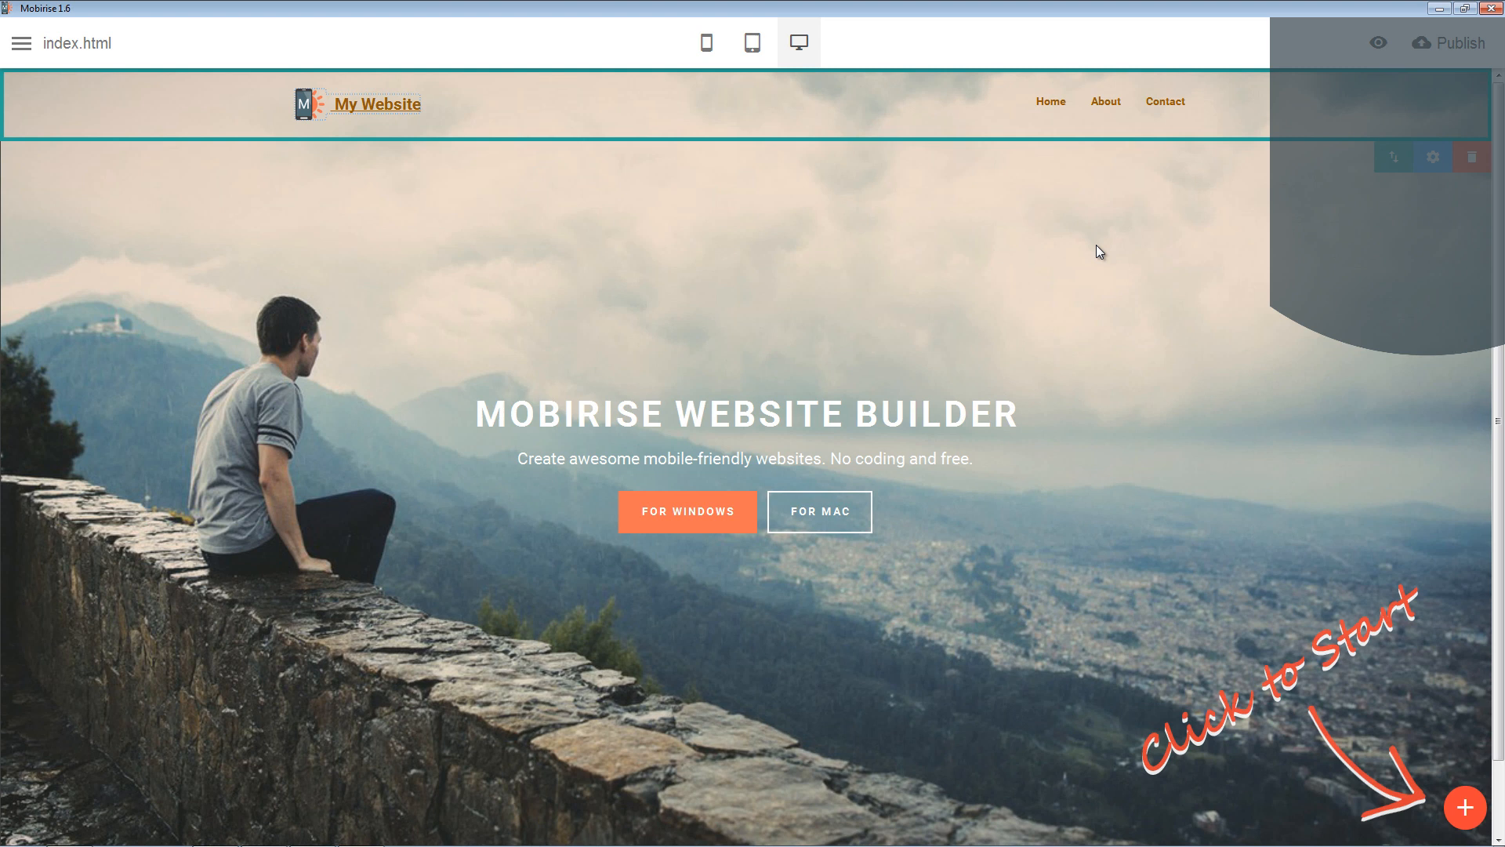
left_click(1432, 156)
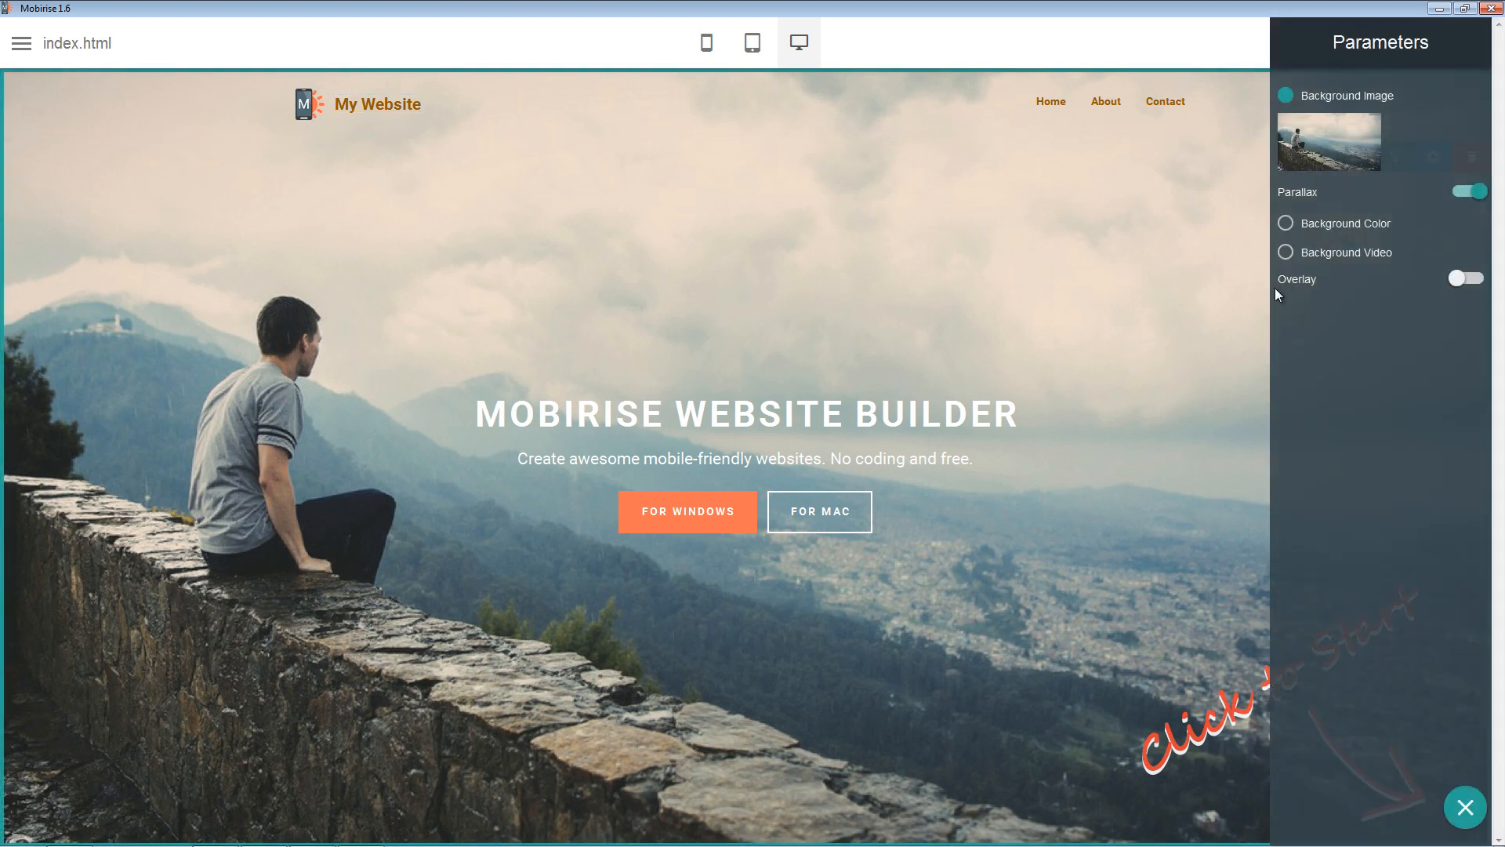
mouse_move(1262, 165)
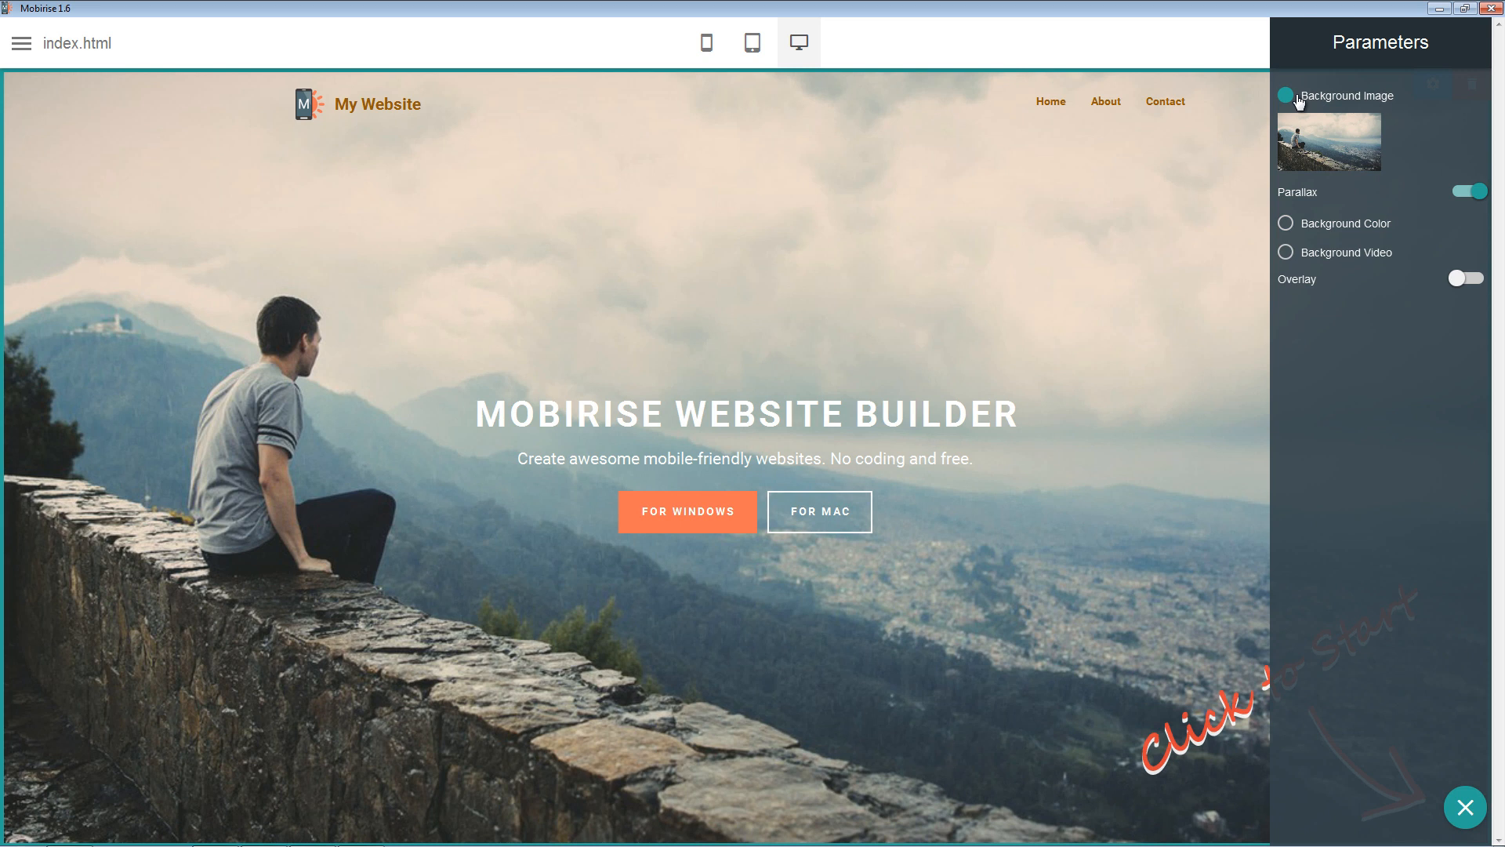
mouse_move(1330, 147)
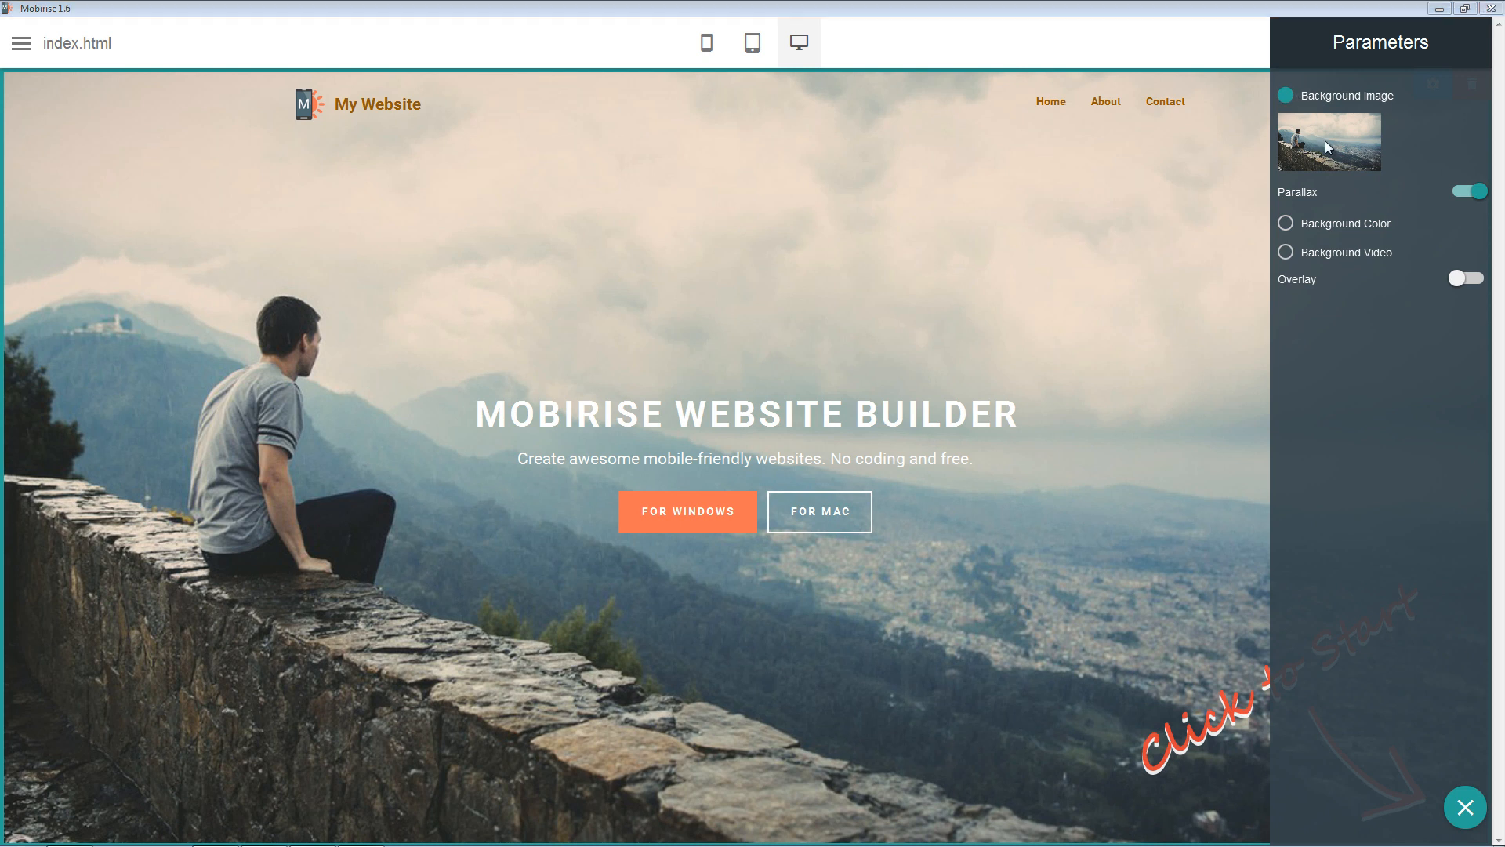
left_click(1328, 142)
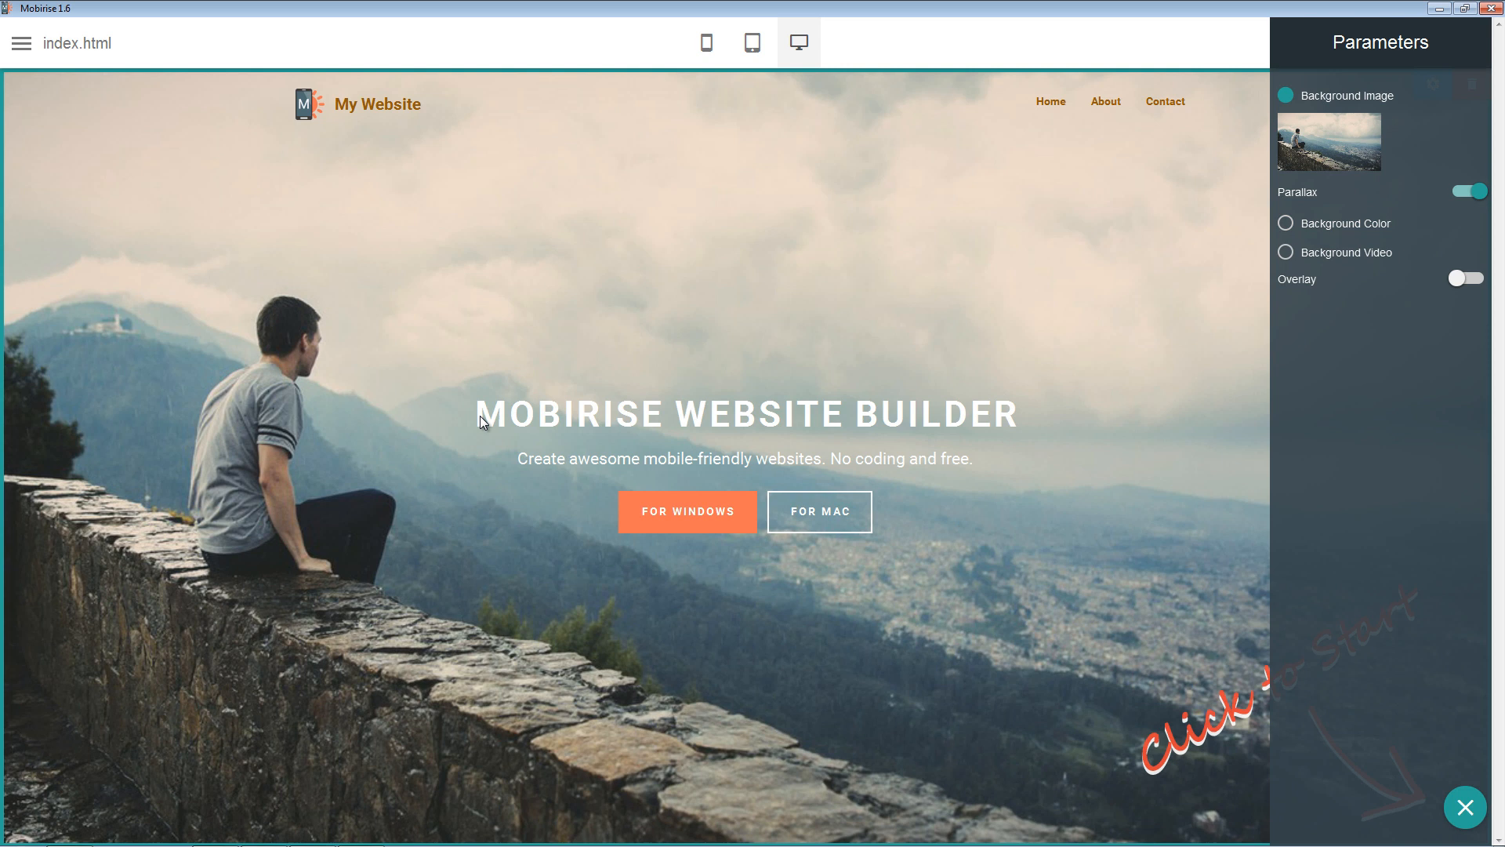
left_click(1329, 142)
type("FDHGFHHGFHDFG")
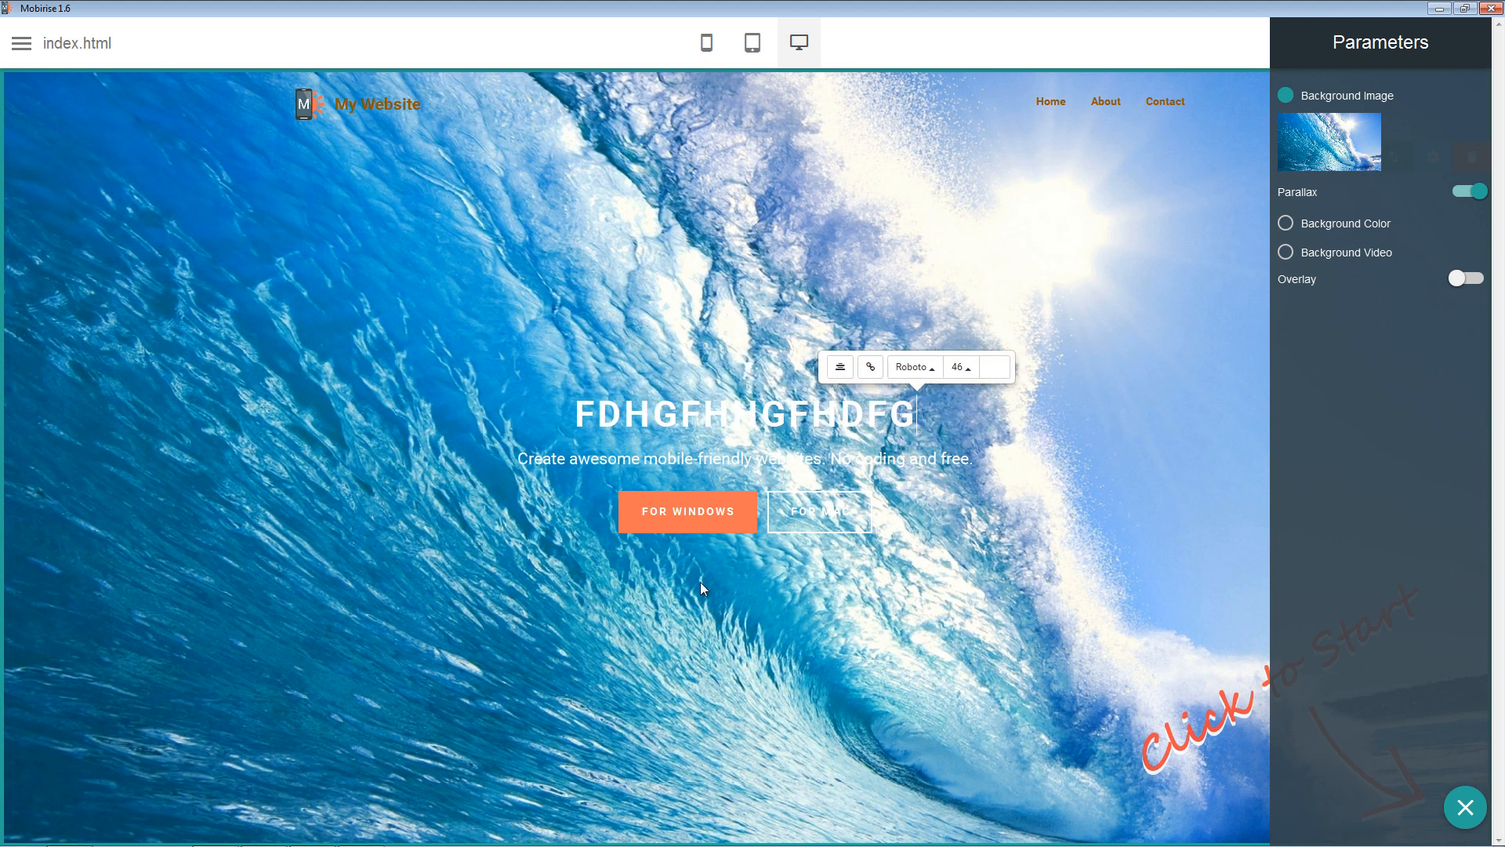
Change the first header button's text to CLICK HERE
left_click(1463, 806)
type("C")
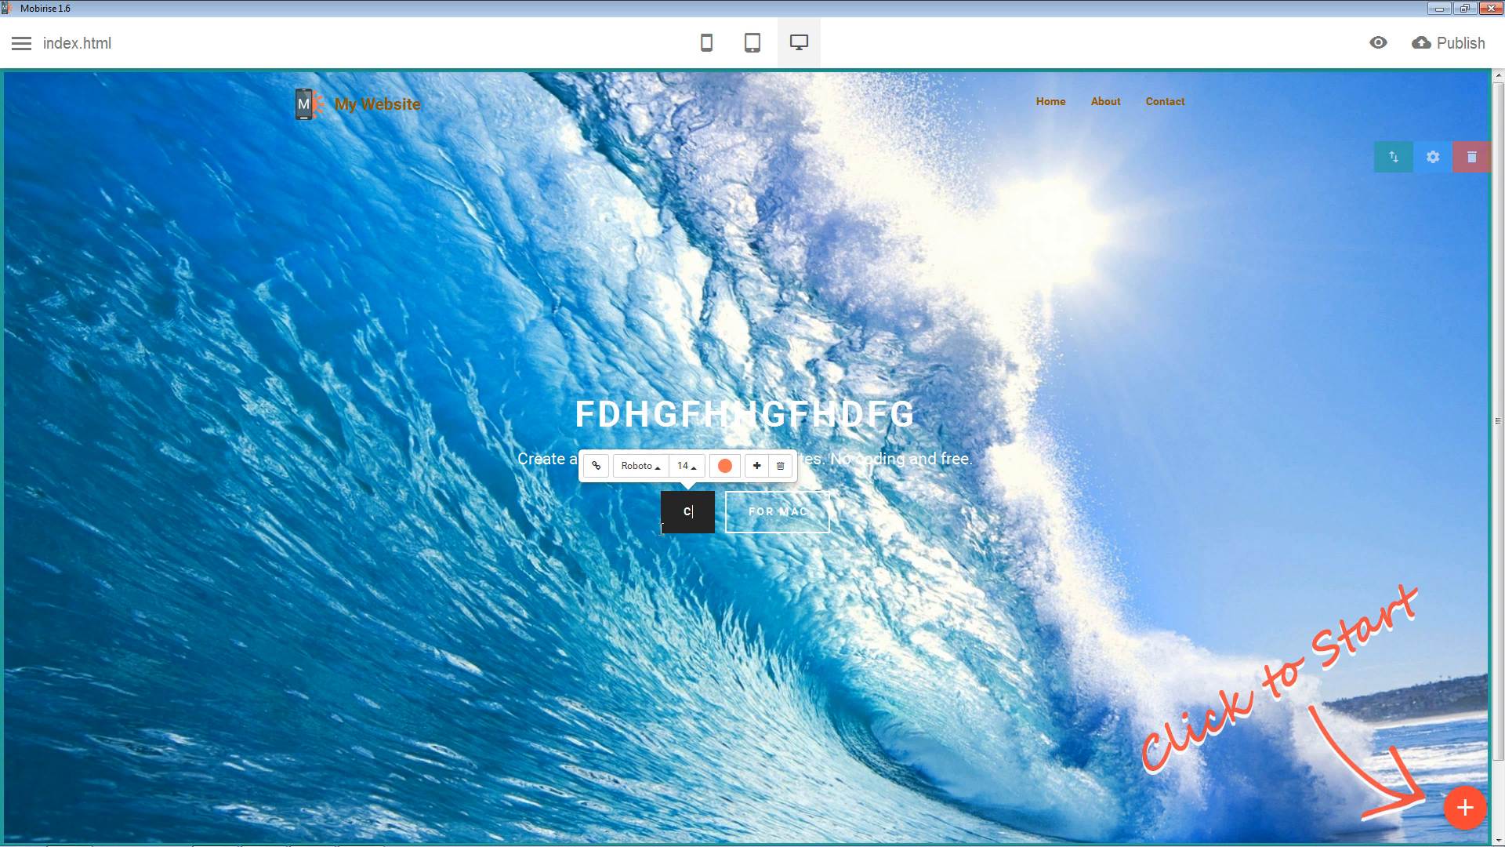
type("LICK H")
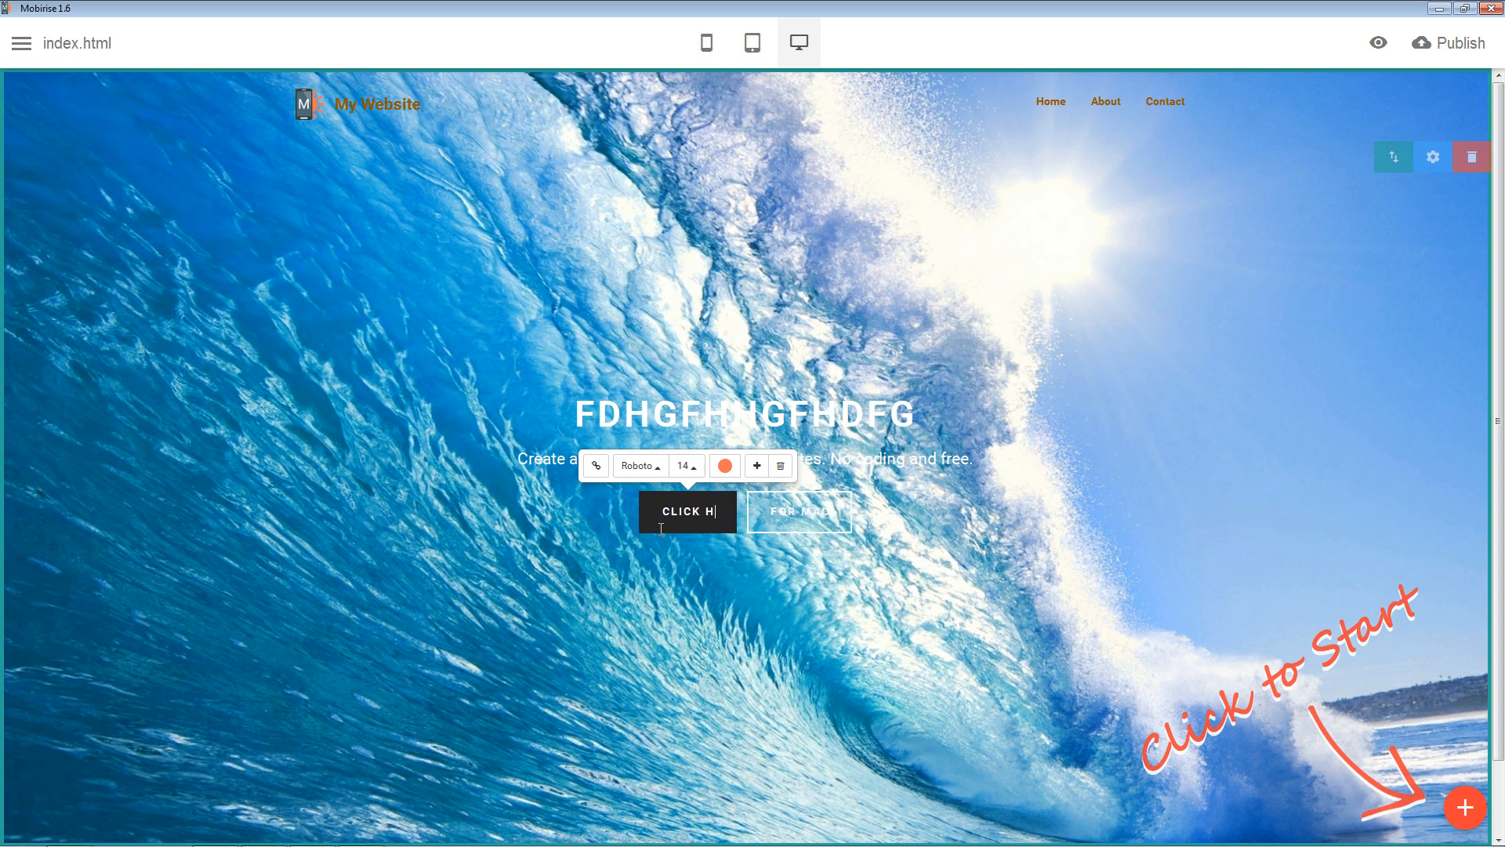
type("ERE")
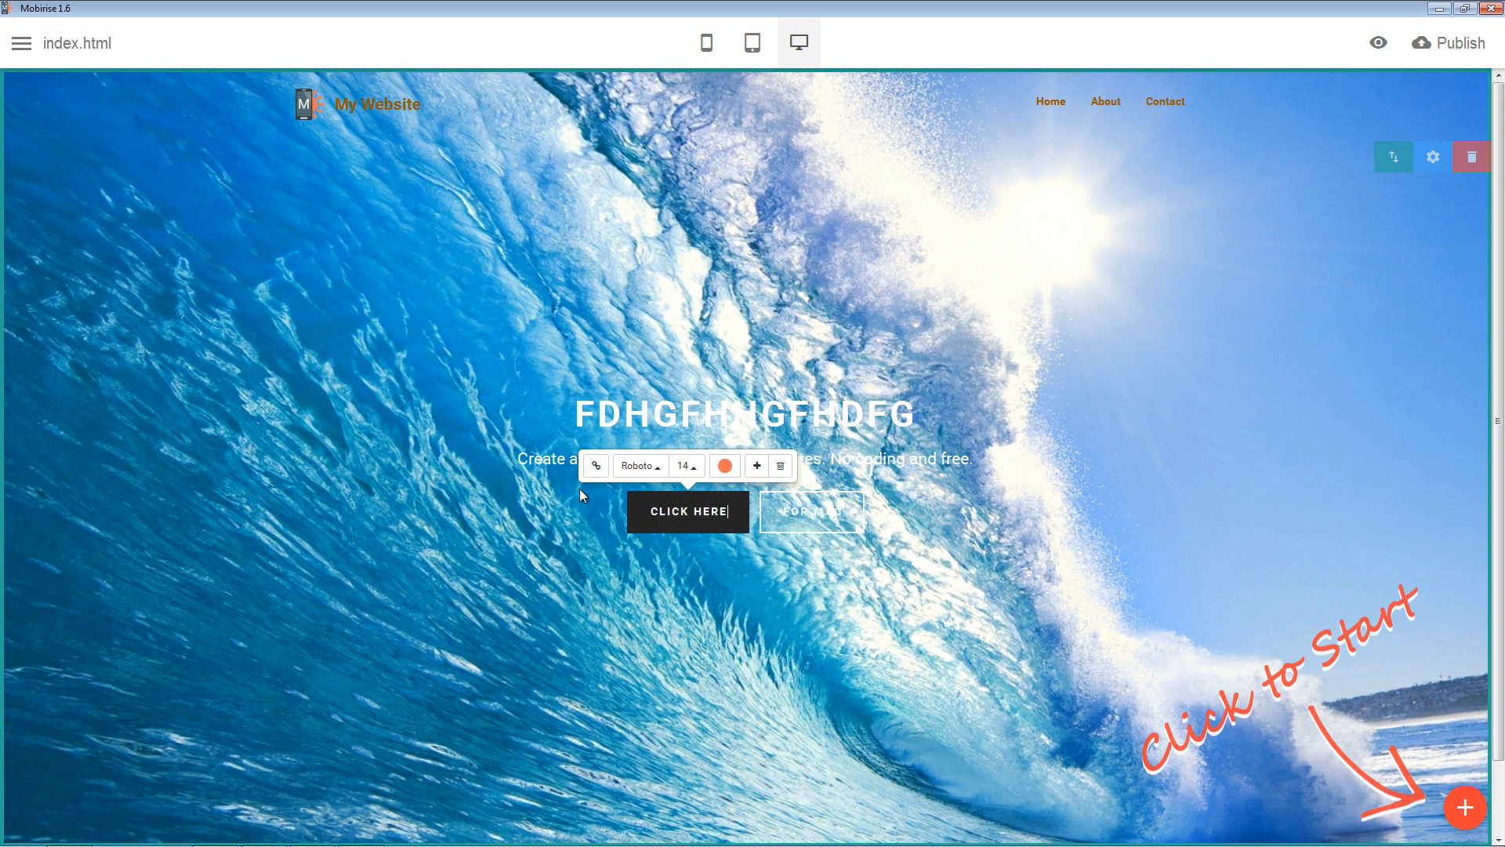
Check the button's link settings and Pages dropdown, then close the Link dialog
left_click(595, 466)
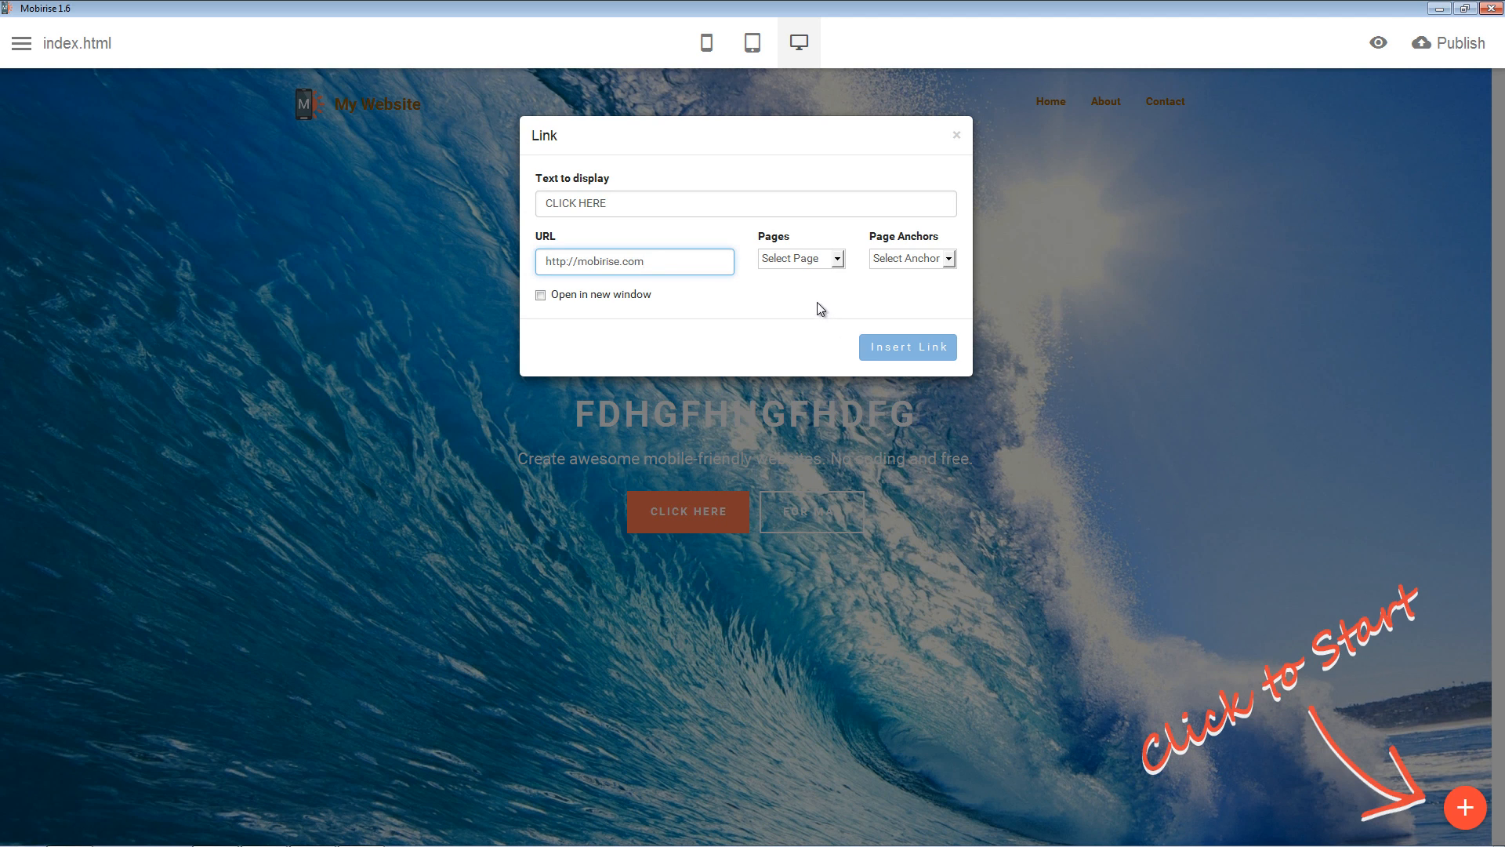
left_click(799, 258)
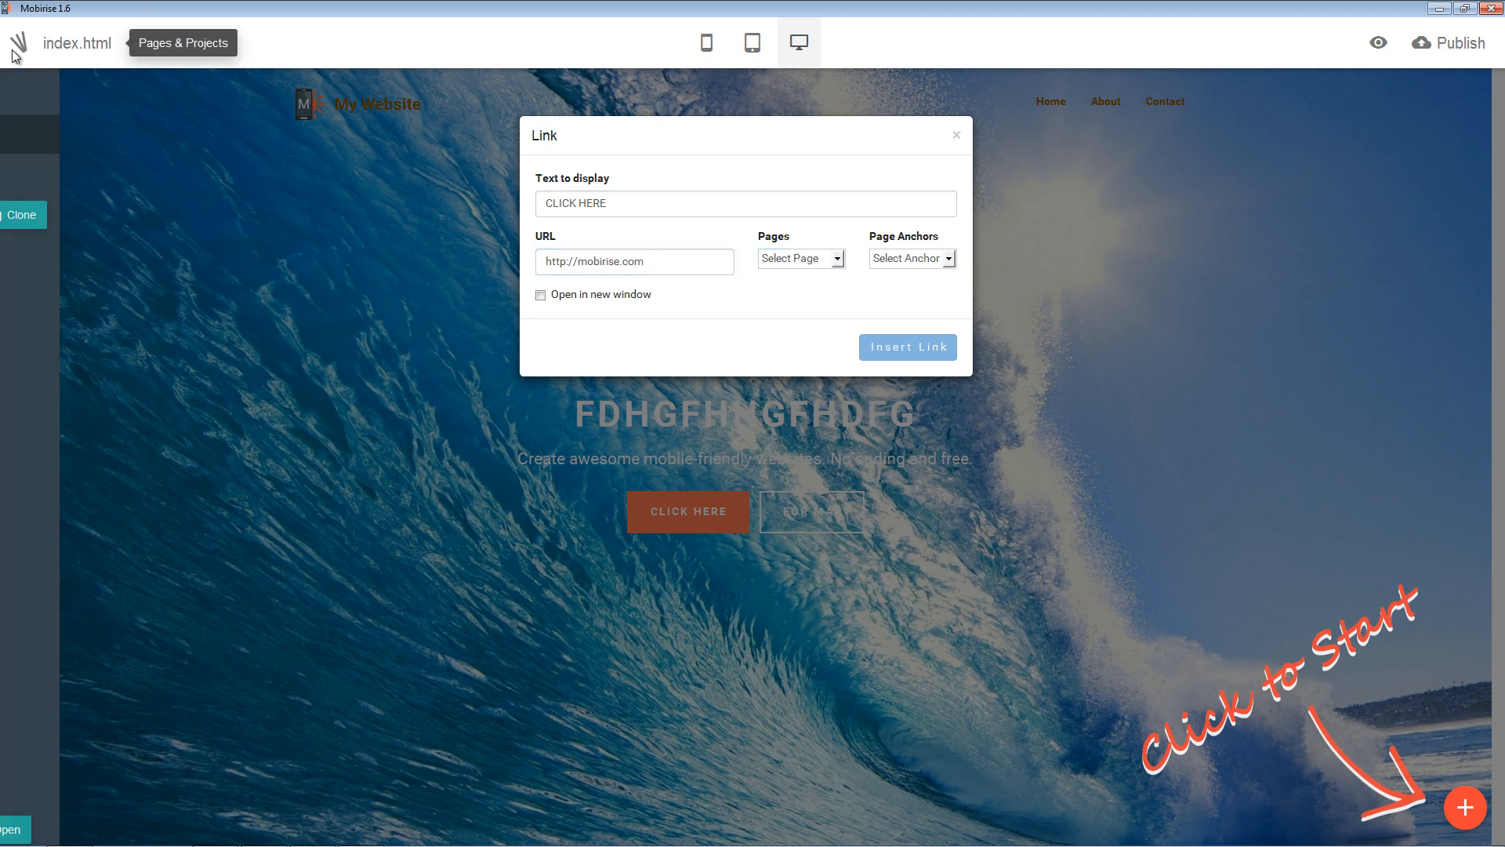
left_click(801, 258)
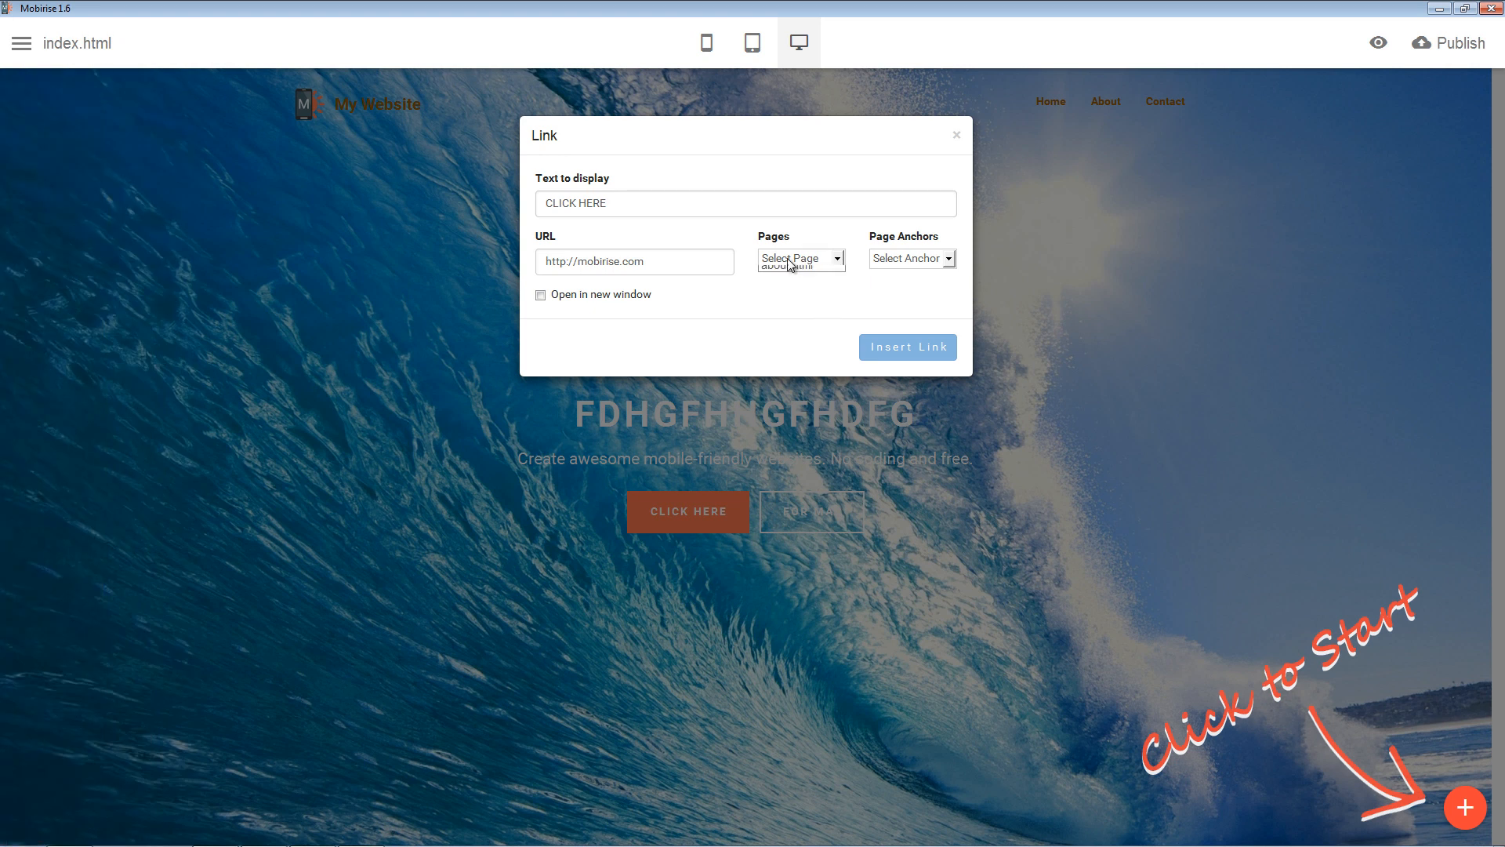
left_click(799, 258)
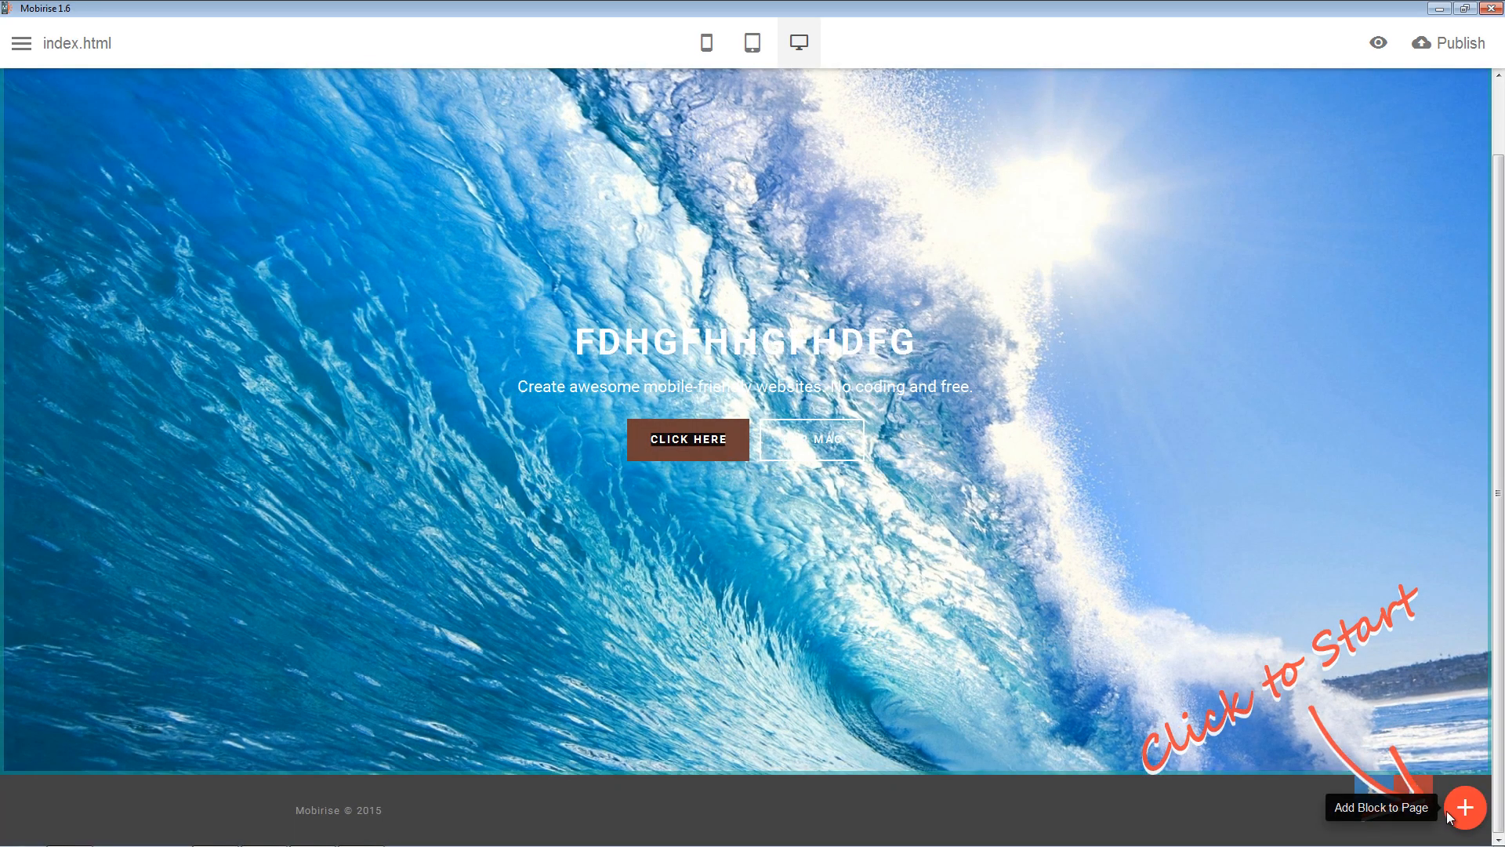
Add the Standard/Business/Premium/Ultimate pricing tables block below the wave header
left_click(1463, 807)
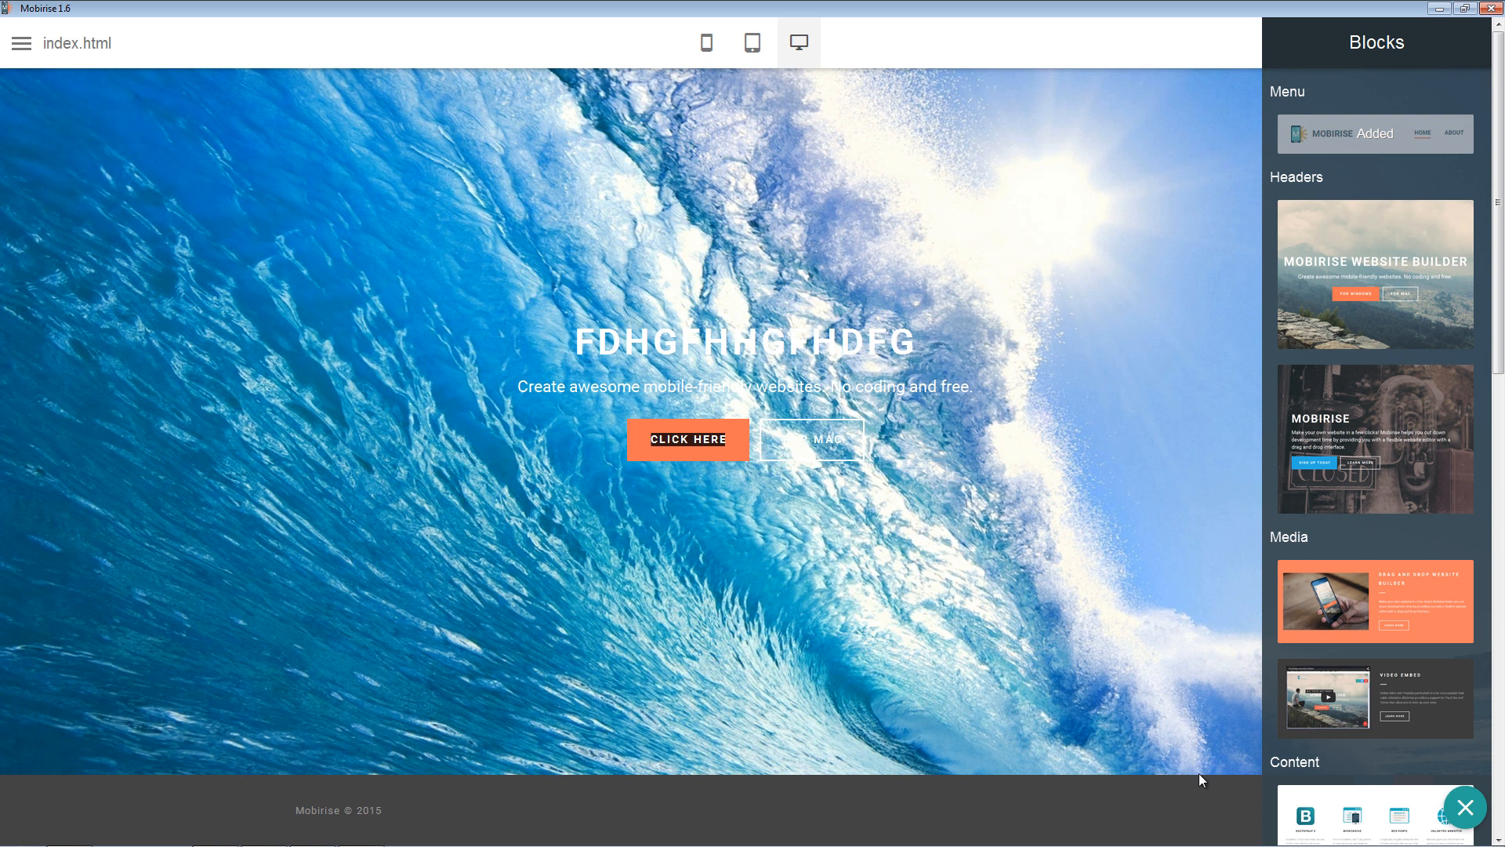
mouse_move(1173, 729)
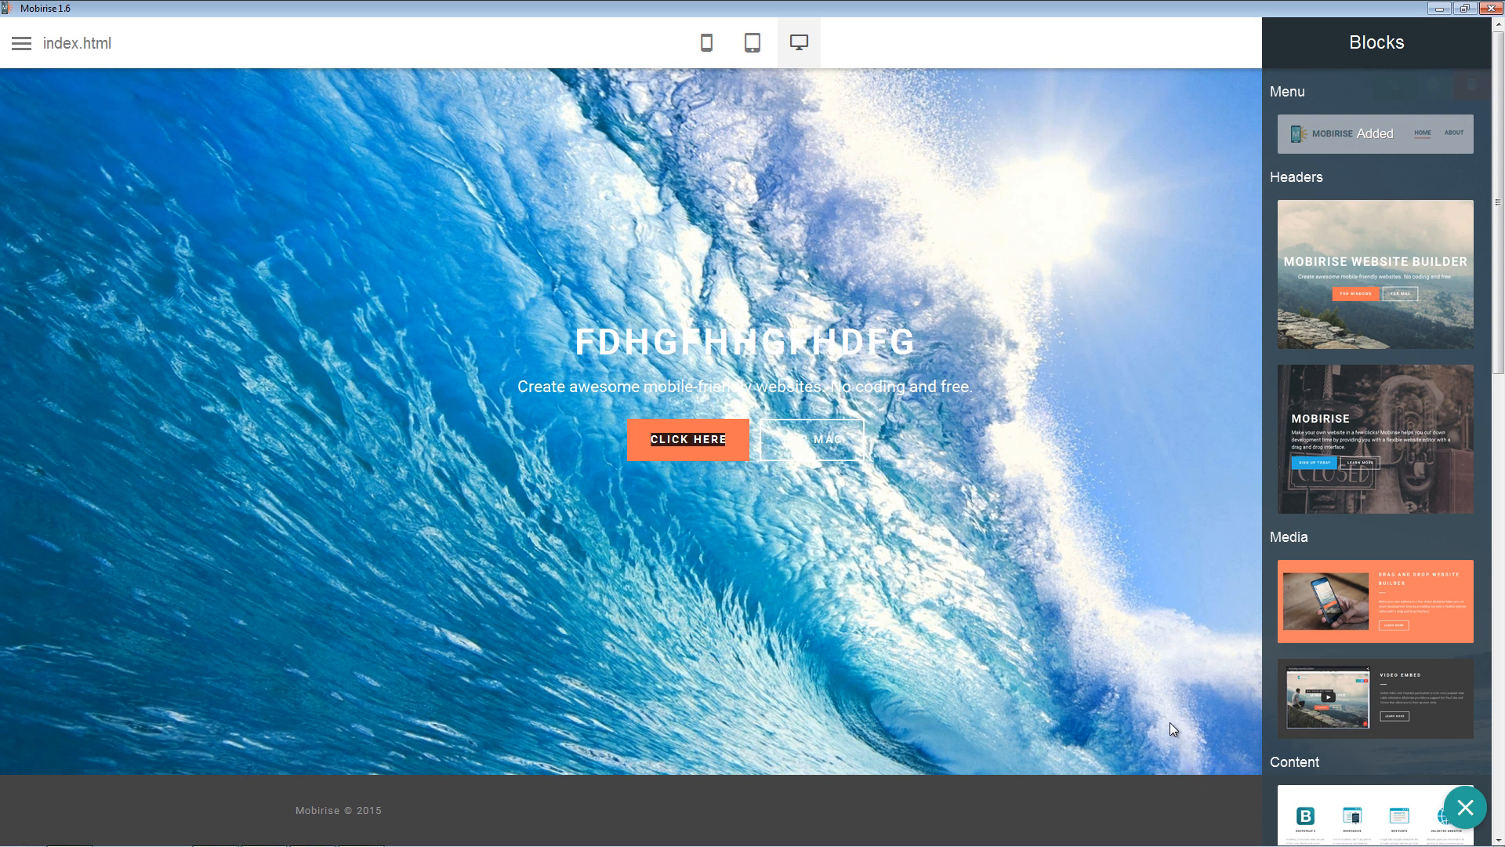
scroll("down", 3)
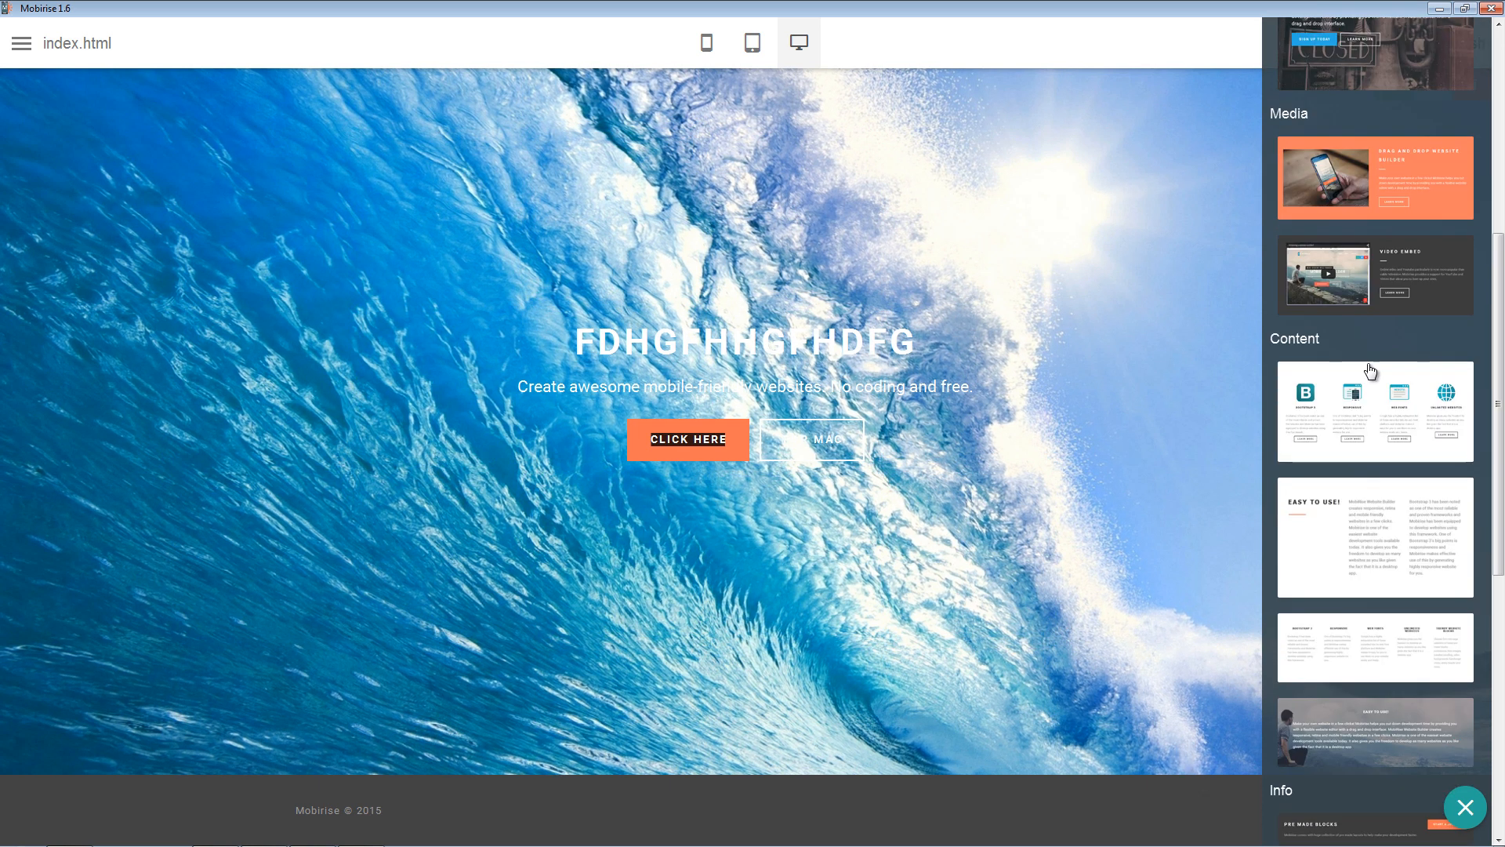
scroll("down", 3)
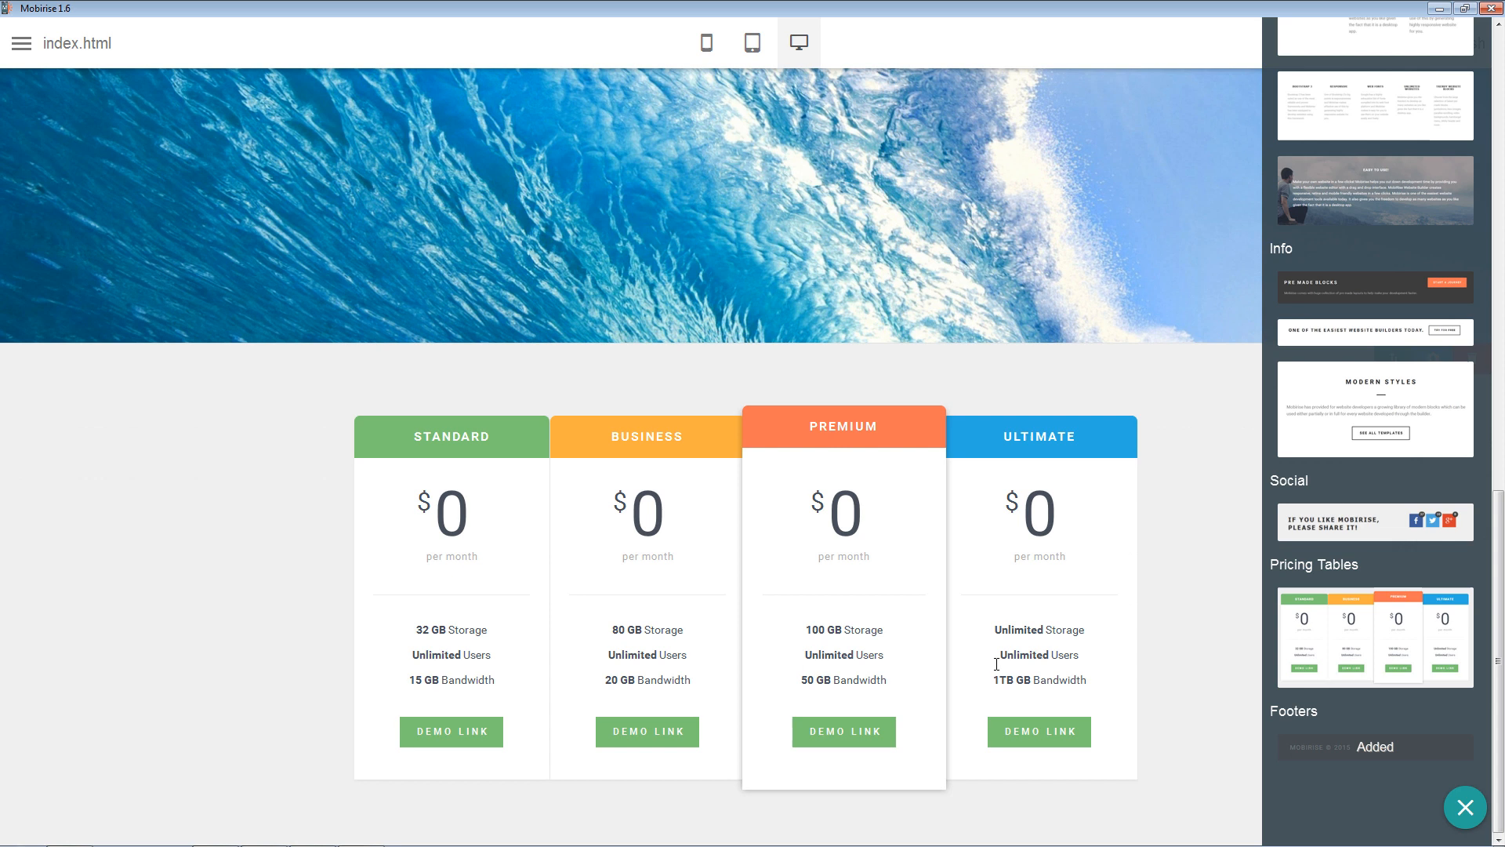
scroll("up", 3)
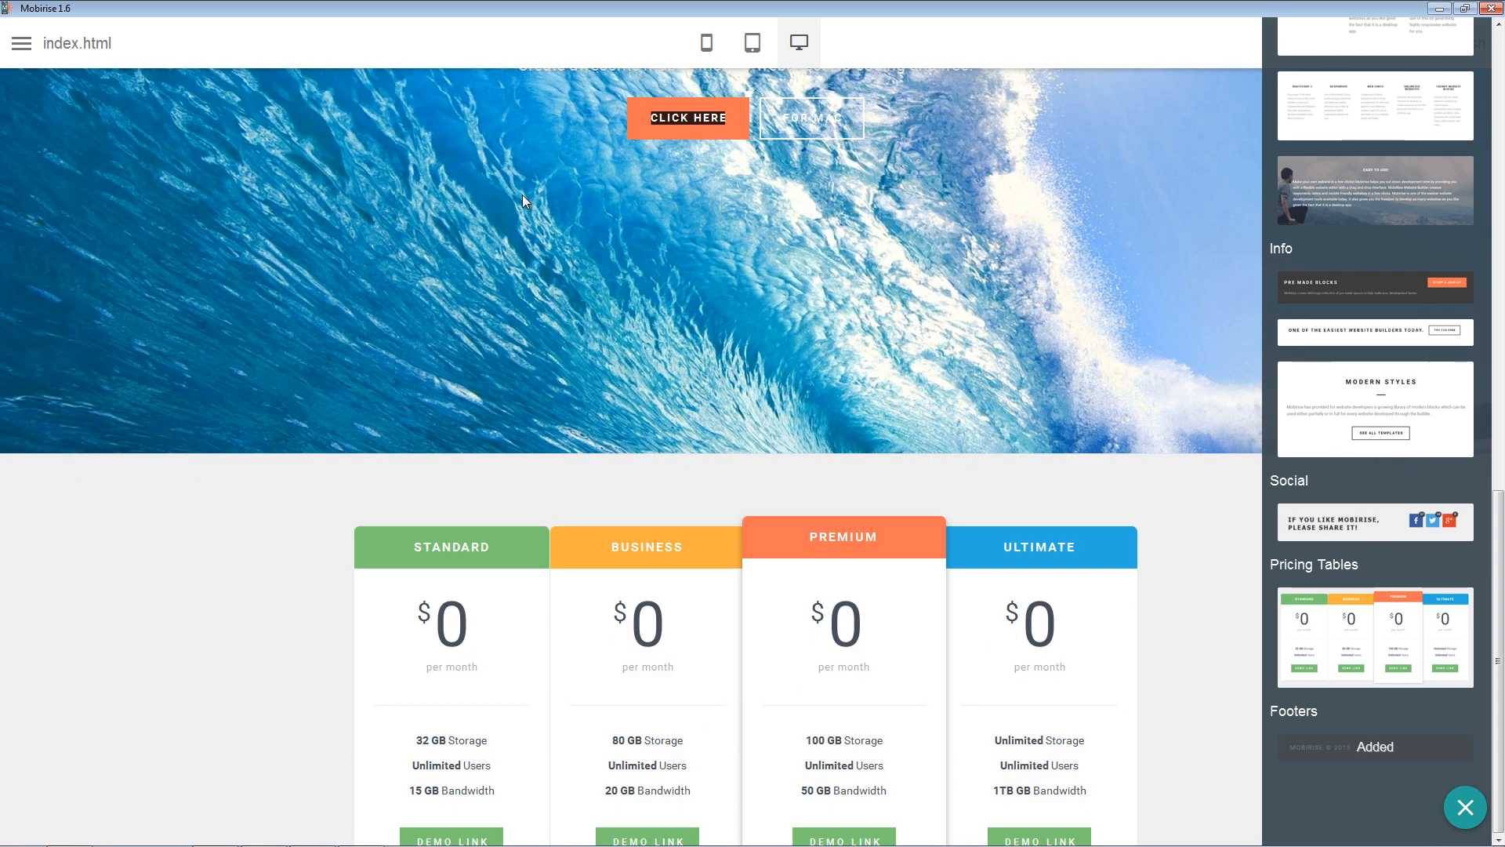
scroll("down", 3)
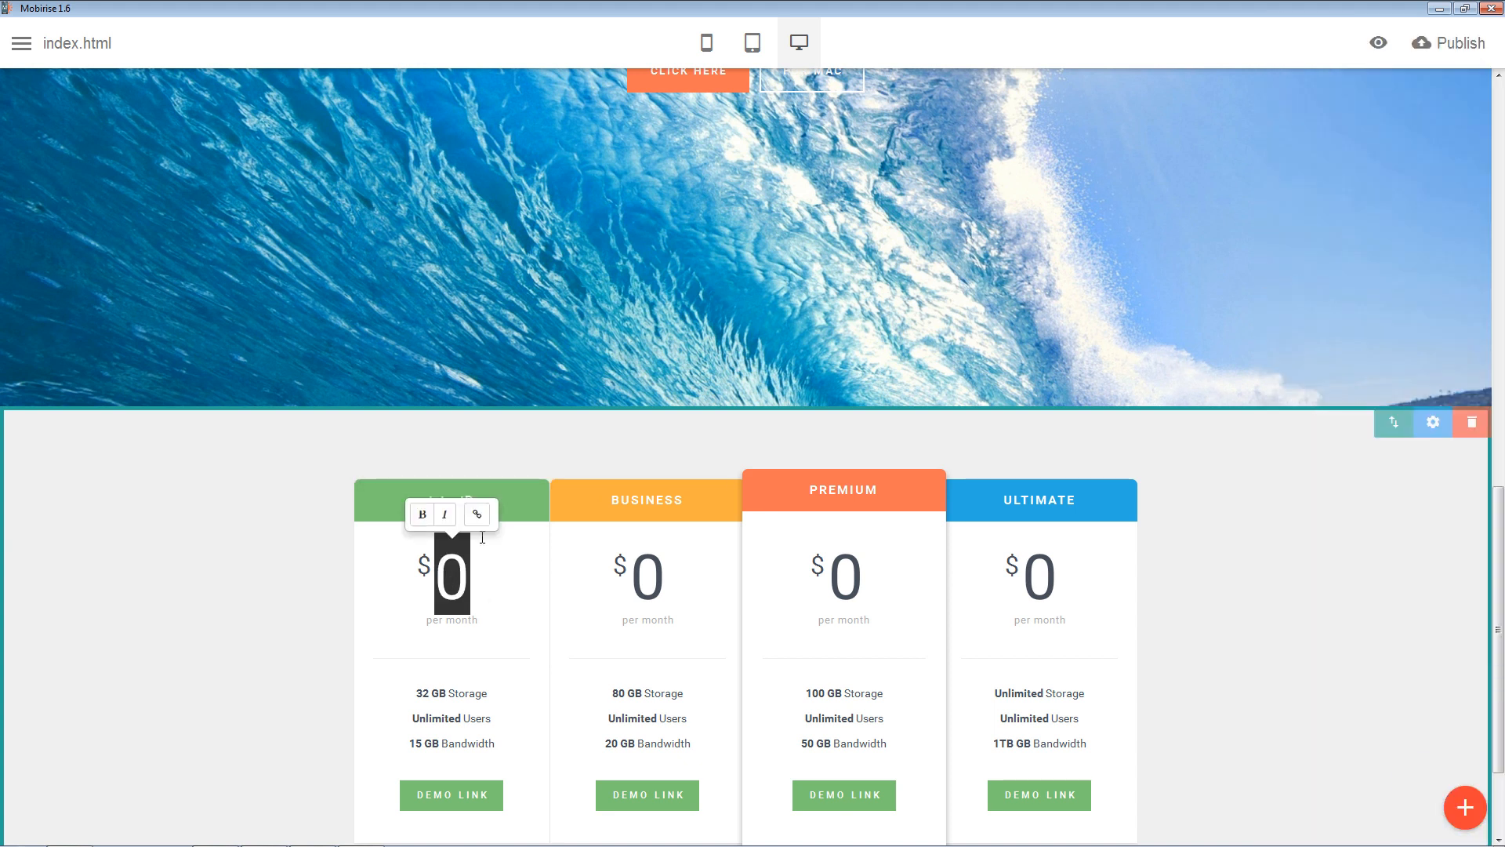
Set the Standard plan to $2.99 and 12 GB storage with blue feature text
type("2")
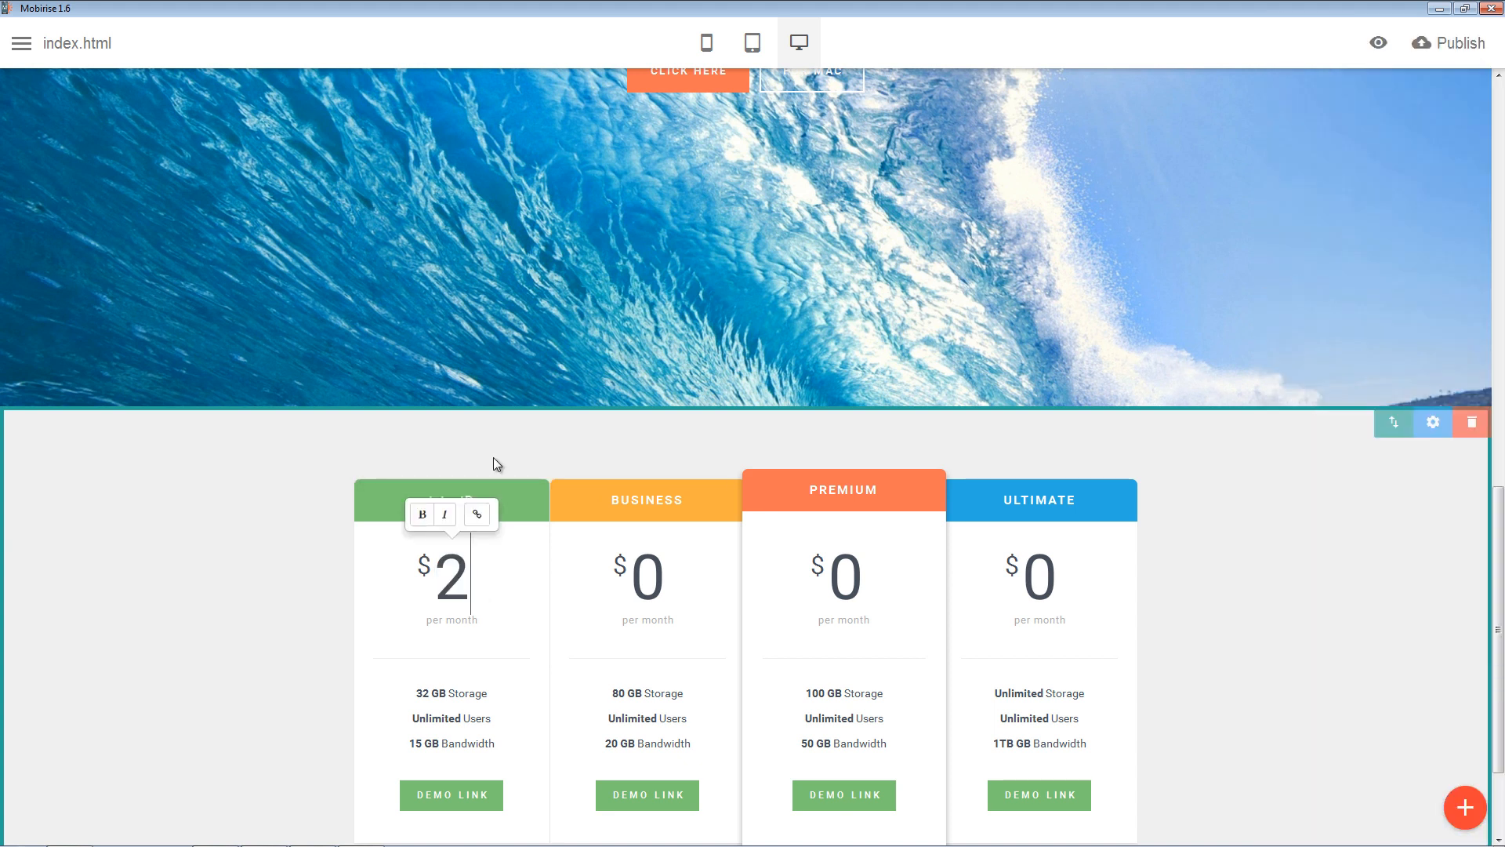
type(".99")
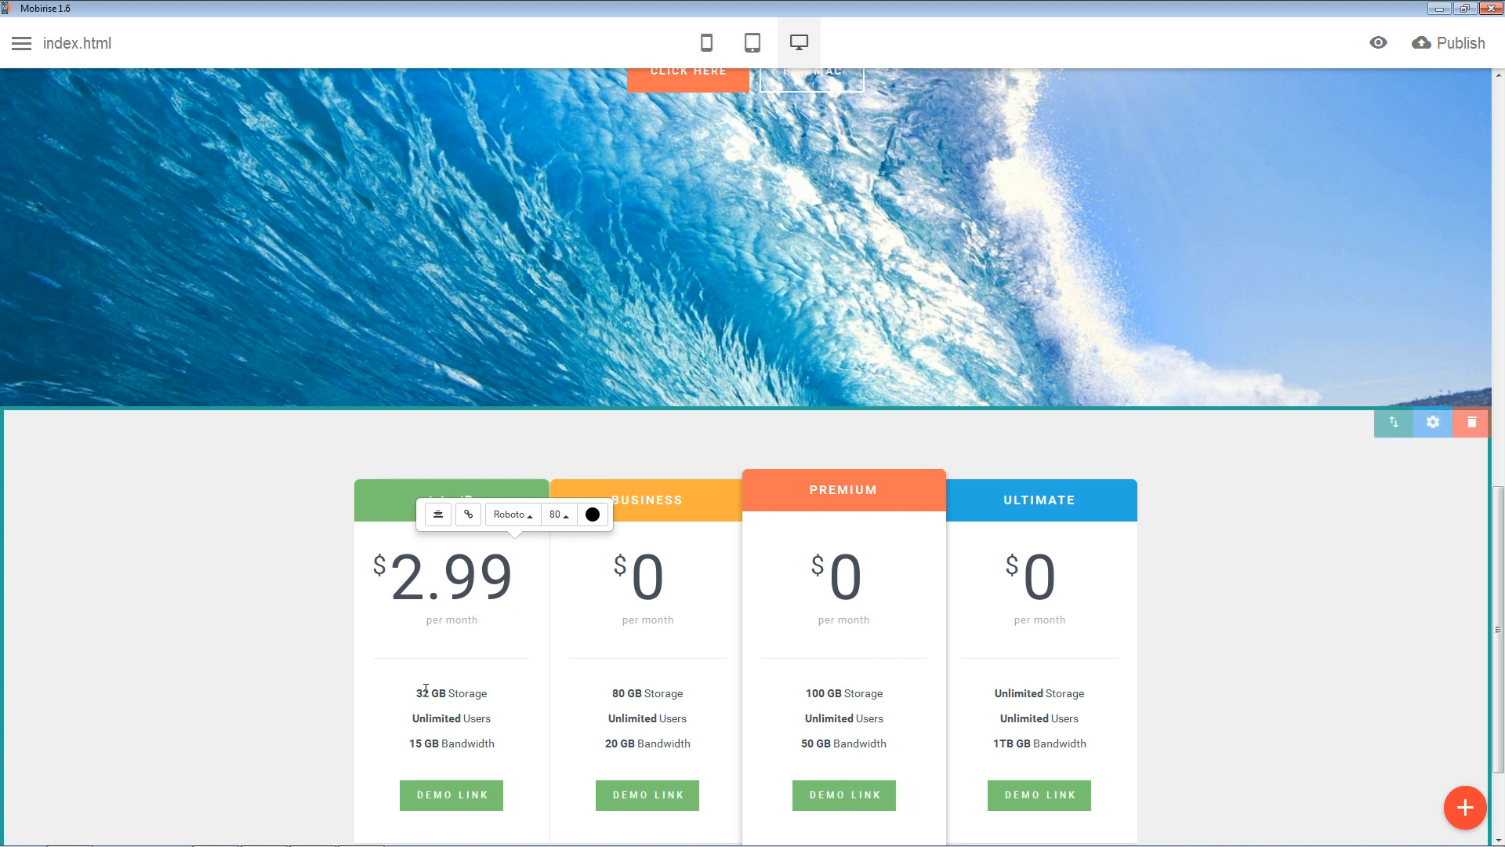
left_click(425, 692)
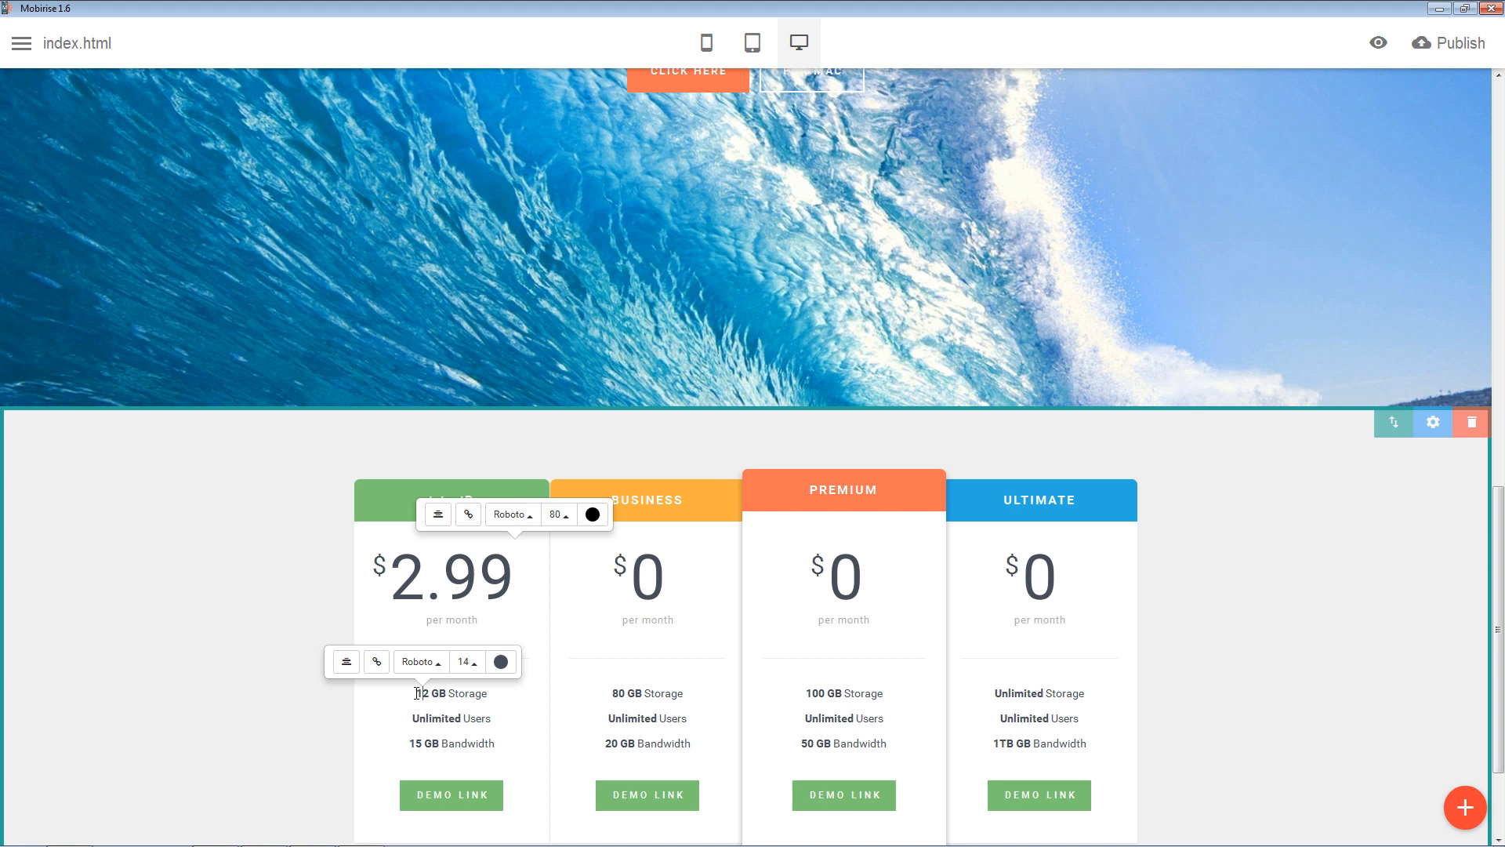
mouse_move(498, 663)
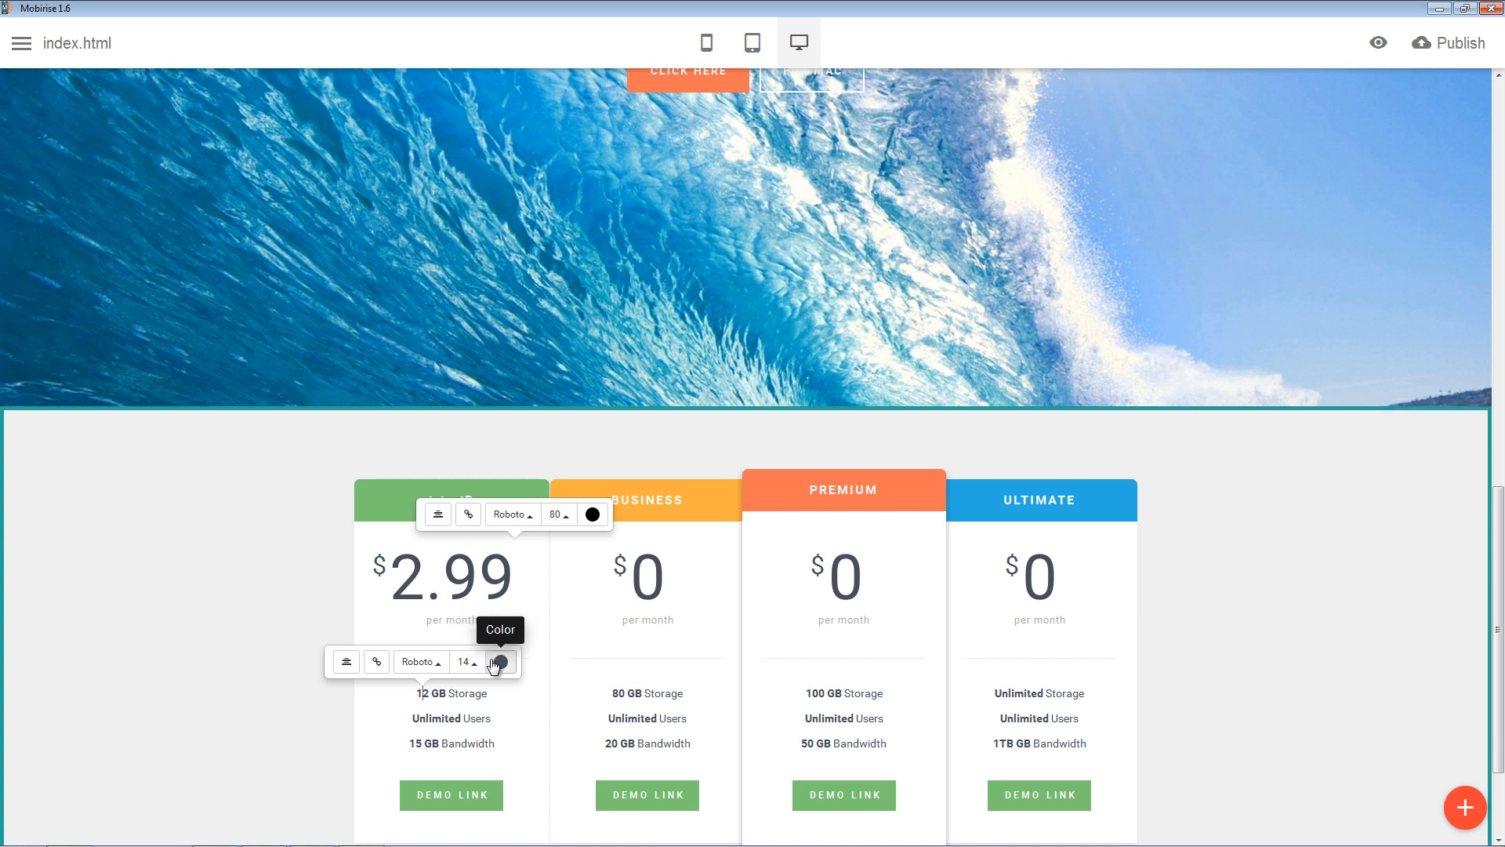
left_click(495, 661)
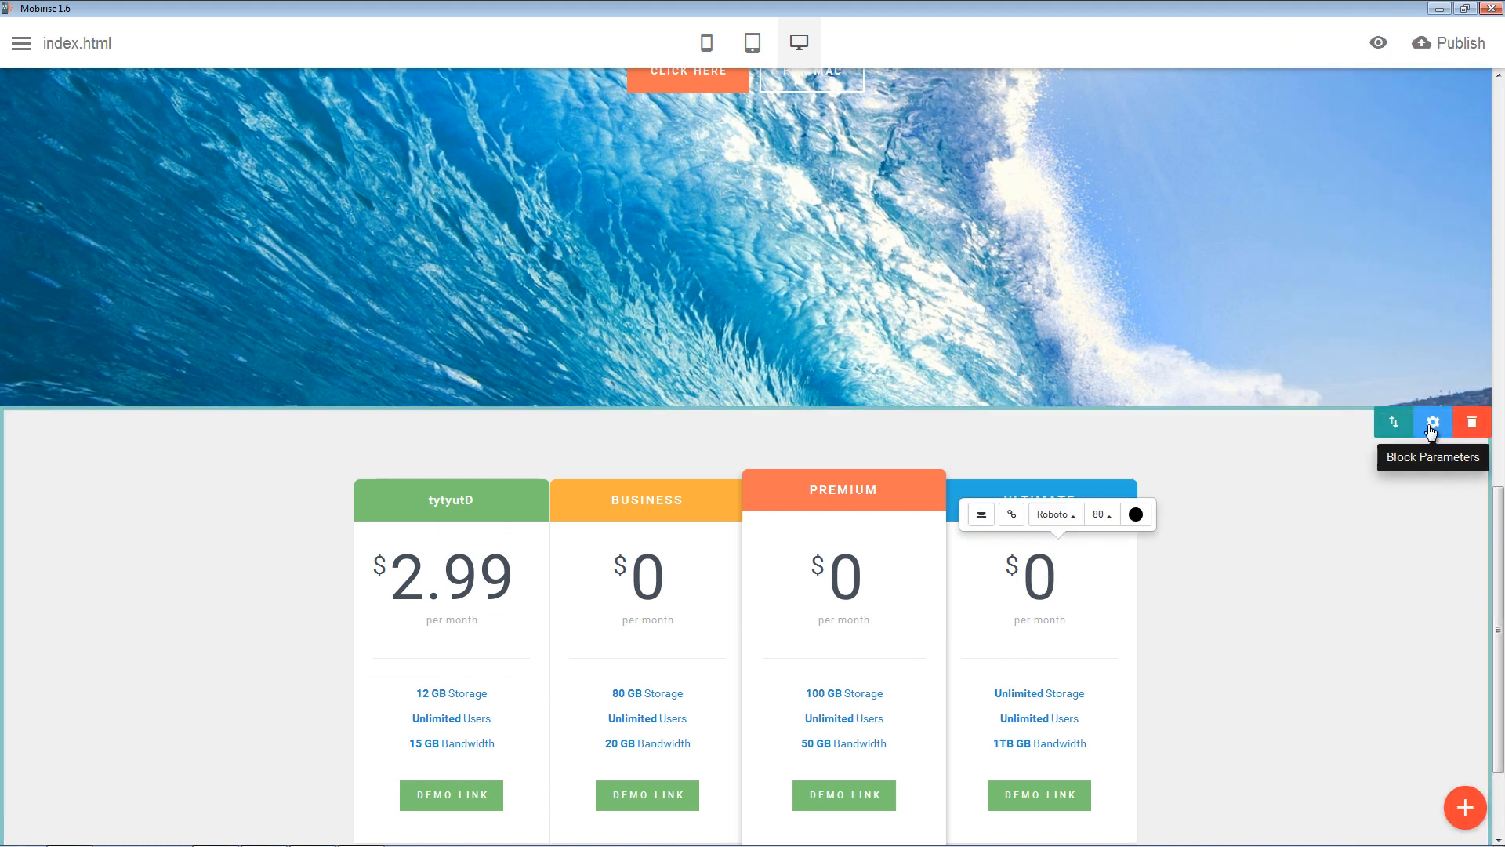
Open and close the pricing block's Parameters panel twice
left_click(1432, 422)
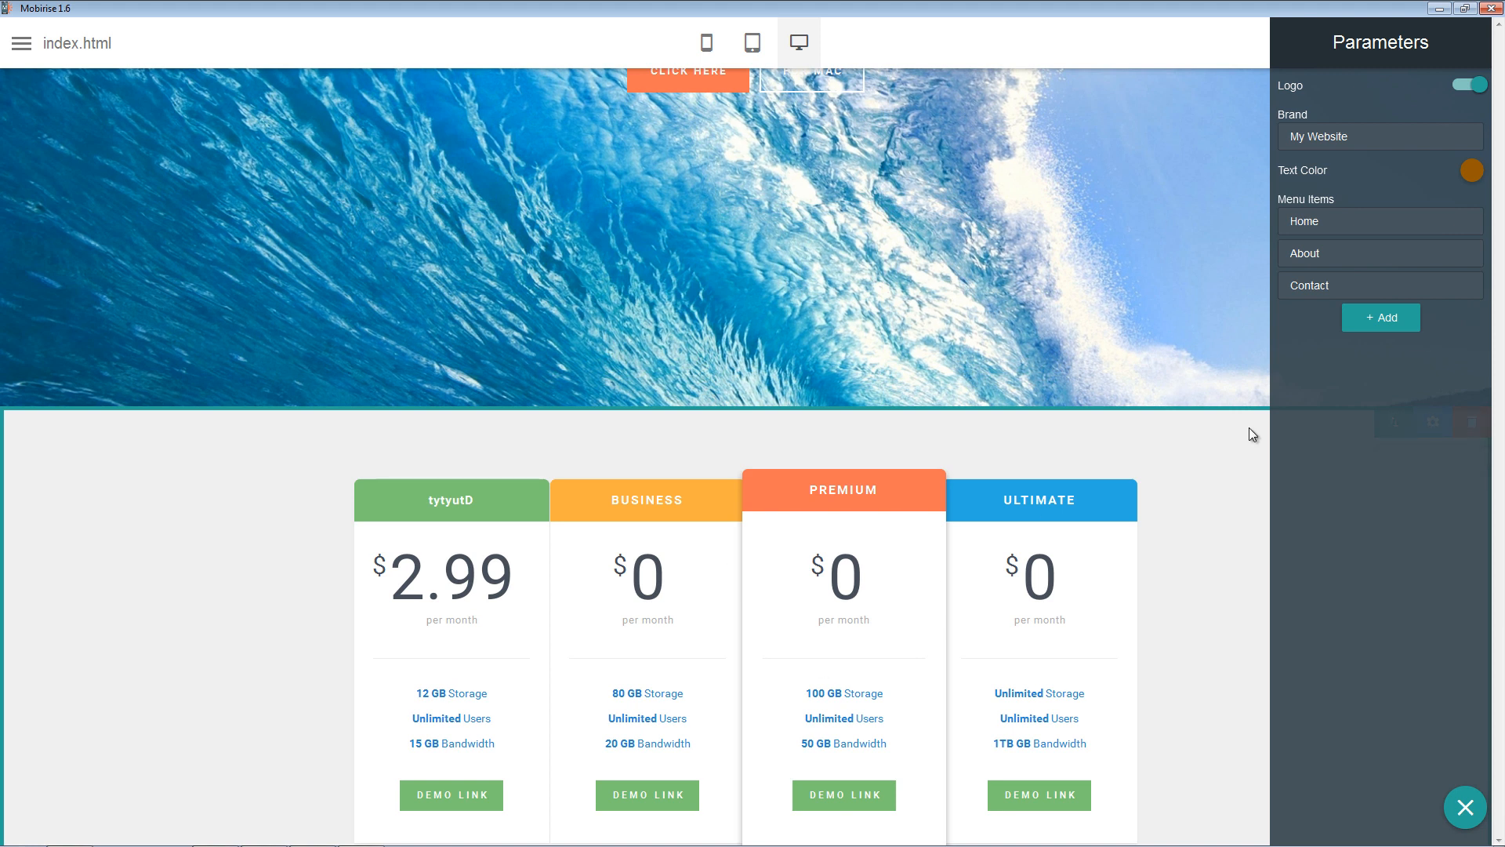
mouse_move(1356, 446)
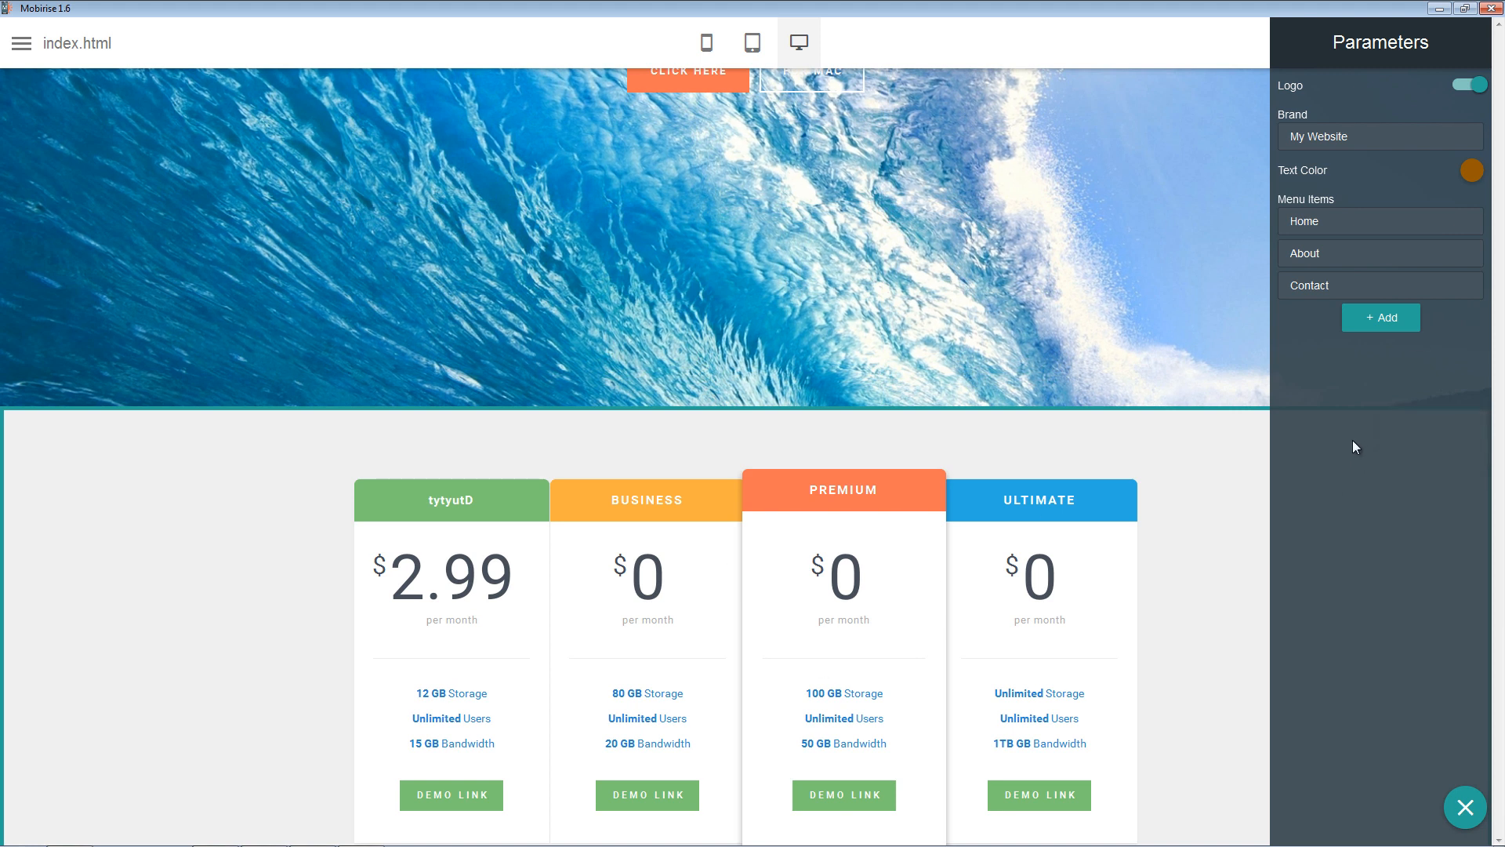
left_click(1463, 807)
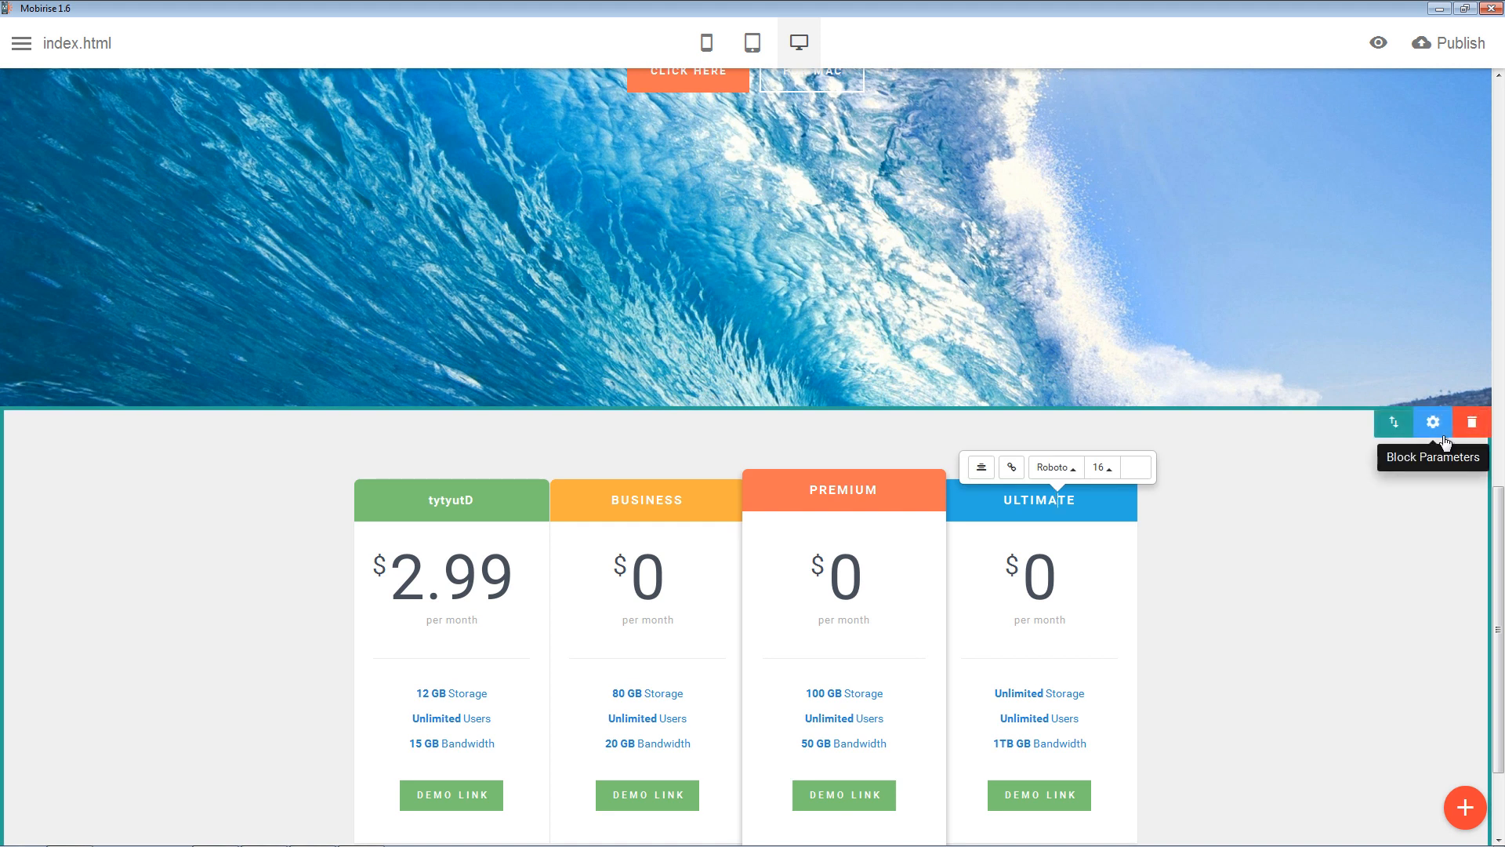
left_click(1433, 421)
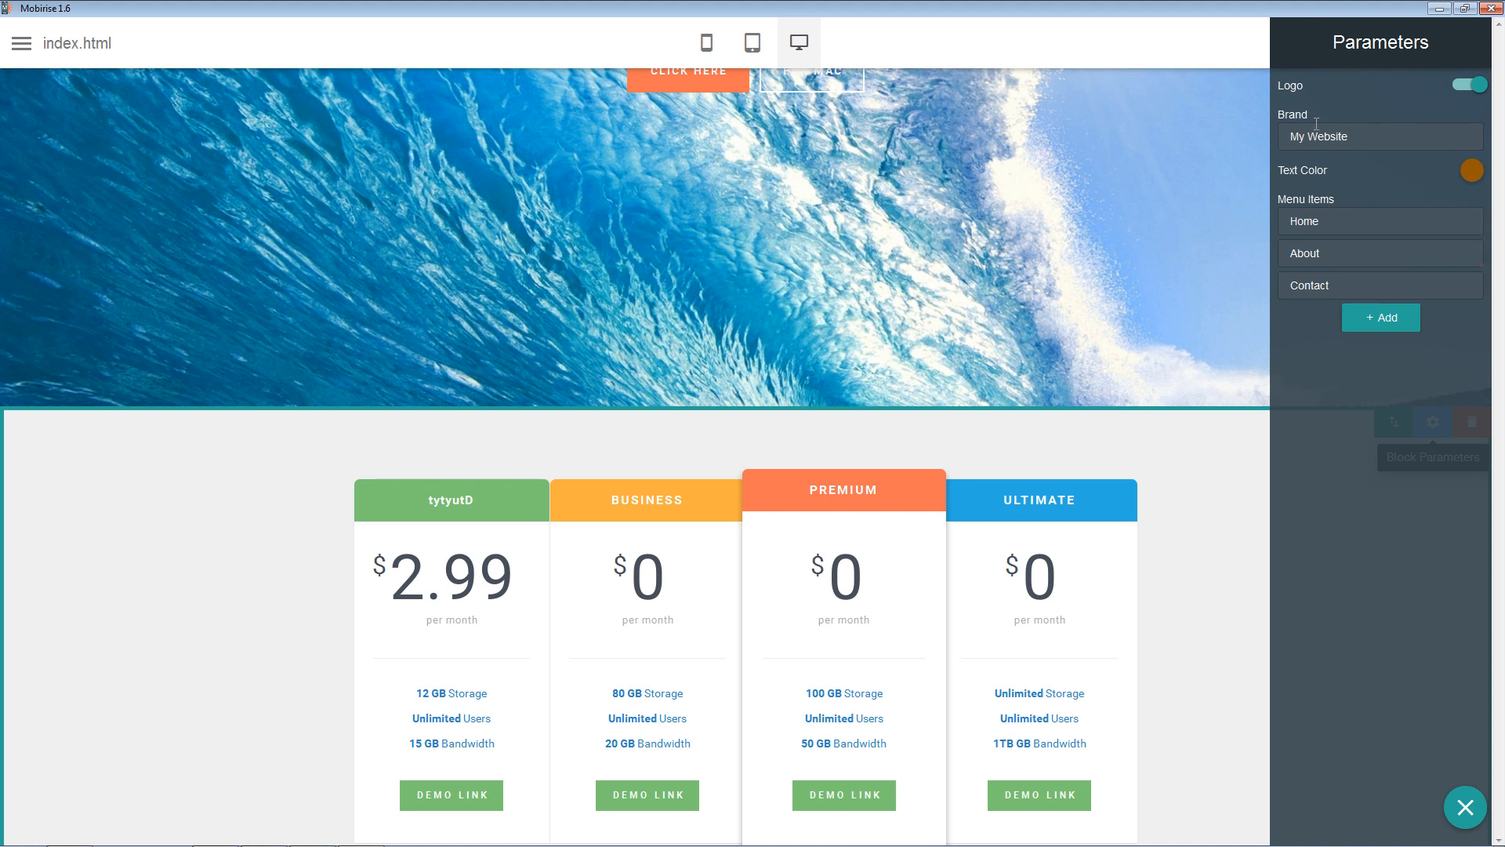
left_click(1463, 807)
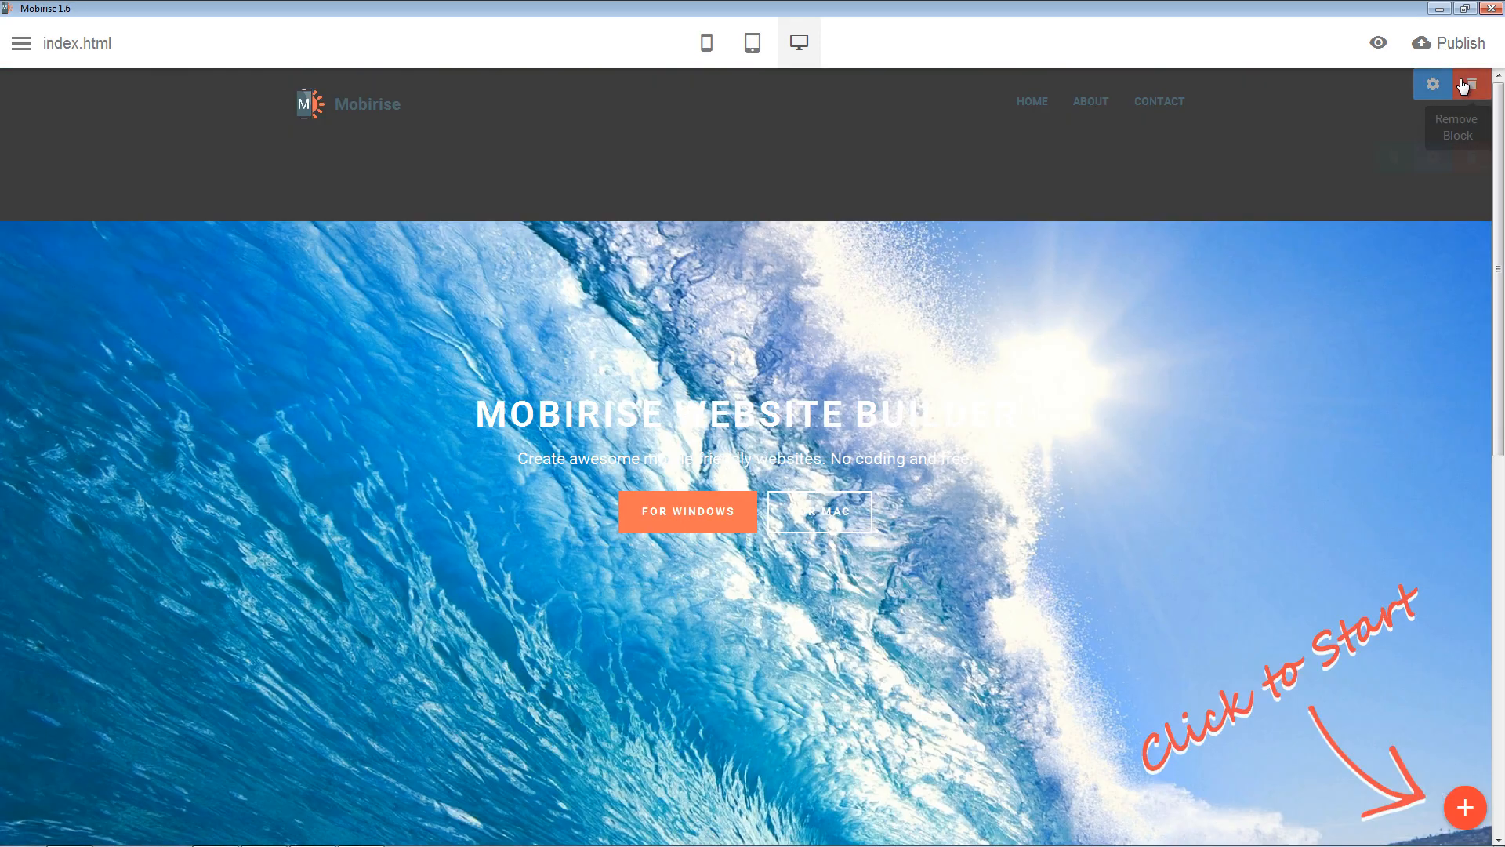
Publish the site to the local drive test site folder
left_click(1448, 43)
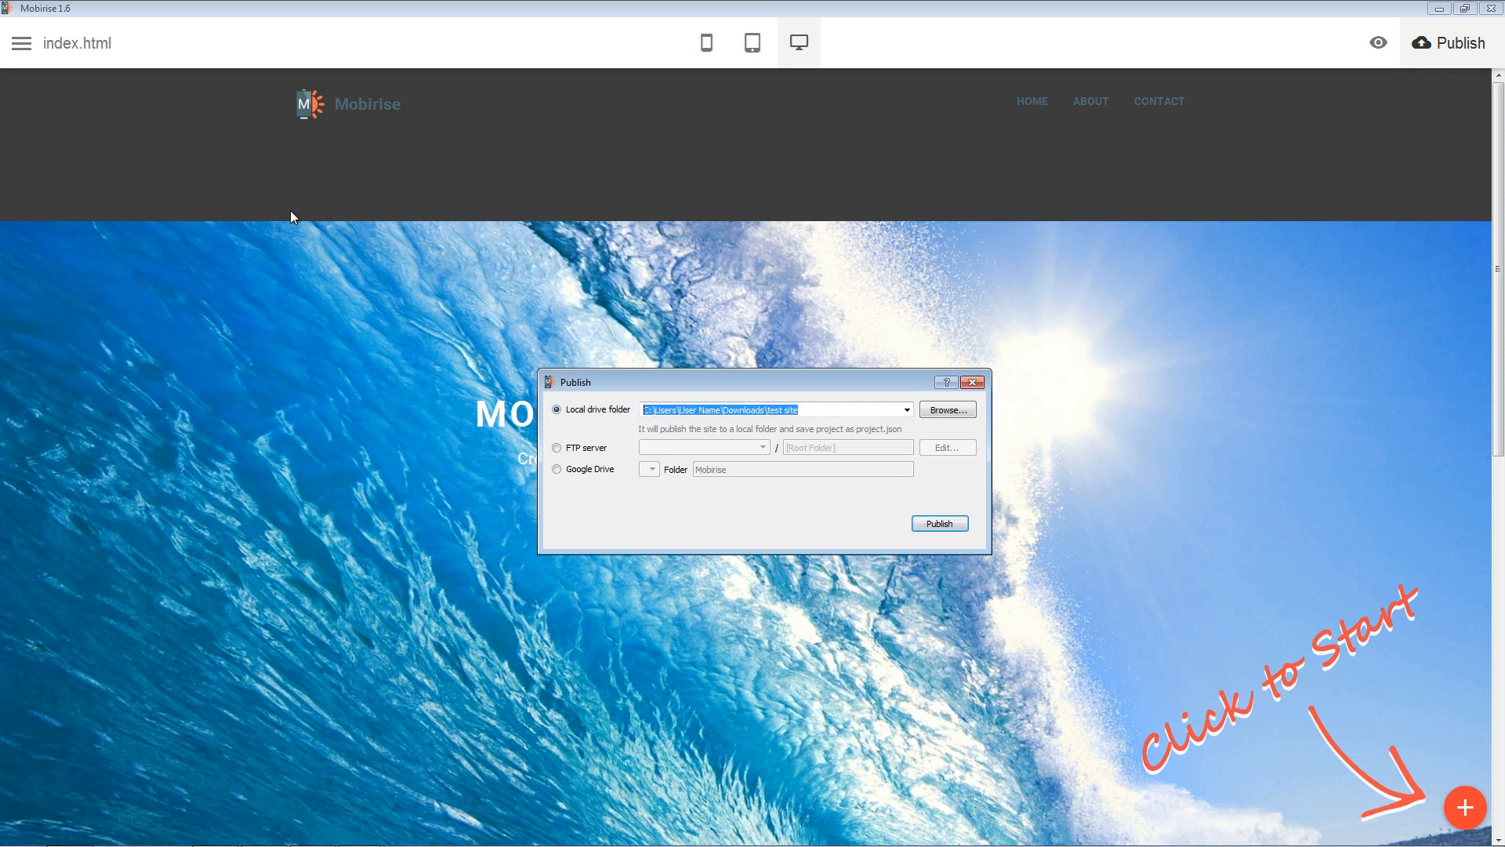
left_click(938, 523)
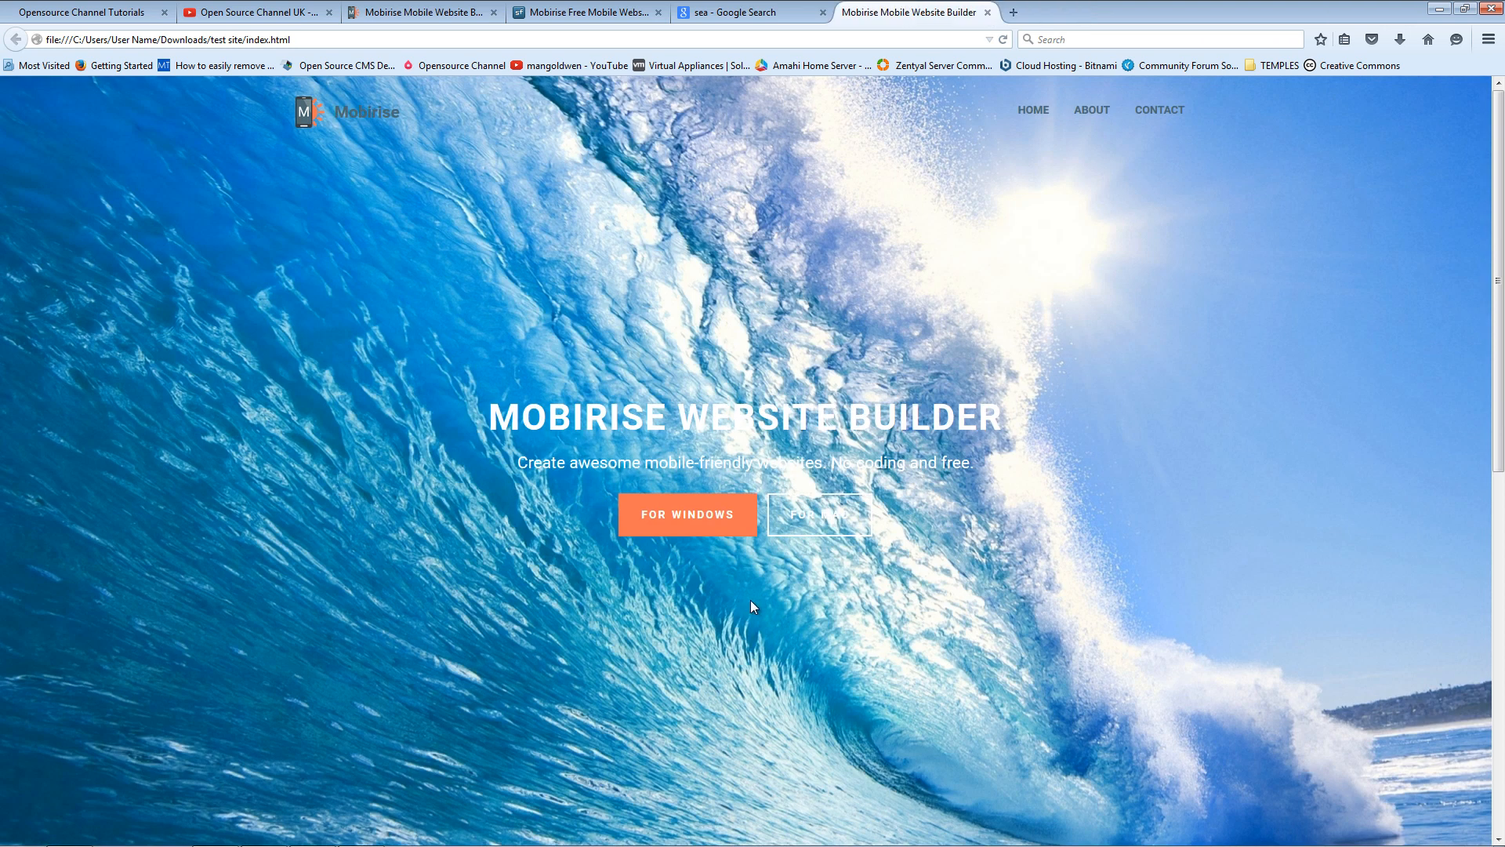
Scroll the published index.html preview, then switch to the Opensource Channel Tutorials tab
scroll("down", 3)
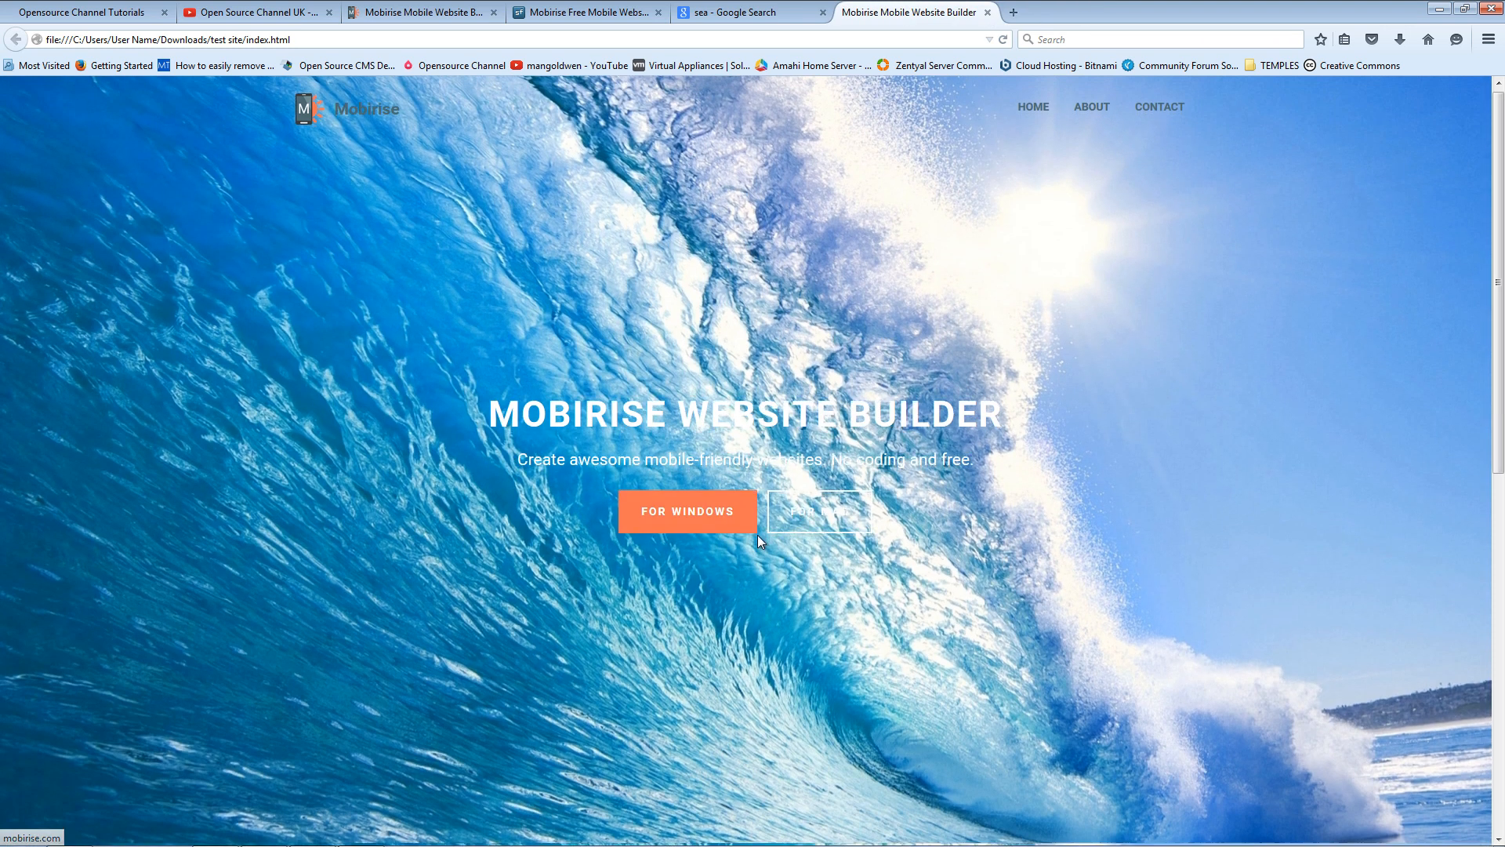
scroll("down", 3)
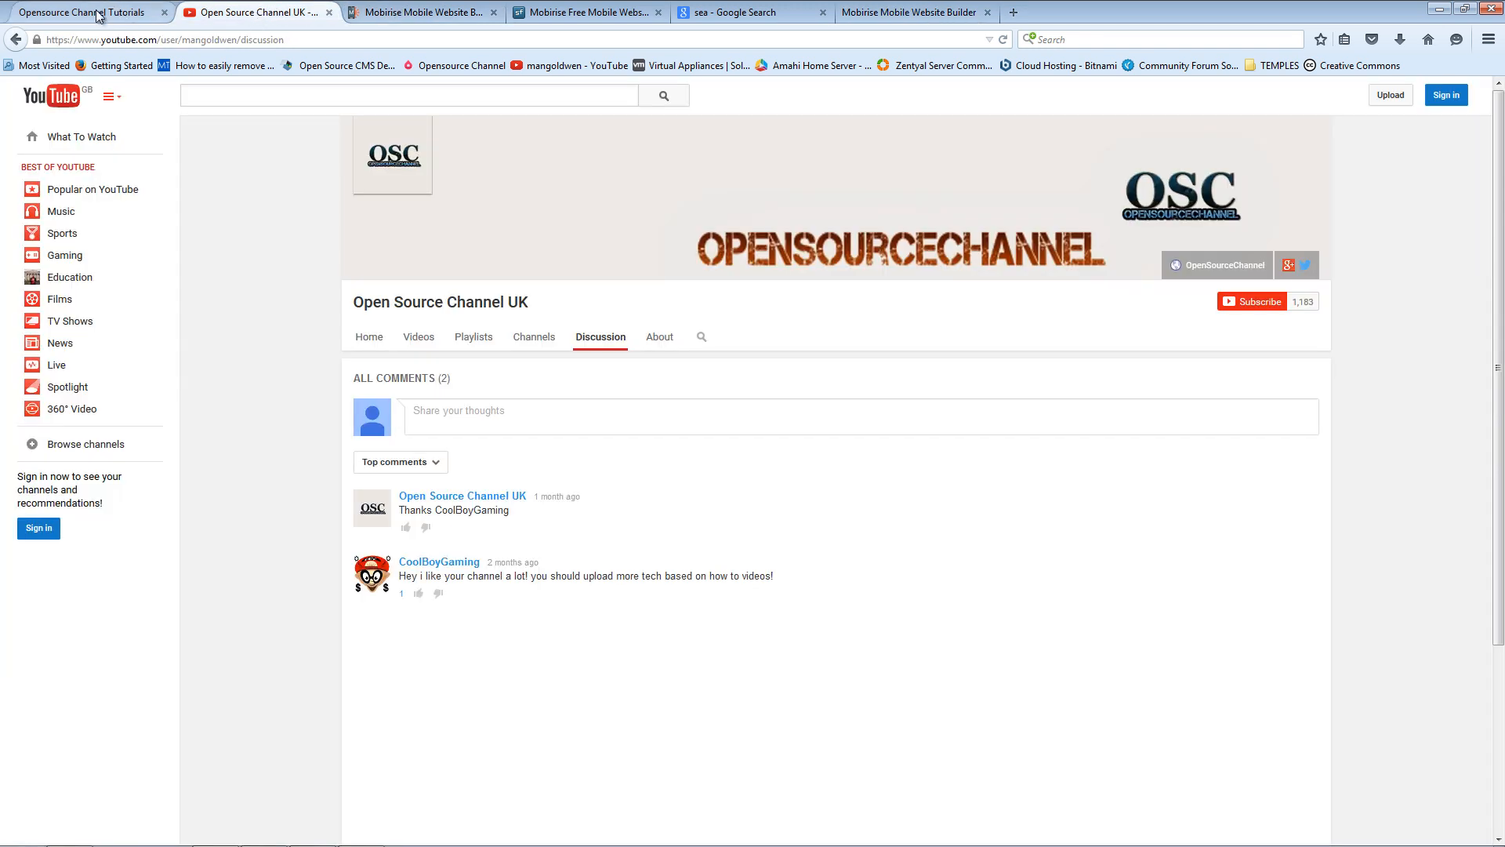
left_click(86, 11)
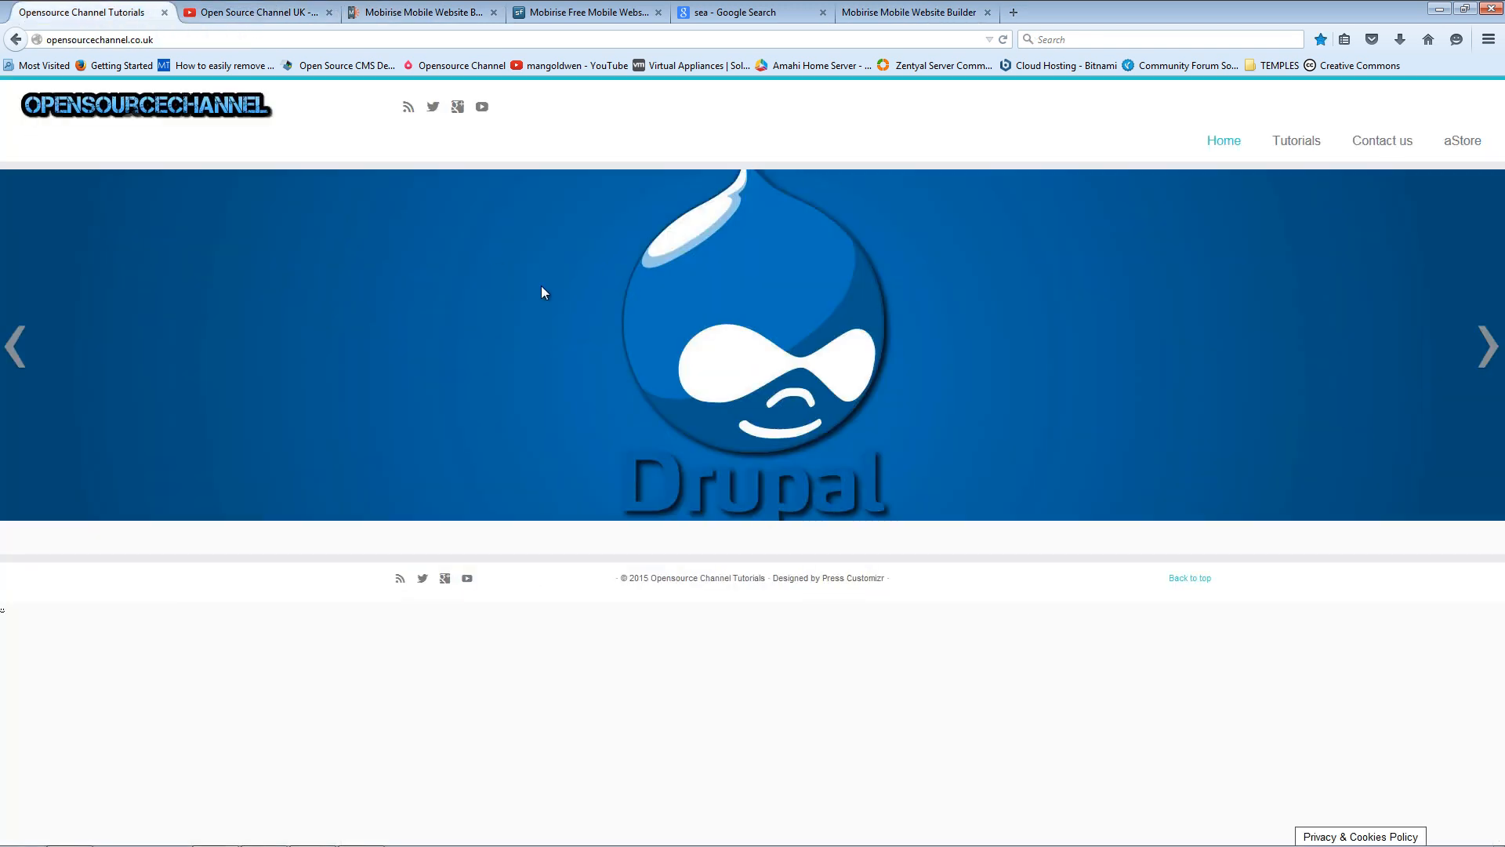
mouse_move(1008, 830)
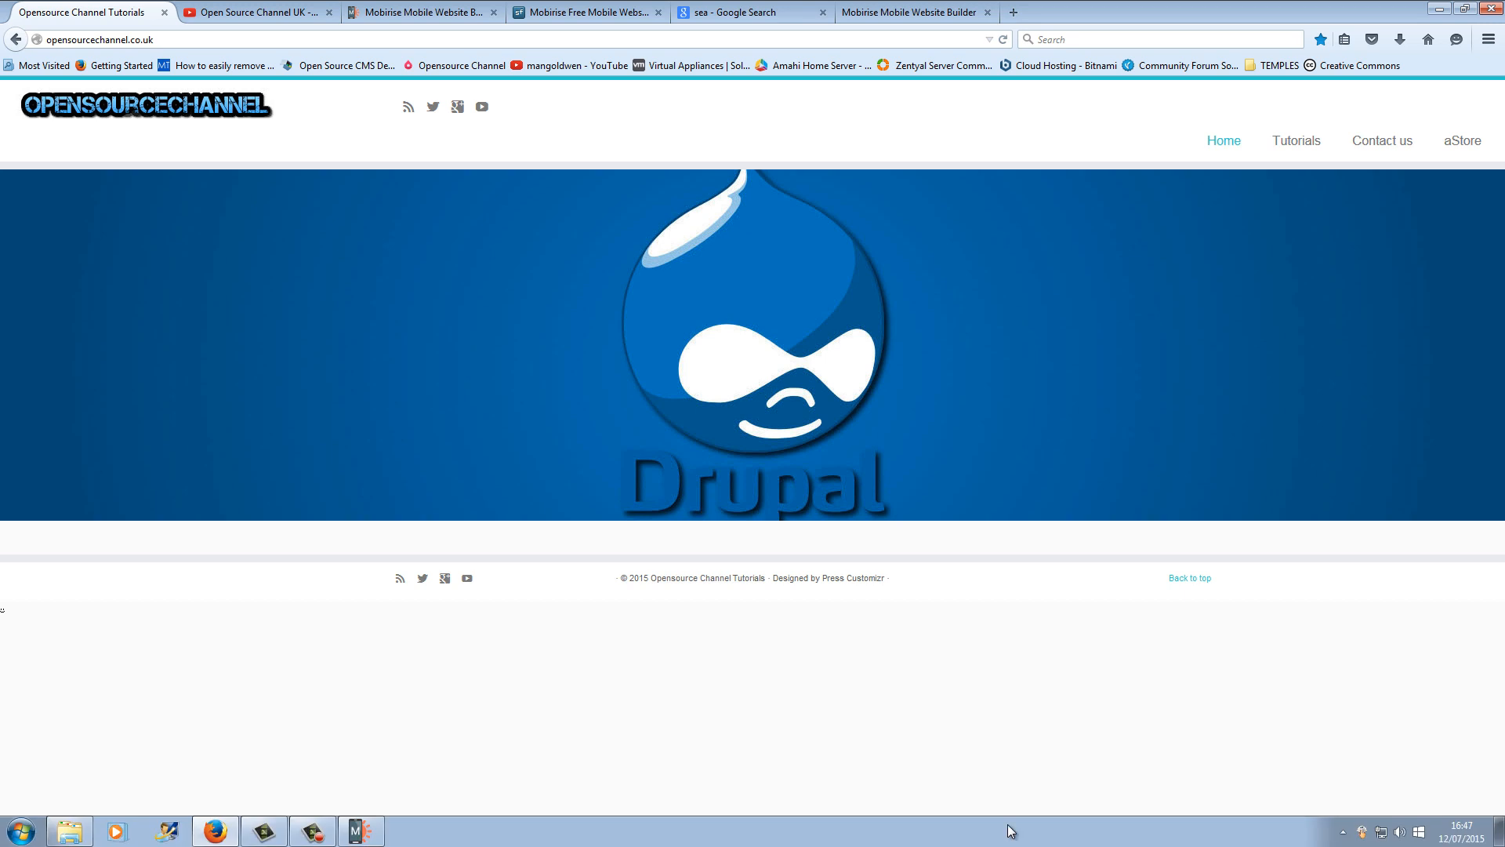